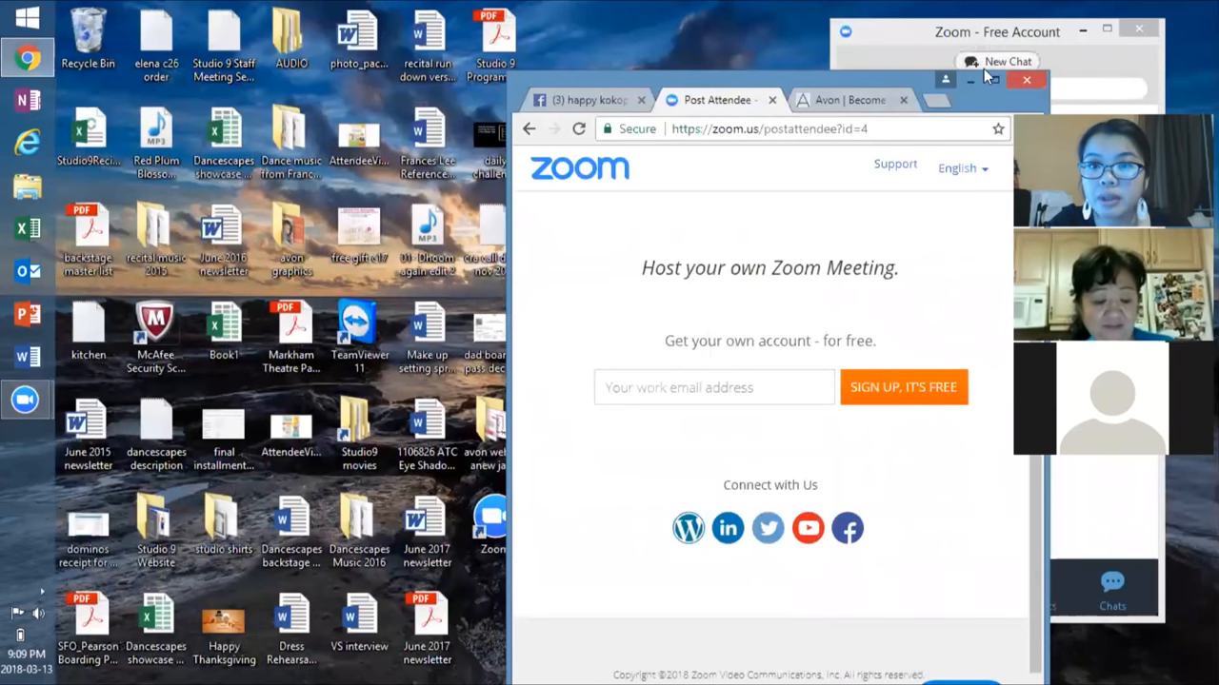
Step: Sign in to the Avon Canada representative account using the saved autofill email
{"action": "left_click", "coordinate": [848, 99]}
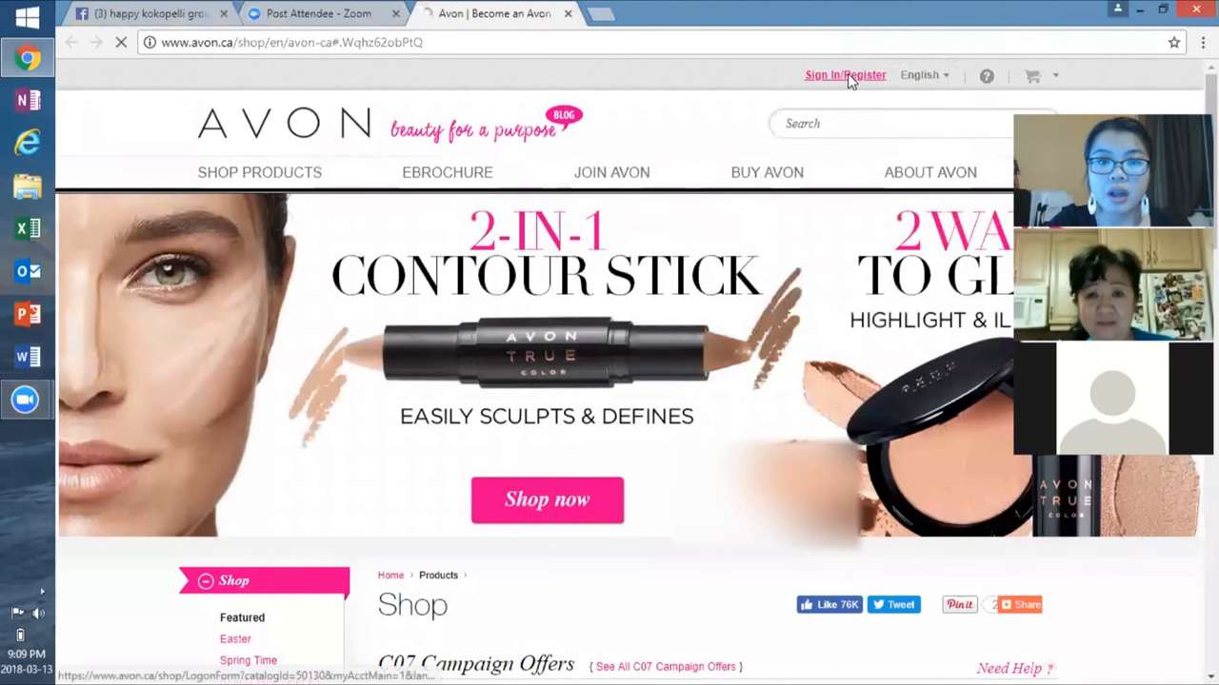
{"action": "left_click", "coordinate": [844, 75]}
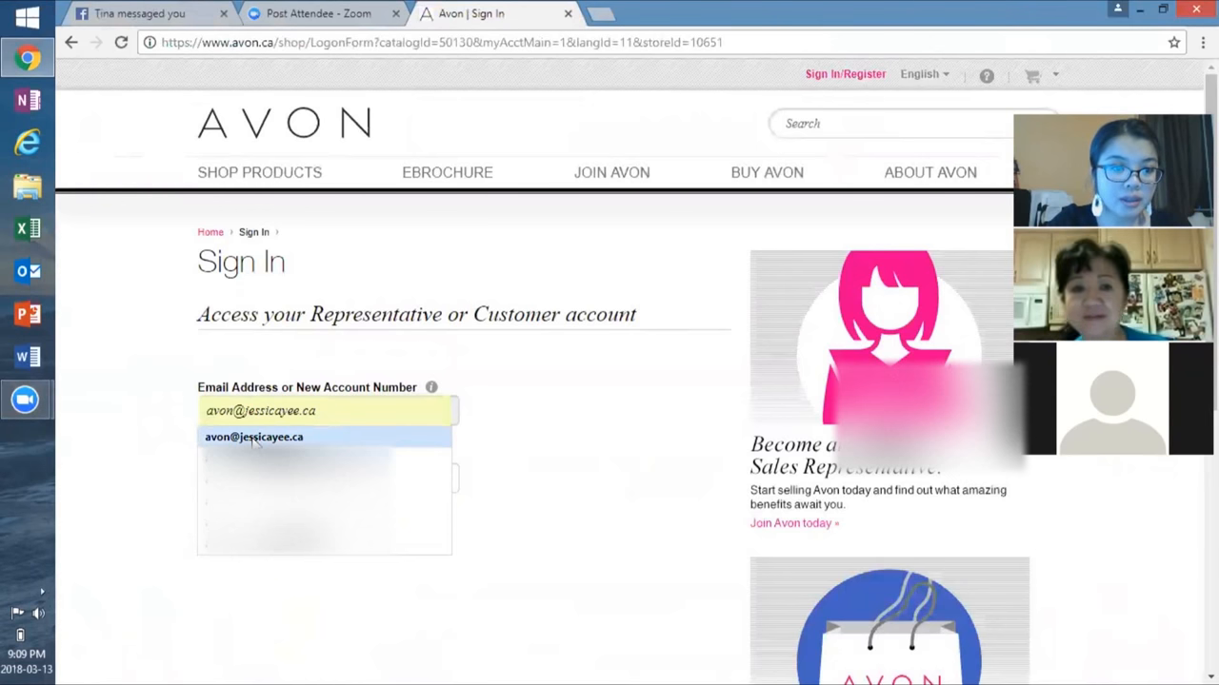
{"action": "left_click", "coordinate": [253, 436]}
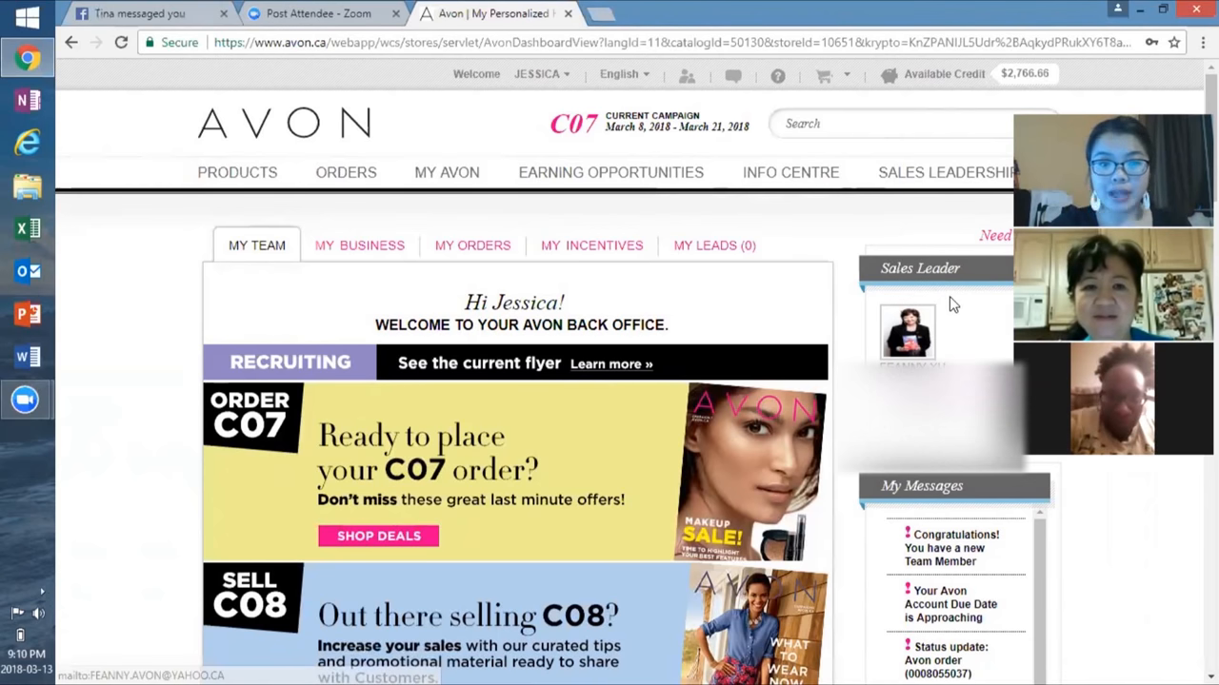
{"action": "mouse_move", "coordinate": [751, 285]}
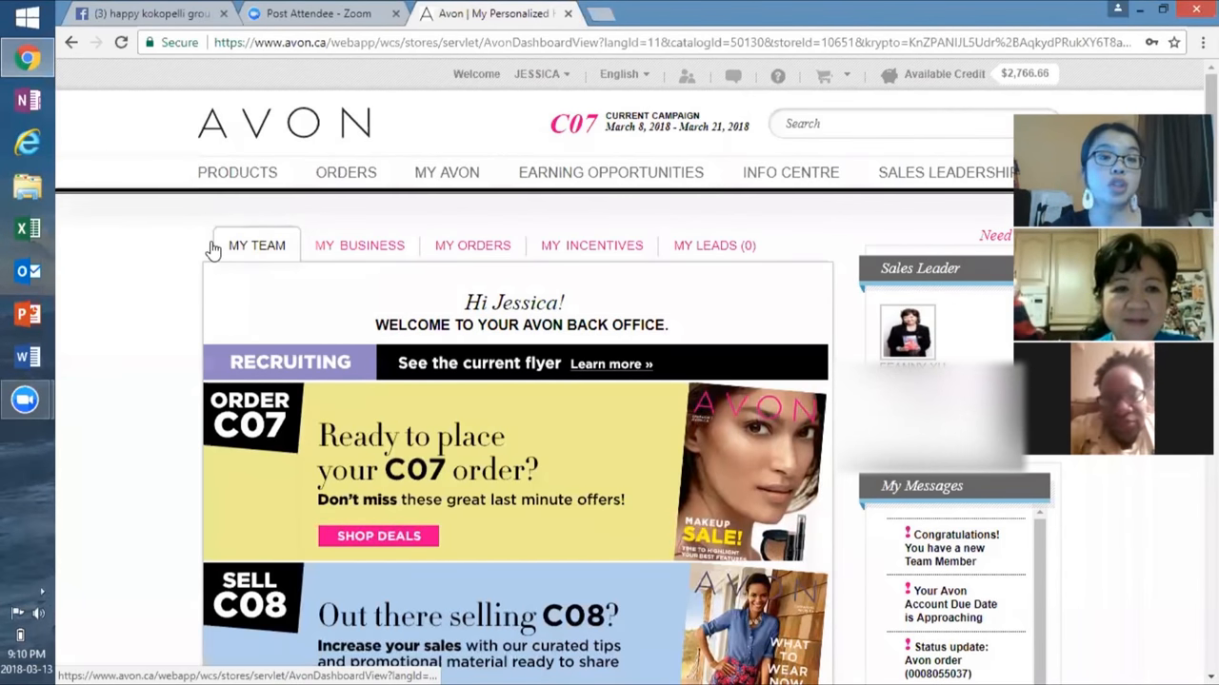
Step: Open Shop eBrochure from the Products menu and browse the Campaign 07 brochure listing
{"action": "left_click", "coordinate": [237, 172]}
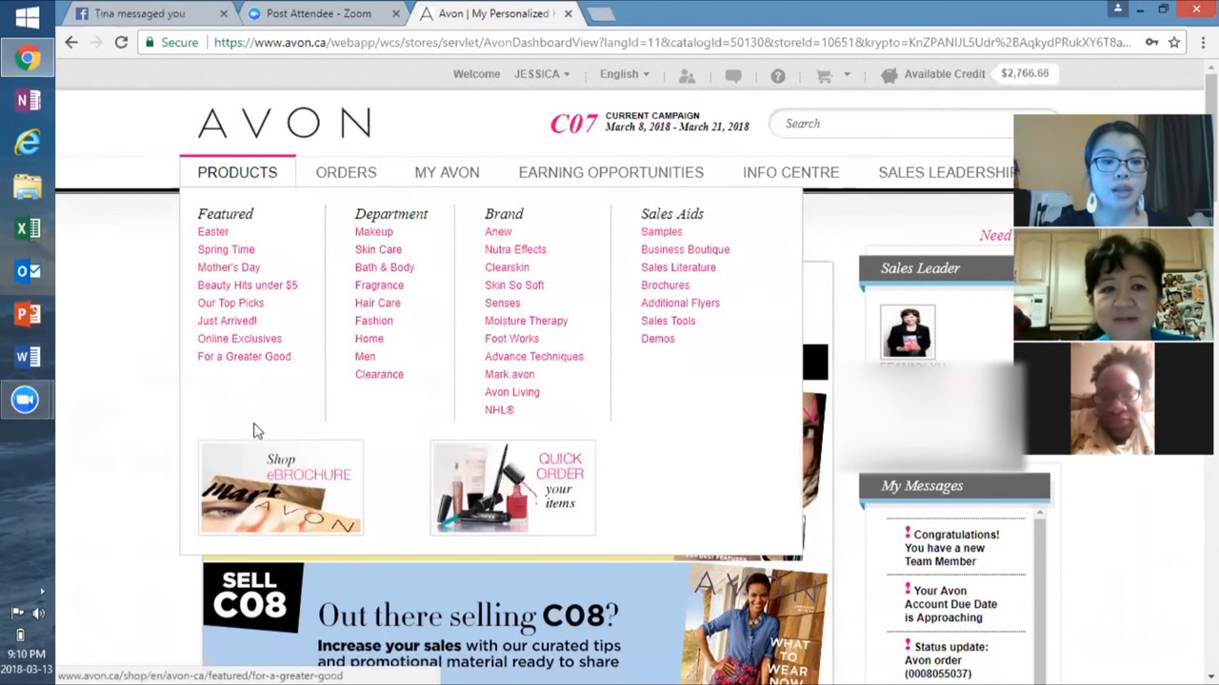
{"action": "left_click", "coordinate": [281, 473]}
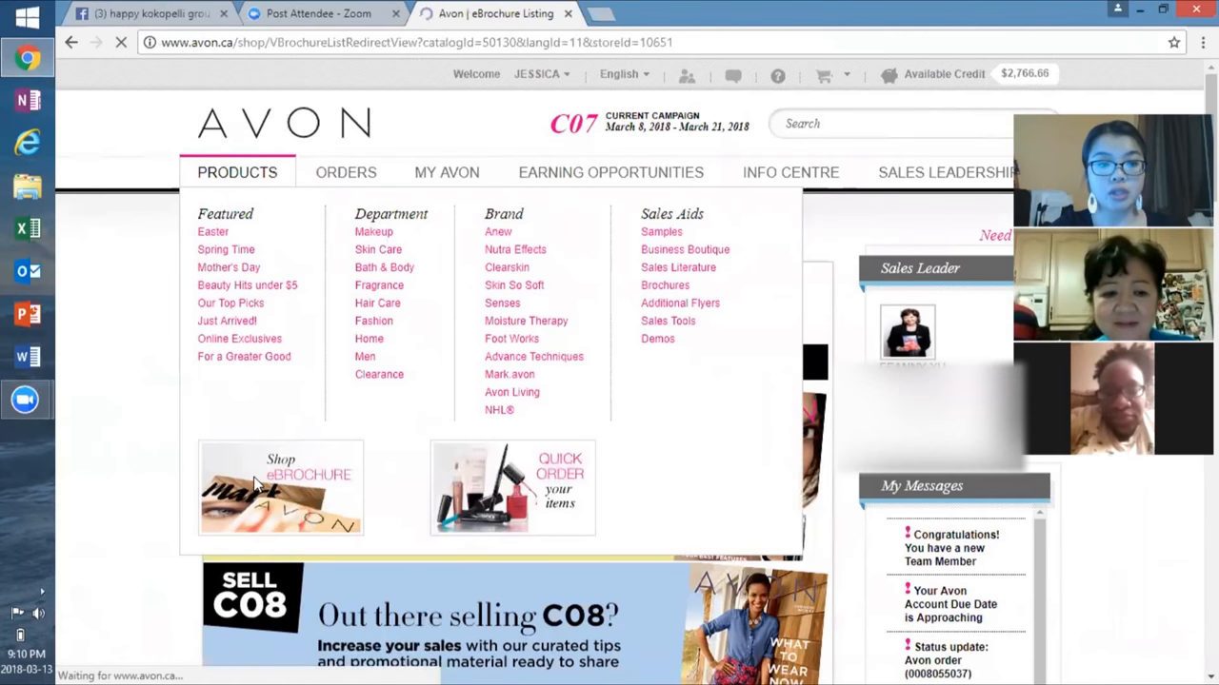
{"action": "left_click", "coordinate": [280, 487]}
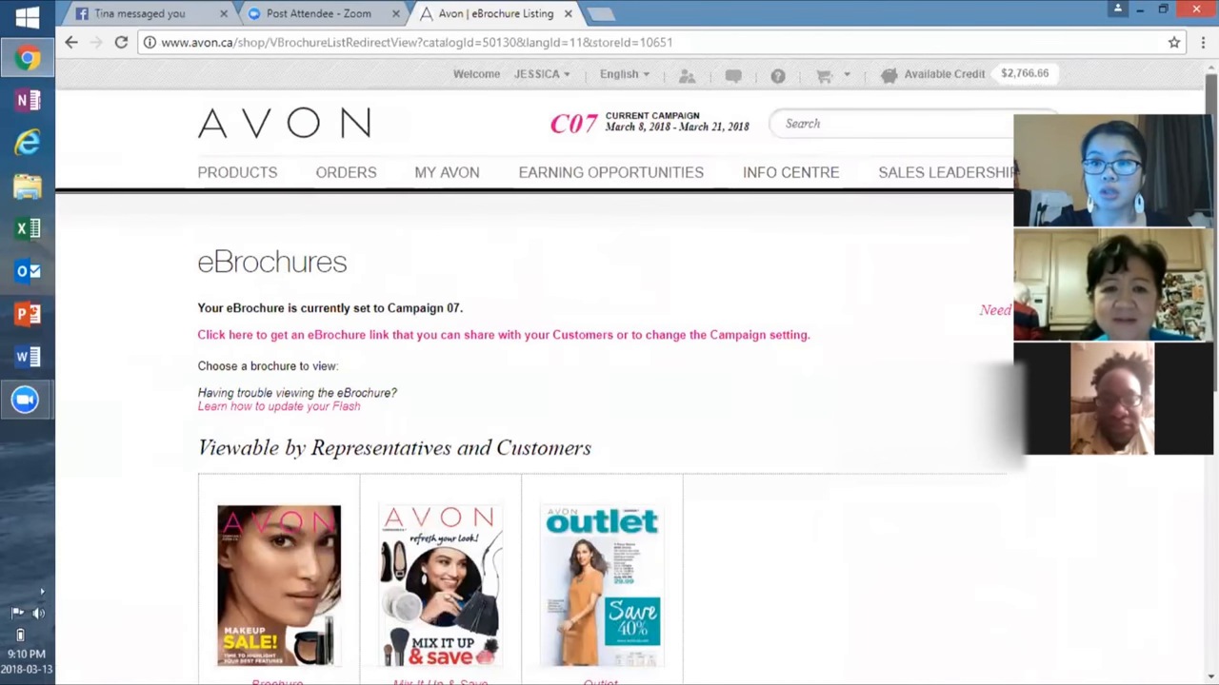
{"action": "scroll", "scroll_direction": "down", "scroll_amount": 3}
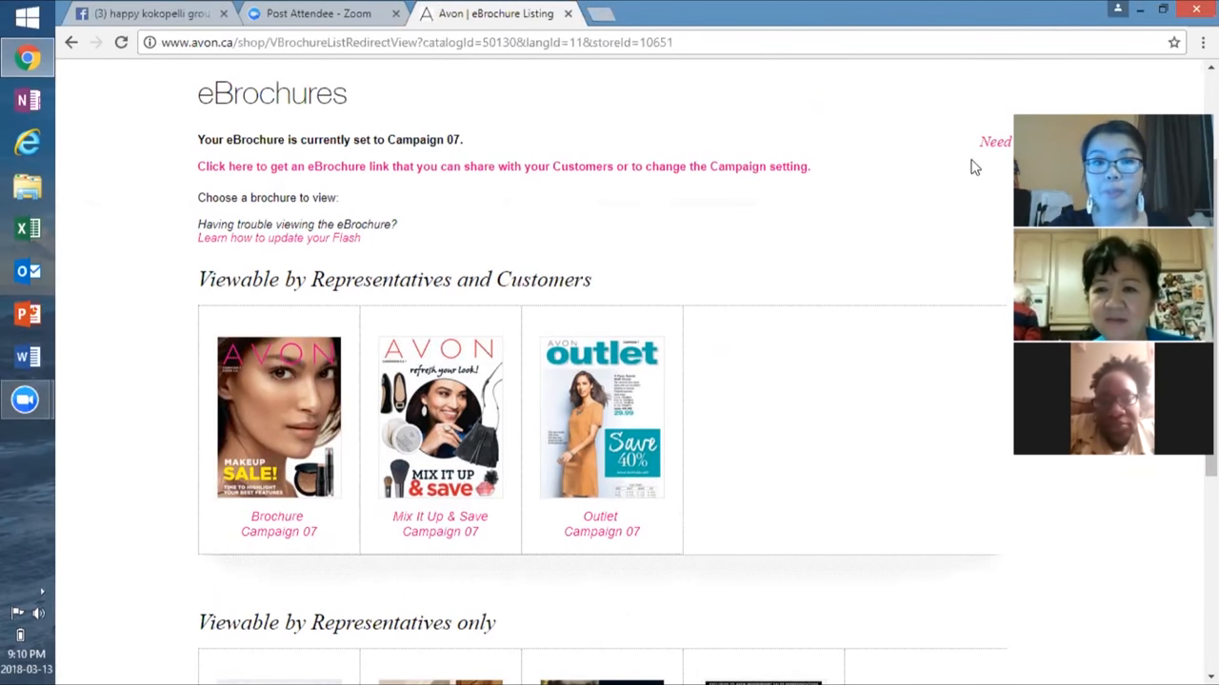
{"action": "scroll", "scroll_direction": "down", "scroll_amount": 3}
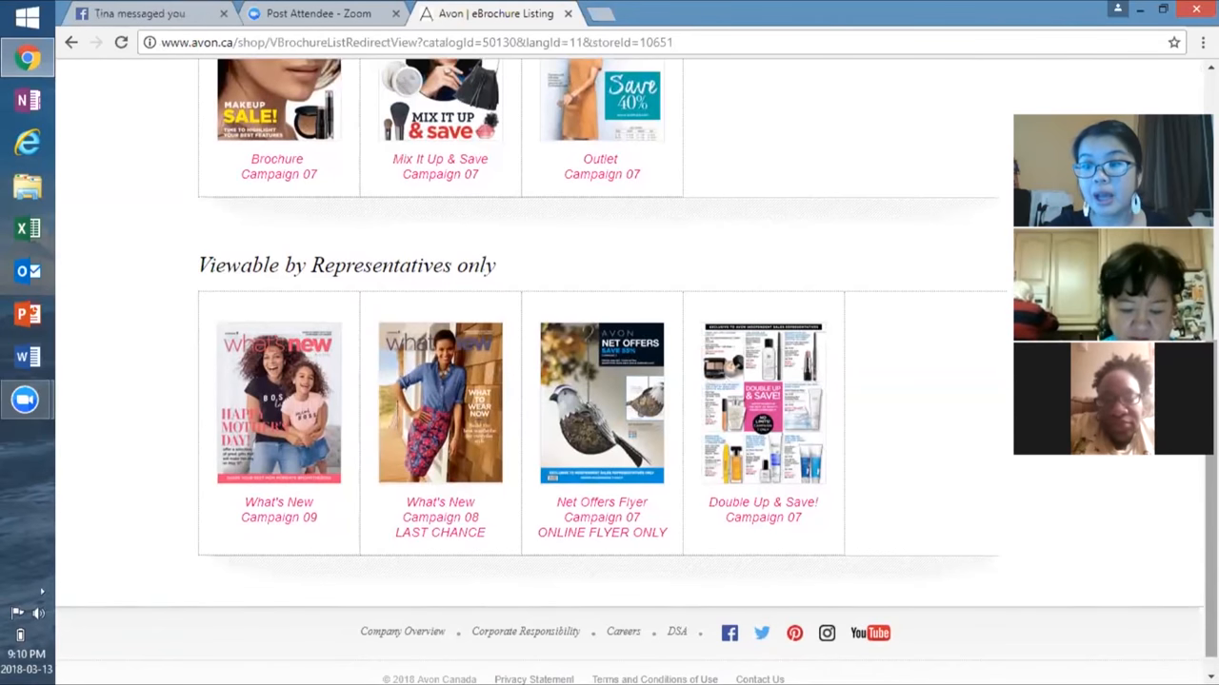
{"action": "scroll", "scroll_direction": "up", "scroll_amount": 3}
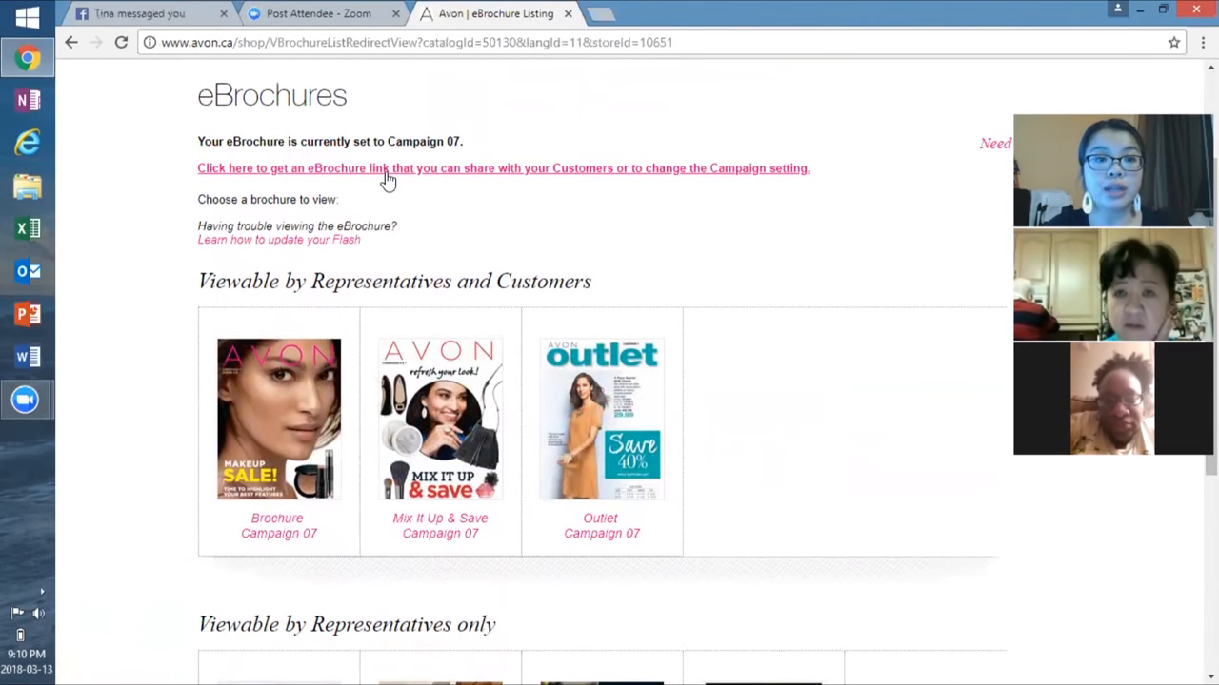
{"action": "left_click", "coordinate": [387, 176]}
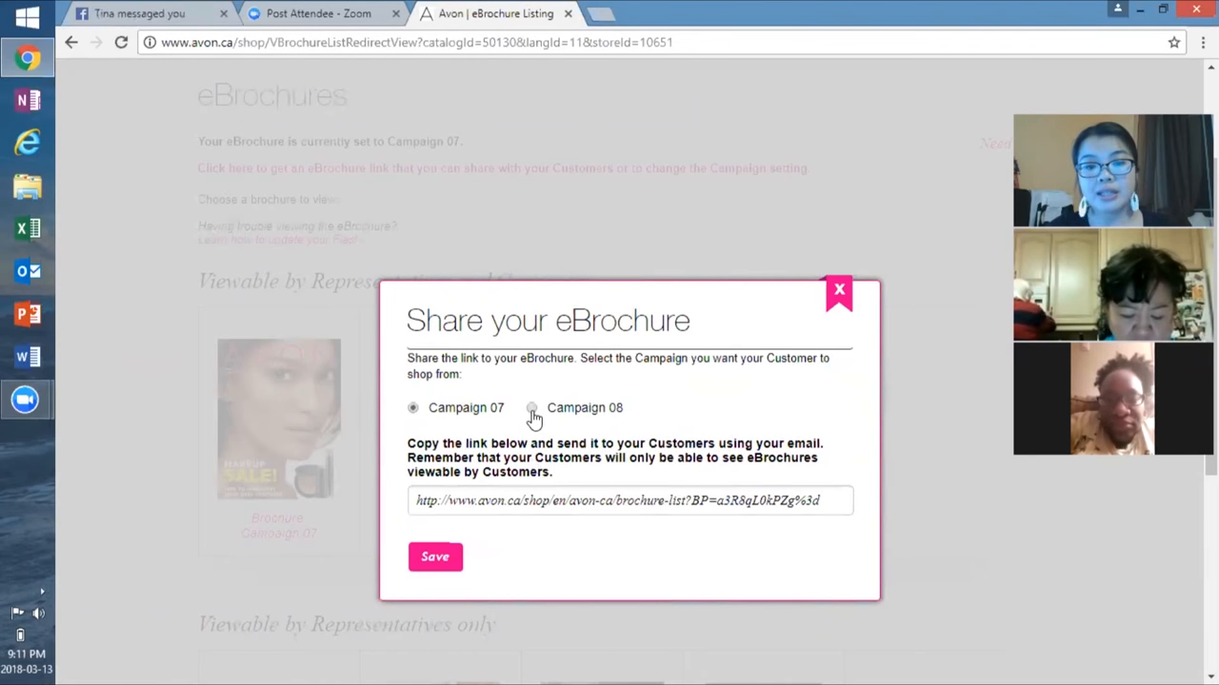
{"action": "left_click", "coordinate": [532, 408]}
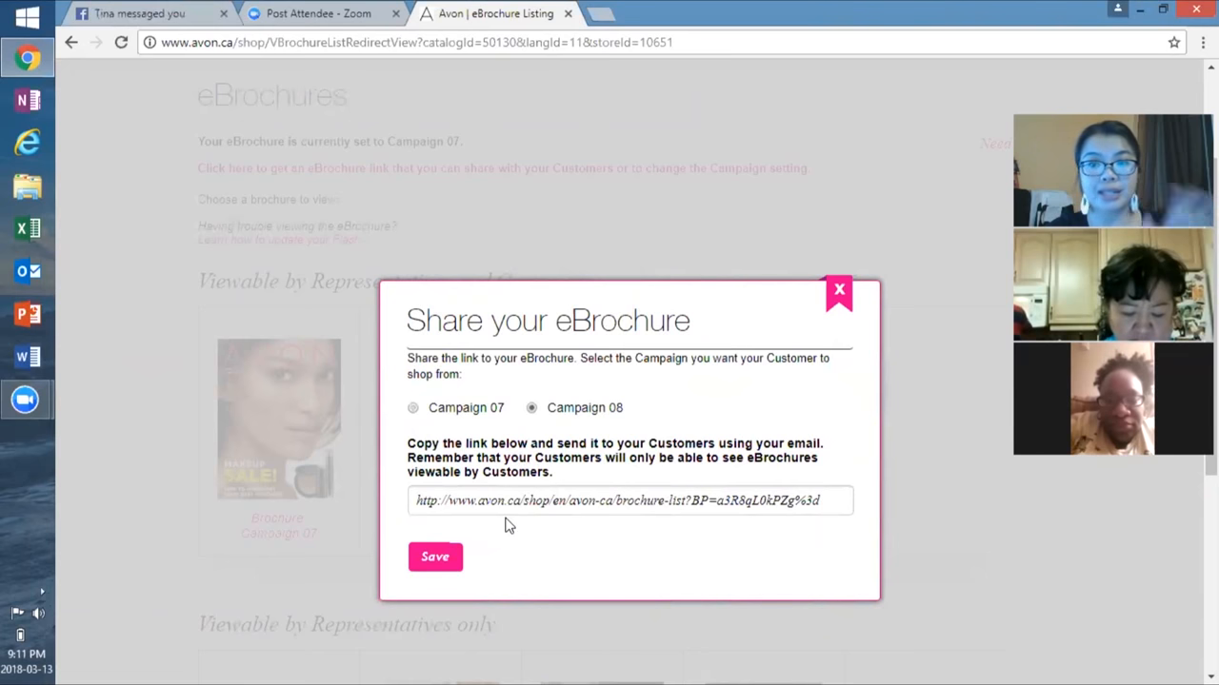
{"action": "mouse_move", "coordinate": [416, 417]}
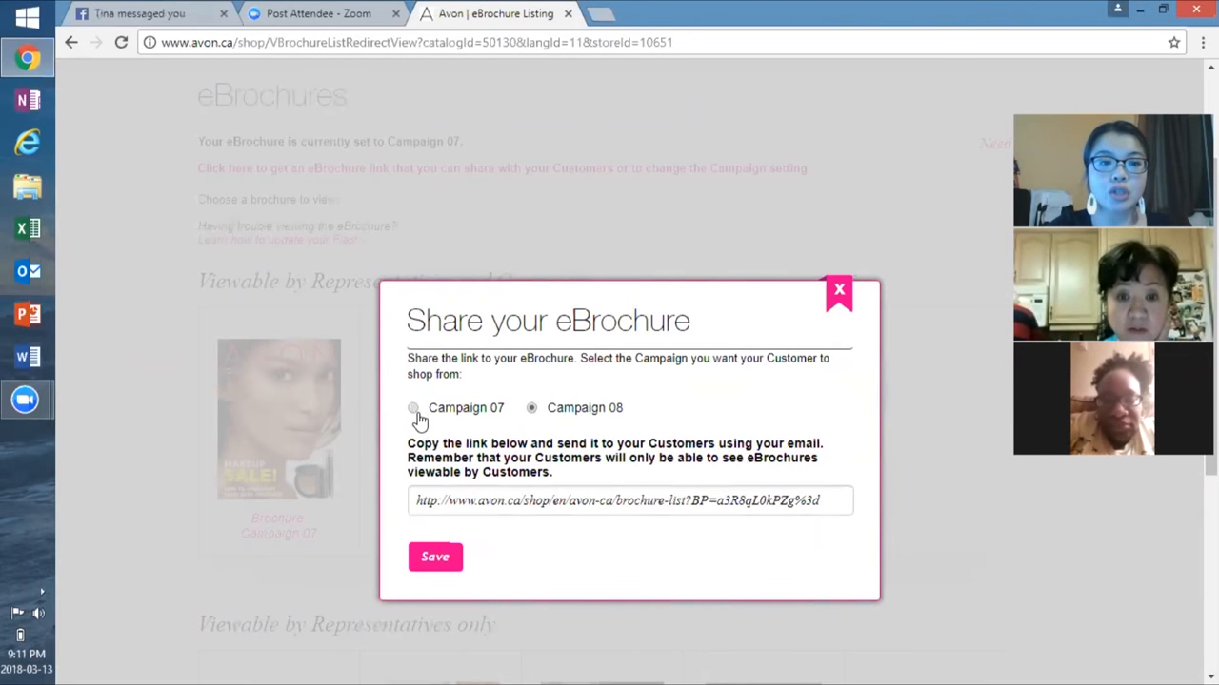
{"action": "left_click", "coordinate": [412, 407]}
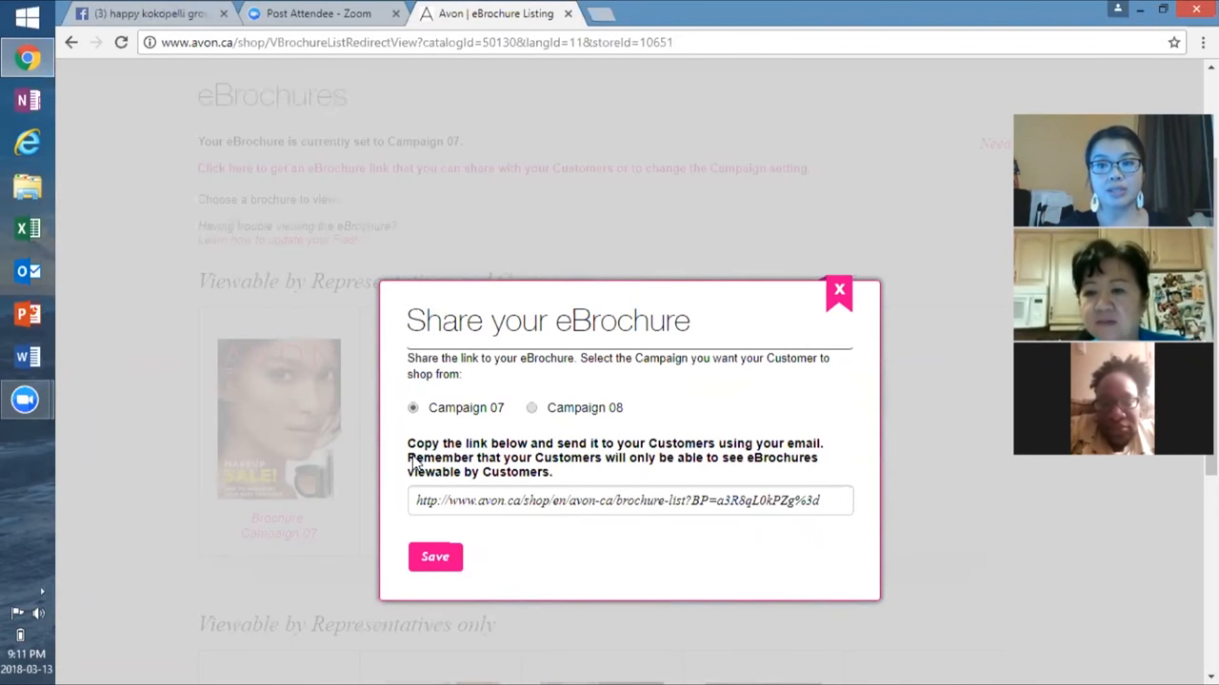
{"action": "left_click", "coordinate": [838, 289]}
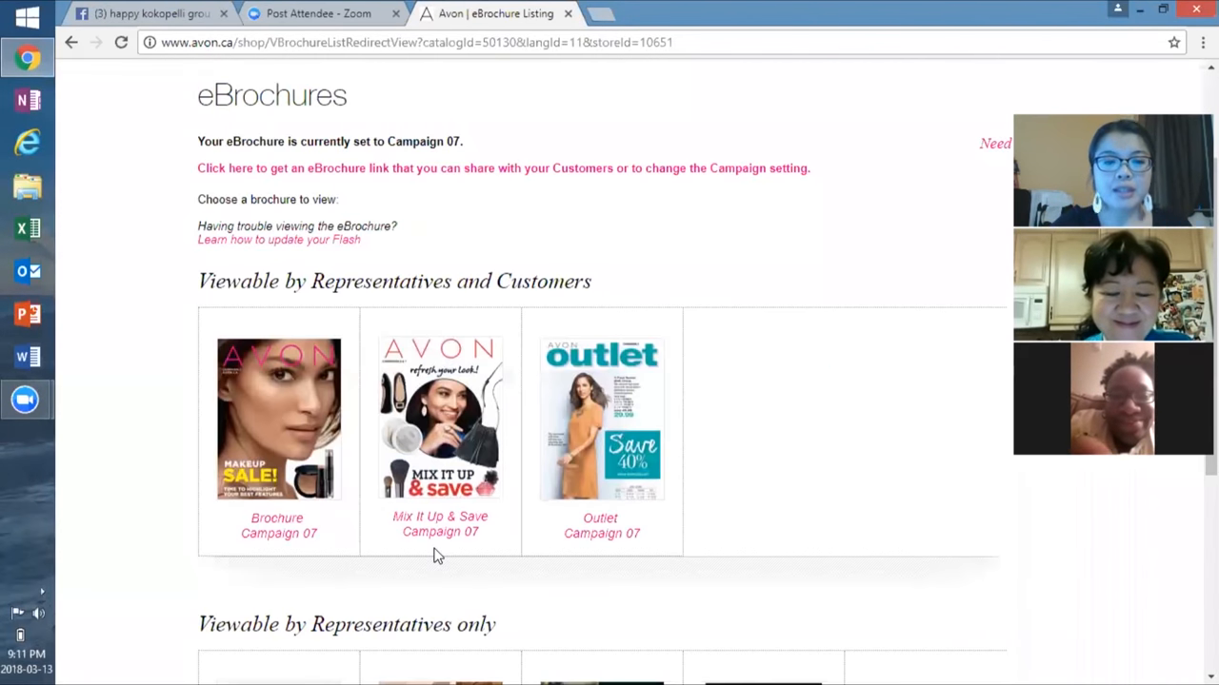
Step: Open the Campaign 07 brochure, flip ahead to pages 10–11, and close the shea body butter details
{"action": "scroll", "scroll_direction": "down", "scroll_amount": 3}
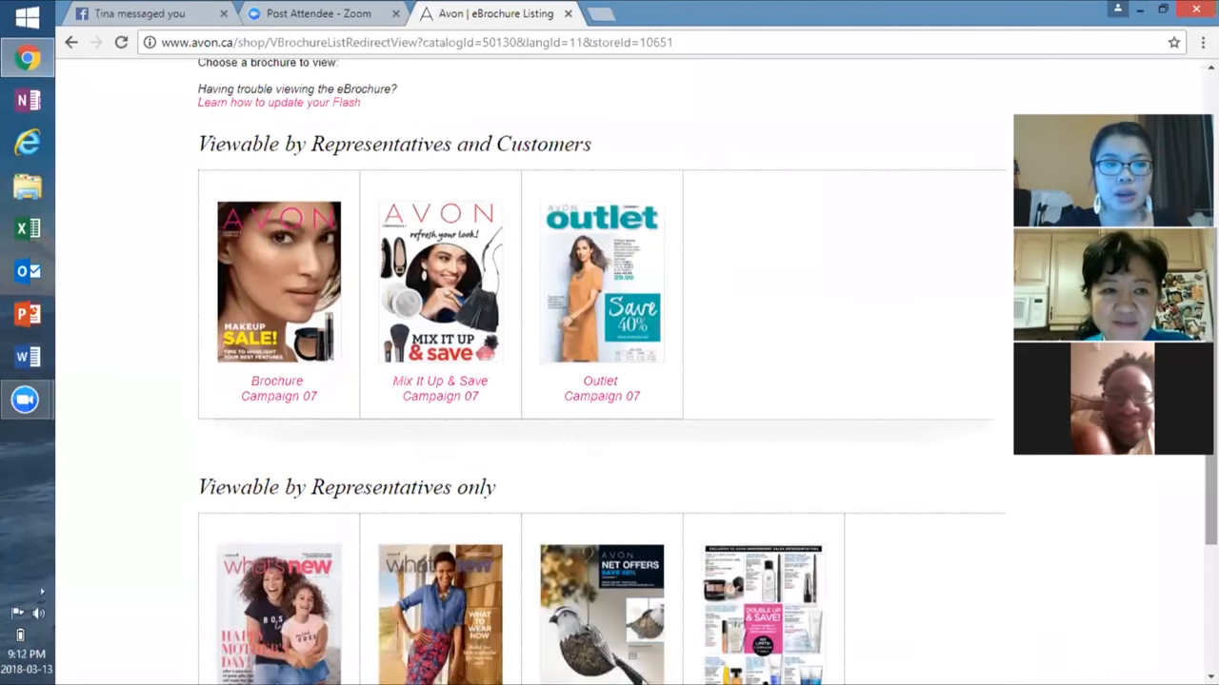
{"action": "left_click", "coordinate": [278, 281]}
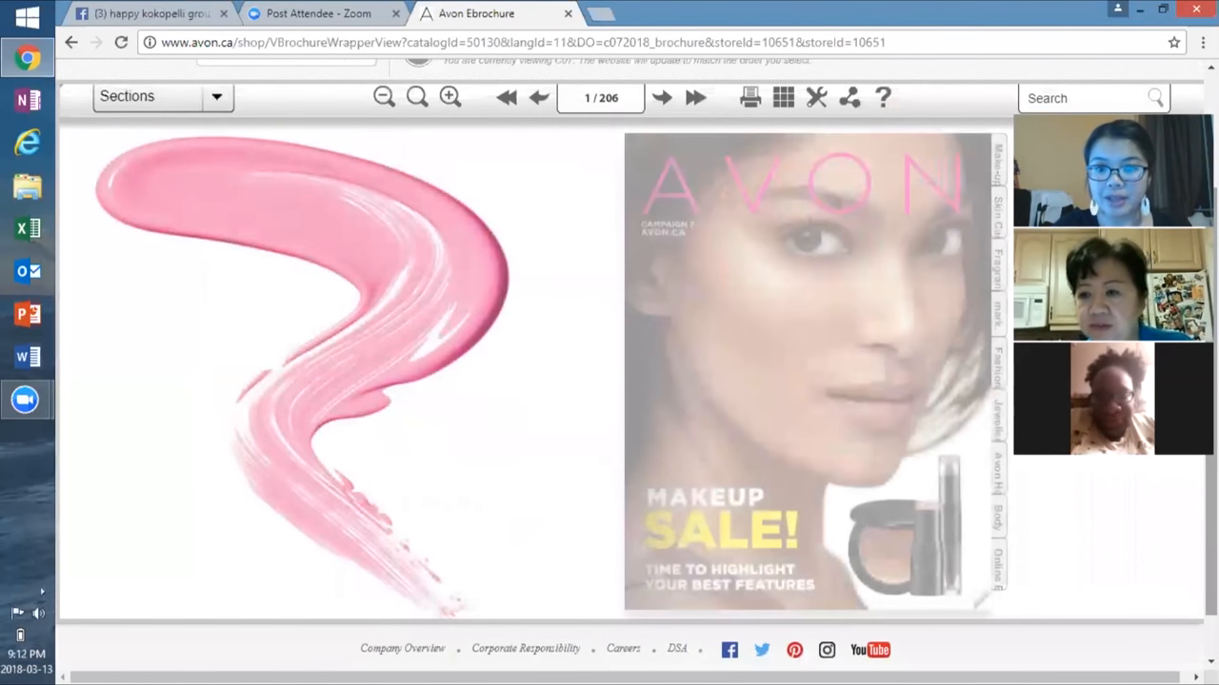
{"action": "left_click", "coordinate": [661, 104]}
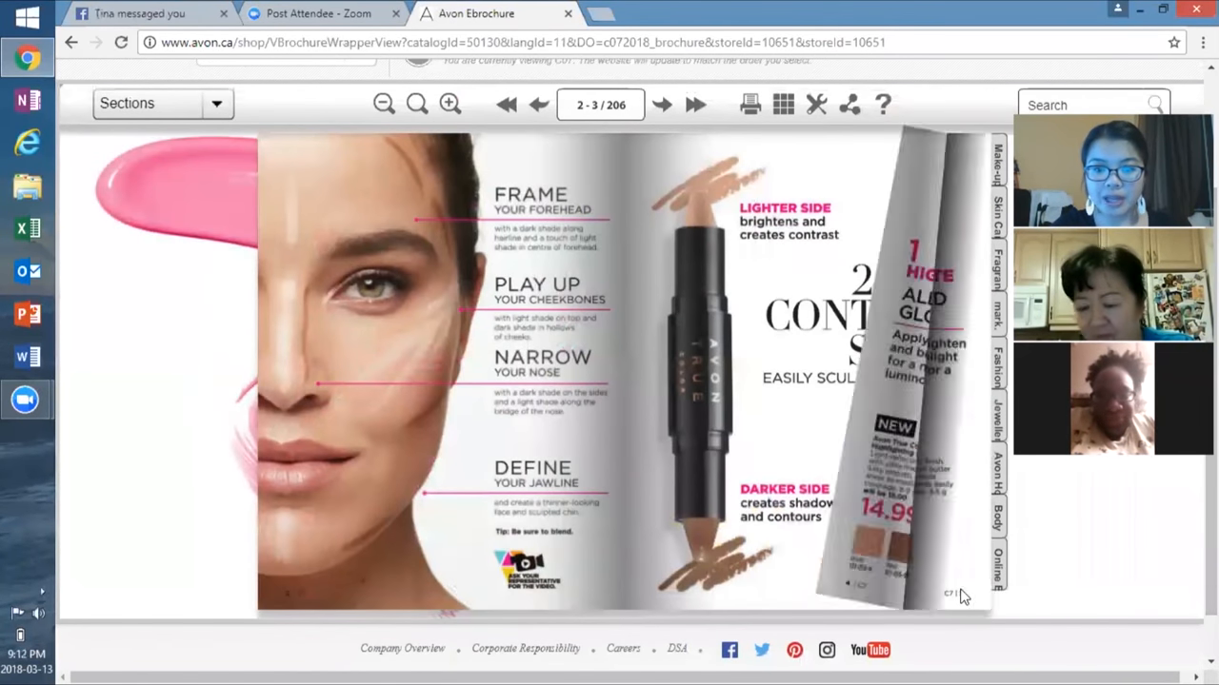
{"action": "left_click", "coordinate": [695, 104]}
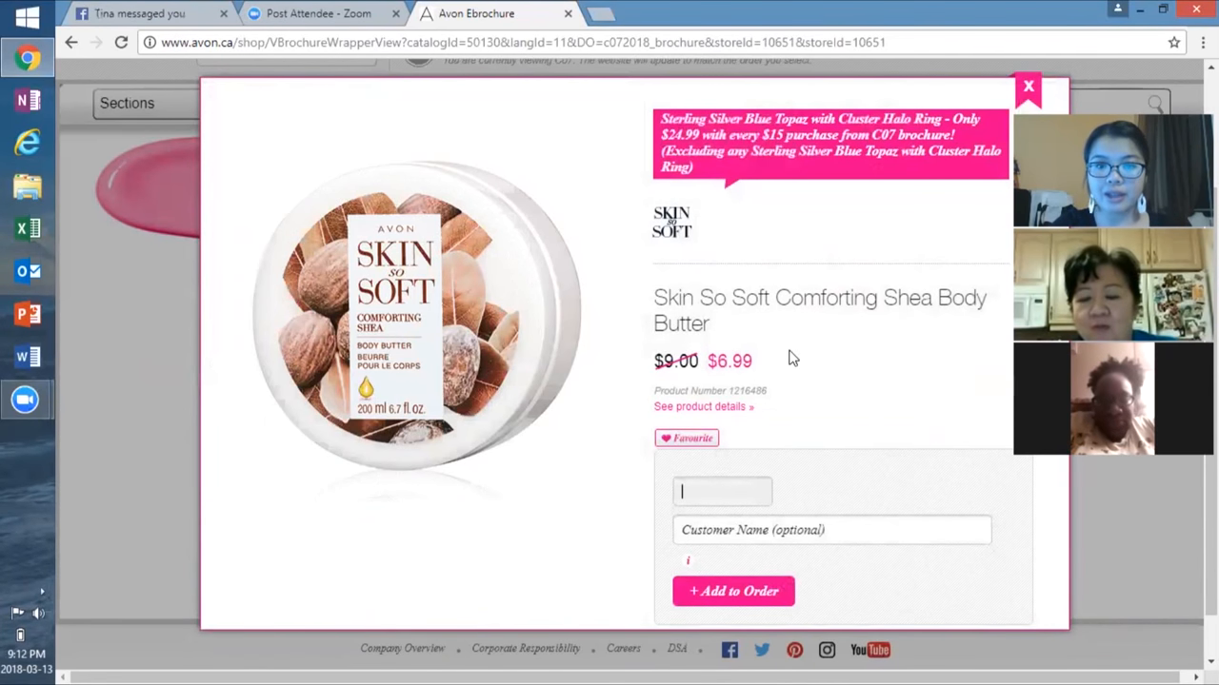
{"action": "left_click", "coordinate": [1029, 86]}
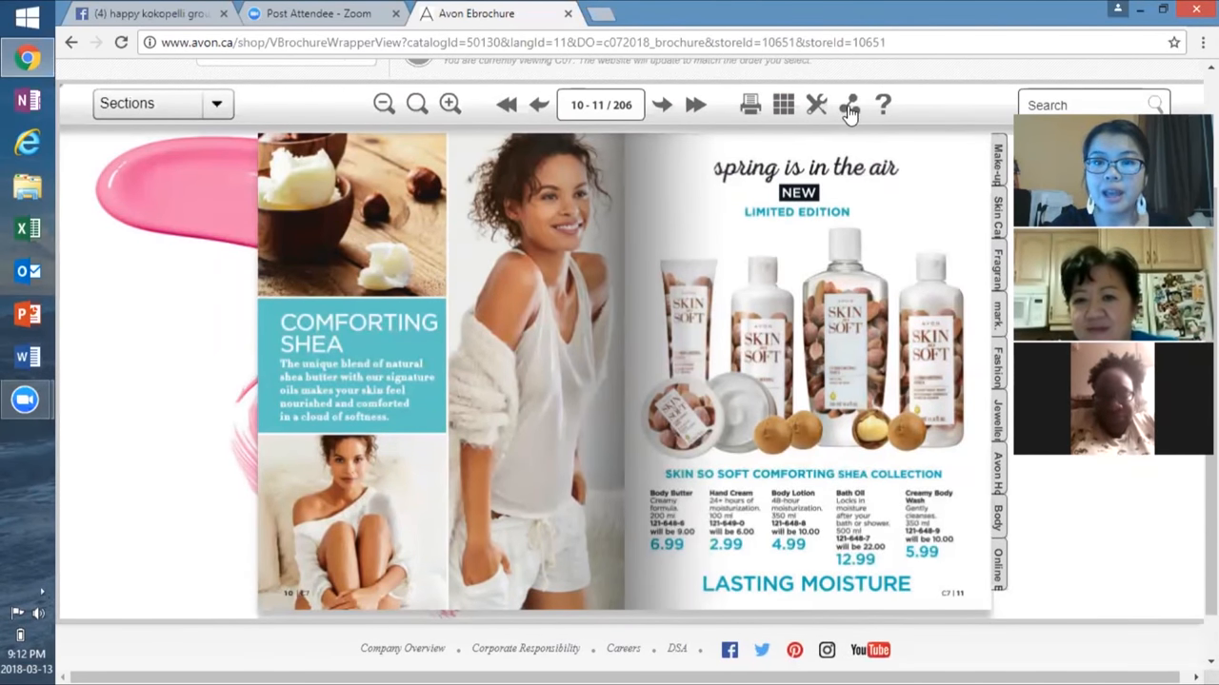
Step: Open the email share panel and enter the sender name Jessica and sender email
{"action": "left_click", "coordinate": [850, 105]}
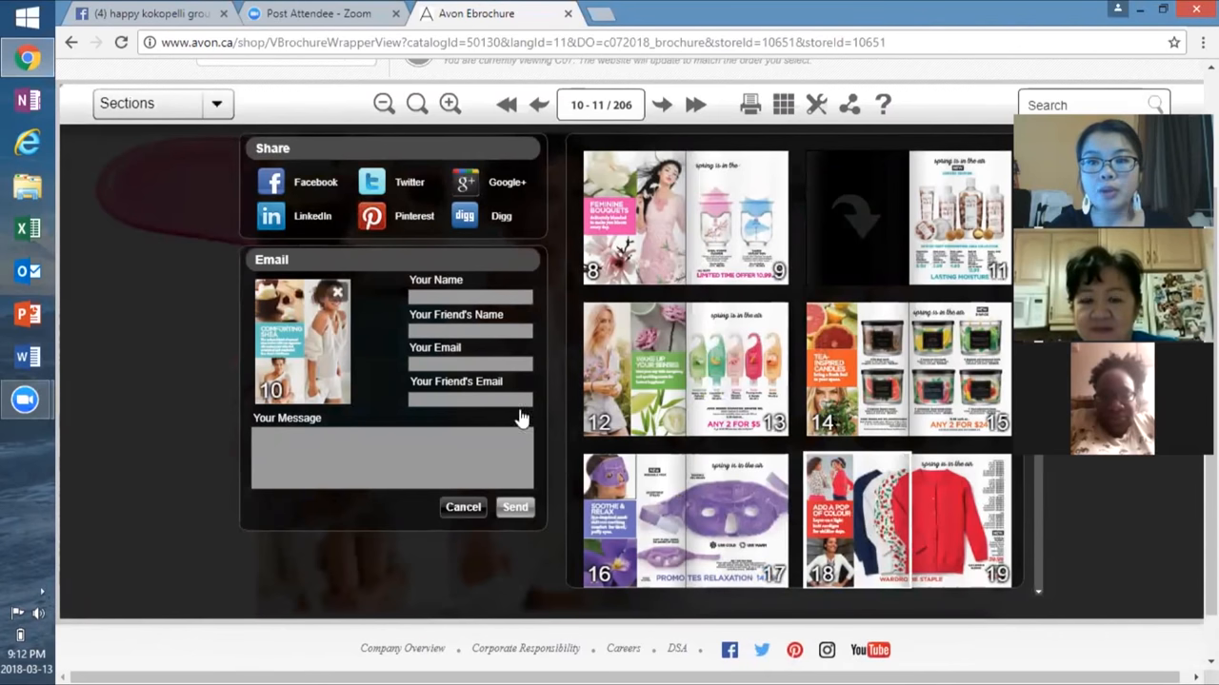
{"action": "mouse_move", "coordinate": [408, 184]}
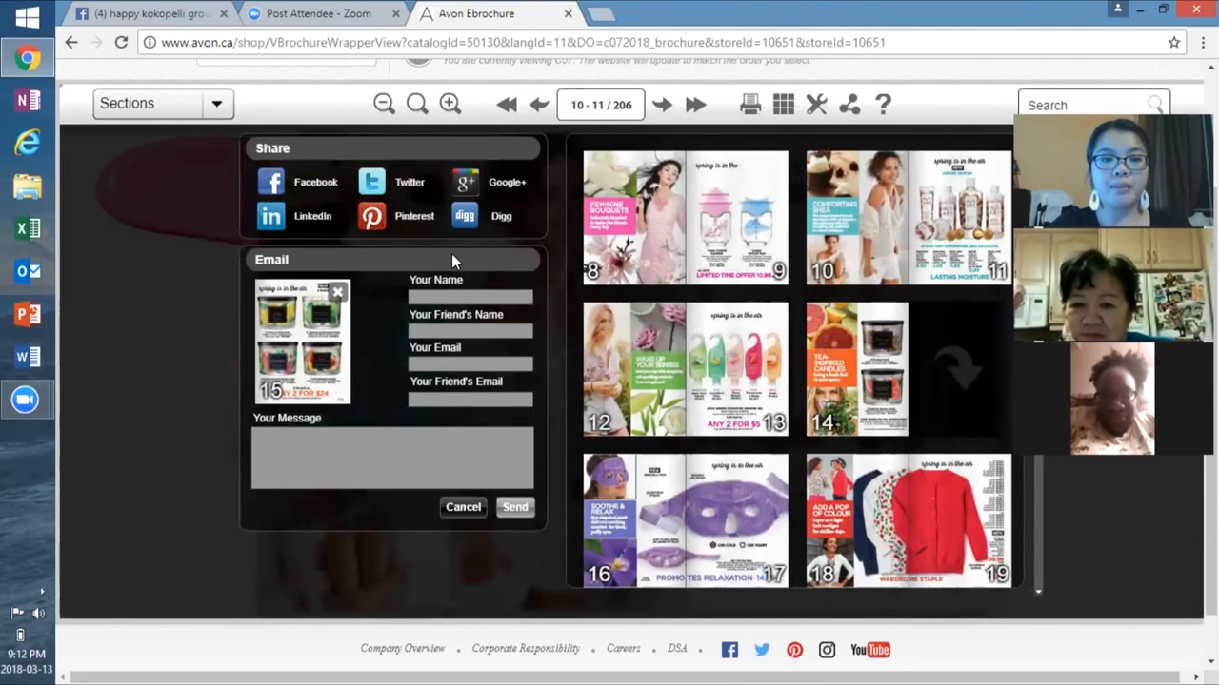
{"action": "type", "text": "Jessica"}
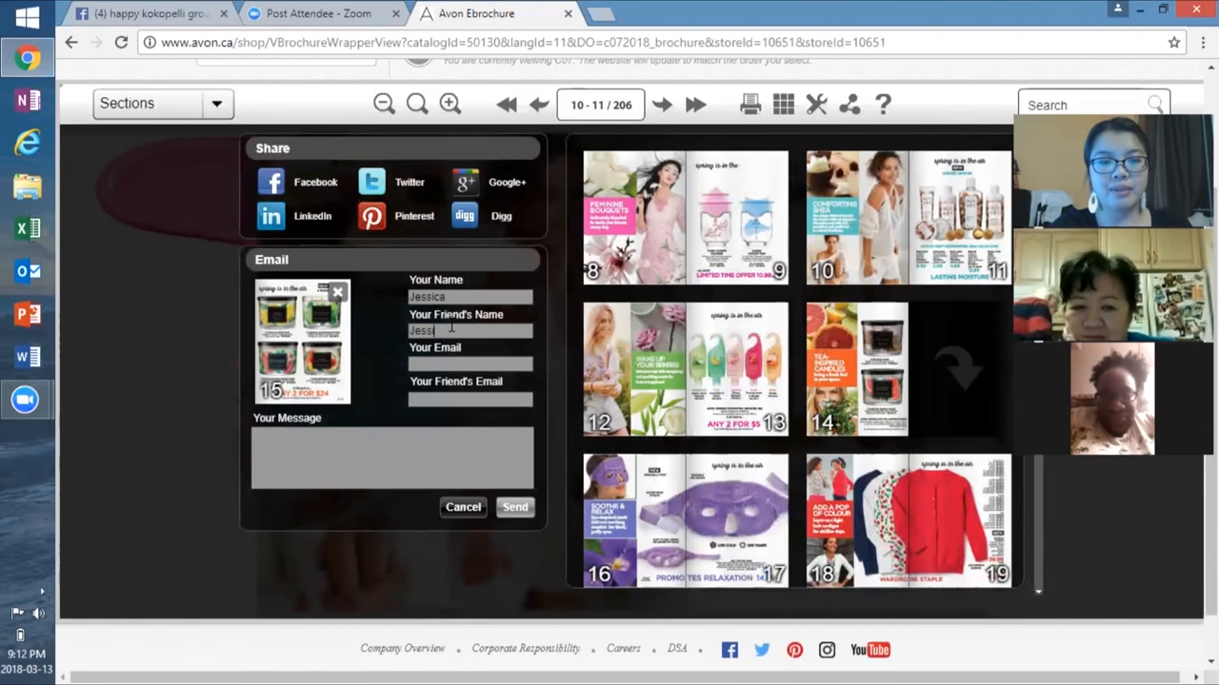
{"action": "type", "text": "e"}
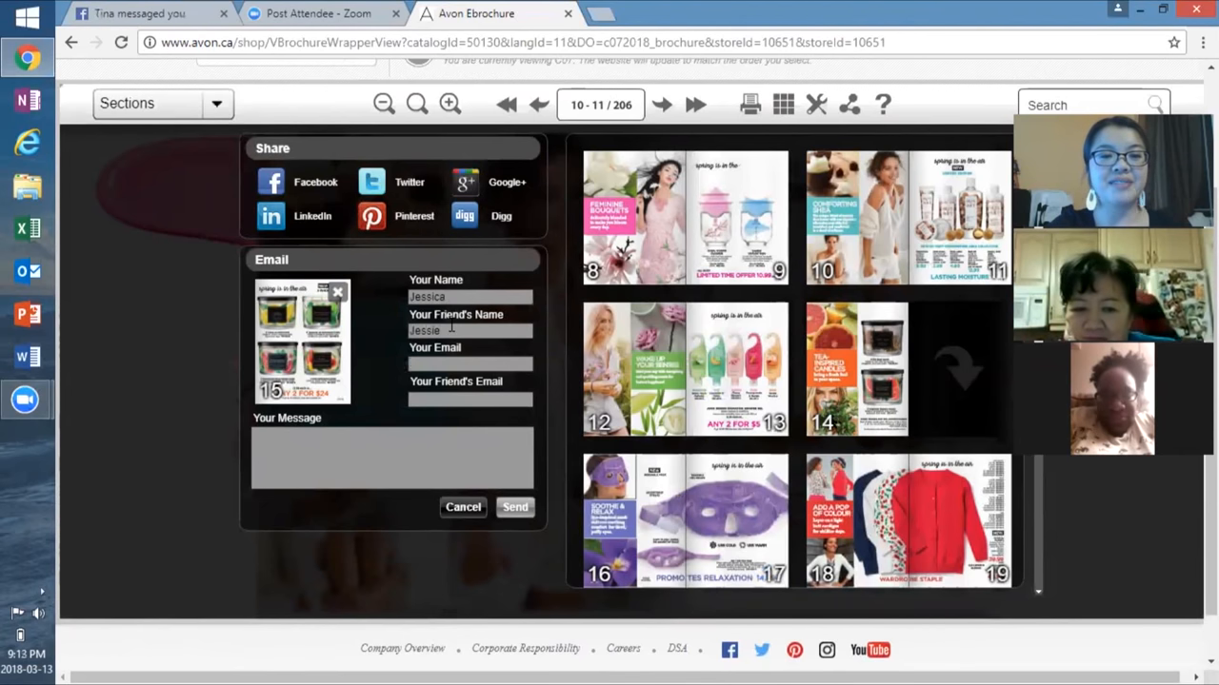
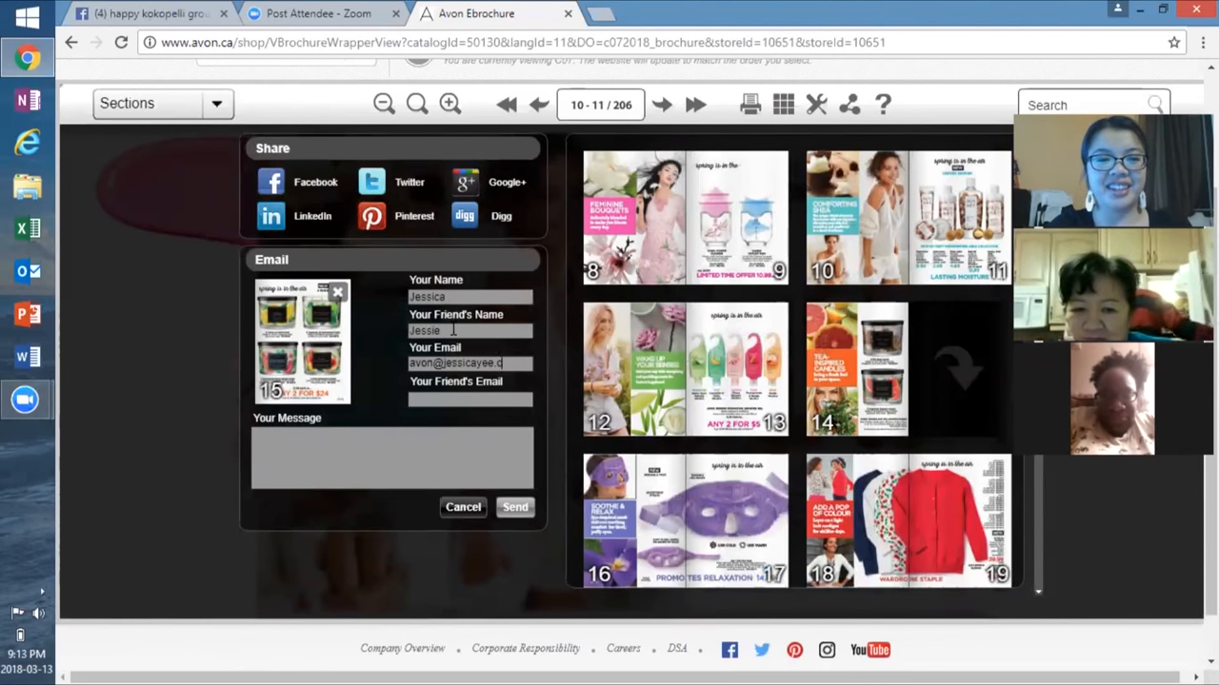
Step: Enter the friend's email and the message 'wow candles on sale!!', then send
{"action": "left_click", "coordinate": [469, 399]}
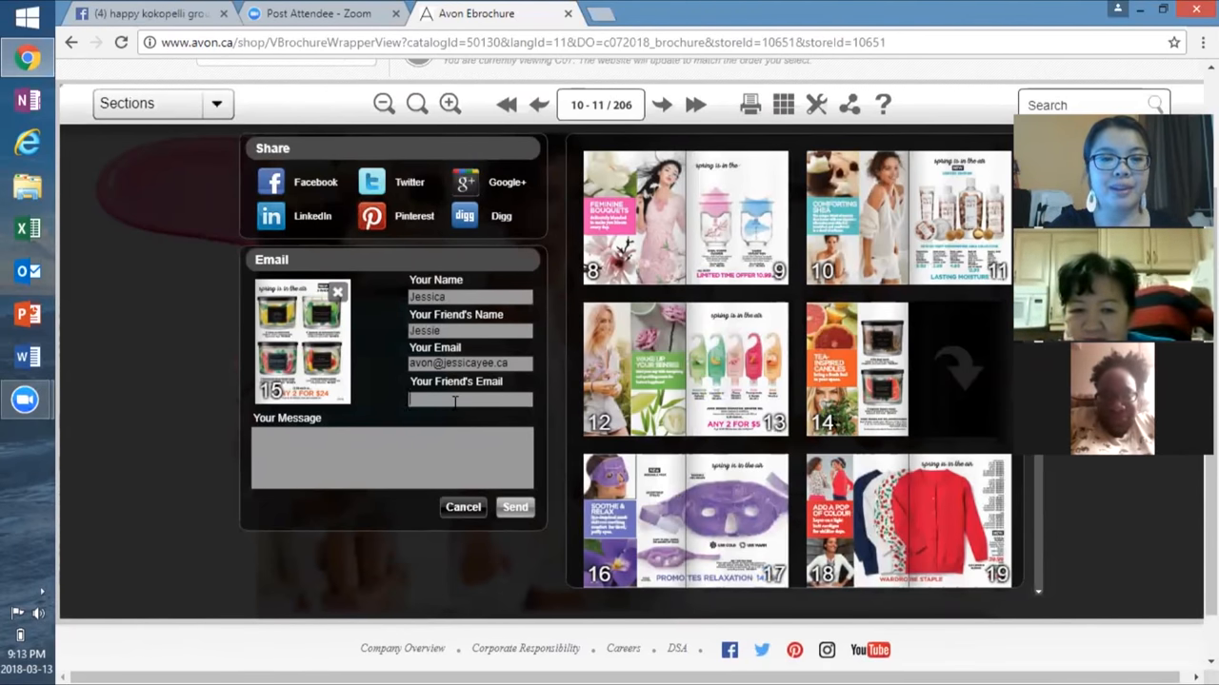
{"action": "type", "text": "jee"}
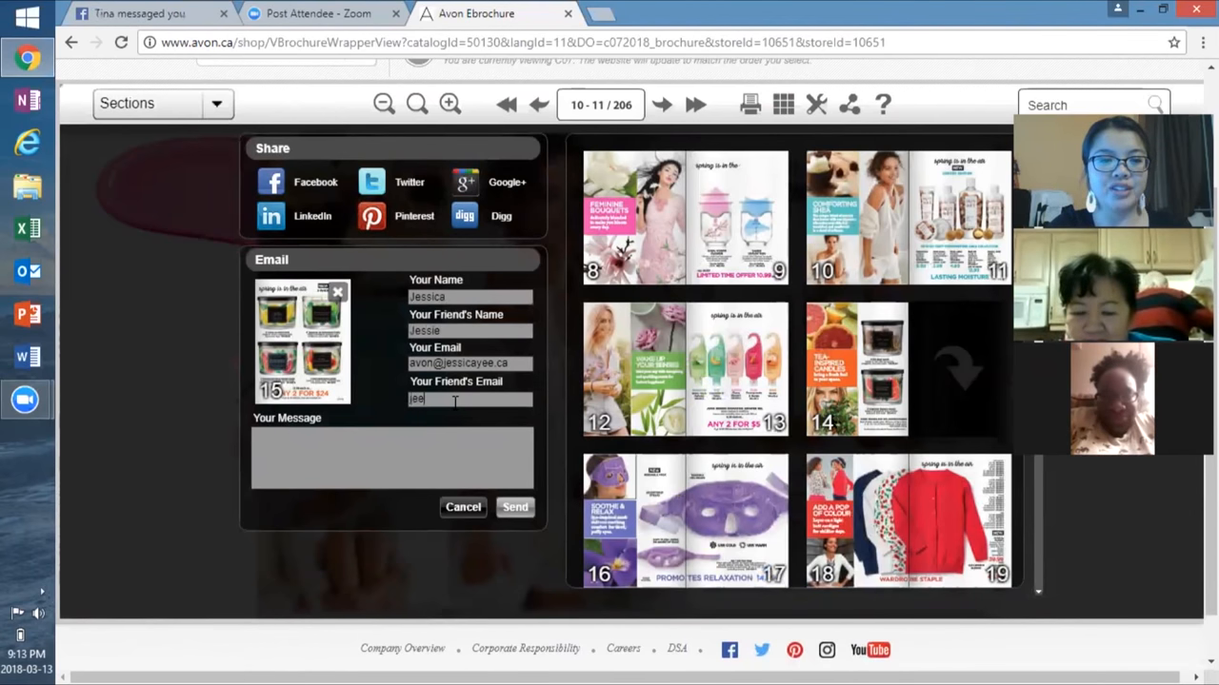
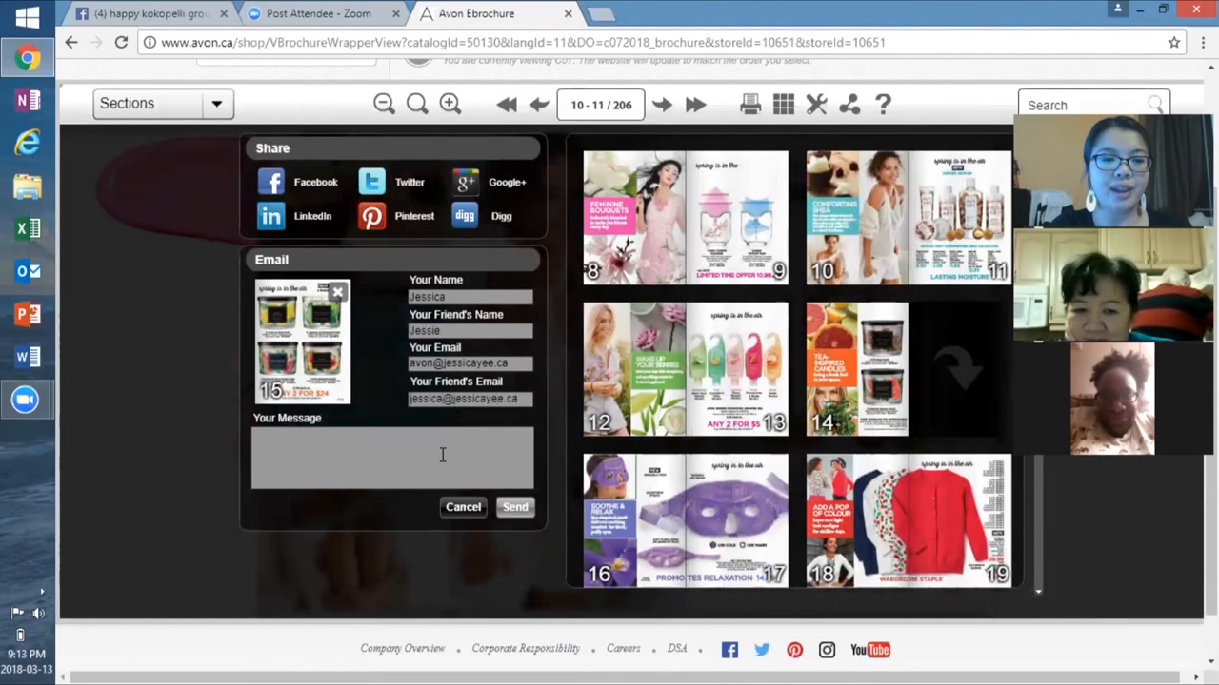
{"action": "type", "text": "wow candl"}
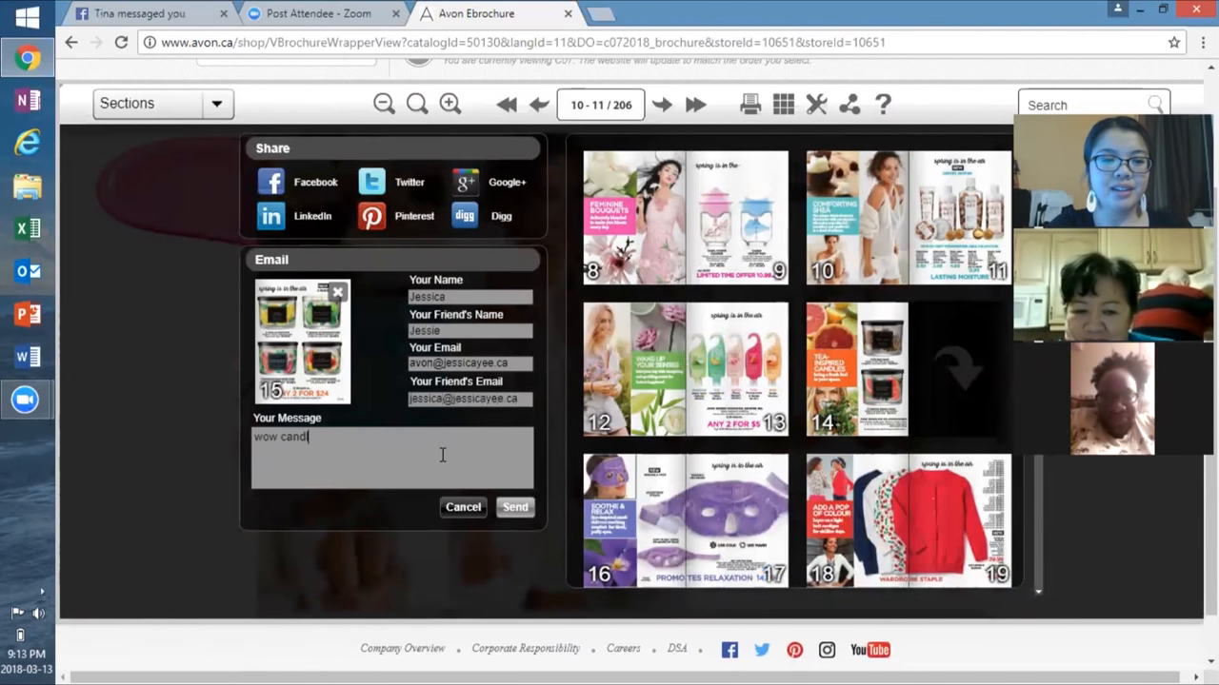
{"action": "type", "text": "les on sale!!"}
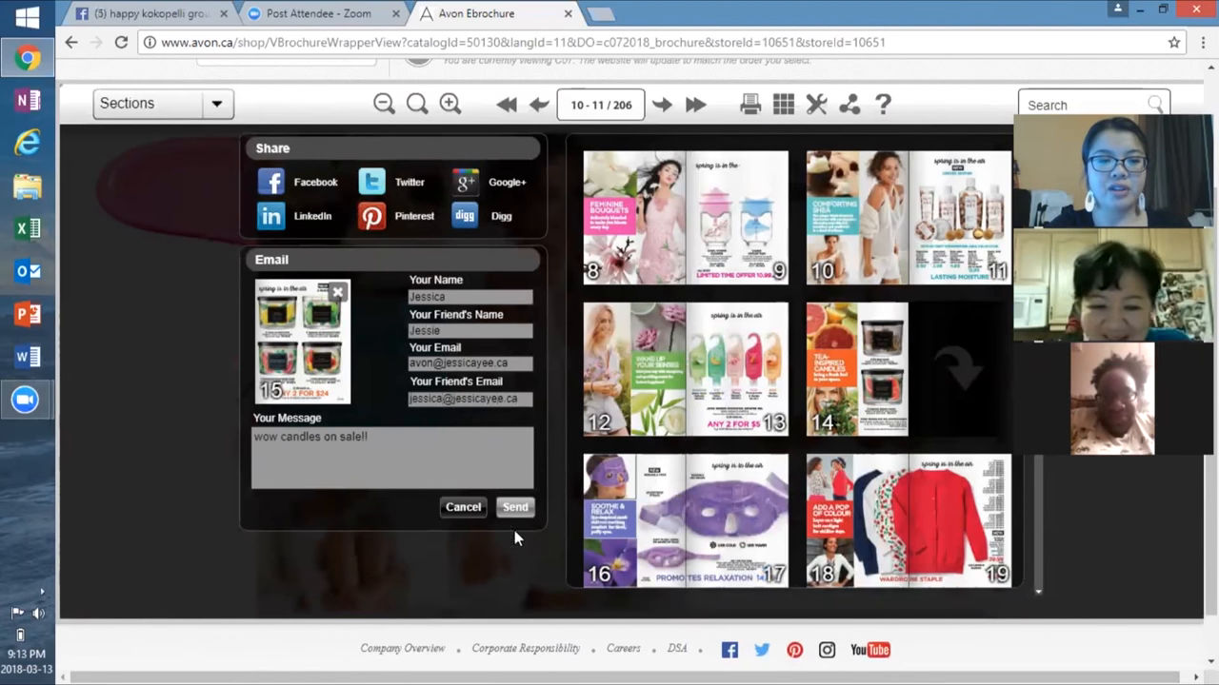
{"action": "left_click", "coordinate": [463, 506]}
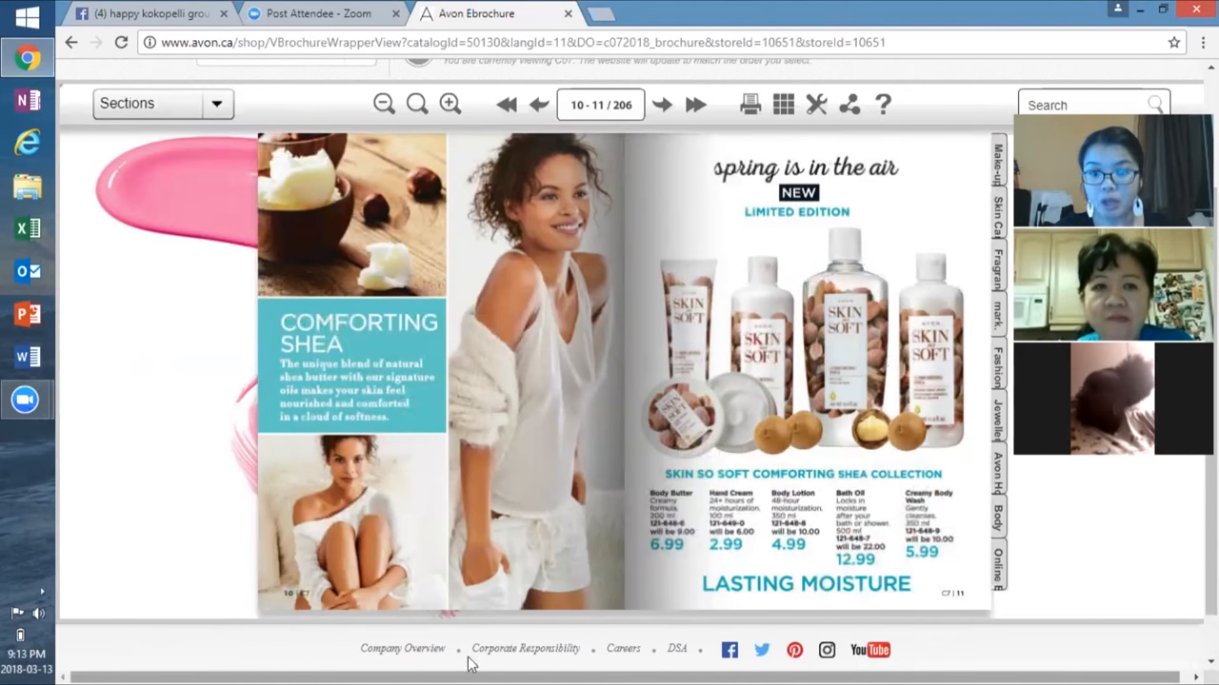
Step: Flip ahead to the spring lipstick sale pages and zoom out to the full spread
{"action": "left_click", "coordinate": [661, 105]}
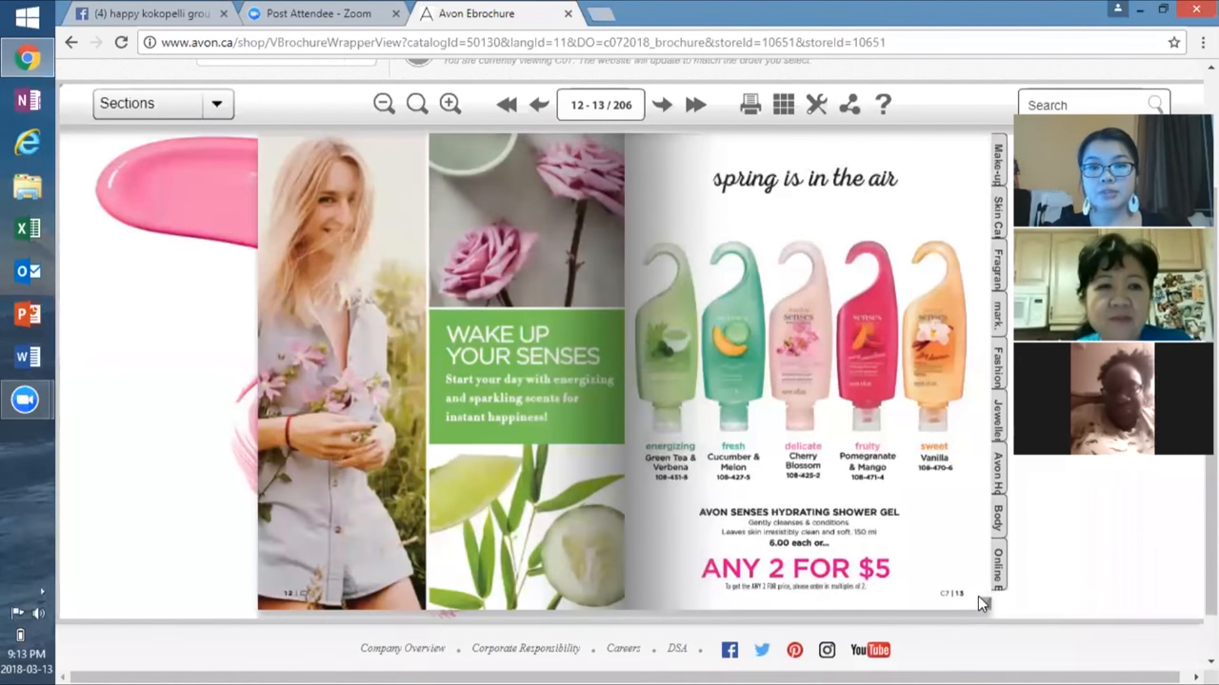
{"action": "left_click", "coordinate": [661, 105]}
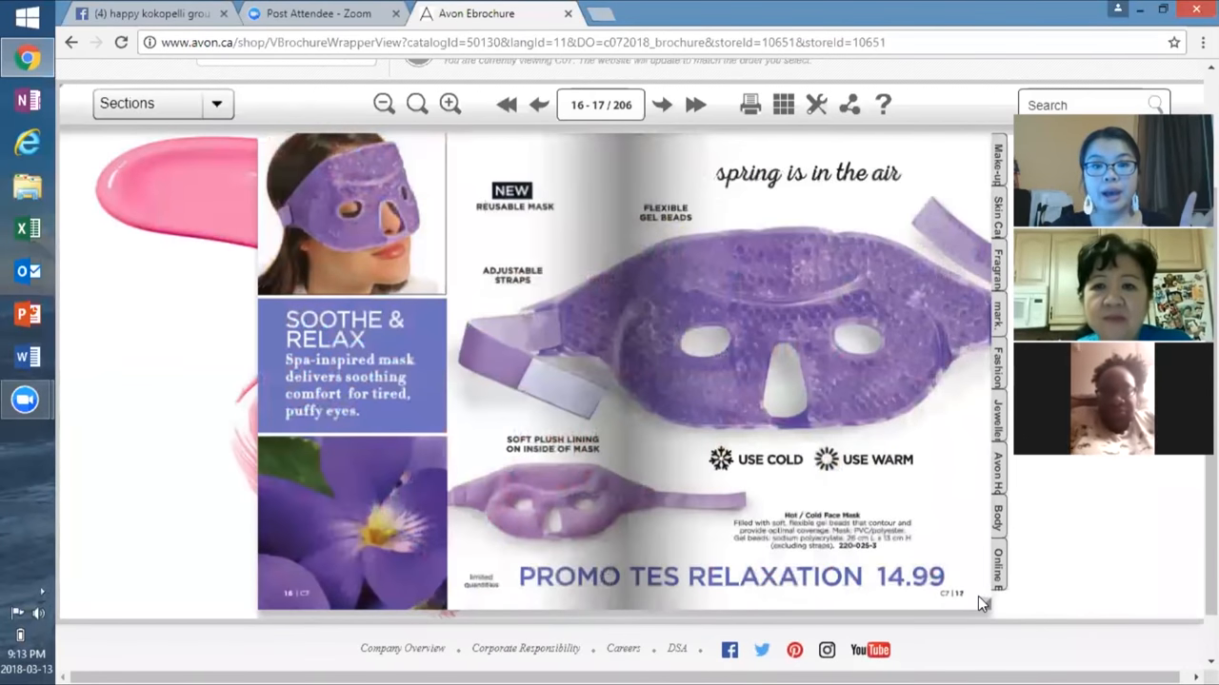
{"action": "left_click", "coordinate": [661, 105]}
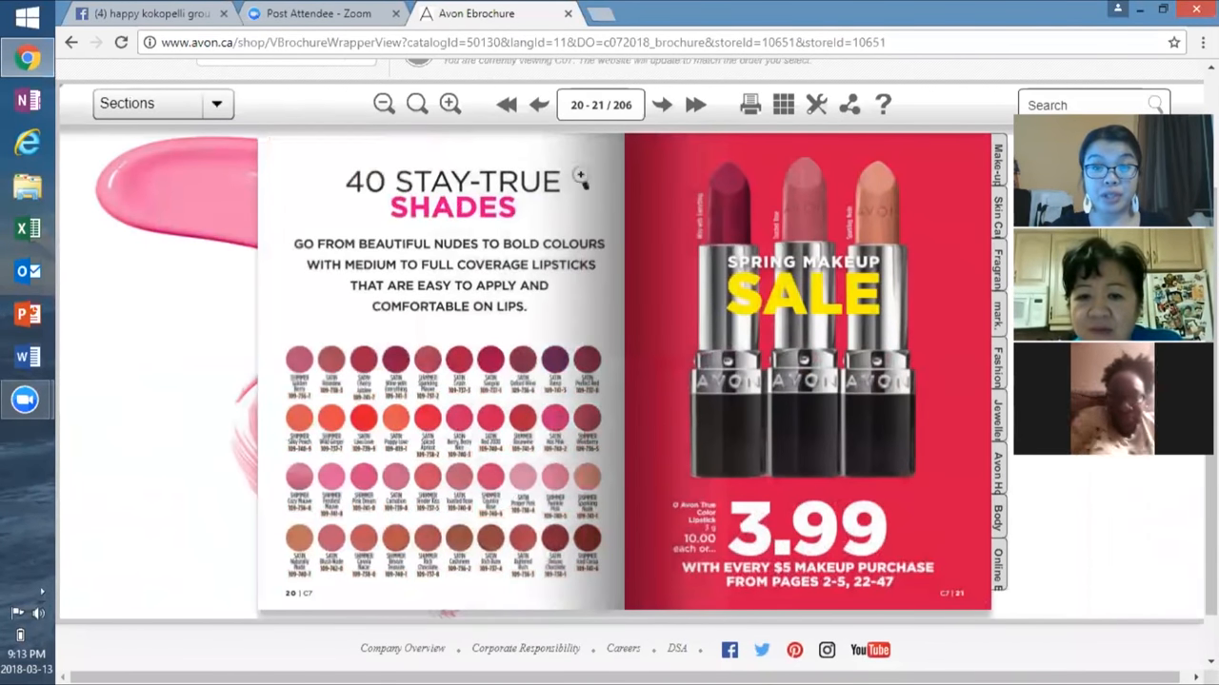
{"action": "mouse_move", "coordinate": [752, 468]}
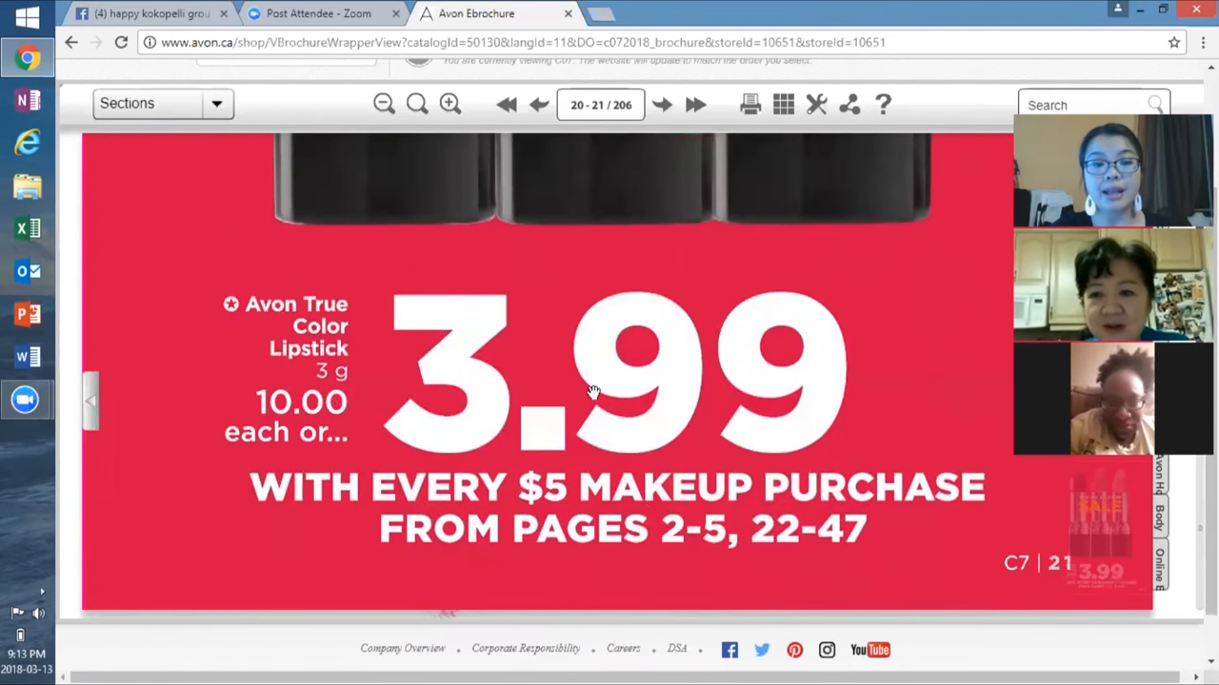
{"action": "mouse_move", "coordinate": [881, 505]}
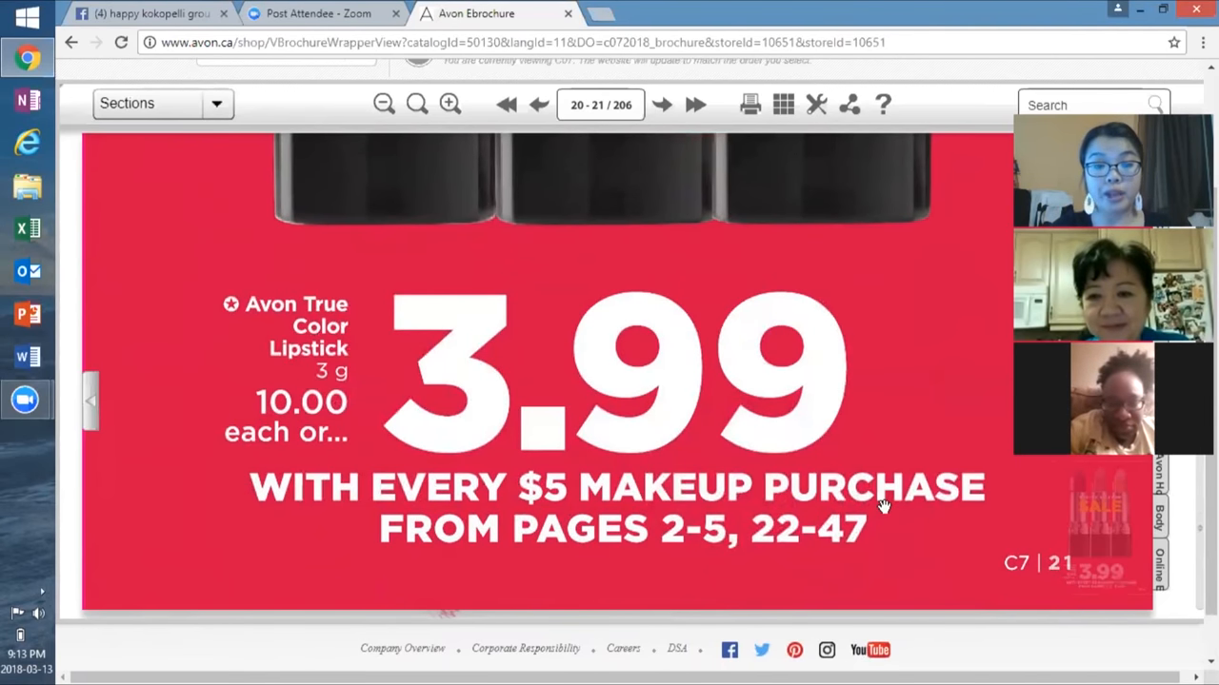
{"action": "left_click", "coordinate": [383, 104]}
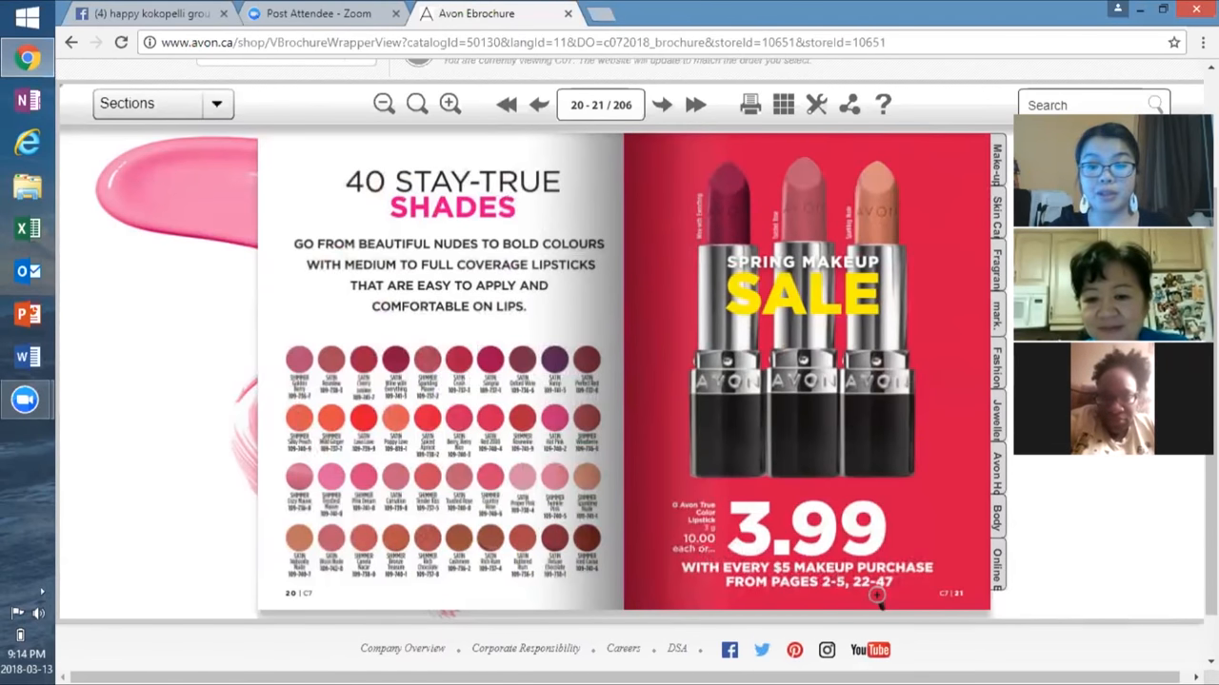
{"action": "mouse_move", "coordinate": [809, 605]}
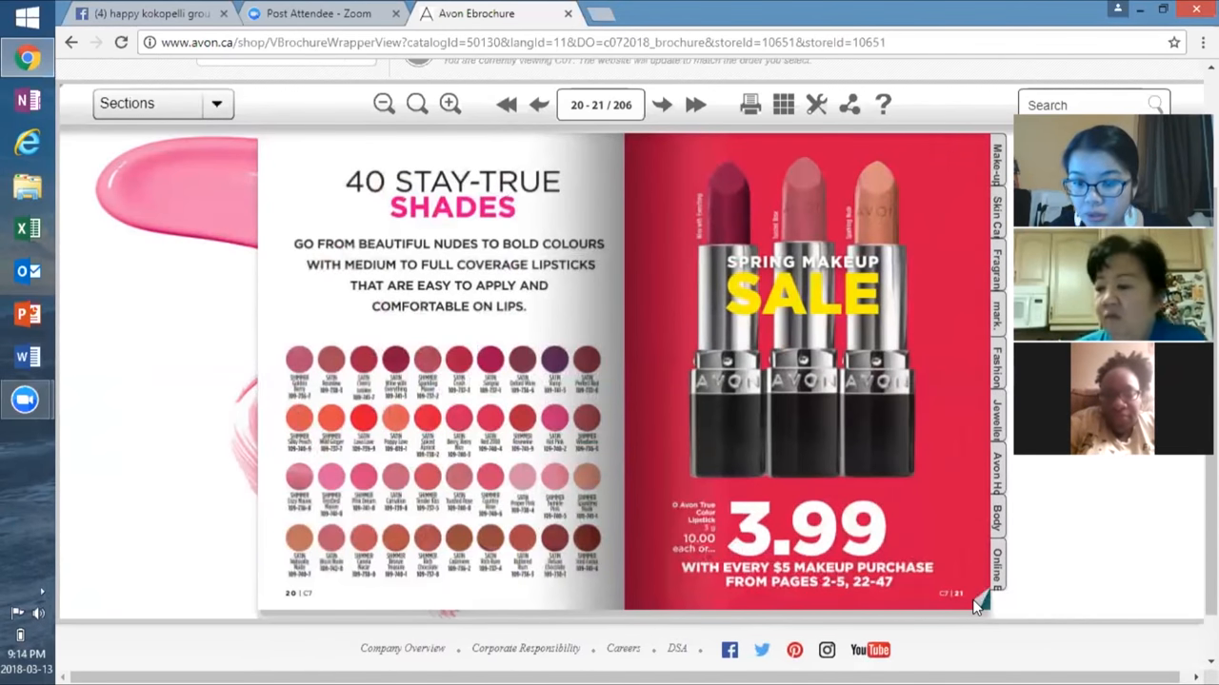
Step: Zoom into the 3.99 lipstick offer, zoom out, and advance to the mascara pages 22–23
{"action": "left_click", "coordinate": [662, 105]}
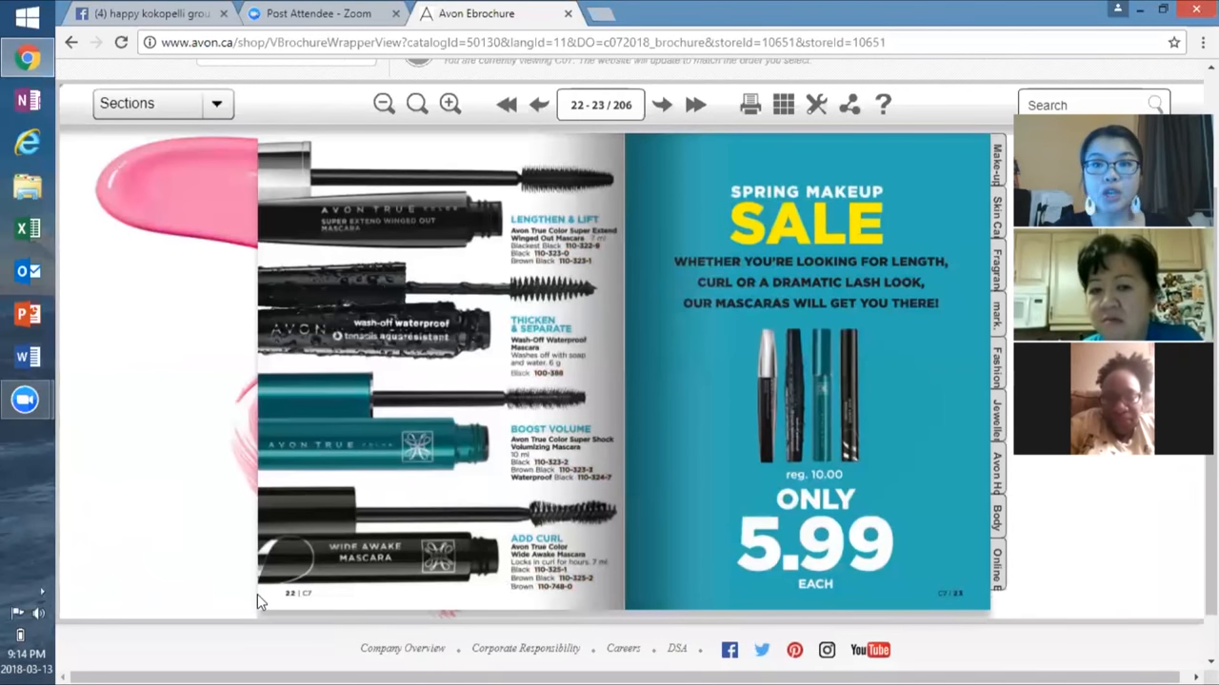
{"action": "left_click", "coordinate": [539, 104]}
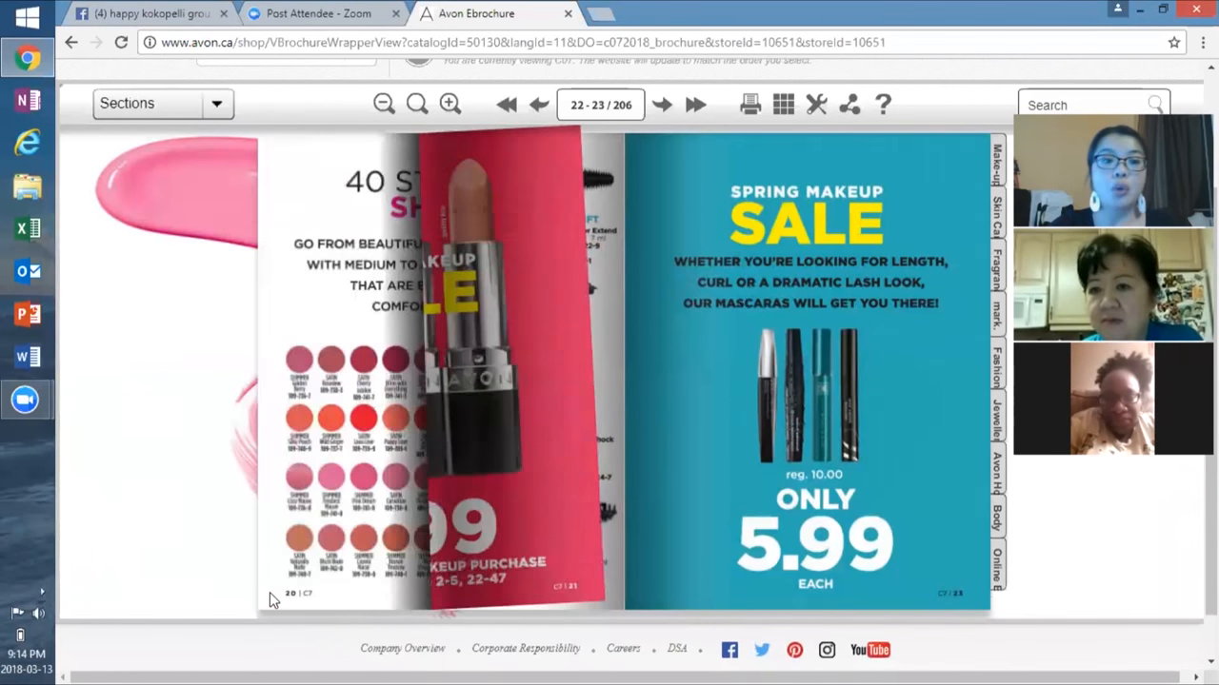
{"action": "left_click", "coordinate": [539, 104]}
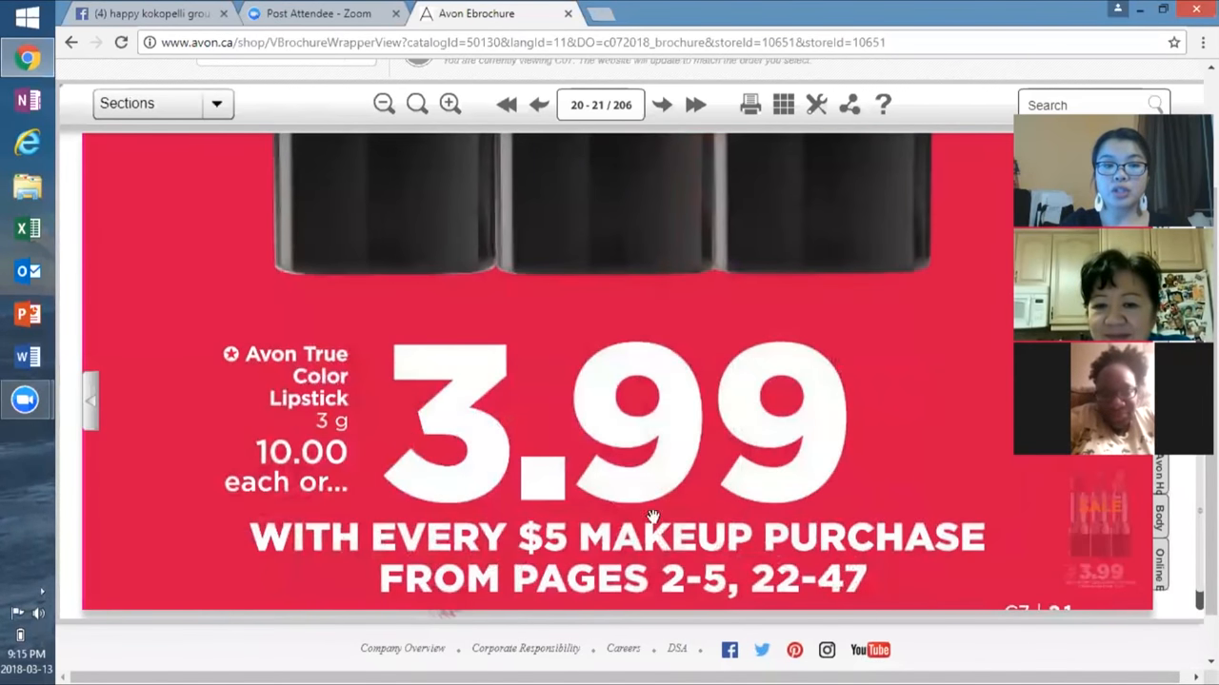
{"action": "mouse_move", "coordinate": [333, 433]}
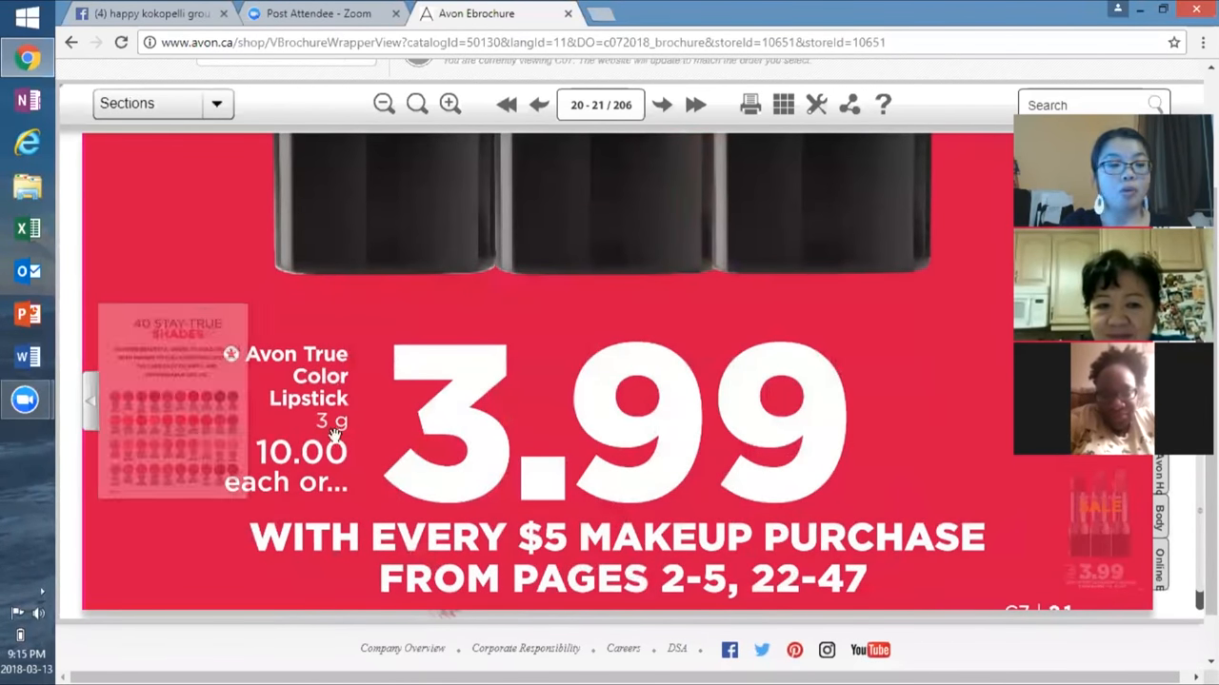
{"action": "left_click", "coordinate": [383, 104]}
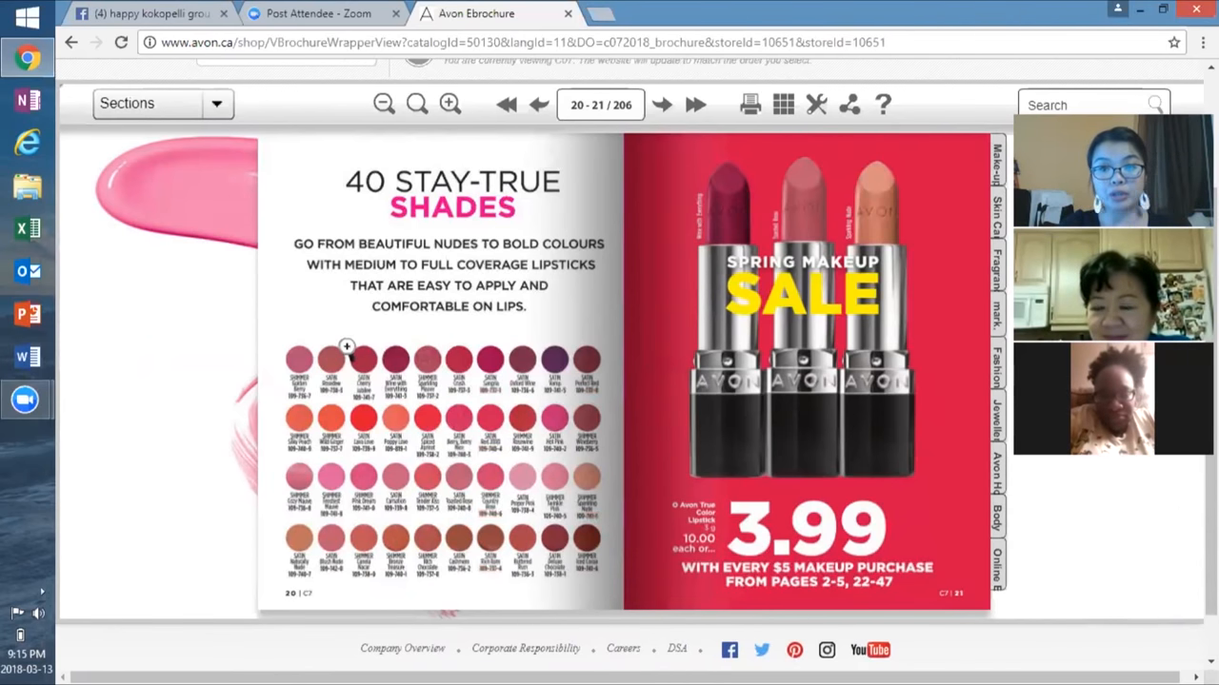
{"action": "mouse_move", "coordinate": [919, 592]}
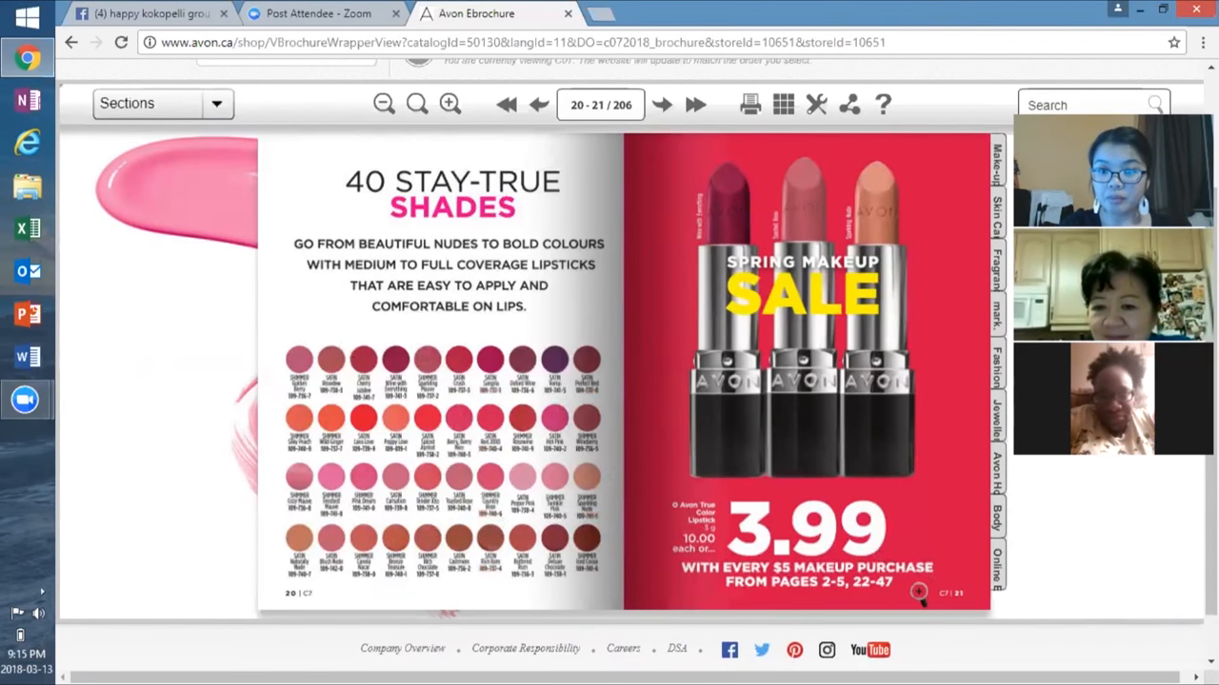
{"action": "left_click", "coordinate": [661, 105]}
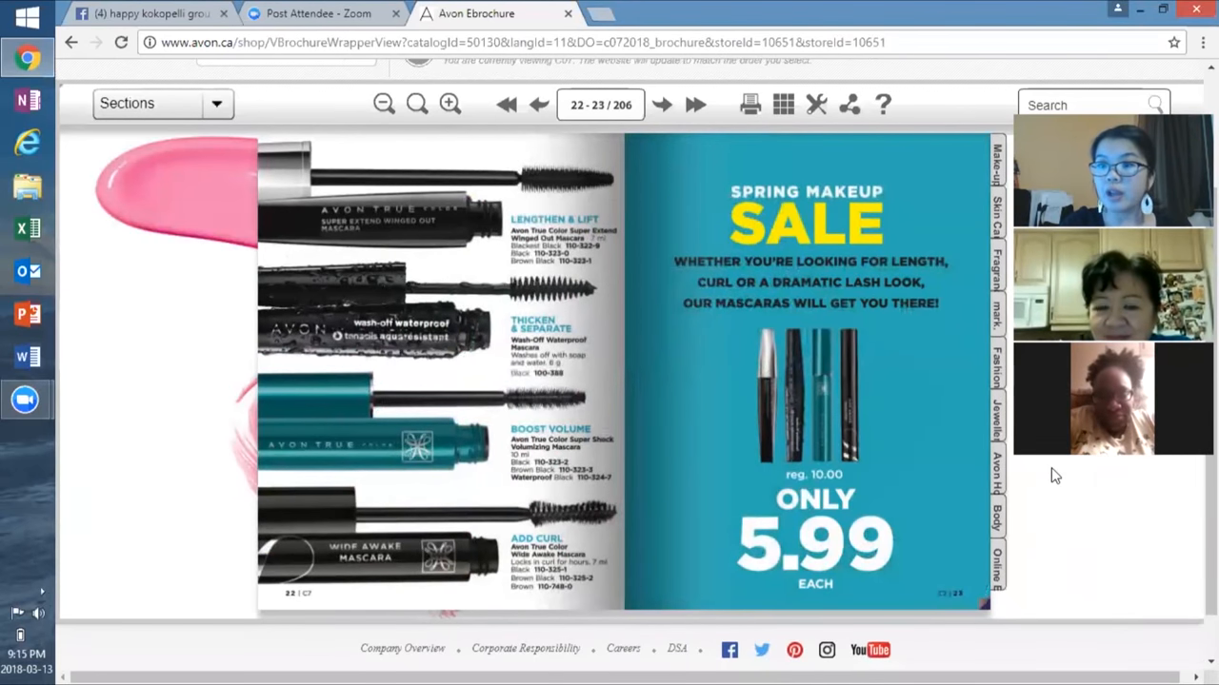
Step: Go to Create & Edit Orders and review the three pending submitted orders
{"action": "scroll", "scroll_direction": "up", "scroll_amount": 3}
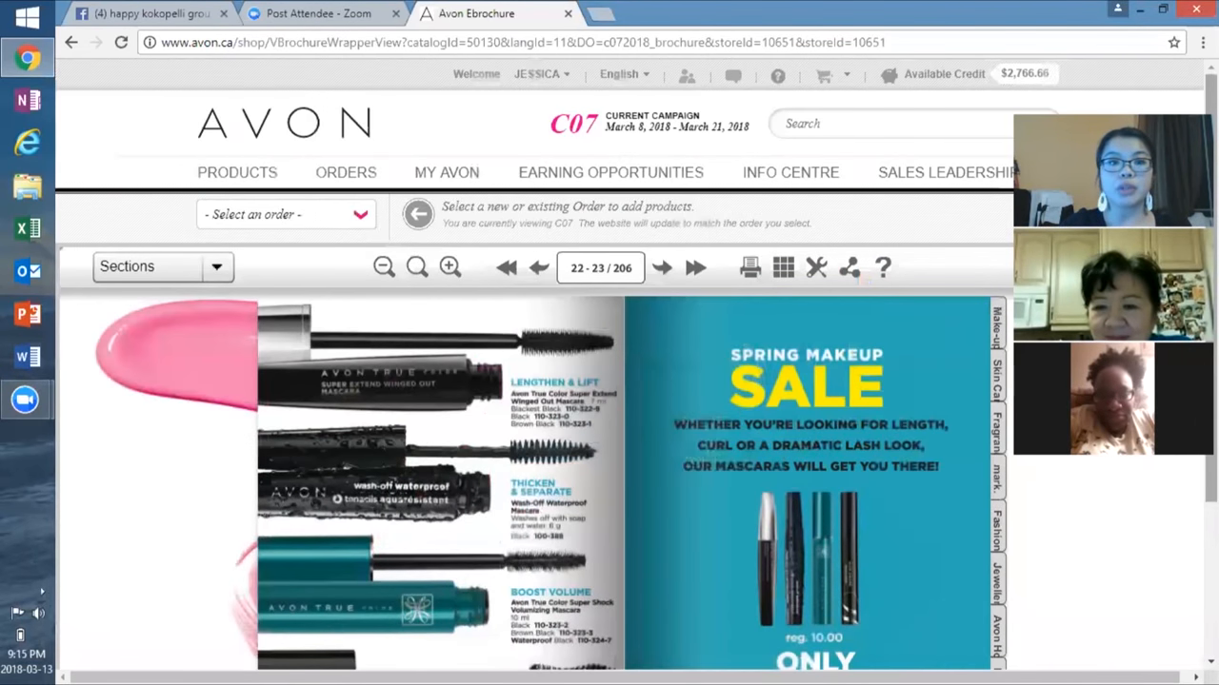
{"action": "mouse_move", "coordinate": [289, 124]}
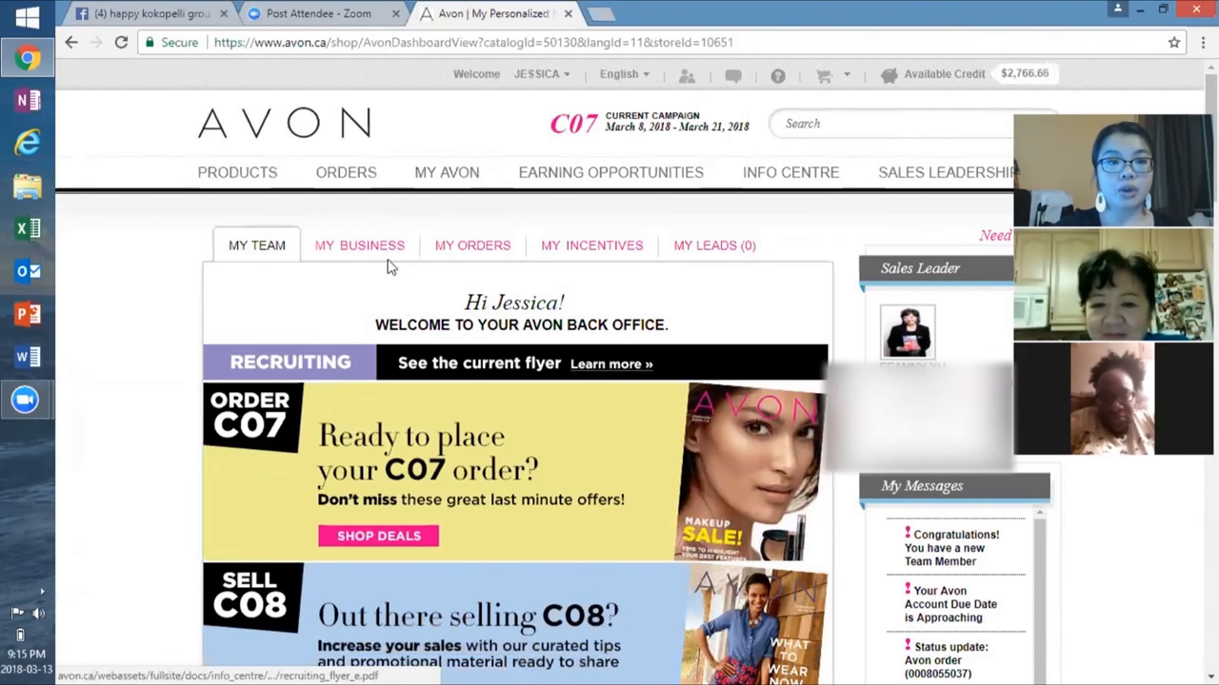
{"action": "left_click", "coordinate": [346, 173]}
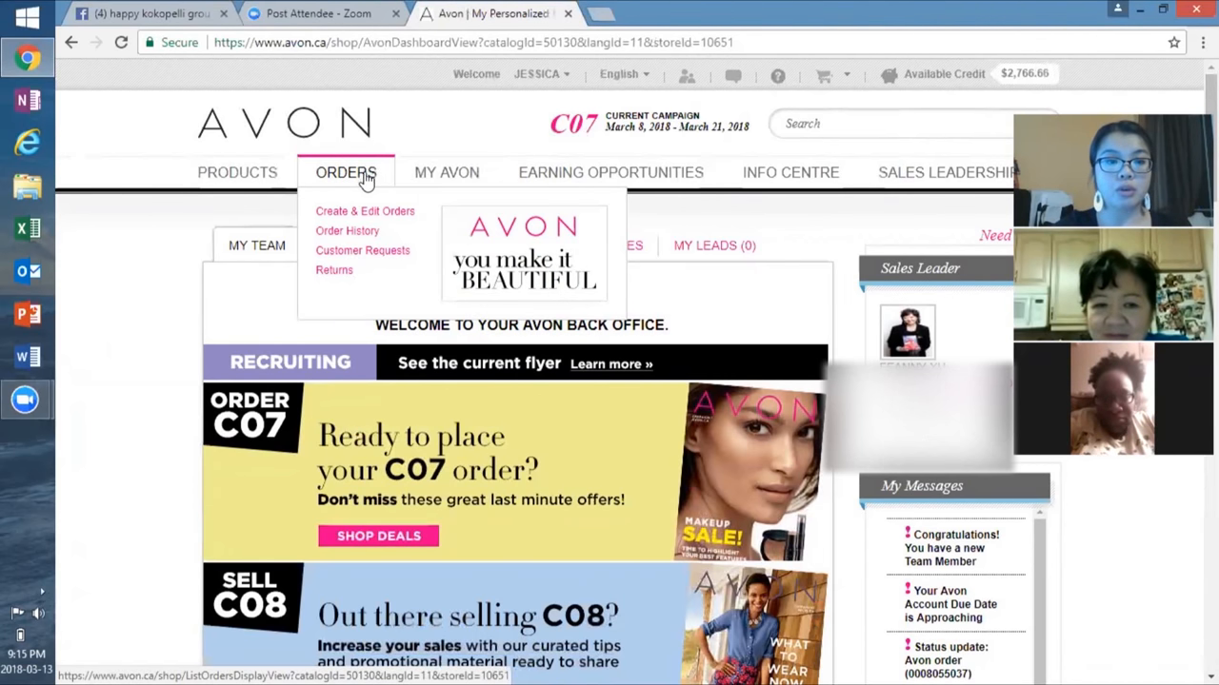
{"action": "mouse_move", "coordinate": [357, 208]}
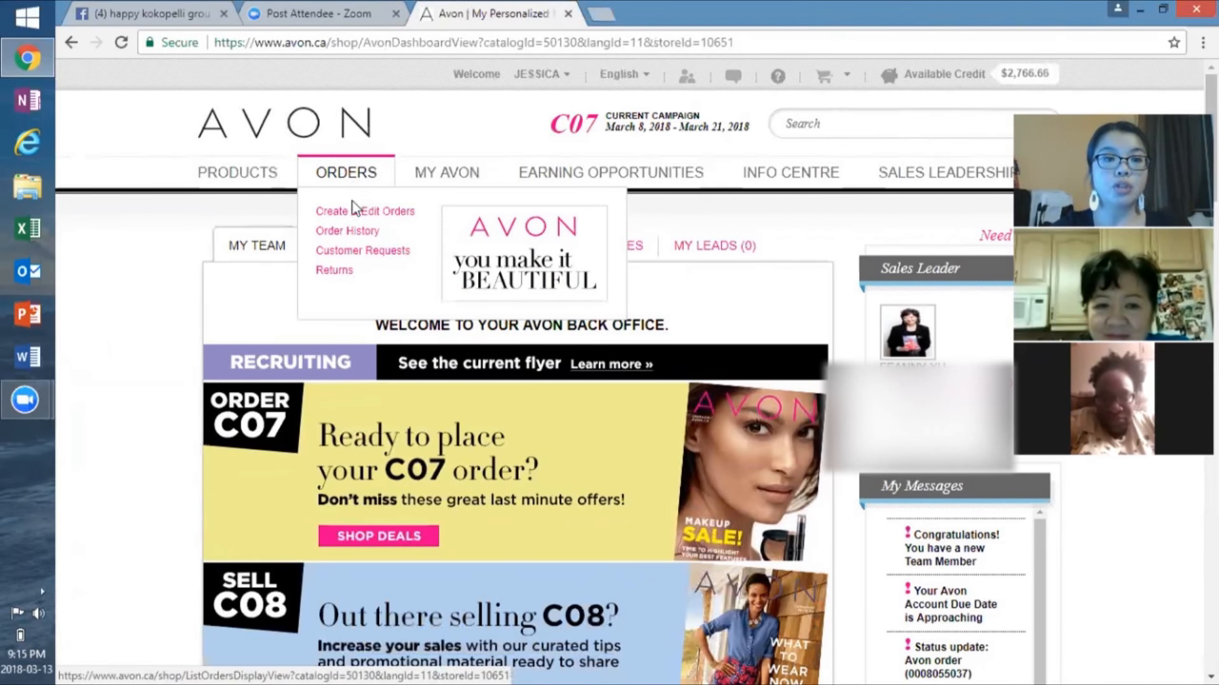
{"action": "left_click", "coordinate": [346, 230]}
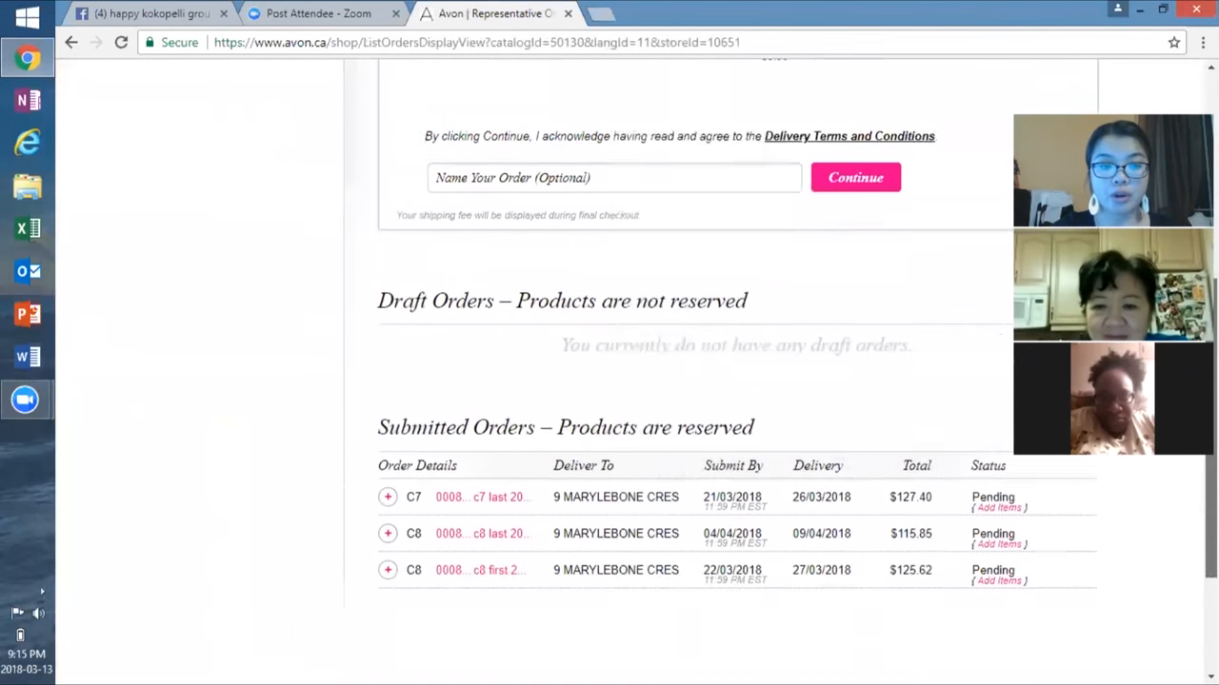
{"action": "scroll", "scroll_direction": "down", "scroll_amount": 3}
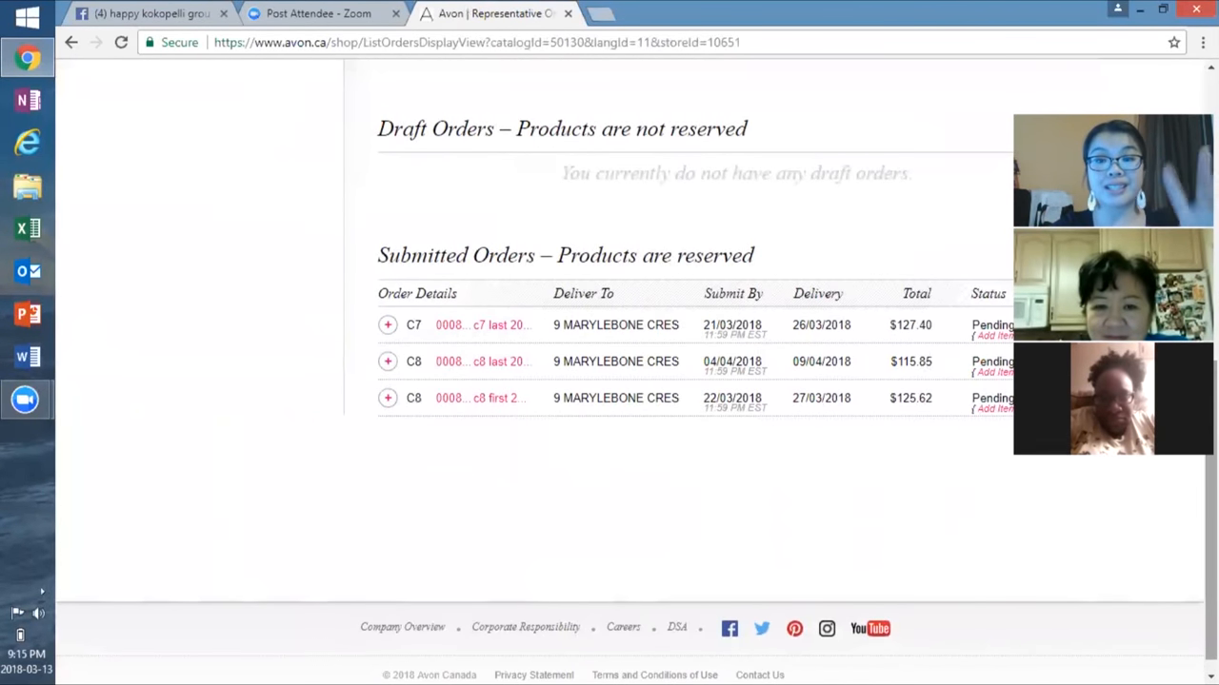
{"action": "scroll", "scroll_direction": "up", "scroll_amount": 3}
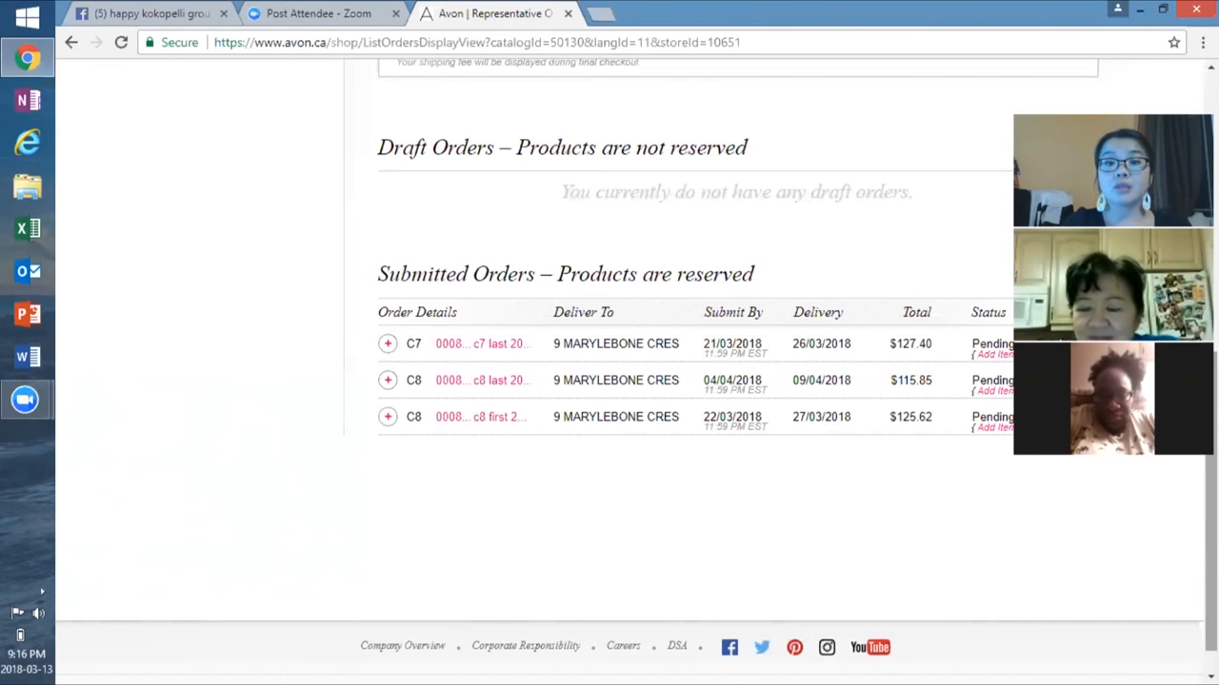
Step: Start a 'c 7 test 2018' order with the default address and 16 March delivery
{"action": "scroll", "scroll_direction": "up", "scroll_amount": 3}
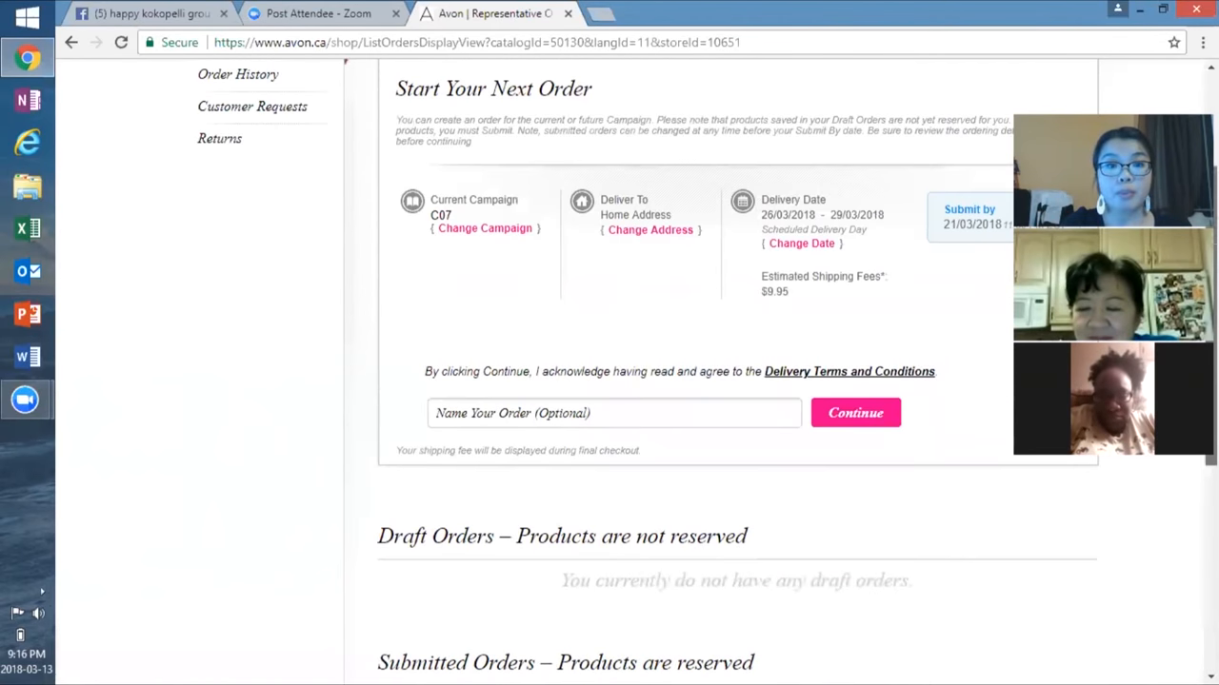
{"action": "mouse_move", "coordinate": [471, 236]}
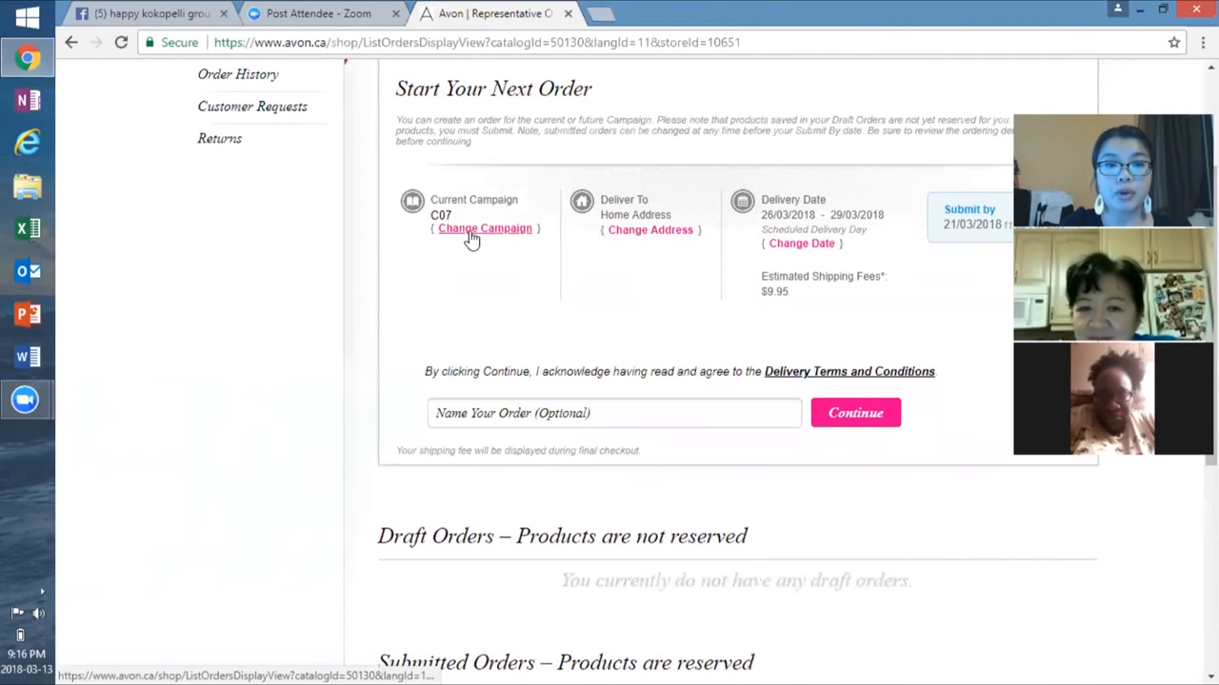
{"action": "left_click", "coordinate": [485, 228]}
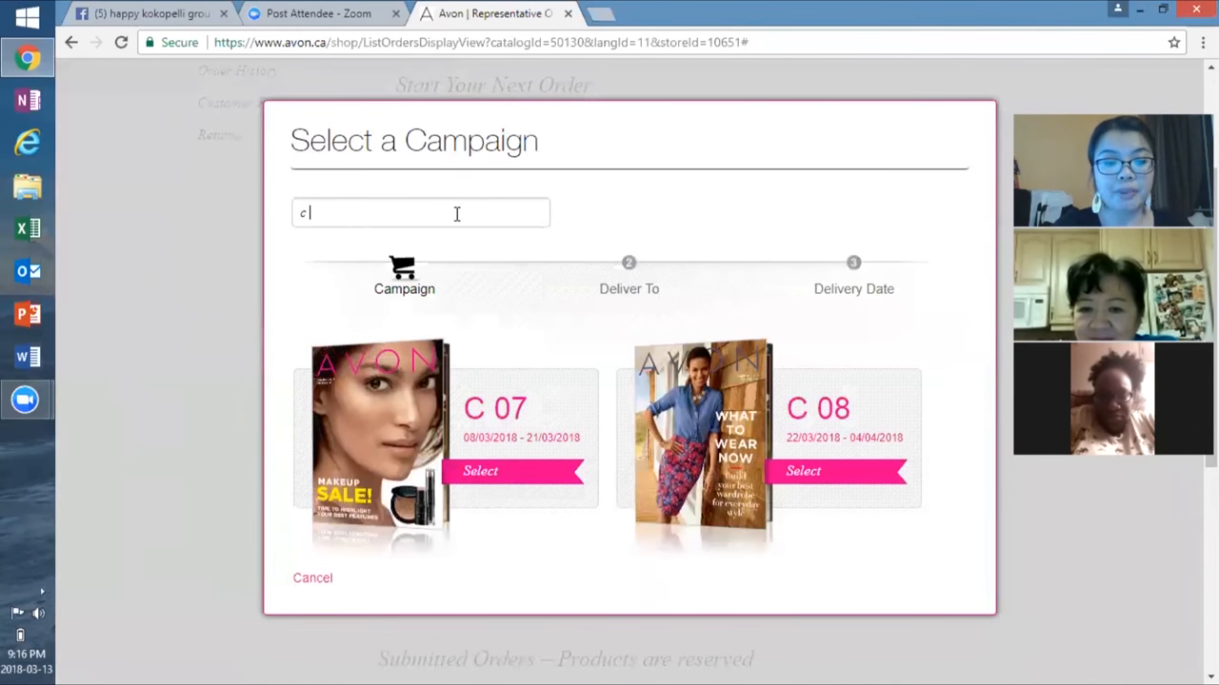
{"action": "type", "text": "7 test 2018"}
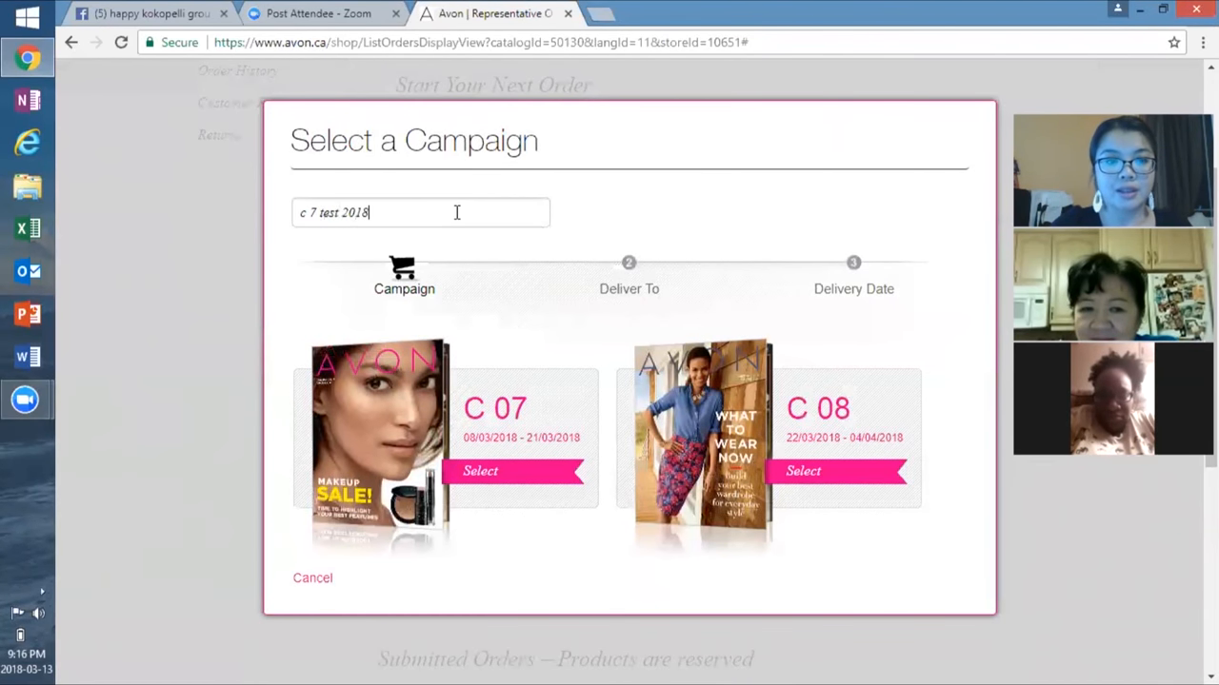
{"action": "left_click", "coordinate": [480, 471]}
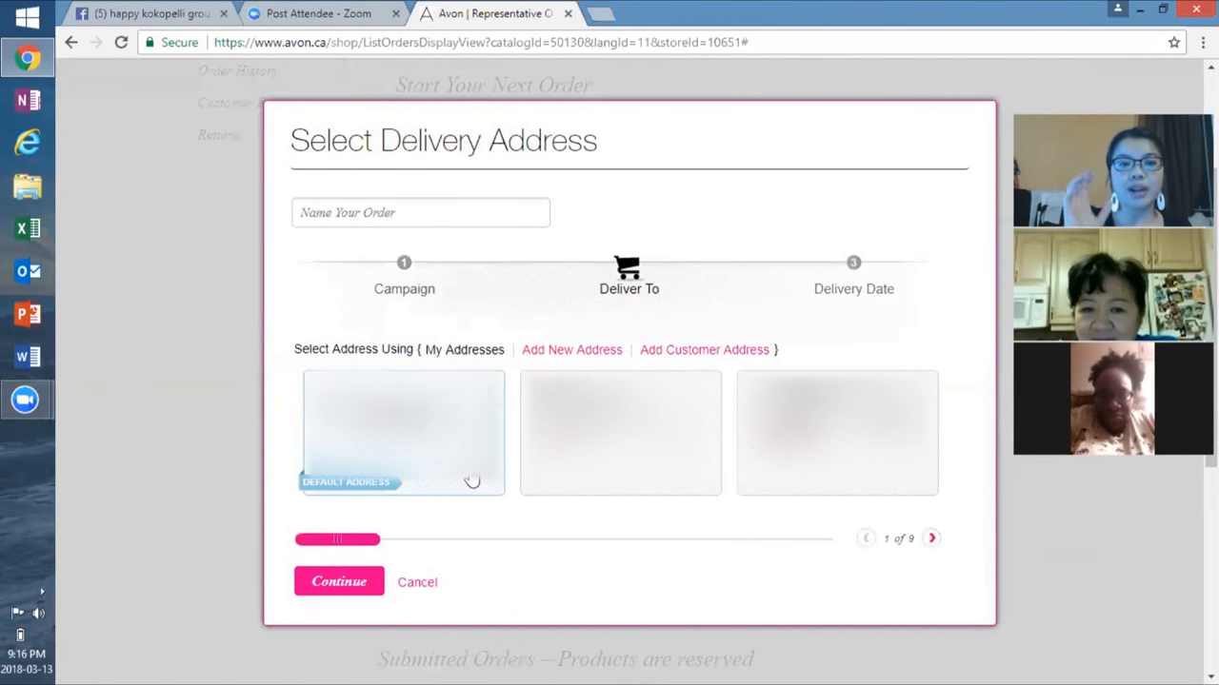
{"action": "left_click", "coordinate": [339, 581]}
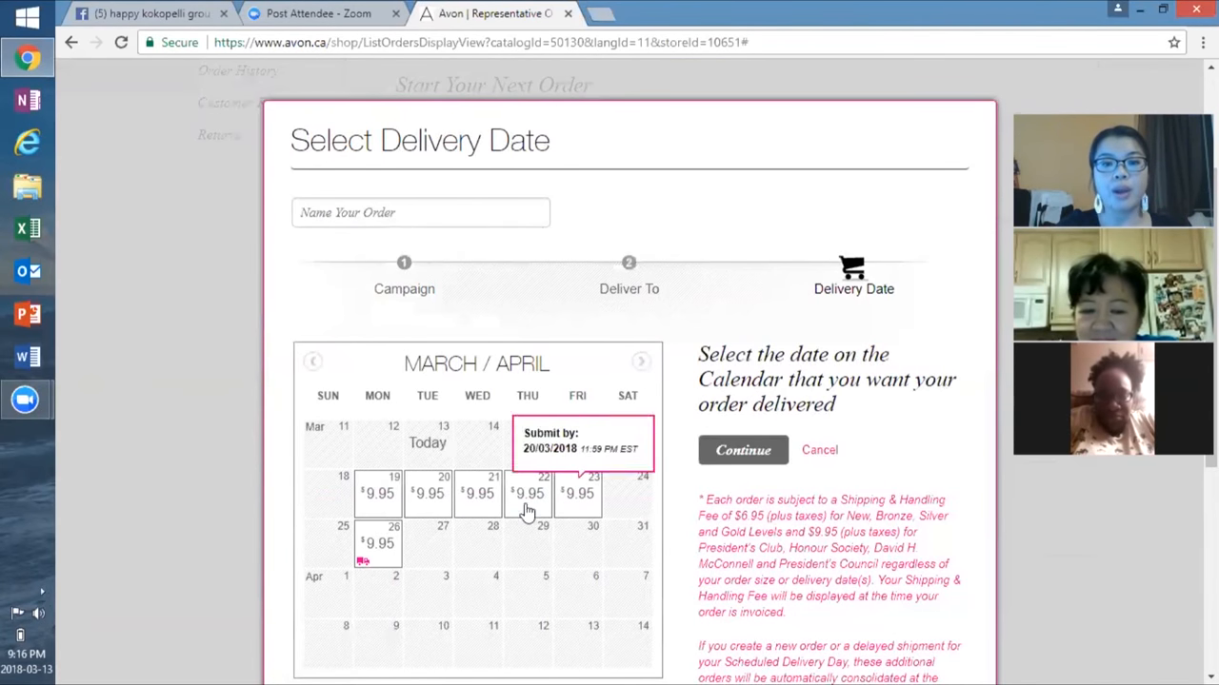
{"action": "mouse_move", "coordinate": [514, 460]}
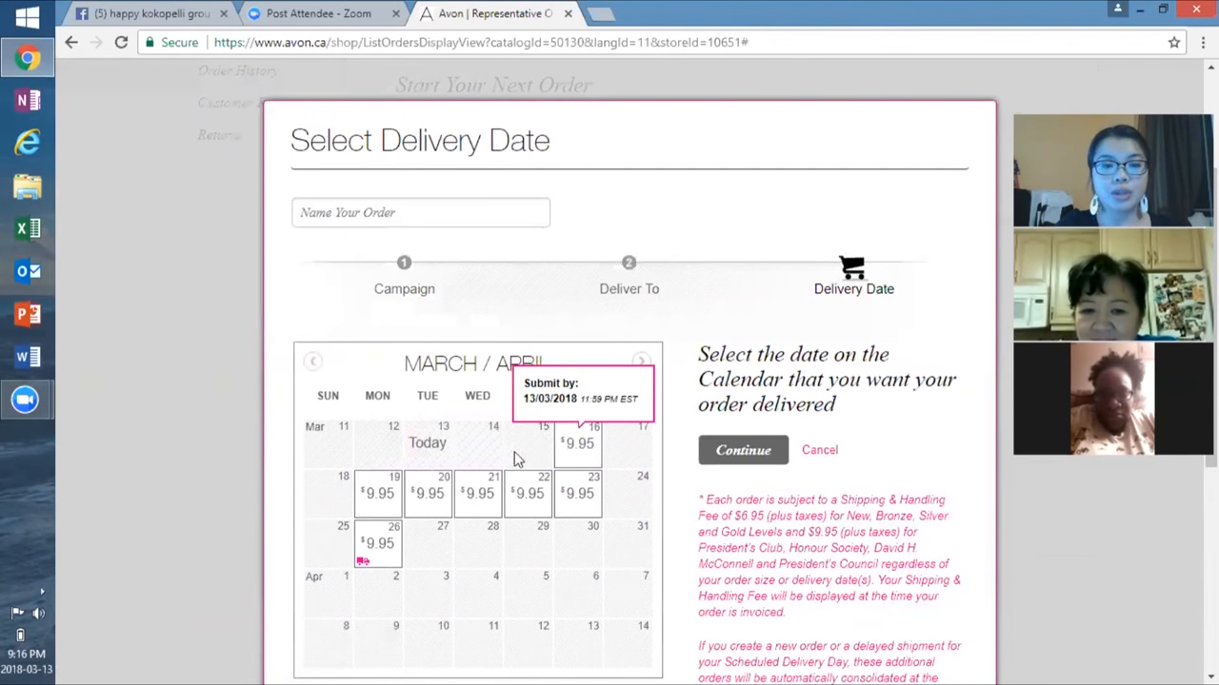
{"action": "mouse_move", "coordinate": [552, 664]}
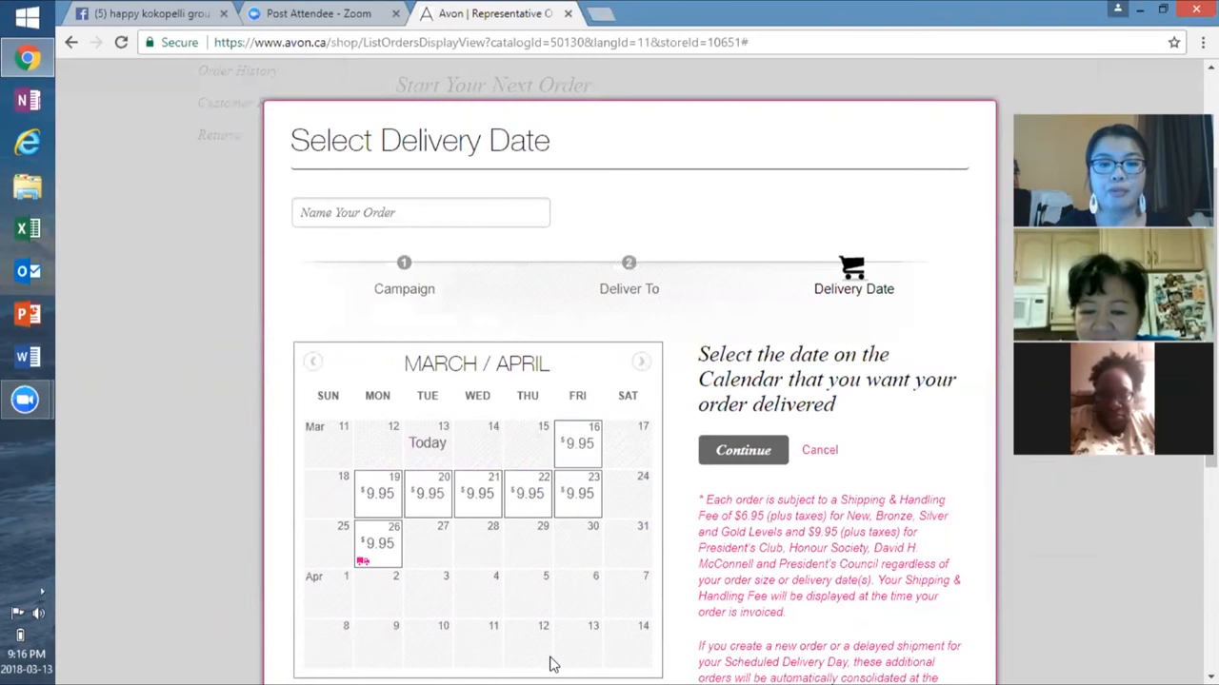
{"action": "mouse_move", "coordinate": [568, 394]}
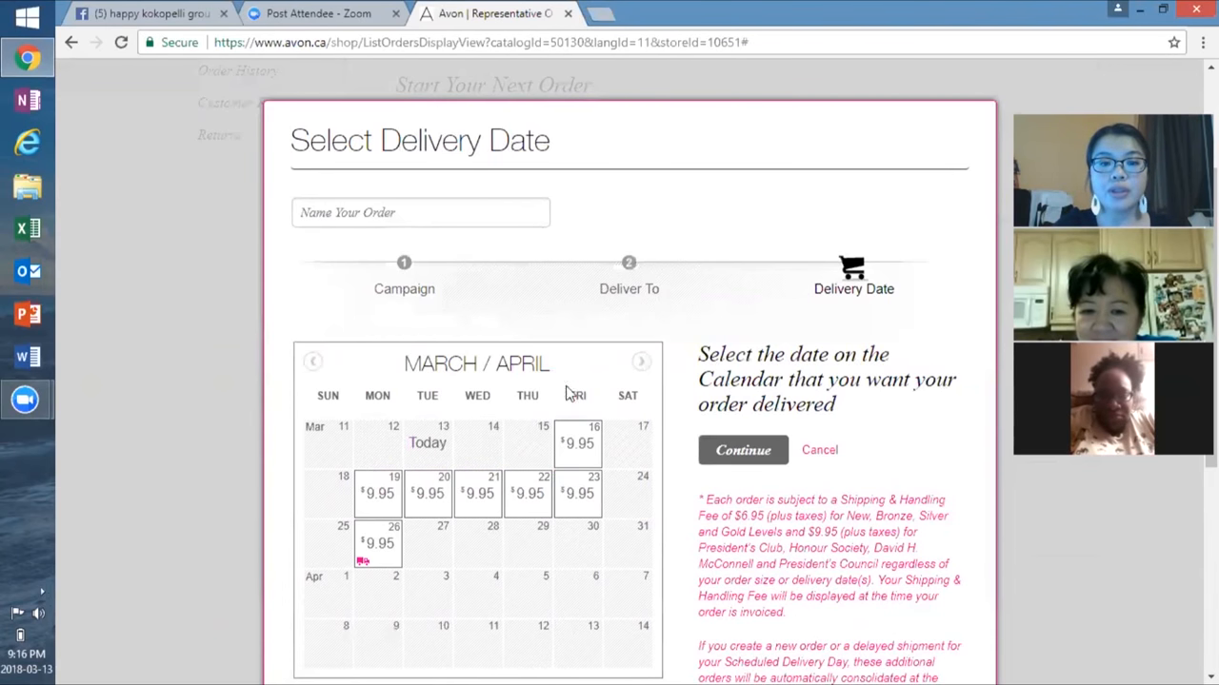
{"action": "mouse_move", "coordinate": [577, 443]}
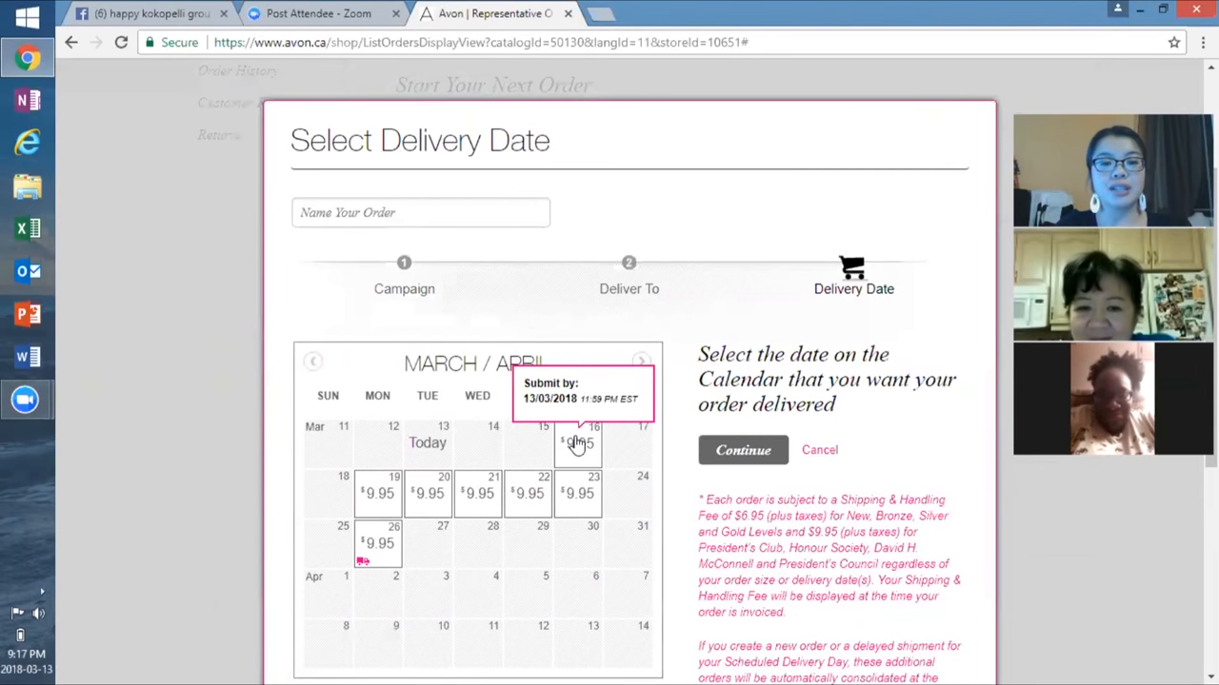
{"action": "mouse_move", "coordinate": [381, 500]}
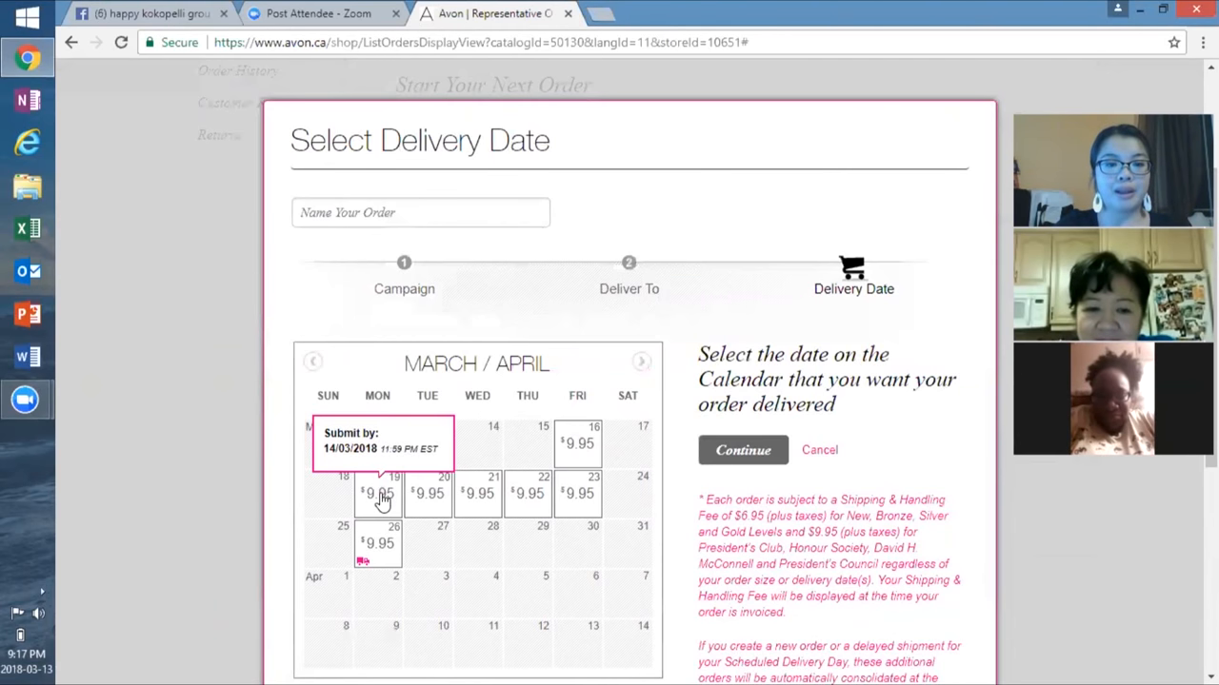
{"action": "mouse_move", "coordinate": [542, 442]}
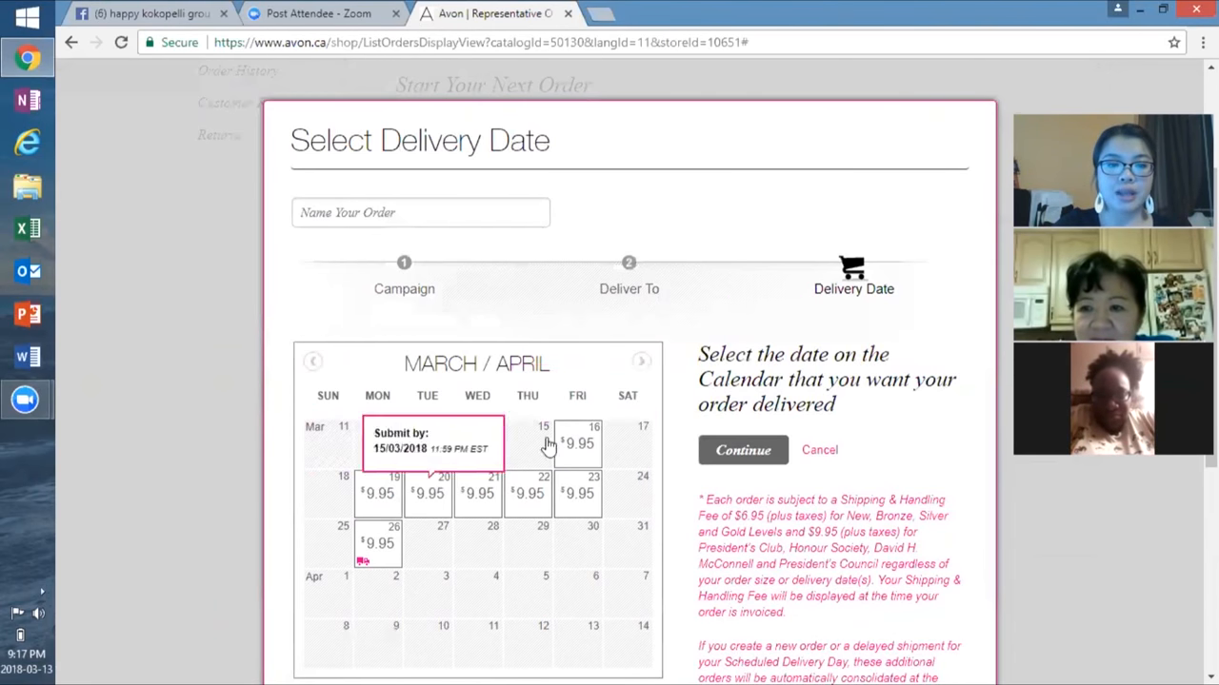
{"action": "left_click", "coordinate": [576, 444]}
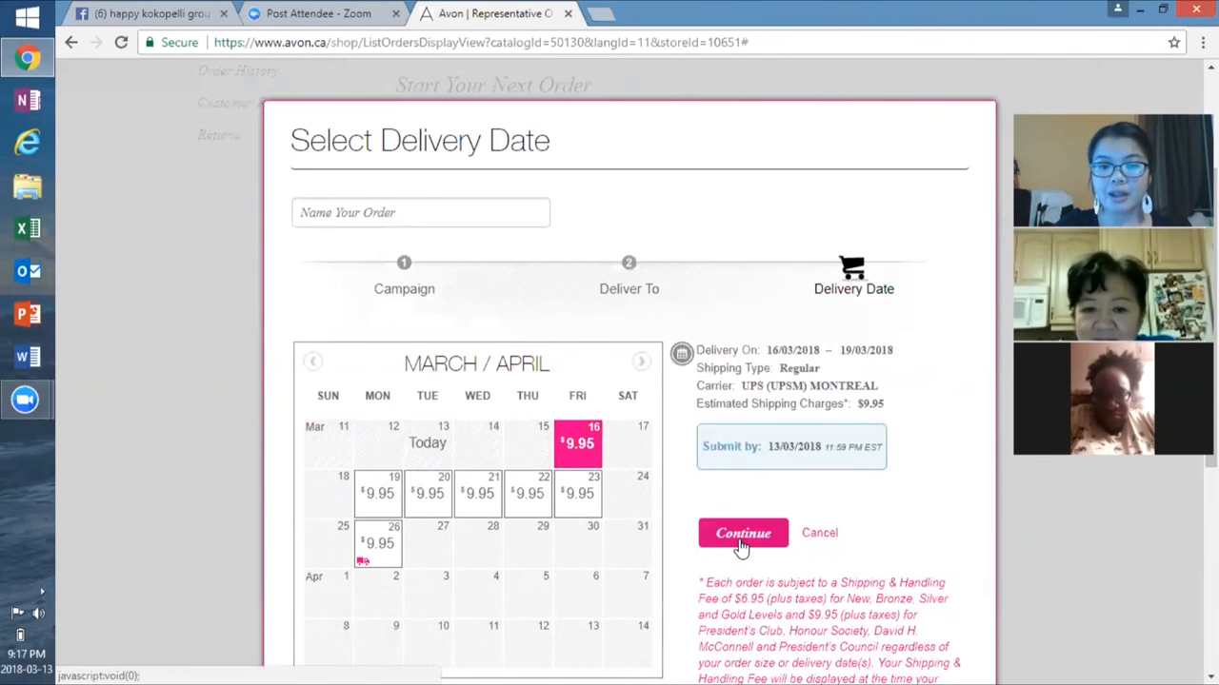
Step: Confirm delivery, then enter products 100388 (quantity 2) and 100288 in Item Entry
{"action": "left_click", "coordinate": [743, 533]}
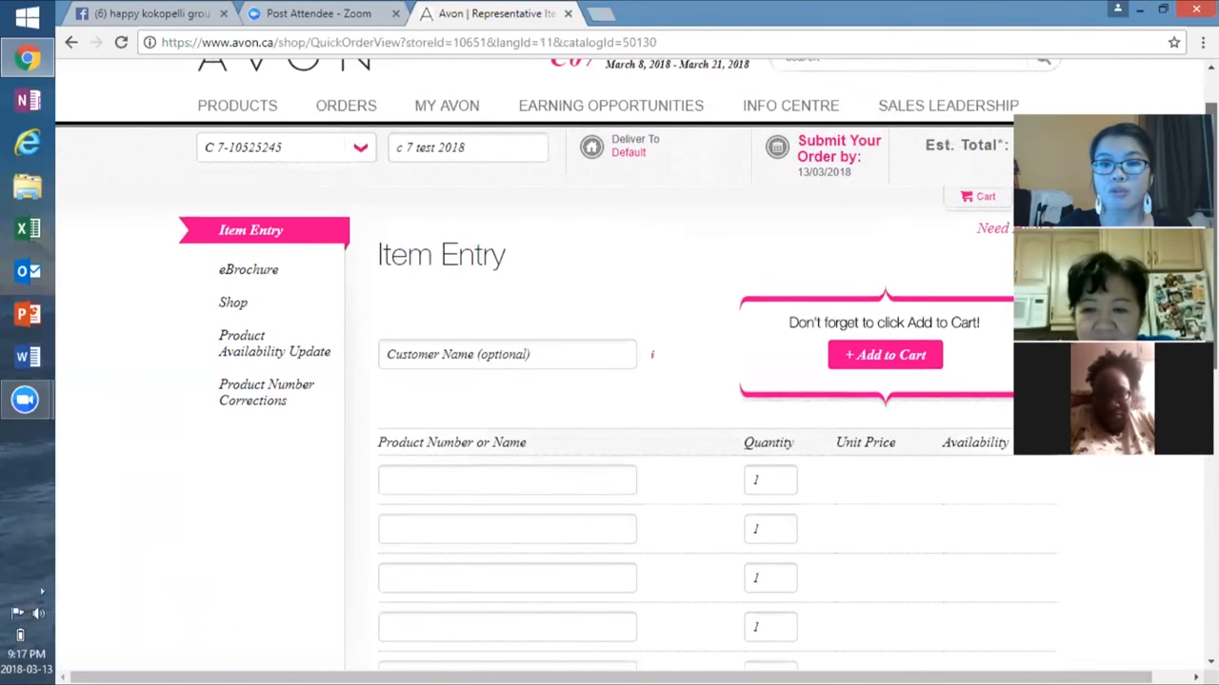
{"action": "left_click", "coordinate": [507, 480]}
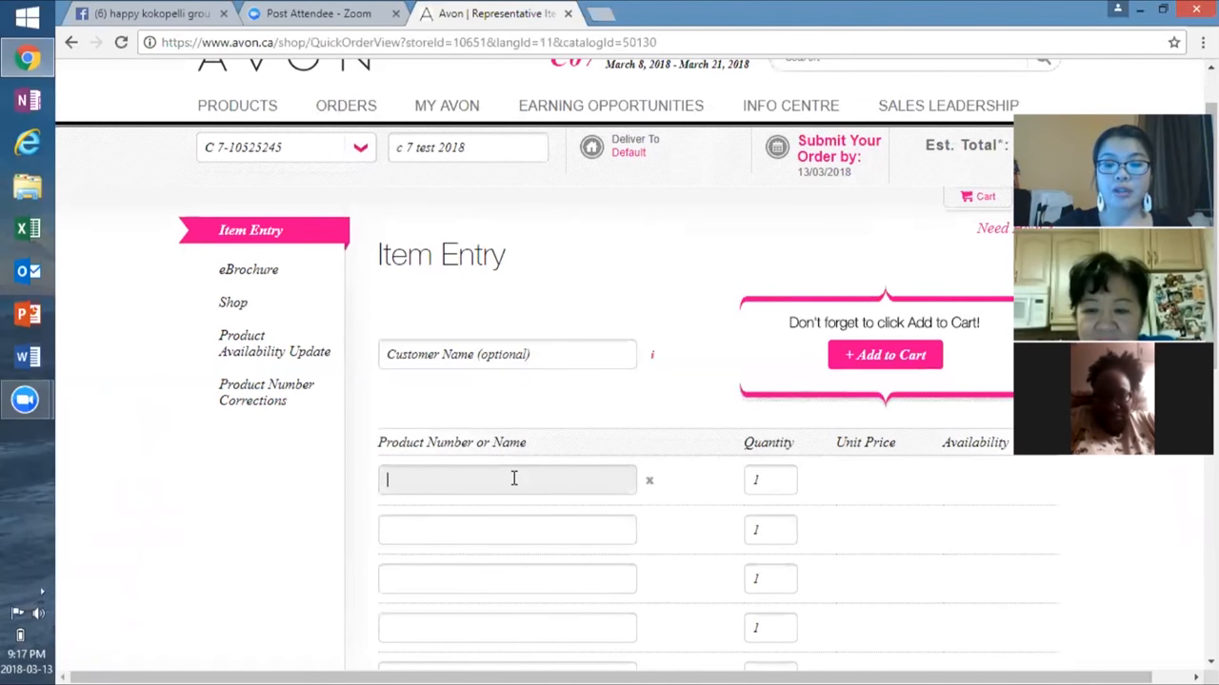
{"action": "type", "text": "100"}
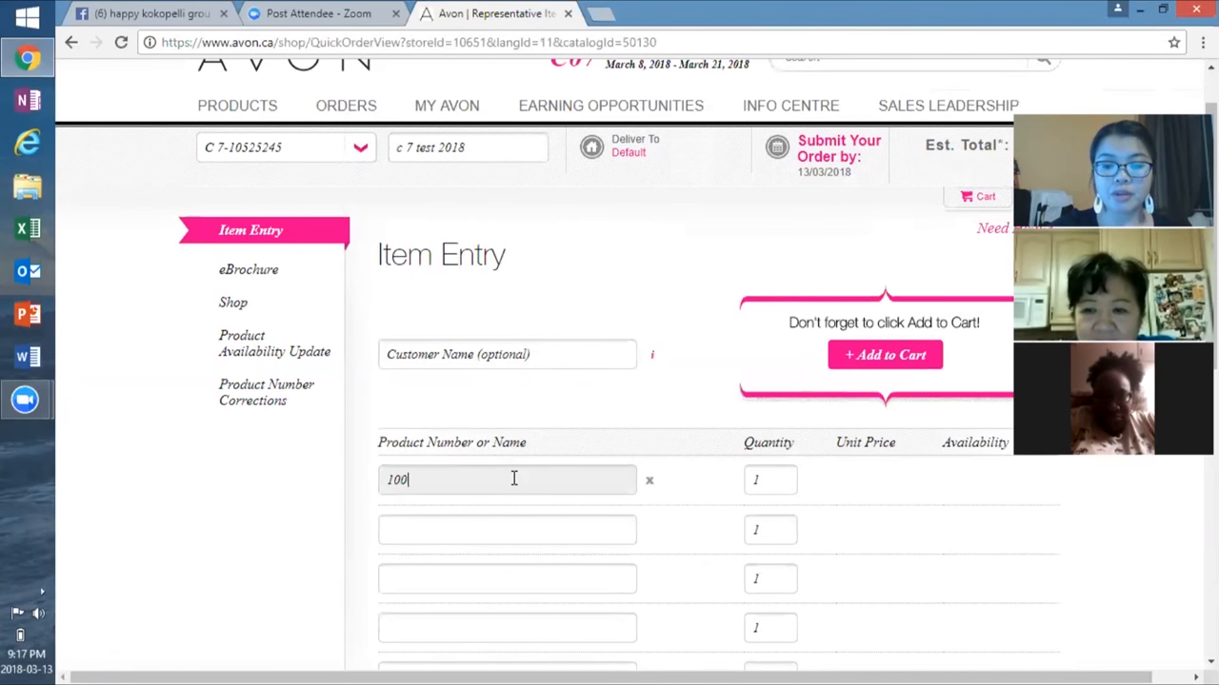
{"action": "key", "text": "Return"}
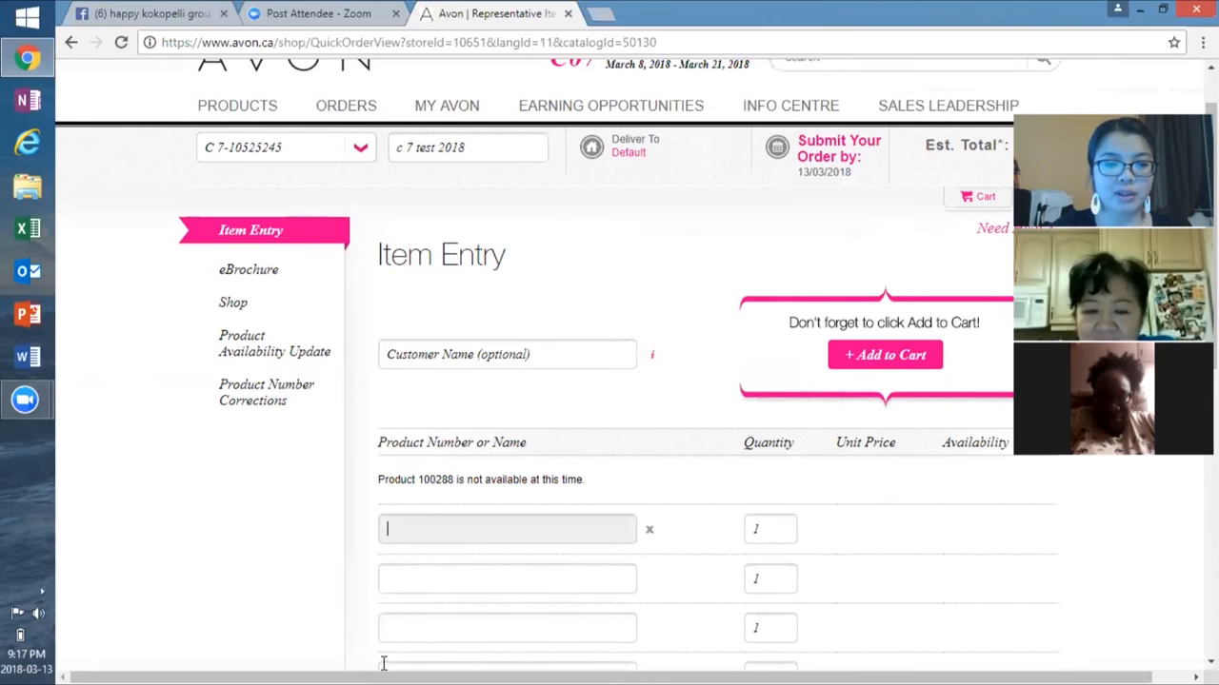
{"action": "type", "text": "10"}
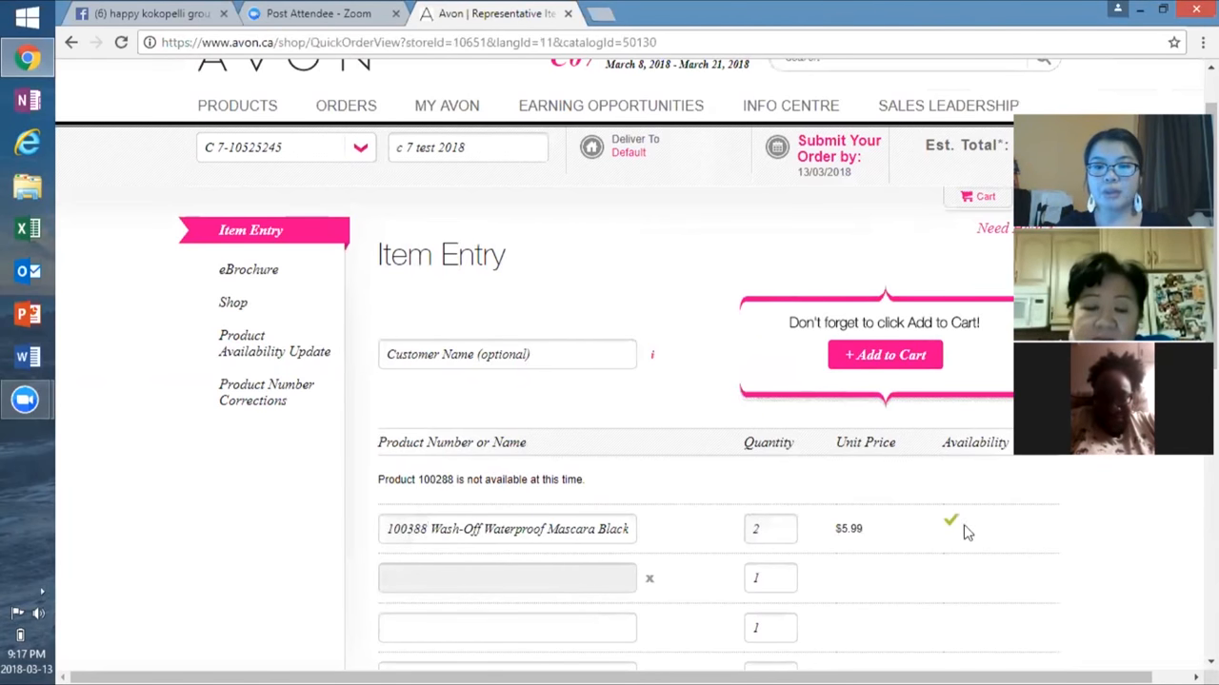
{"action": "left_click", "coordinate": [507, 577]}
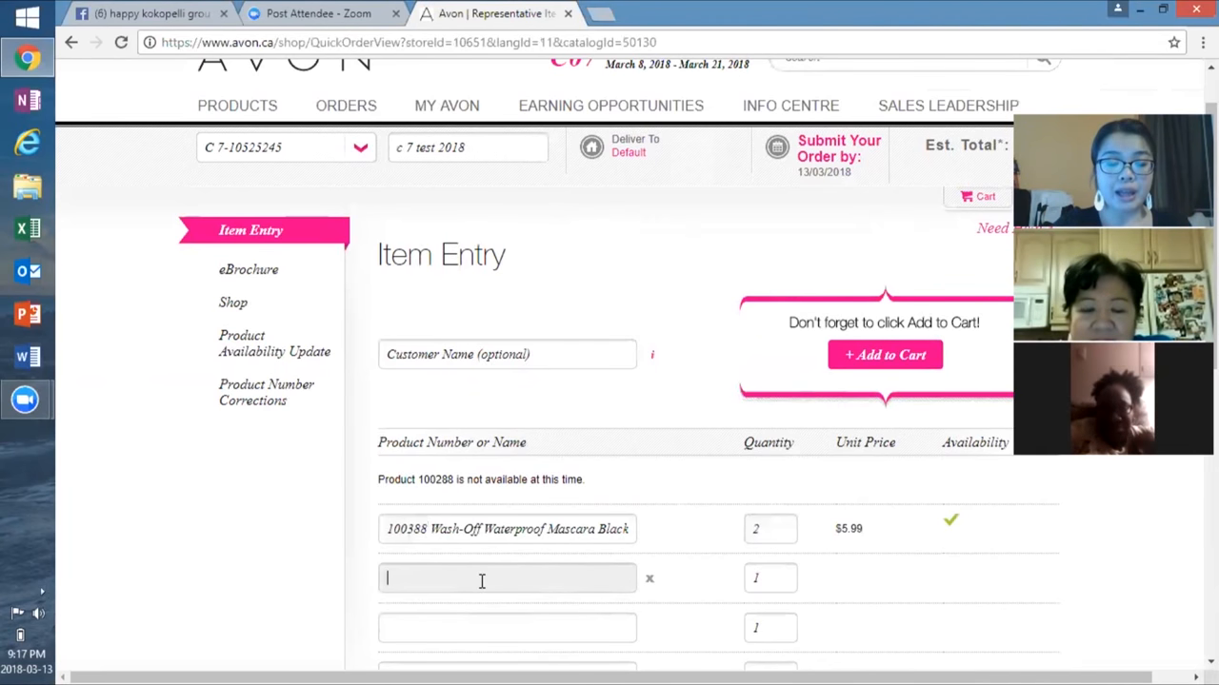
{"action": "type", "text": "100"}
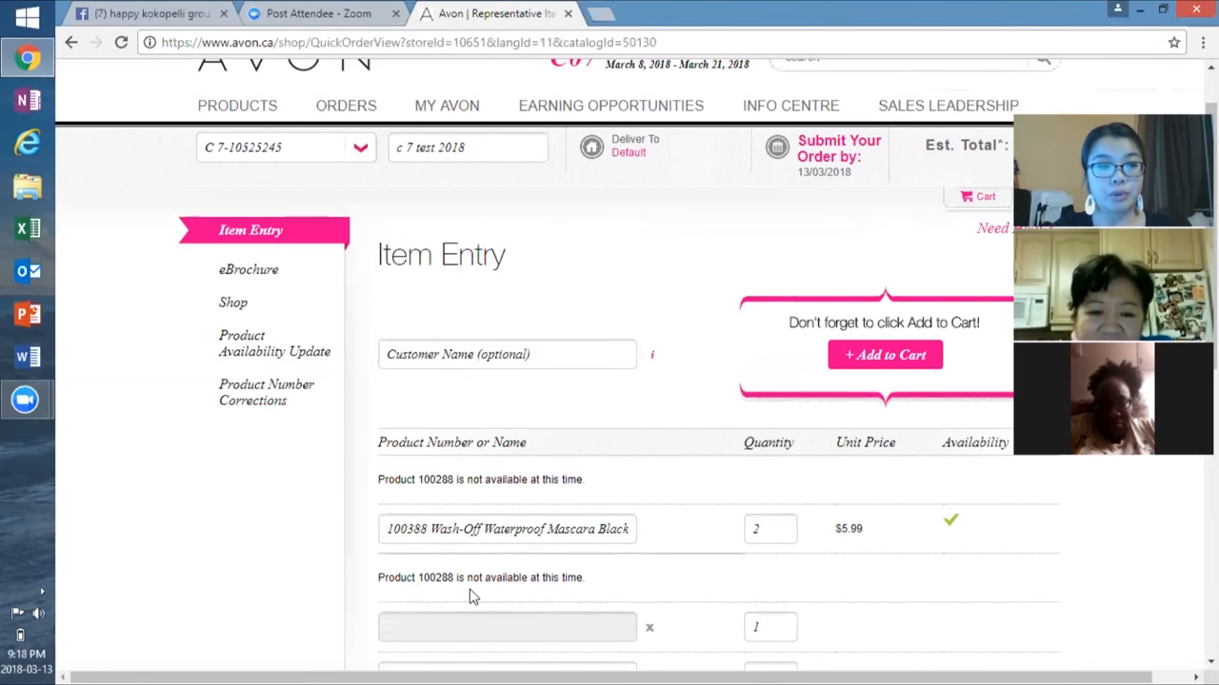
{"action": "mouse_move", "coordinate": [287, 373]}
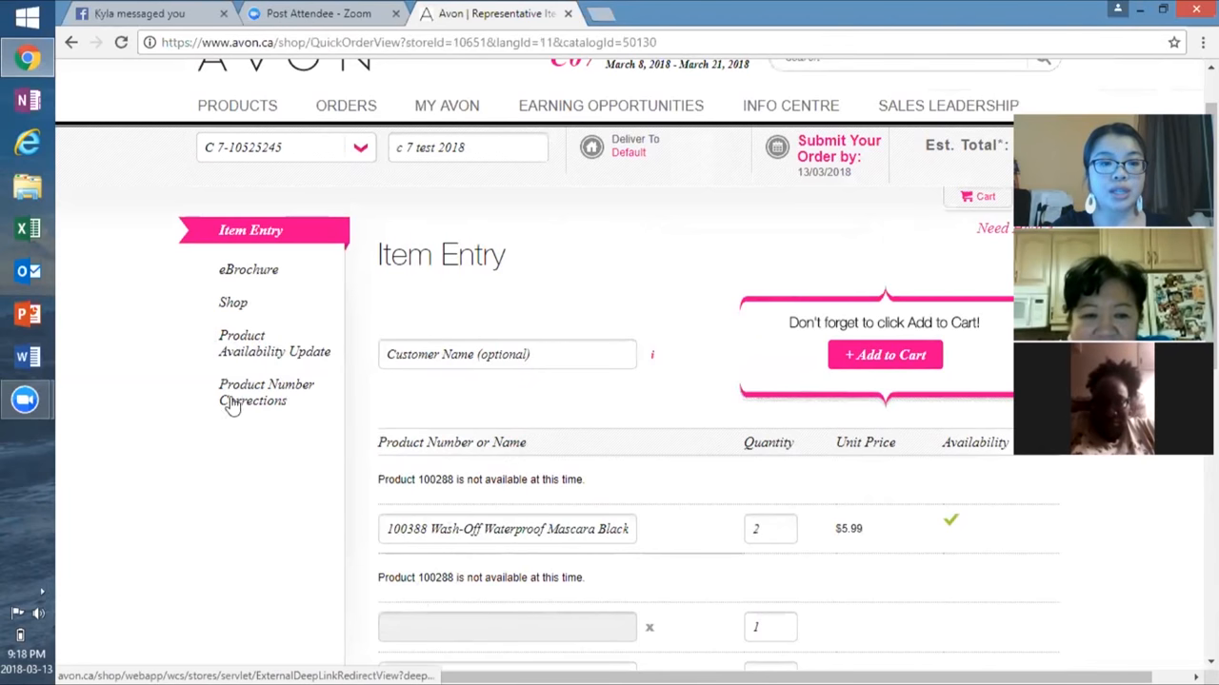
Step: View Product Number Corrections and the Campaign 06 corrections PDF, then return to item entry
{"action": "left_click", "coordinate": [266, 392]}
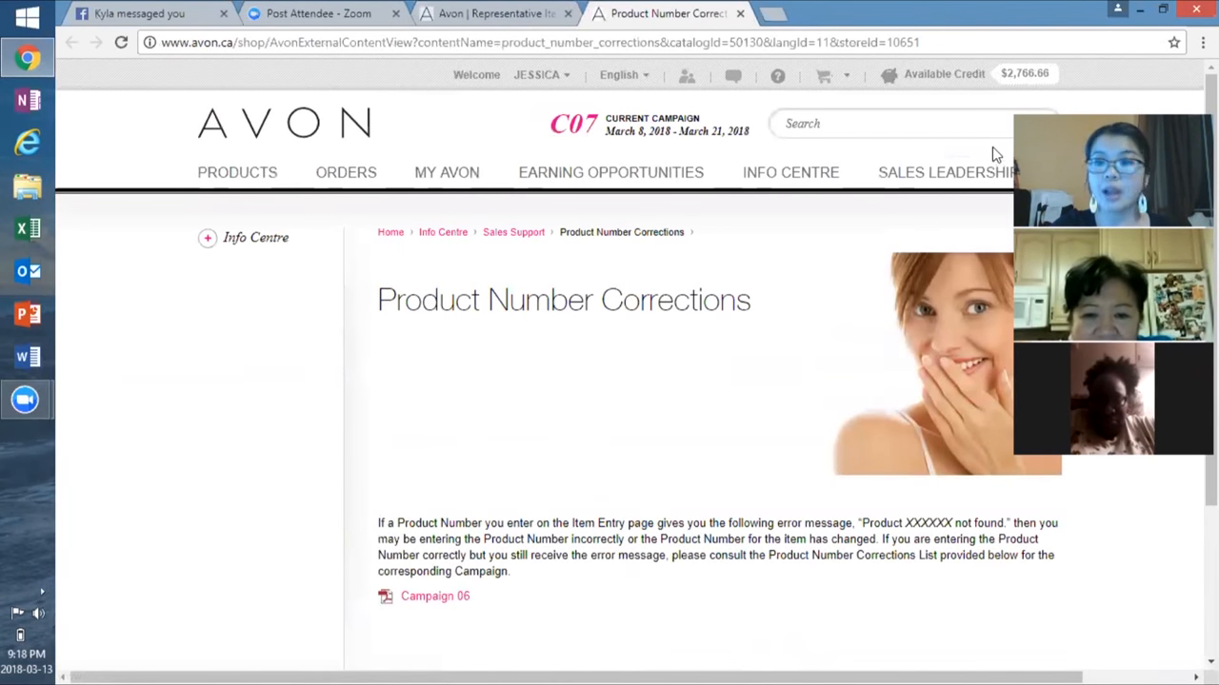
{"action": "scroll", "scroll_direction": "down", "scroll_amount": 3}
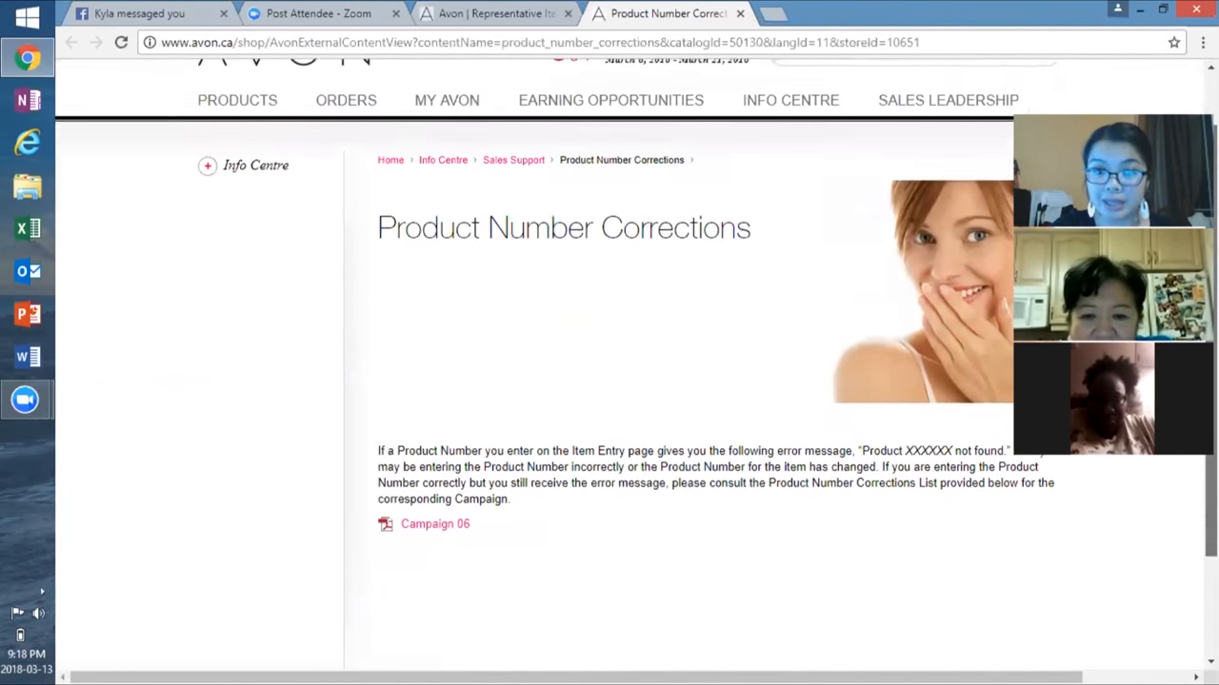
{"action": "left_click", "coordinate": [434, 523]}
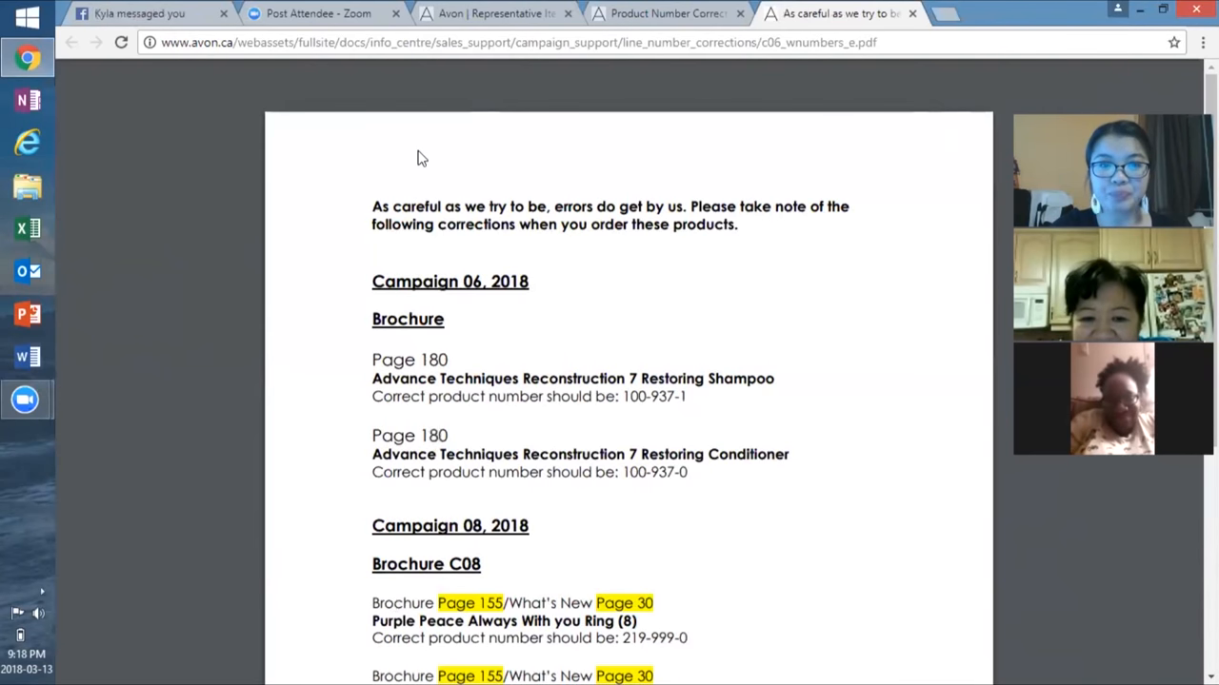
{"action": "left_click", "coordinate": [491, 13]}
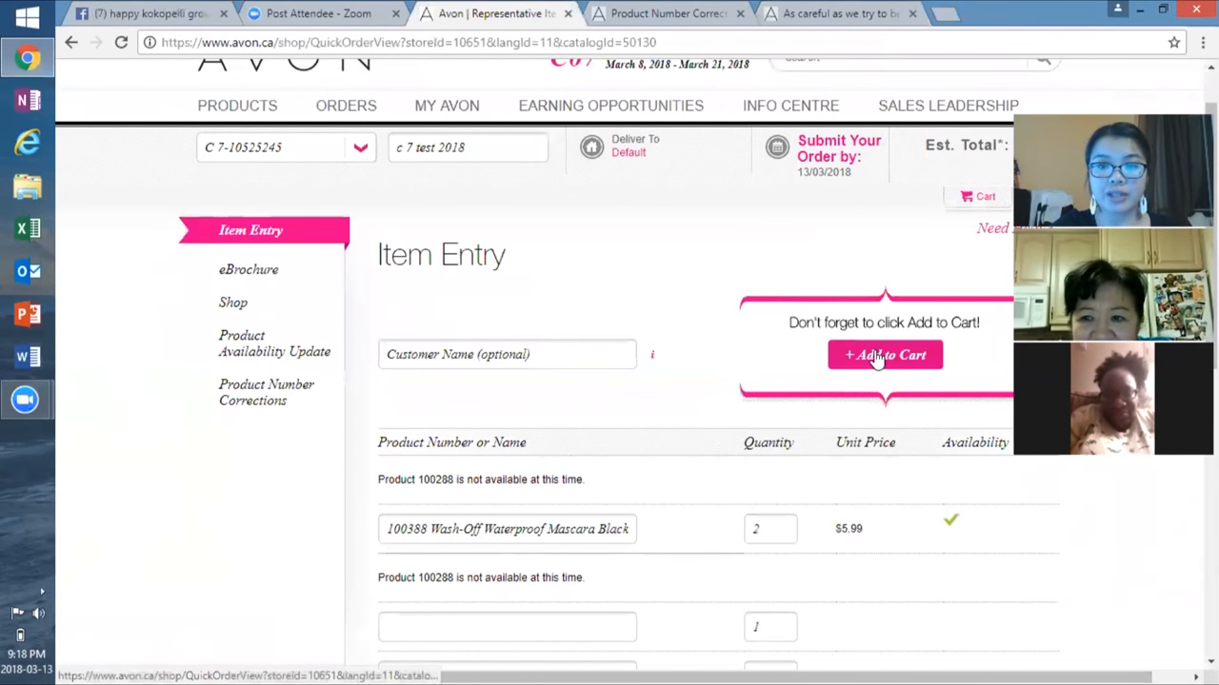
Step: Add the mascara to the cart and open the brochure at lipstick pages 20–21
{"action": "left_click", "coordinate": [884, 354]}
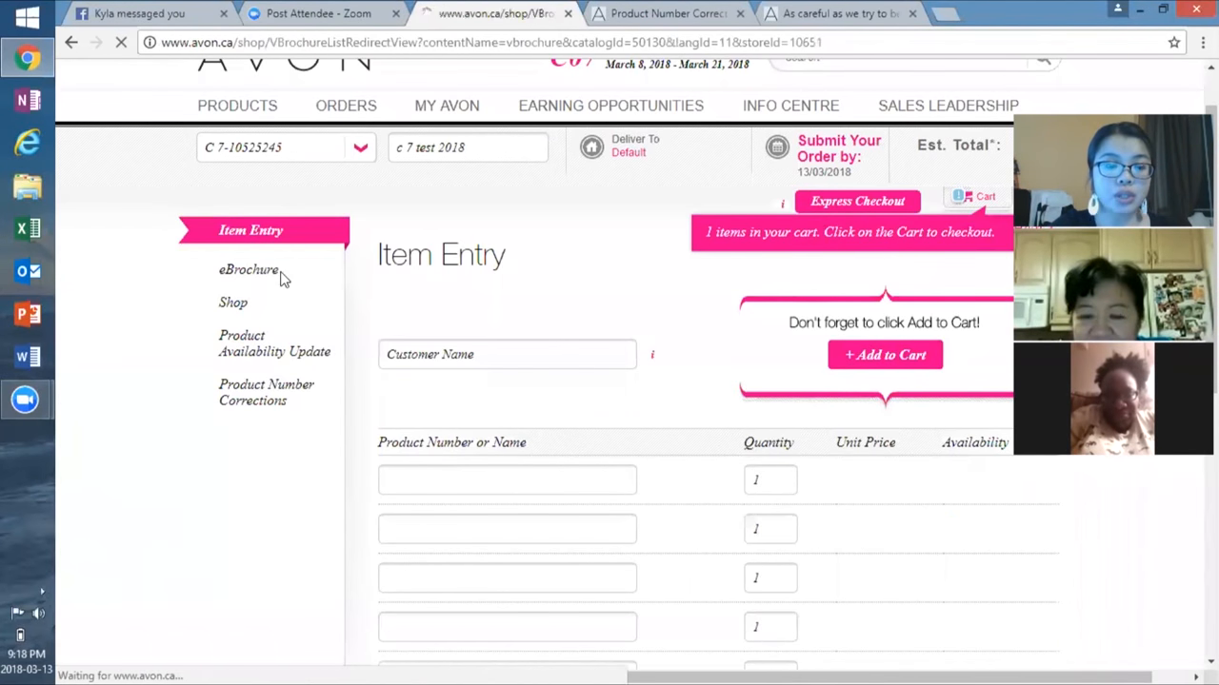
{"action": "left_click", "coordinate": [249, 269]}
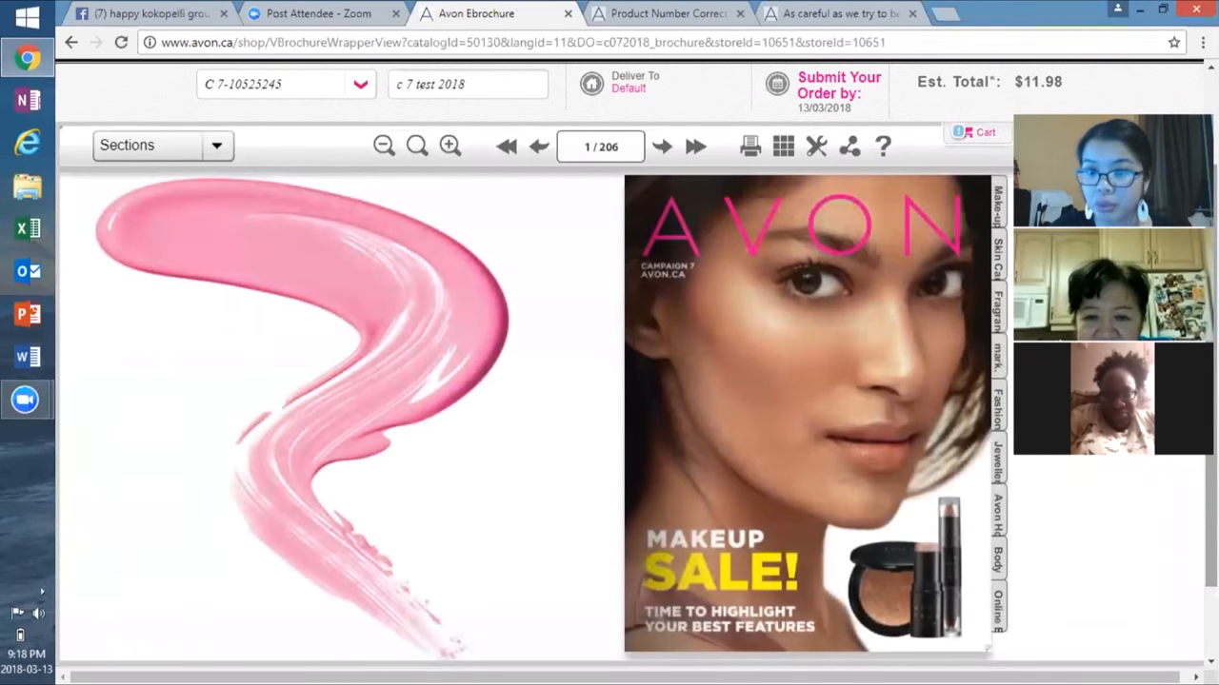
{"action": "left_click", "coordinate": [695, 145]}
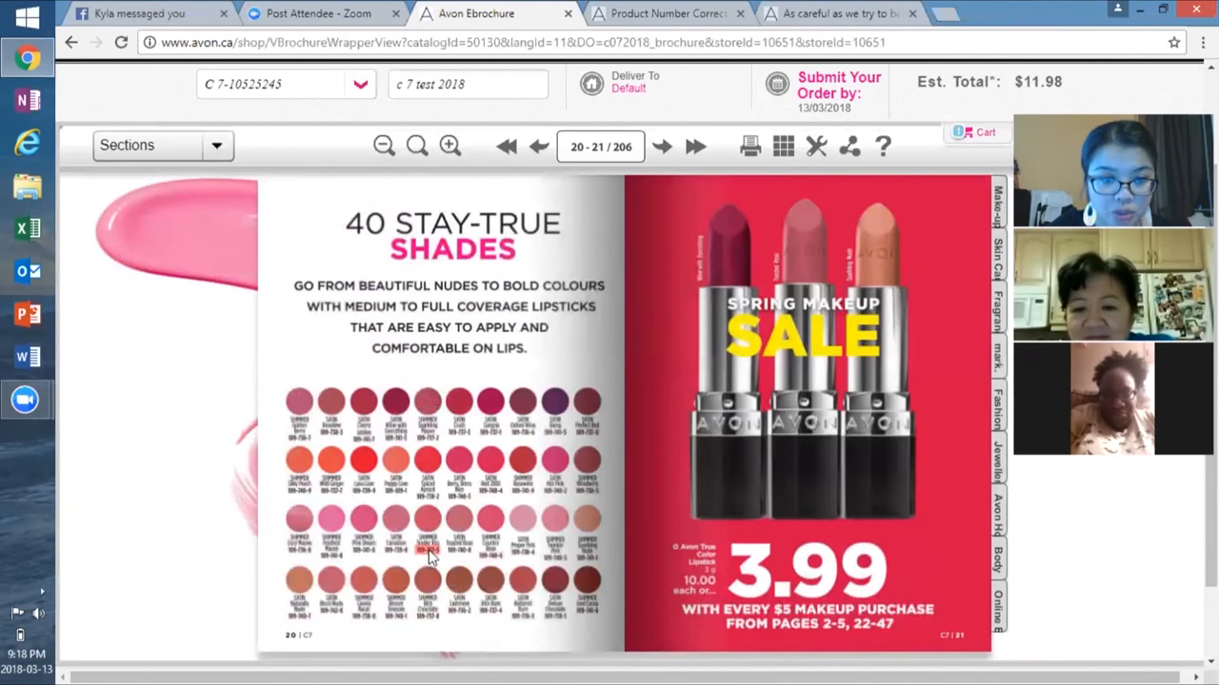
Step: Add one Tender Kiss True Color Lipstick to the order and close the Toasted Rose details
{"action": "left_click", "coordinate": [426, 540]}
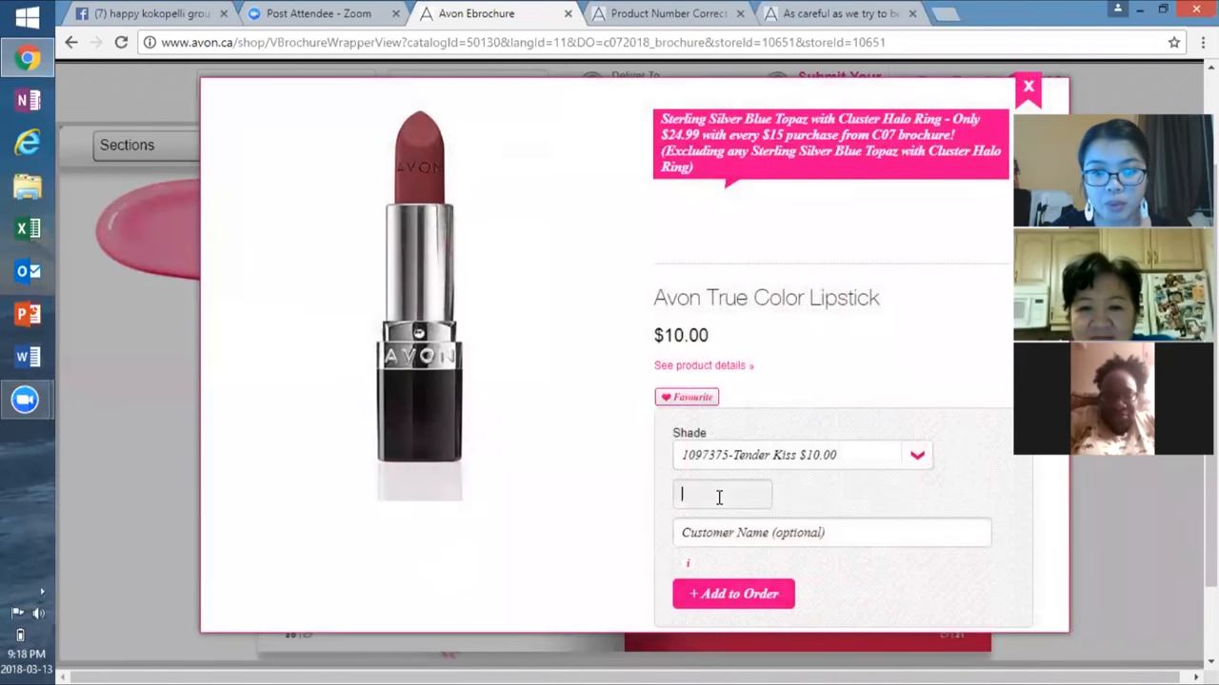
{"action": "type", "text": "1"}
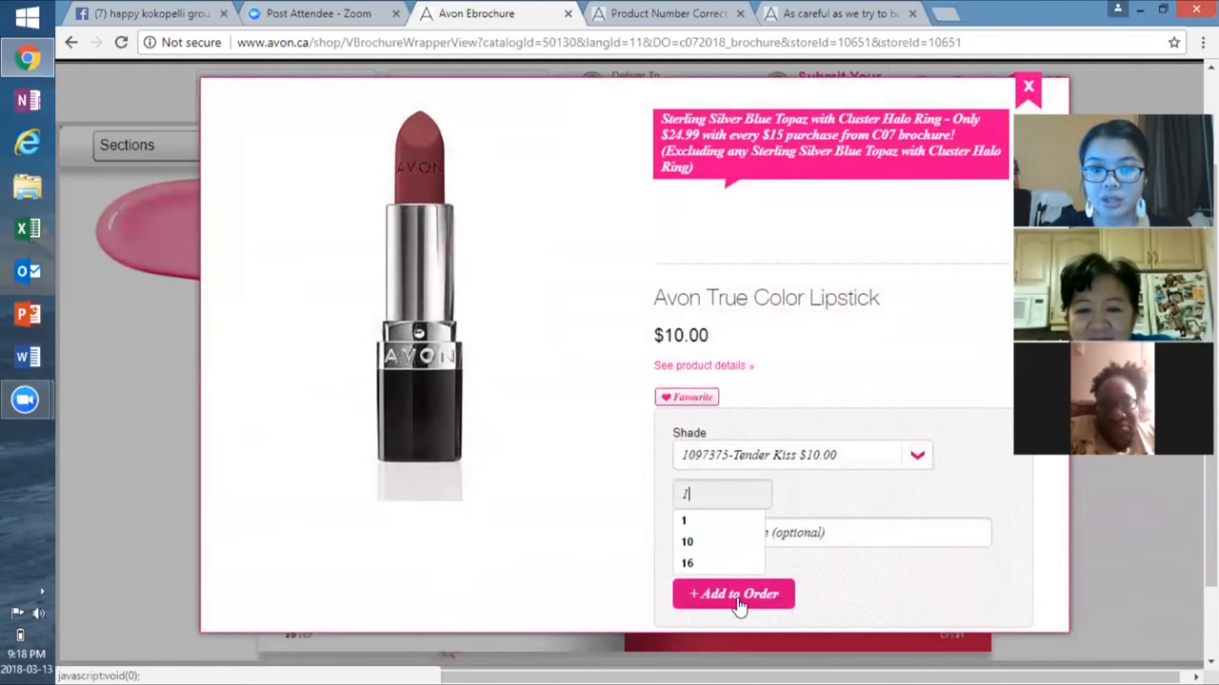
{"action": "left_click", "coordinate": [733, 594]}
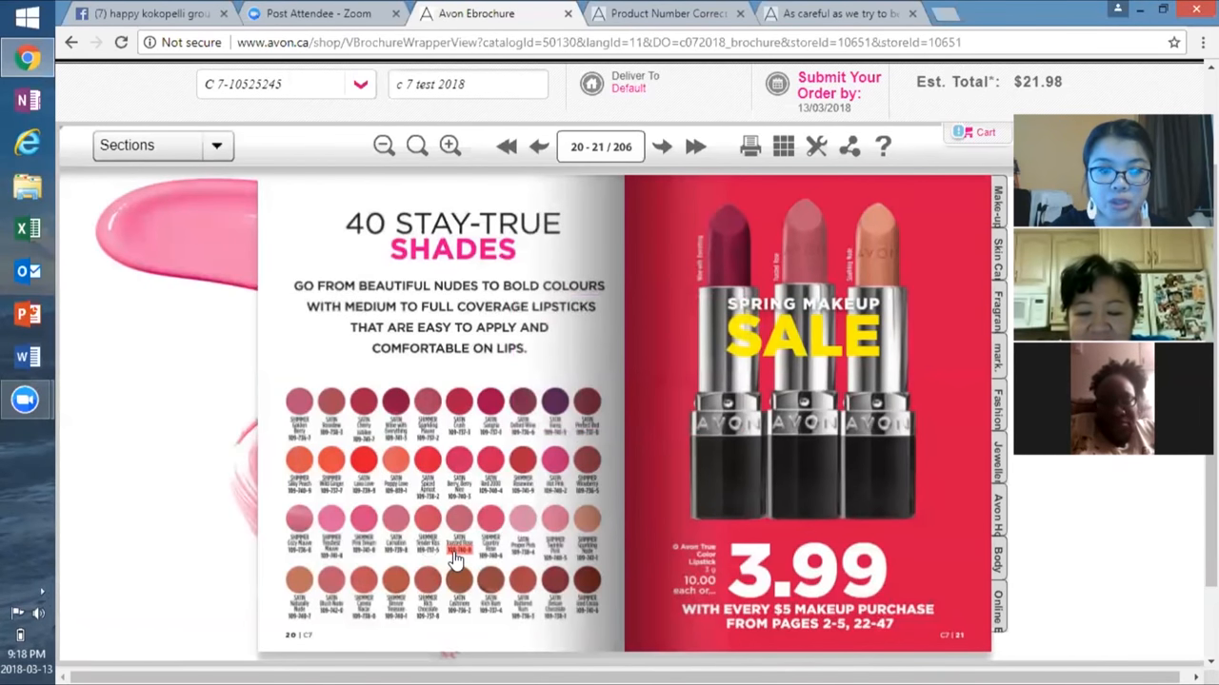
{"action": "left_click", "coordinate": [458, 551]}
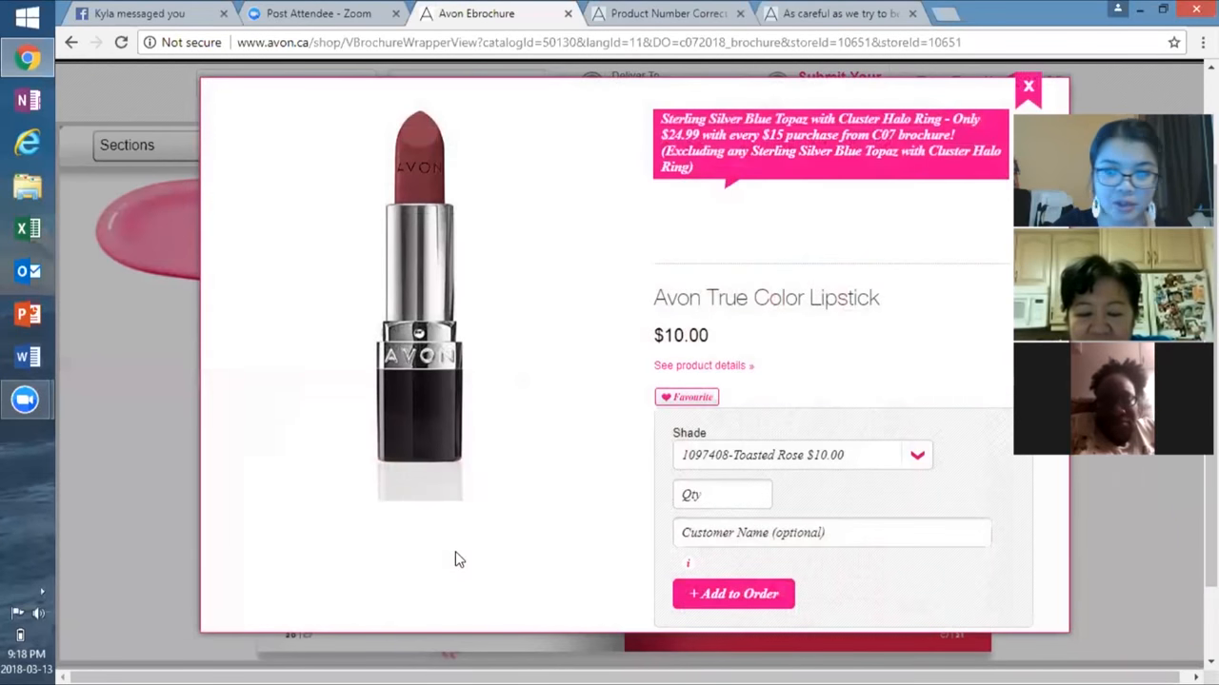
{"action": "left_click", "coordinate": [722, 494]}
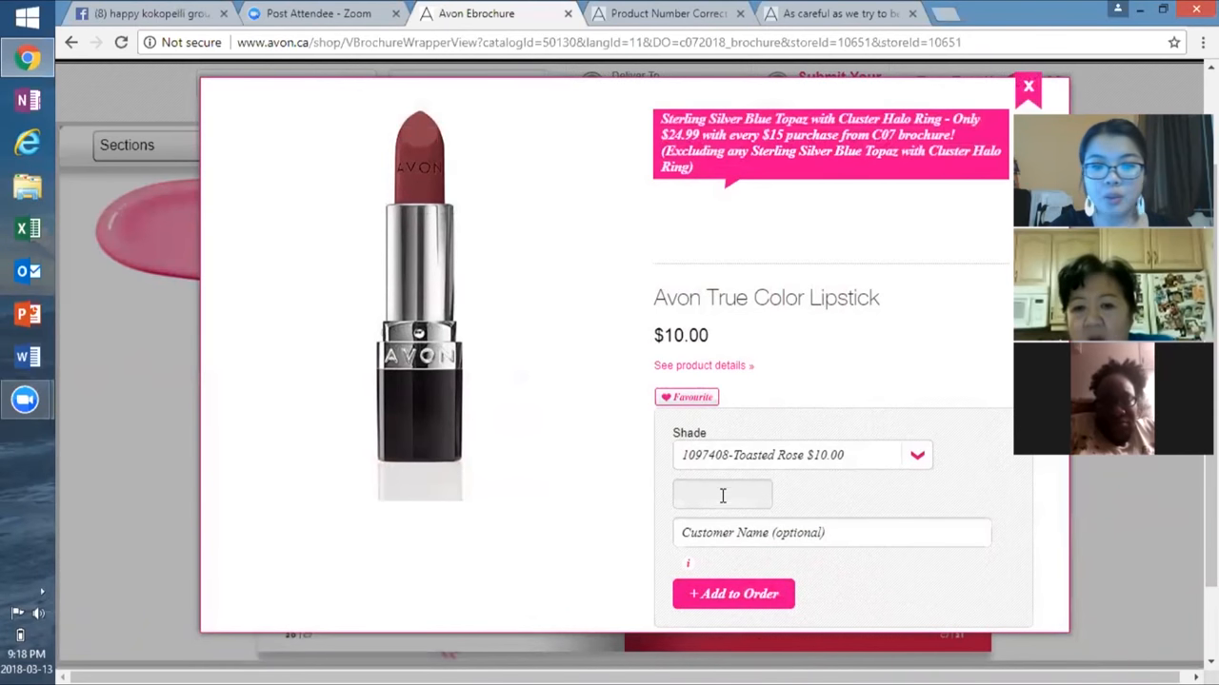
{"action": "left_click", "coordinate": [1029, 86]}
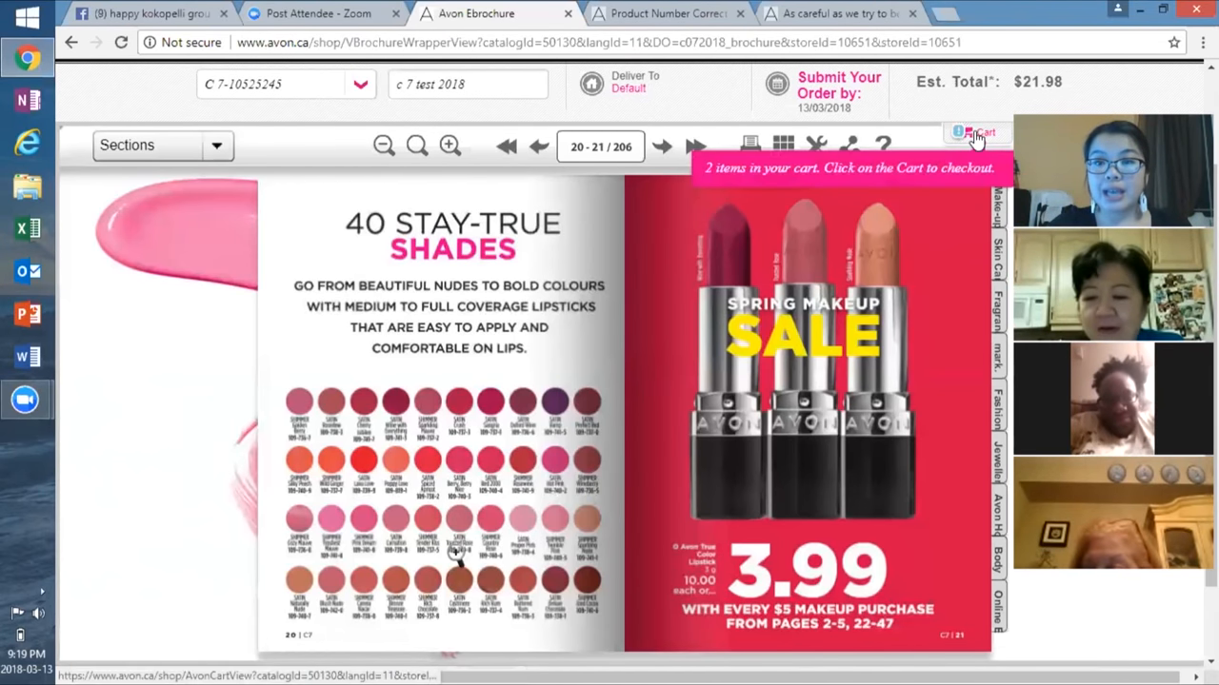
Step: Open the cart and review the two waterproof mascaras and ATC Lipstick Tender Kiss
{"action": "left_click", "coordinate": [977, 134]}
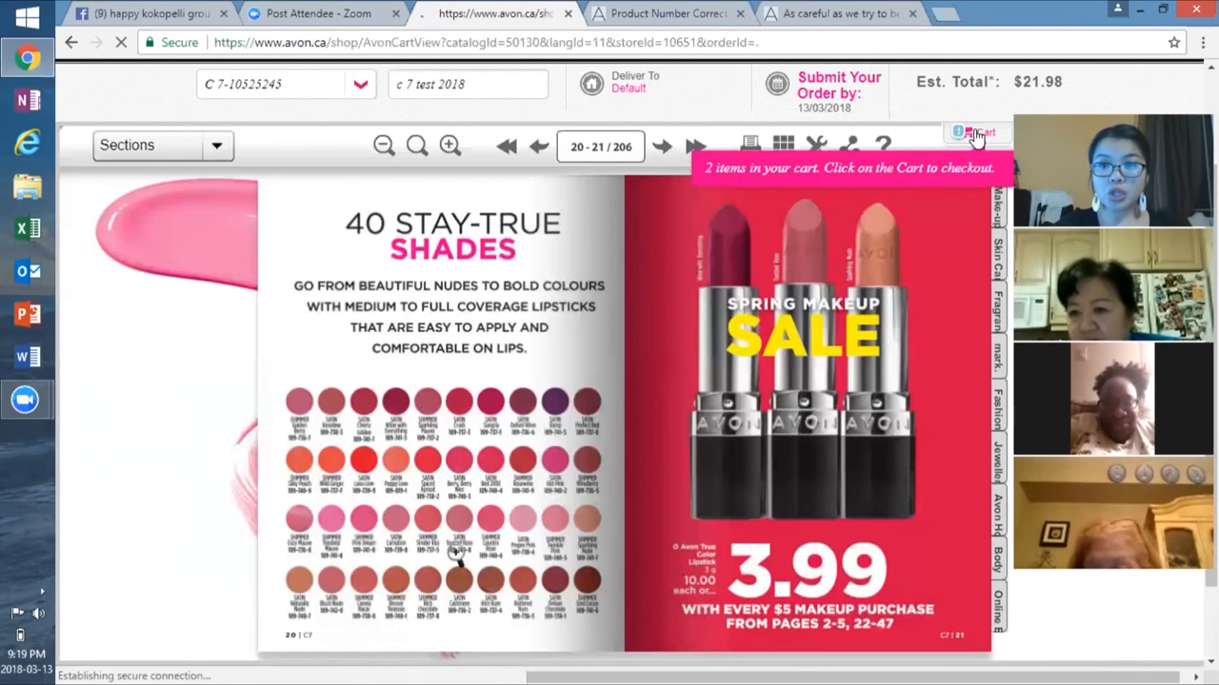
{"action": "left_click", "coordinate": [978, 132]}
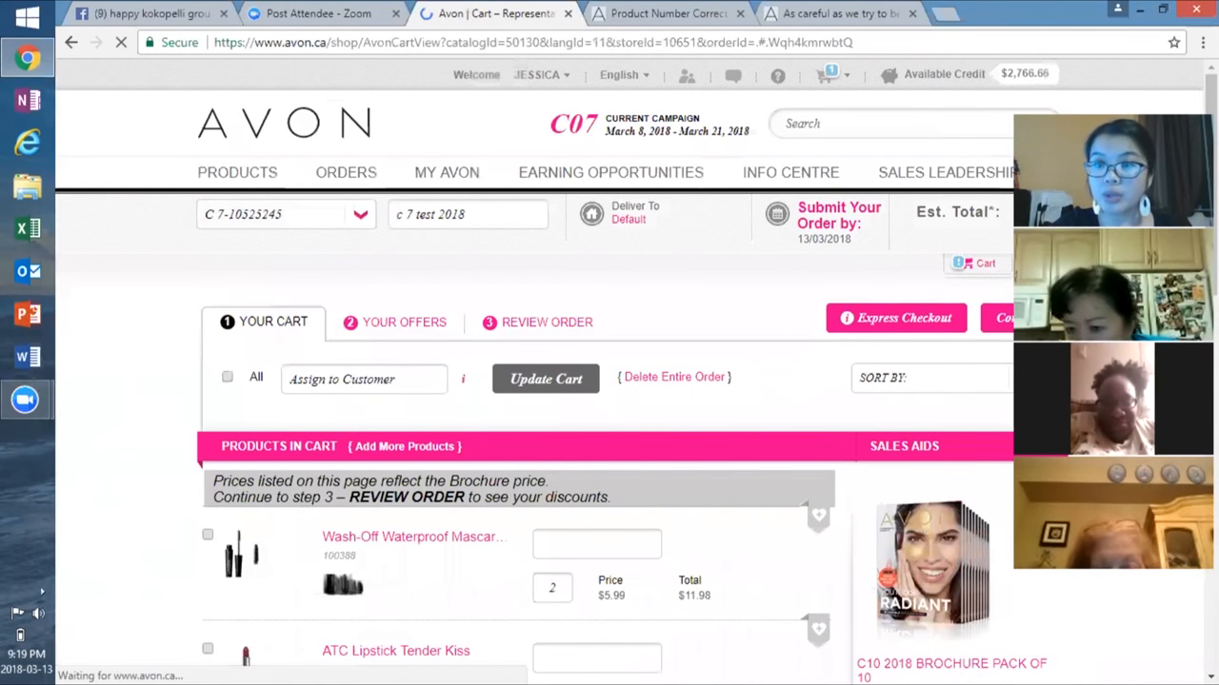
{"action": "scroll", "scroll_direction": "down", "scroll_amount": 3}
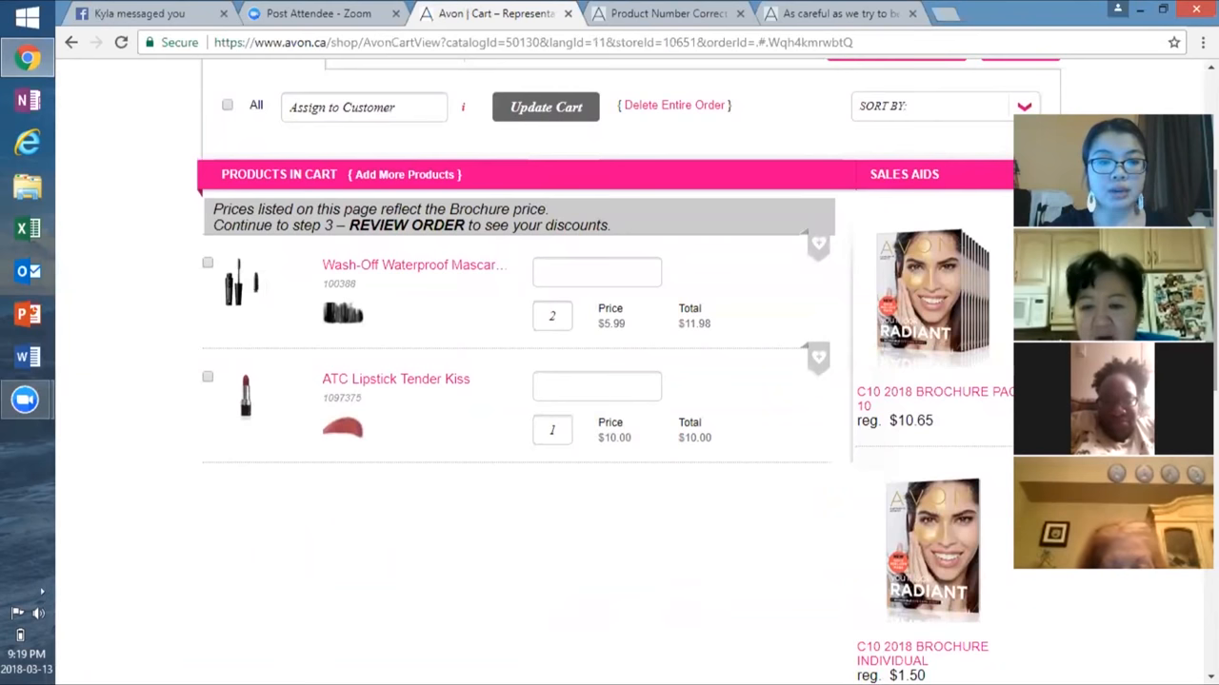
{"action": "mouse_move", "coordinate": [447, 533]}
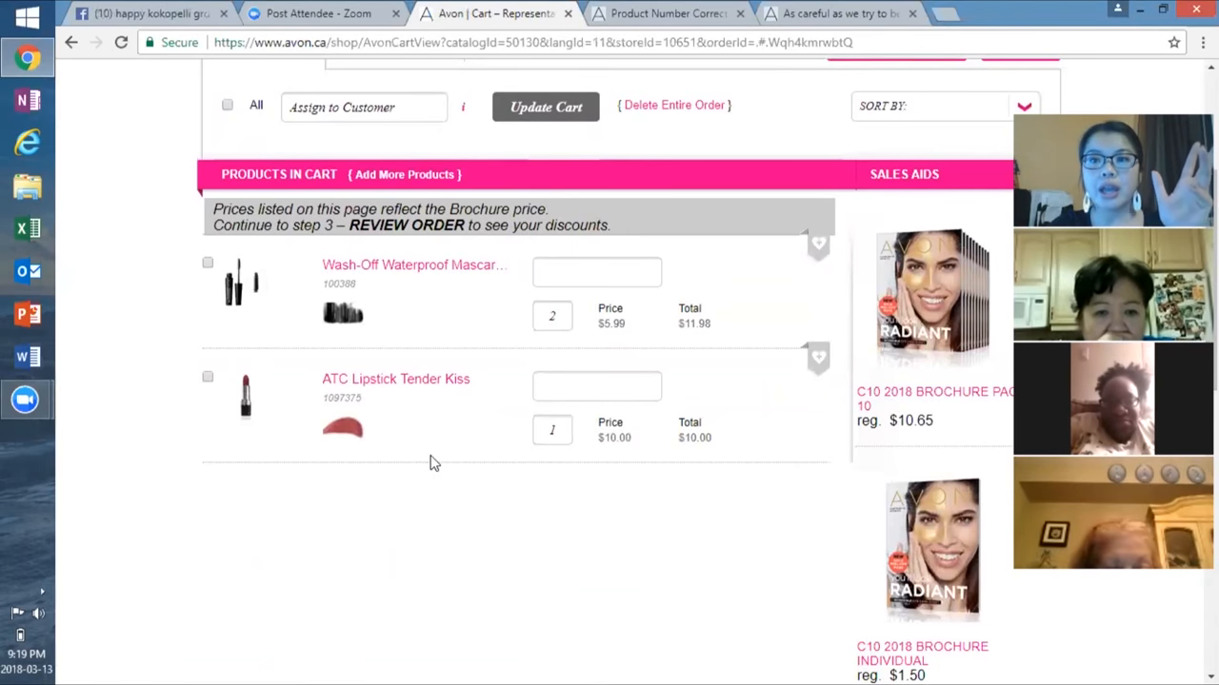
{"action": "mouse_move", "coordinate": [655, 350]}
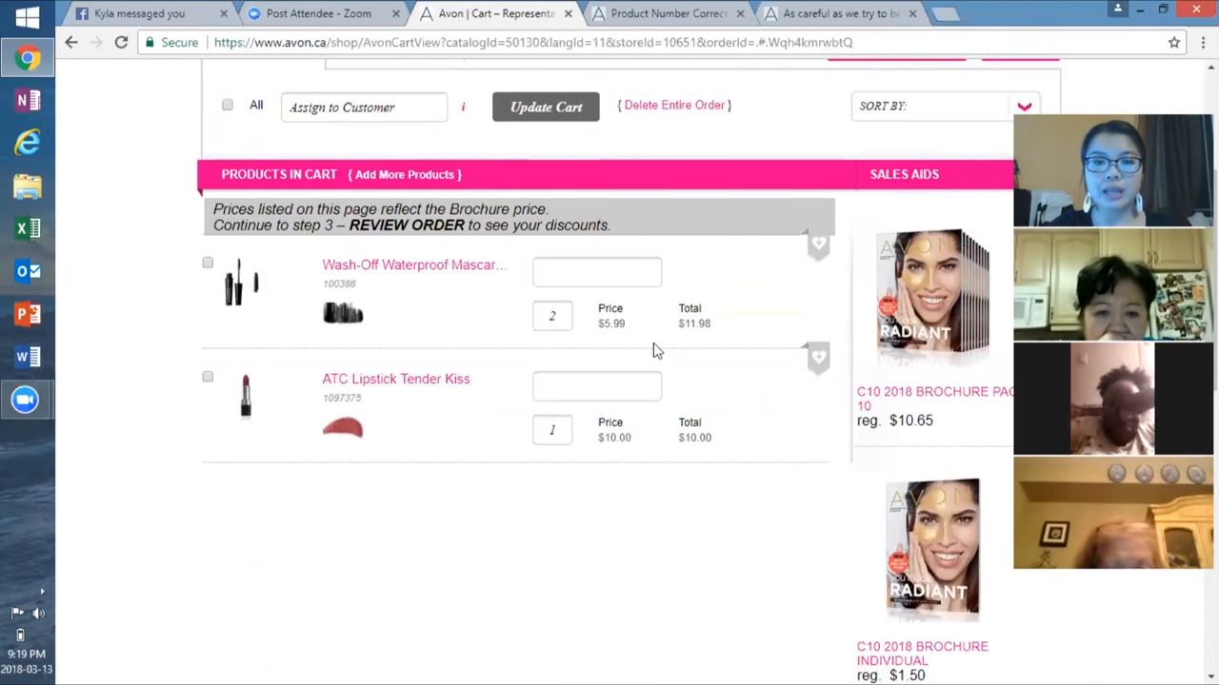
{"action": "mouse_move", "coordinate": [593, 353]}
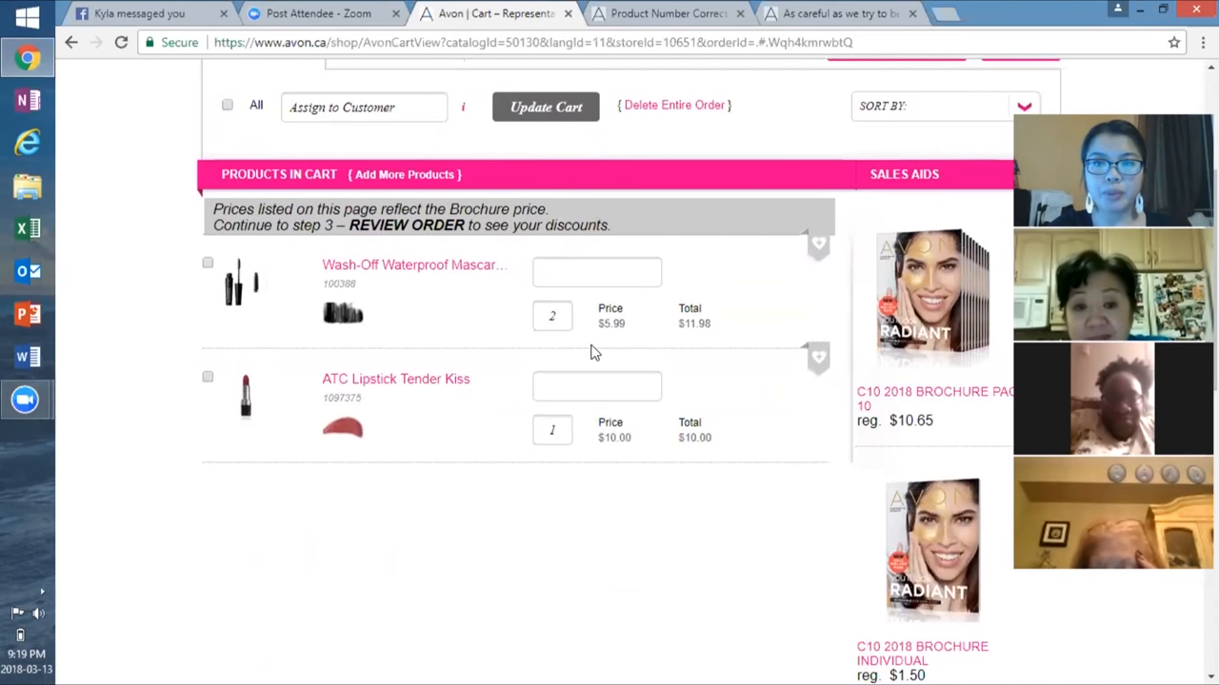
{"action": "mouse_move", "coordinate": [639, 452]}
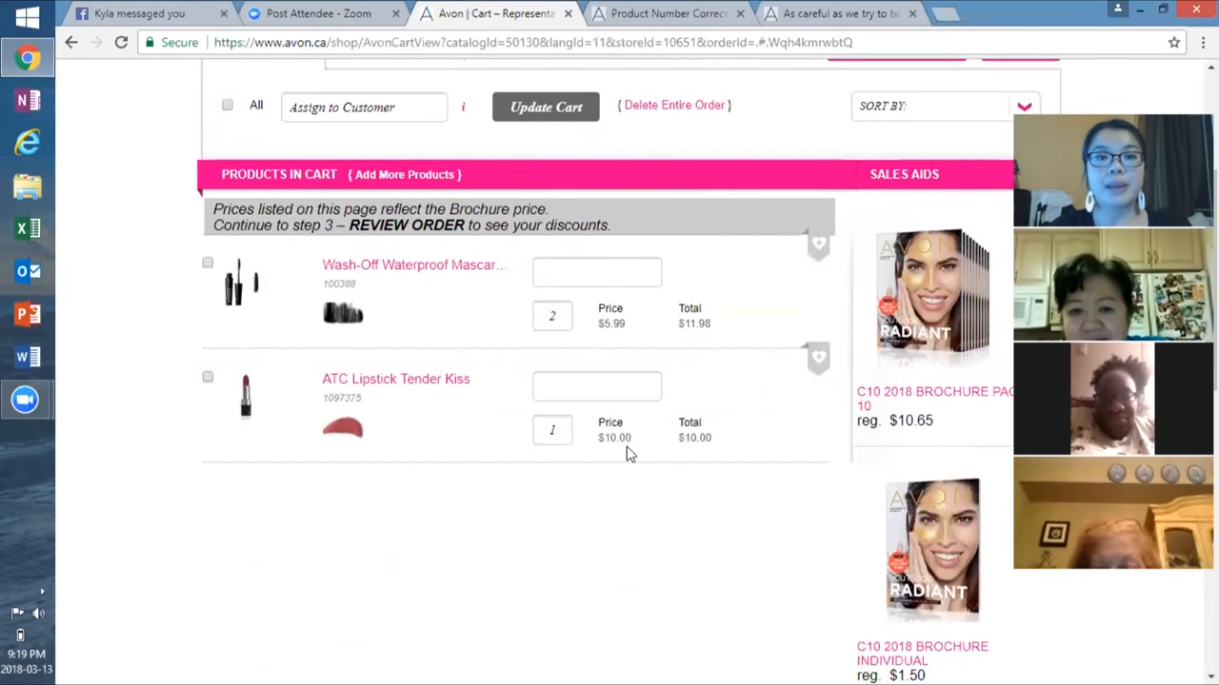
{"action": "mouse_move", "coordinate": [562, 501]}
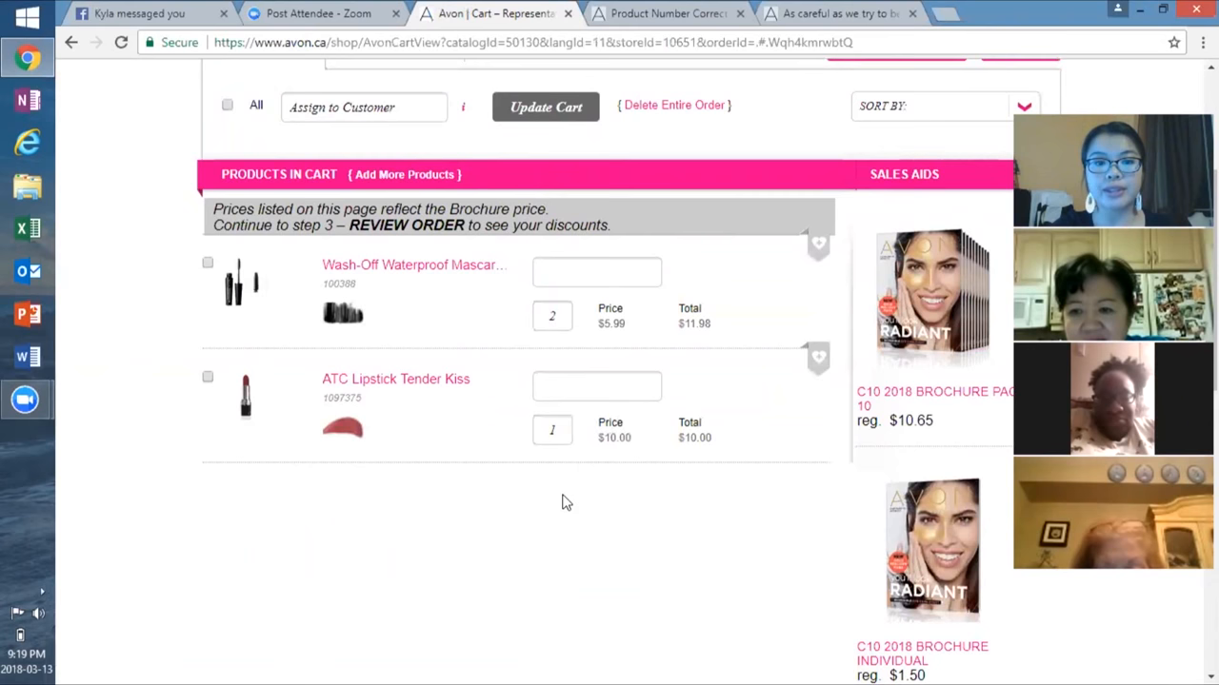
{"action": "scroll", "scroll_direction": "up", "scroll_amount": 3}
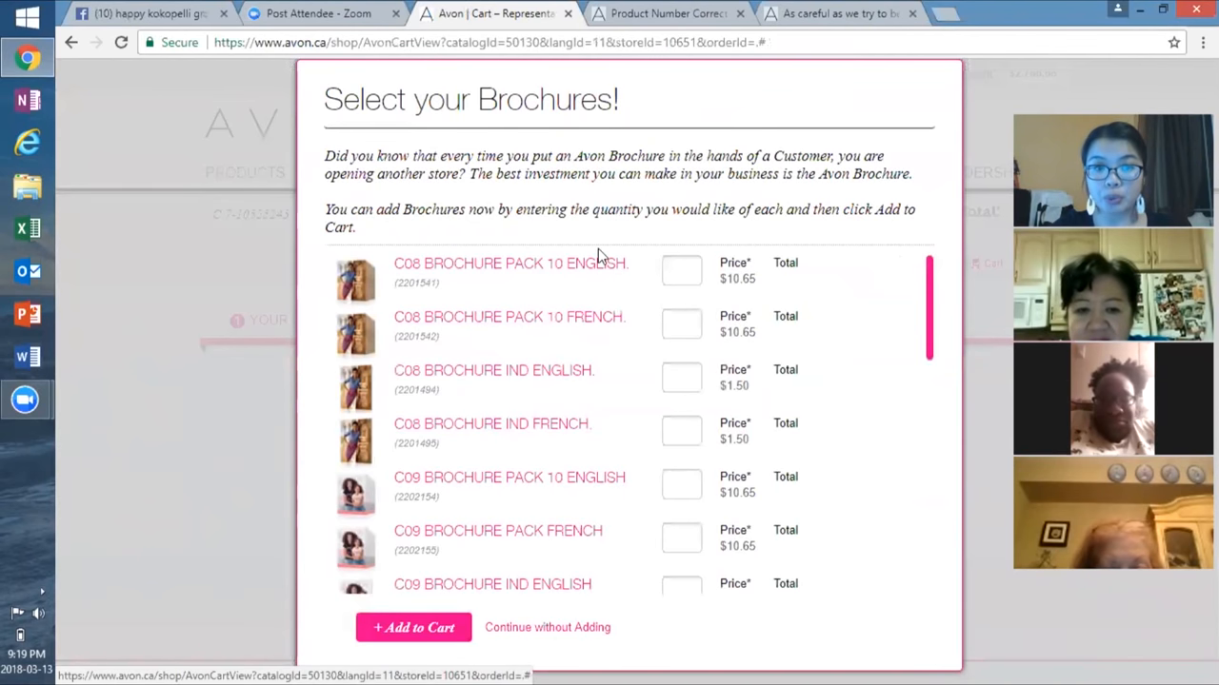
{"action": "mouse_move", "coordinate": [699, 276]}
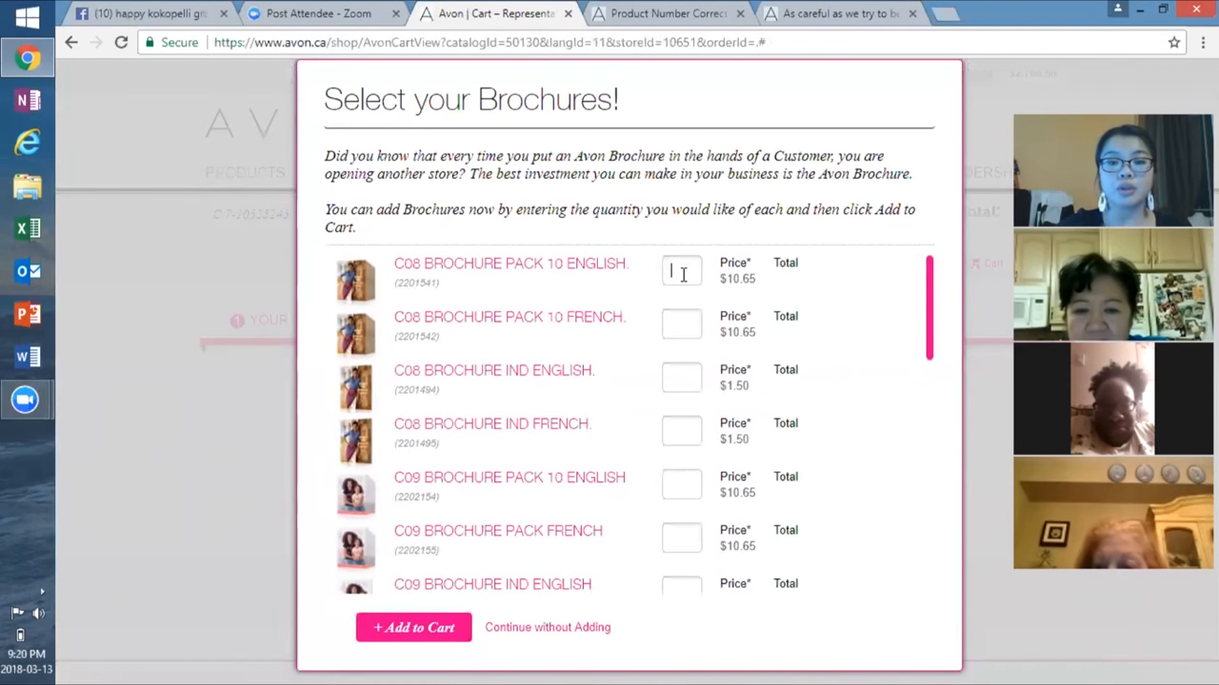
Step: Add 5 C08 Brochure Pack 10 English packs ($53.25) to the cart
{"action": "type", "text": "5"}
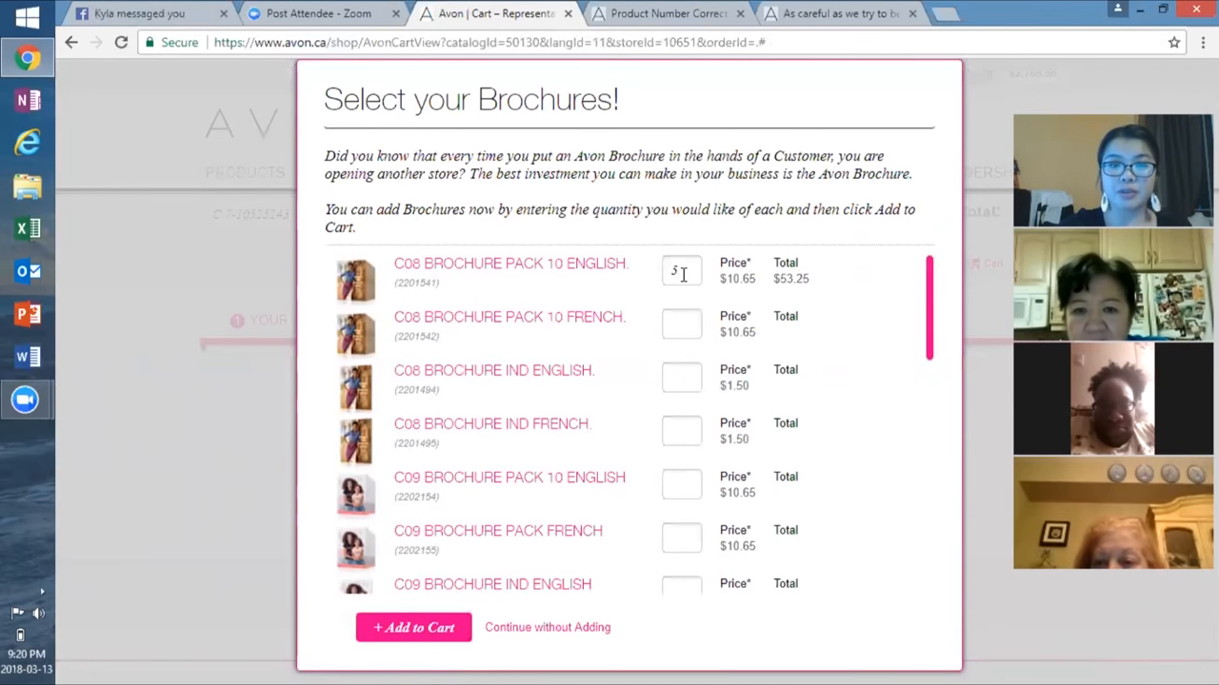
{"action": "mouse_move", "coordinate": [808, 295]}
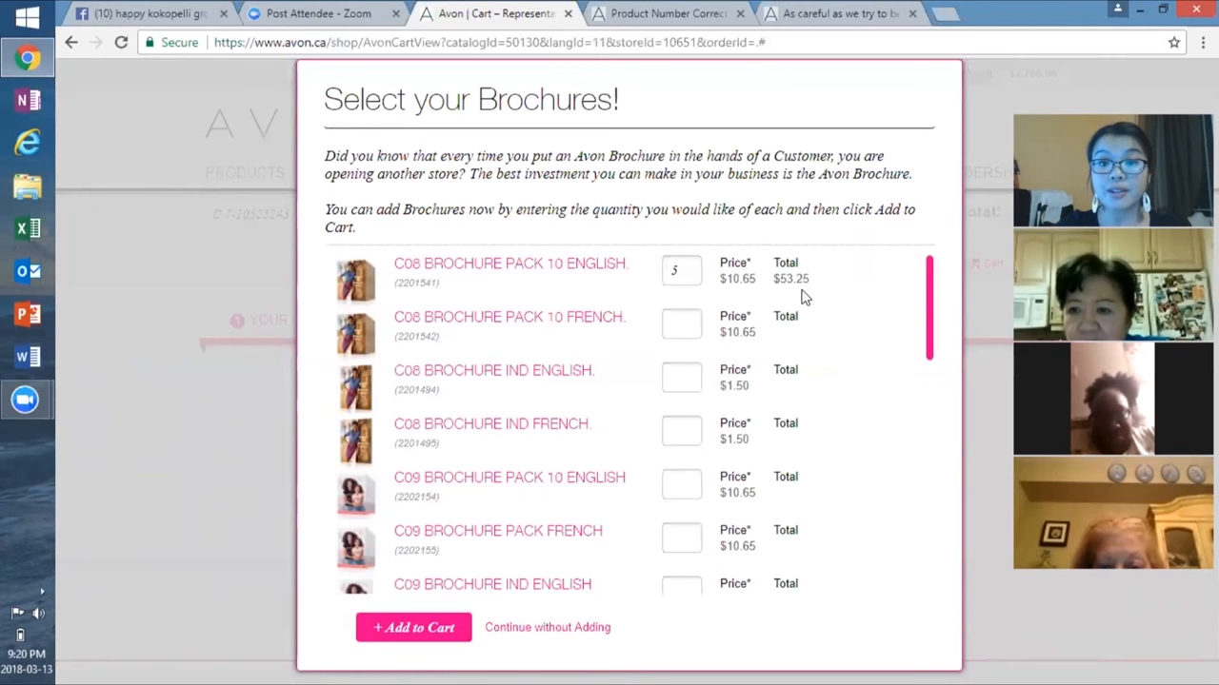
{"action": "left_click", "coordinate": [412, 626]}
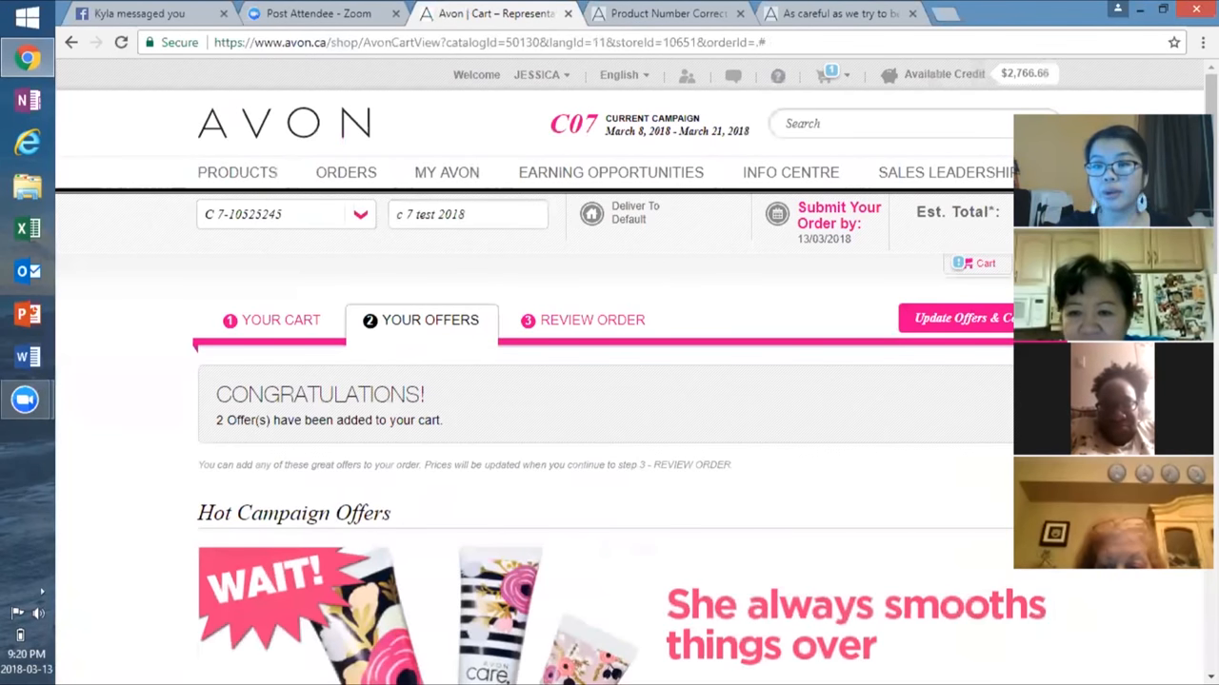
{"action": "scroll", "scroll_direction": "down", "scroll_amount": 3}
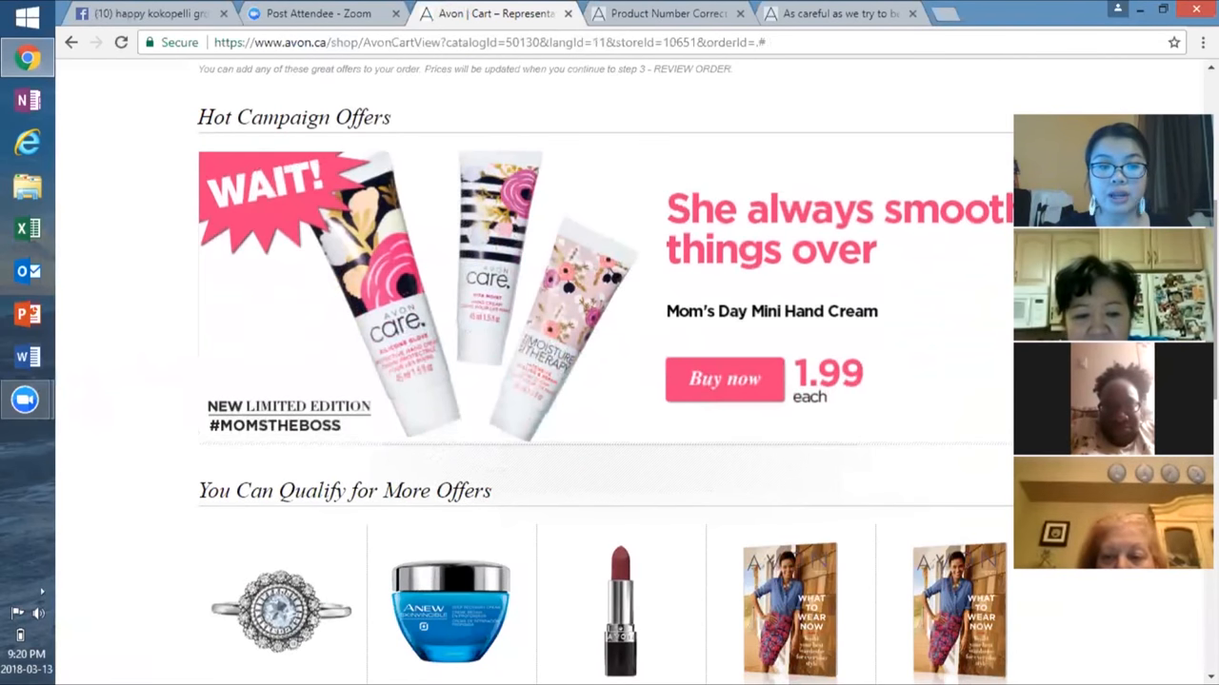
{"action": "scroll", "scroll_direction": "down", "scroll_amount": 3}
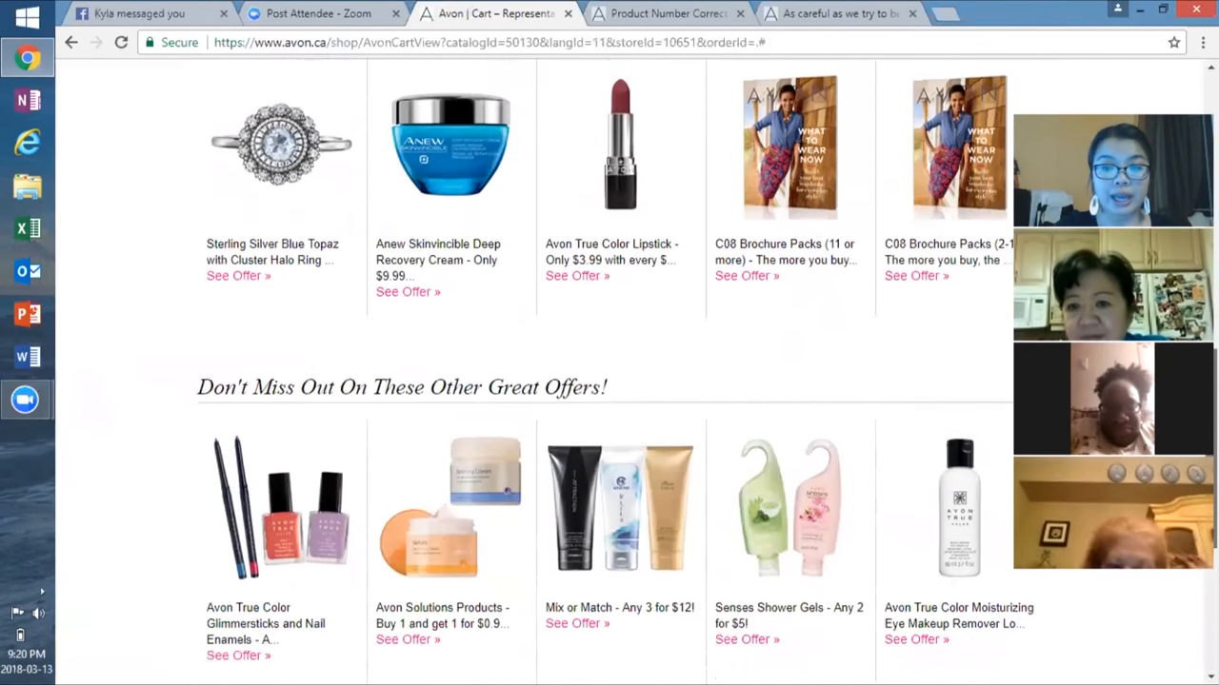
{"action": "scroll", "scroll_direction": "up", "scroll_amount": 3}
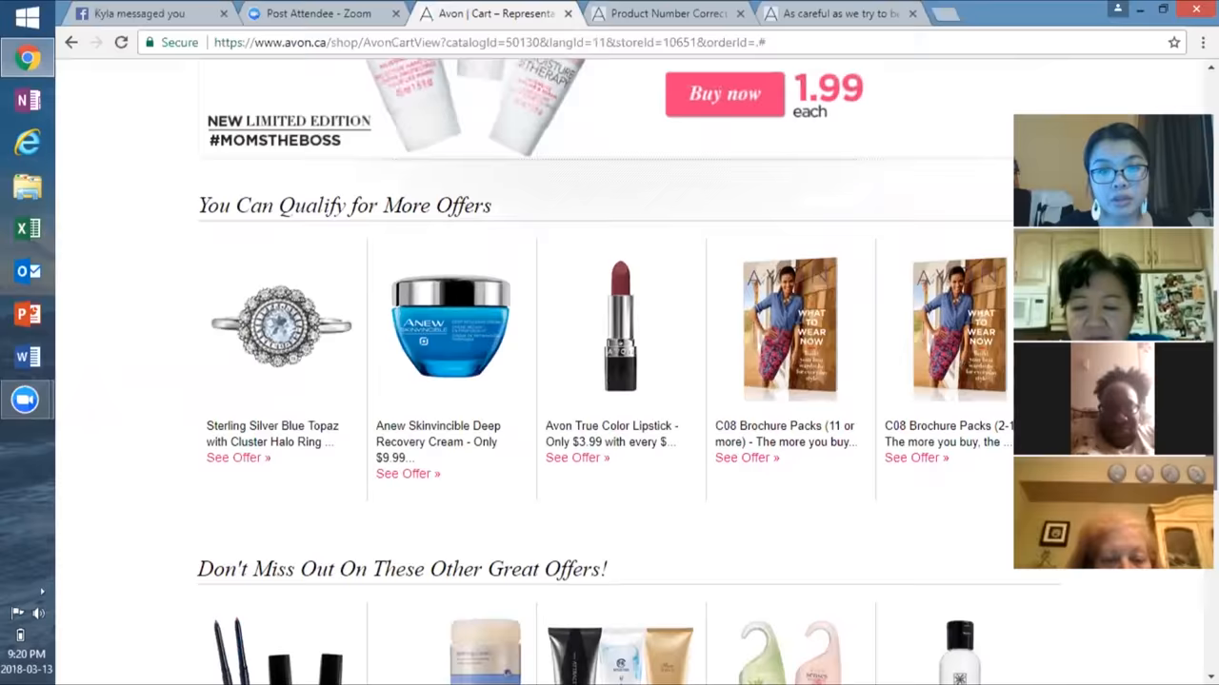
{"action": "scroll", "scroll_direction": "up", "scroll_amount": 3}
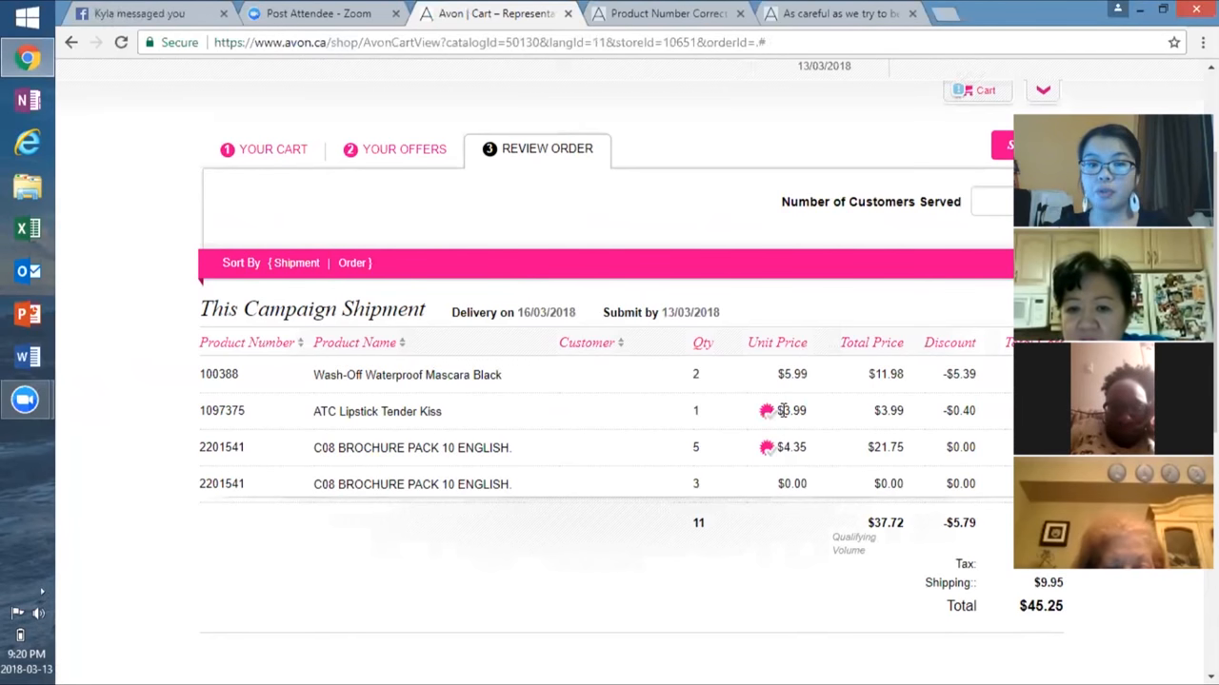
{"action": "mouse_move", "coordinate": [671, 489]}
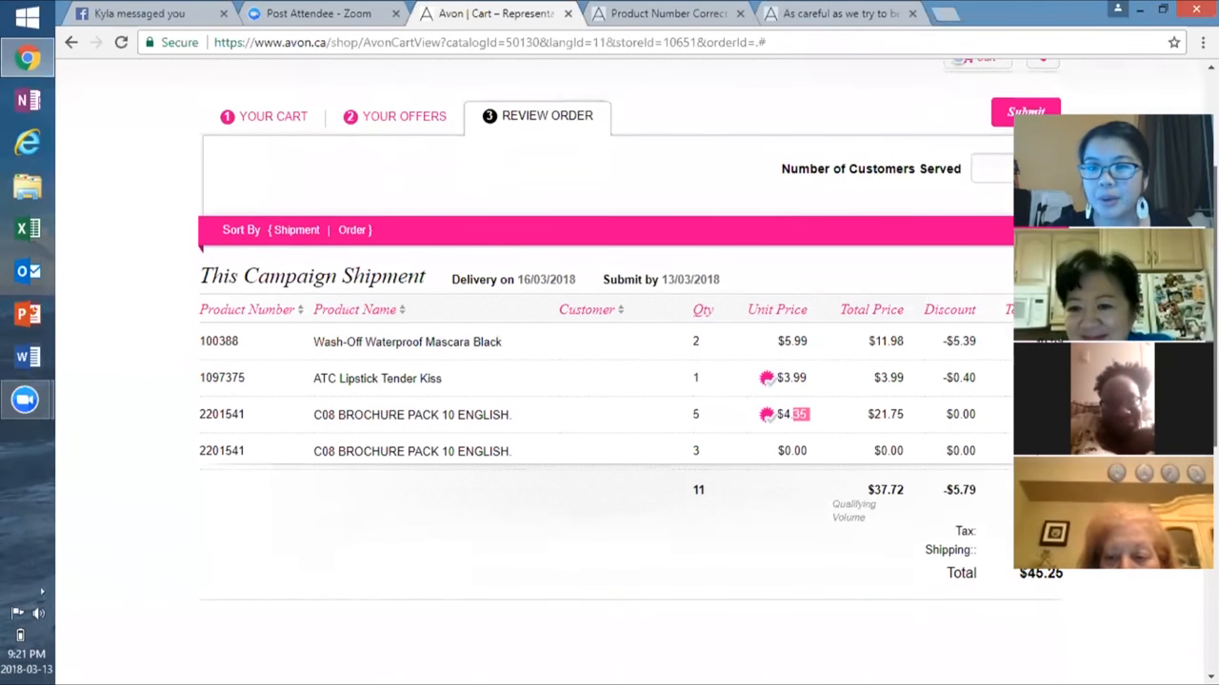
Step: Review the order's four line items, $45.25 total and 16/03/2018 delivery
{"action": "scroll", "scroll_direction": "up", "scroll_amount": 3}
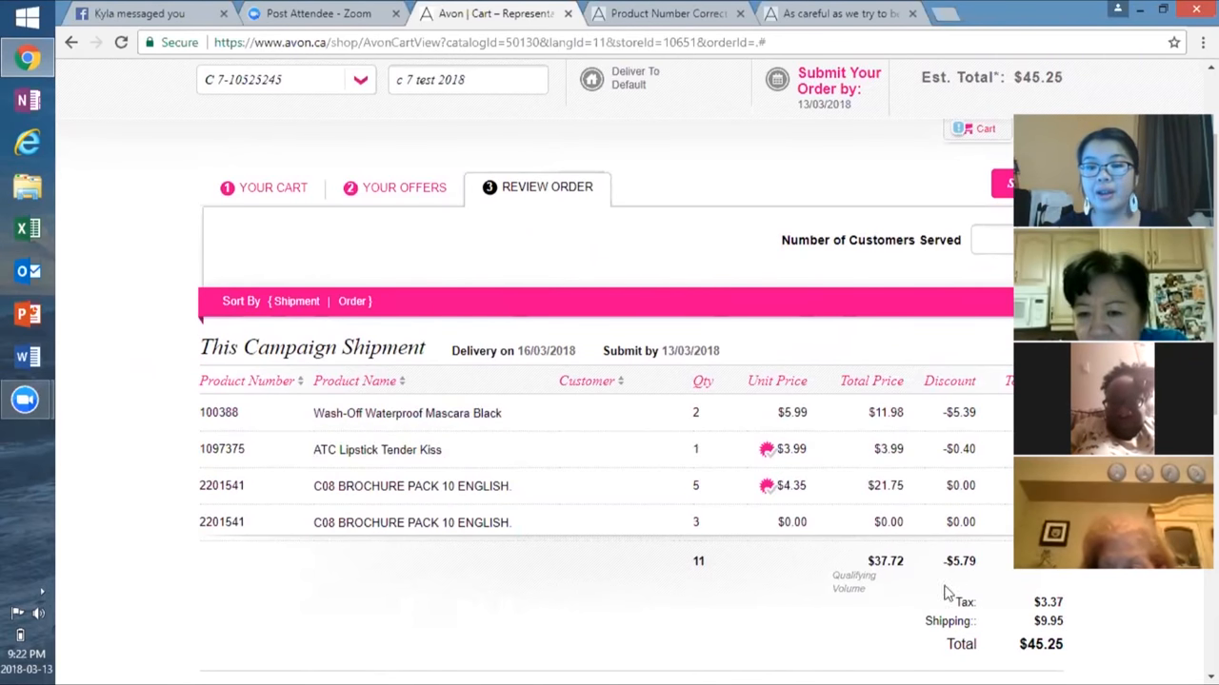
{"action": "mouse_move", "coordinate": [959, 598]}
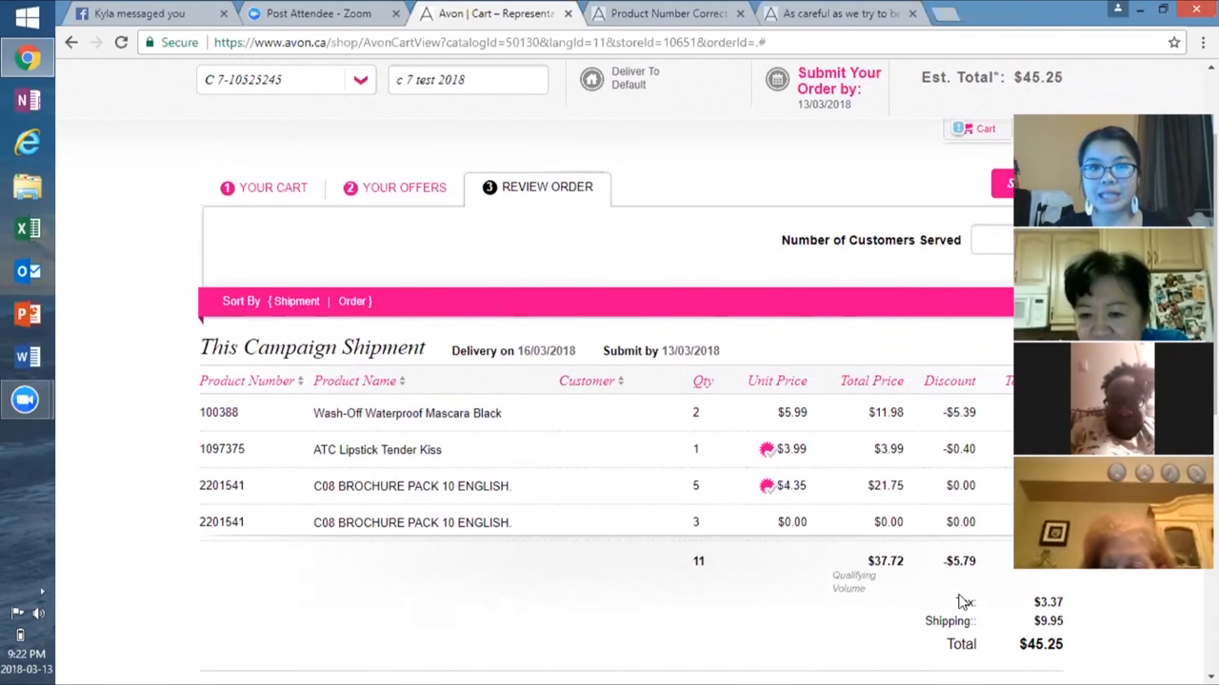
{"action": "mouse_move", "coordinate": [1002, 349]}
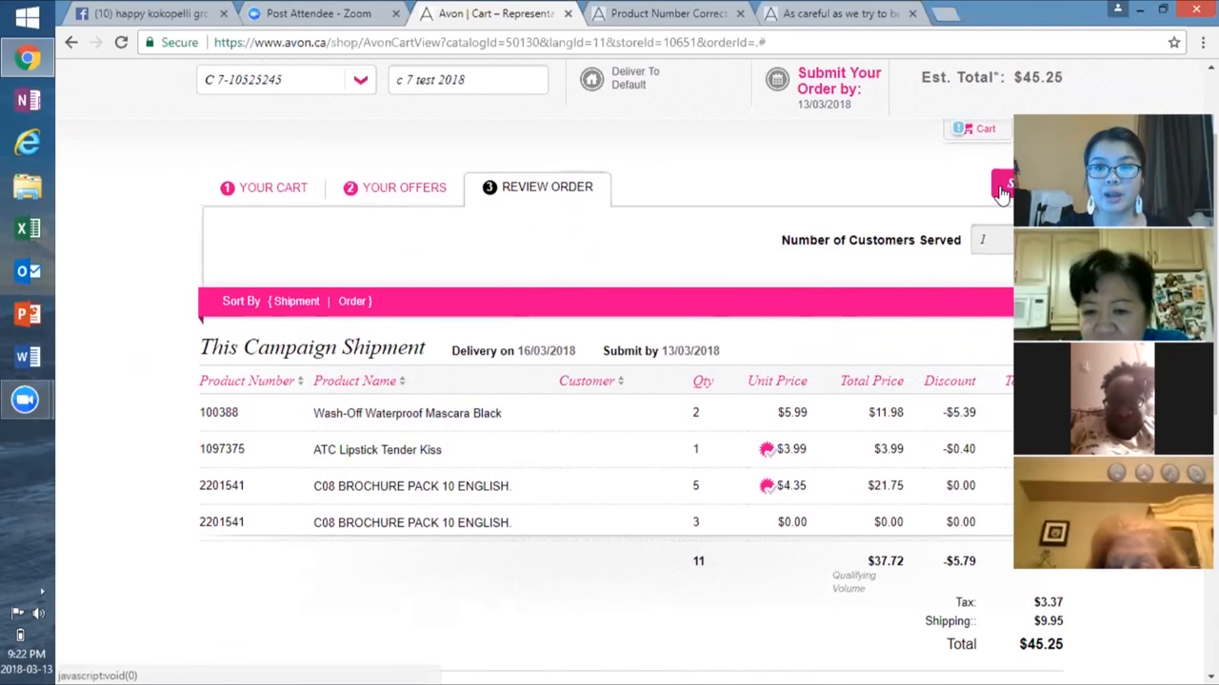
{"action": "left_click", "coordinate": [1000, 187]}
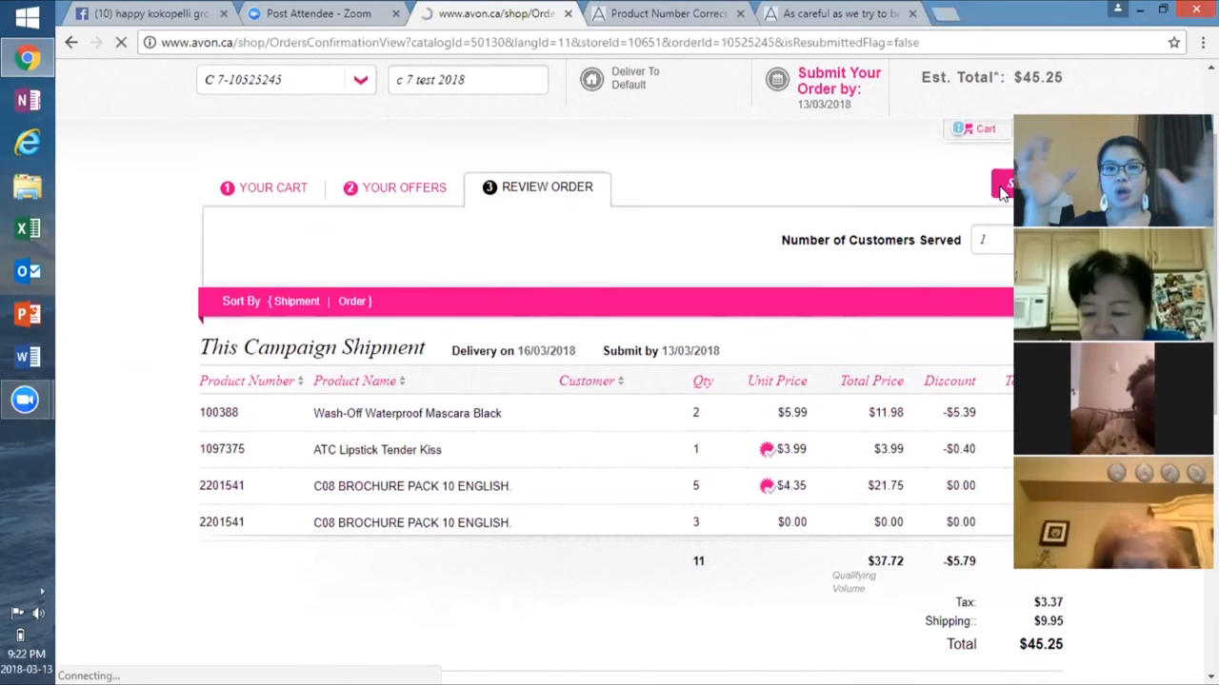
{"action": "left_click", "coordinate": [1009, 186]}
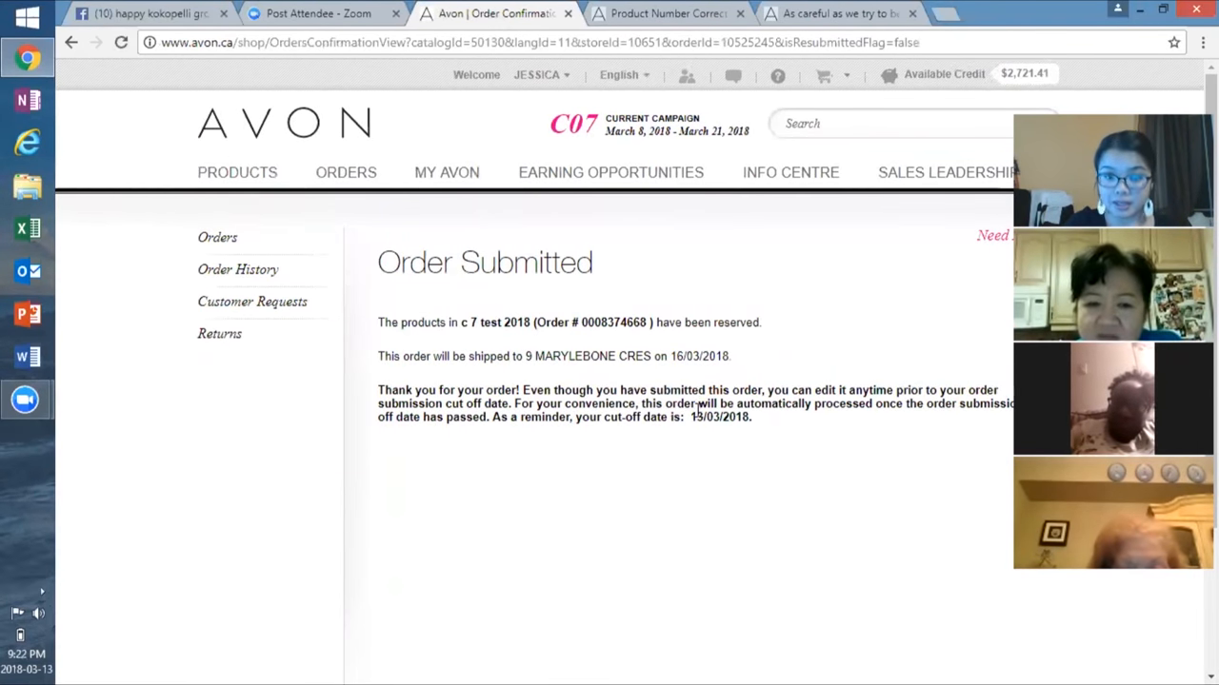
{"action": "double_click", "coordinate": [718, 417]}
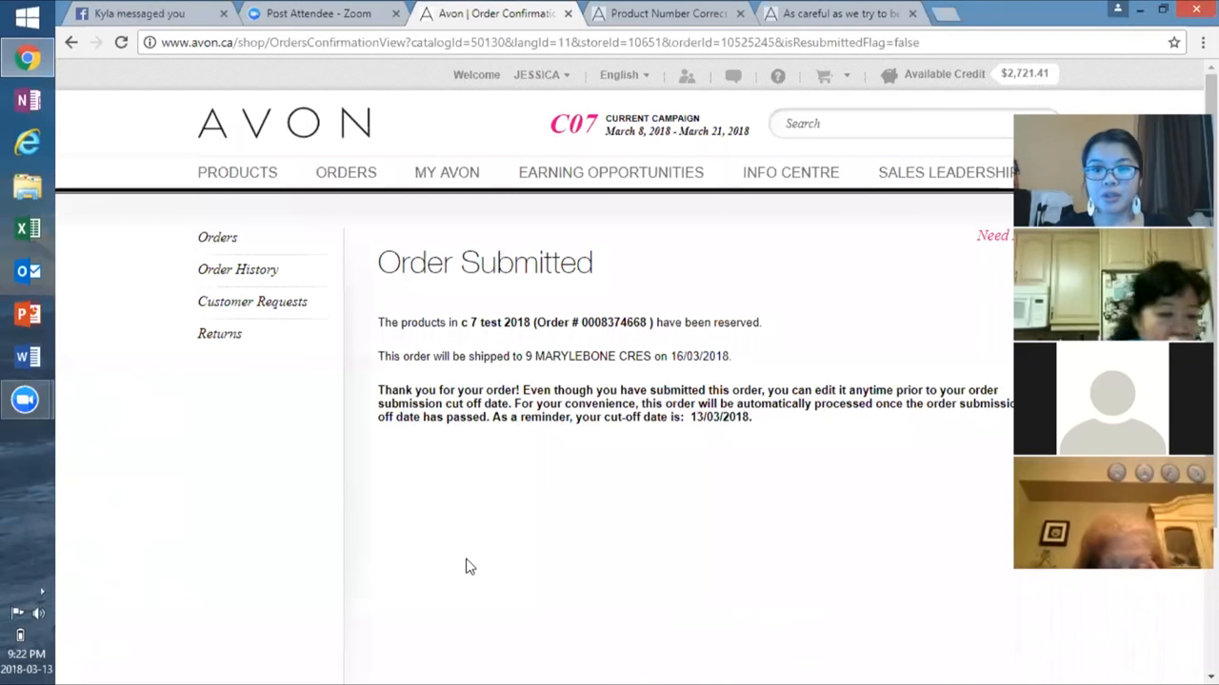
{"action": "left_click", "coordinate": [446, 173]}
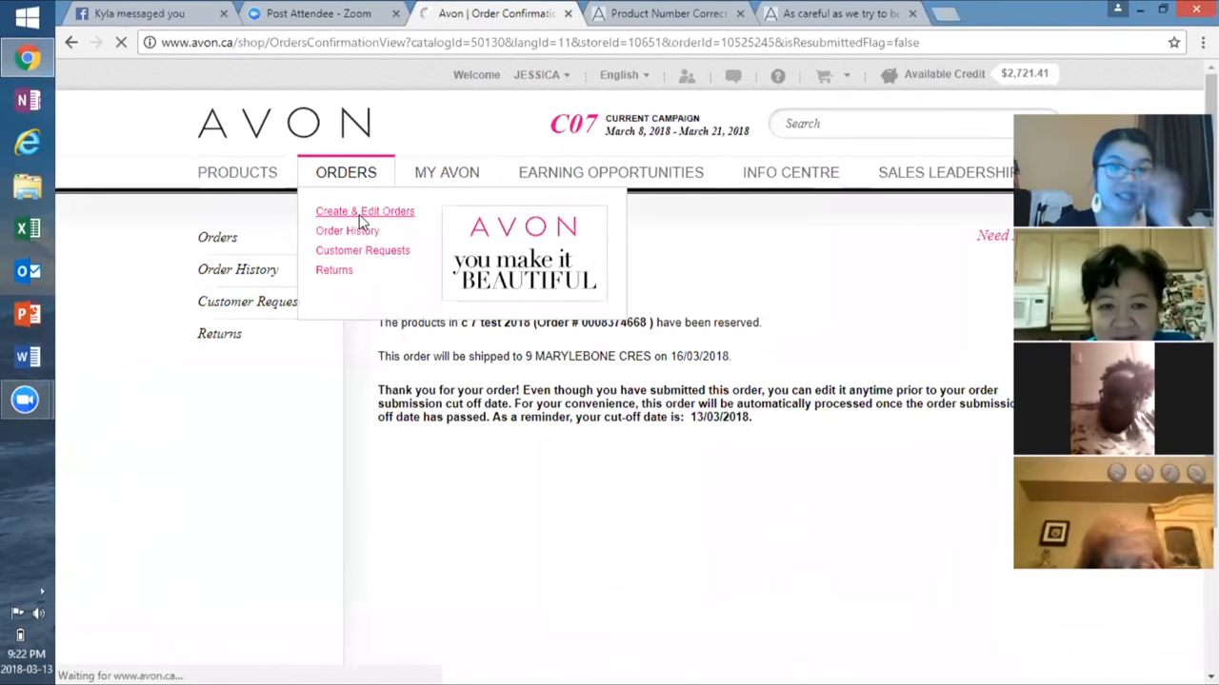
Step: Check the Orders page's empty Draft Orders and four Submitted Orders, including C7 for $45.25
{"action": "left_click", "coordinate": [365, 210]}
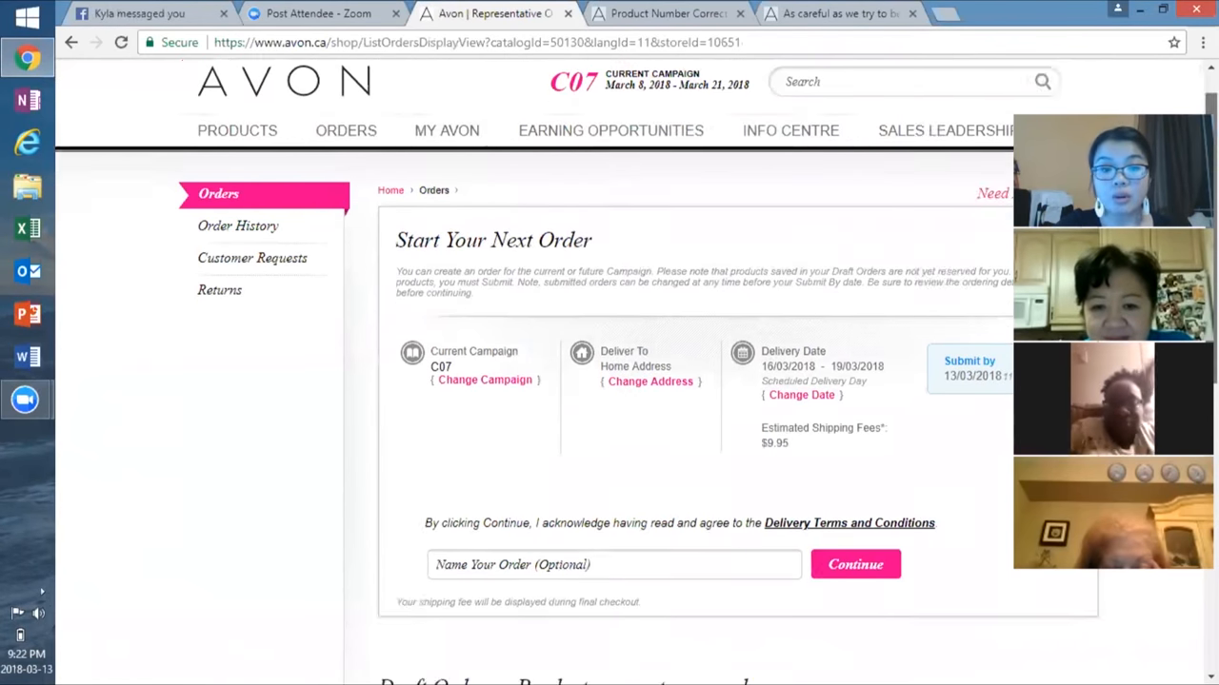
{"action": "scroll", "scroll_direction": "down", "scroll_amount": 3}
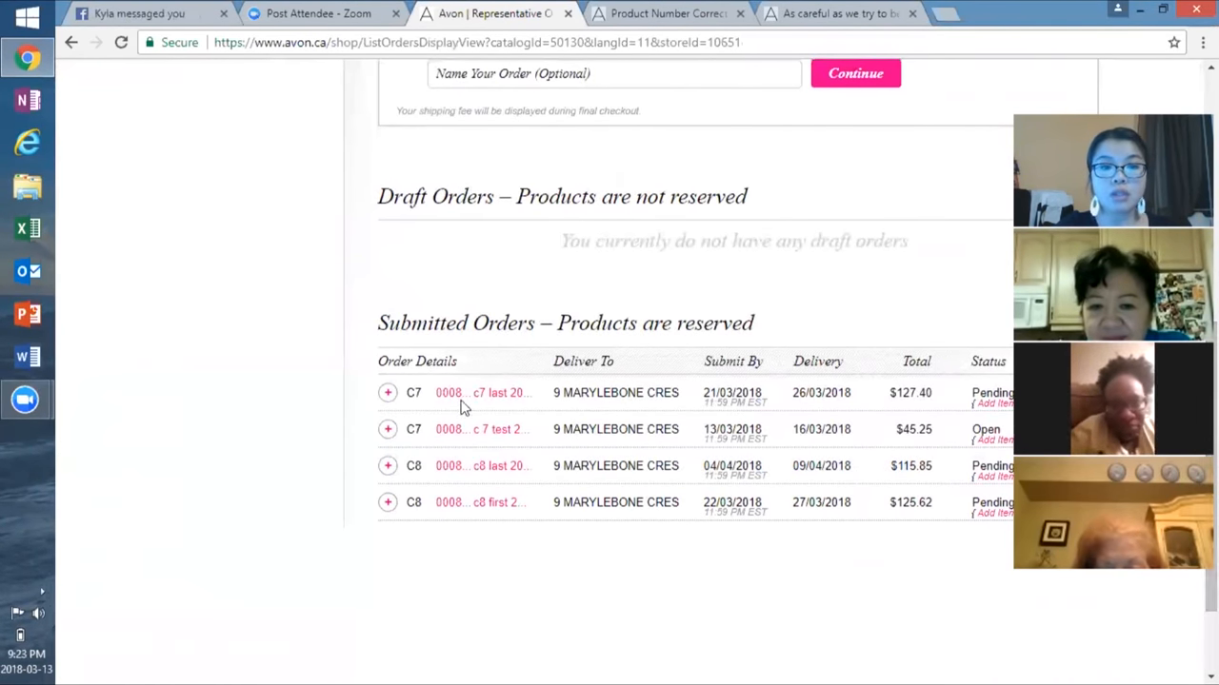
{"action": "mouse_move", "coordinate": [346, 240]}
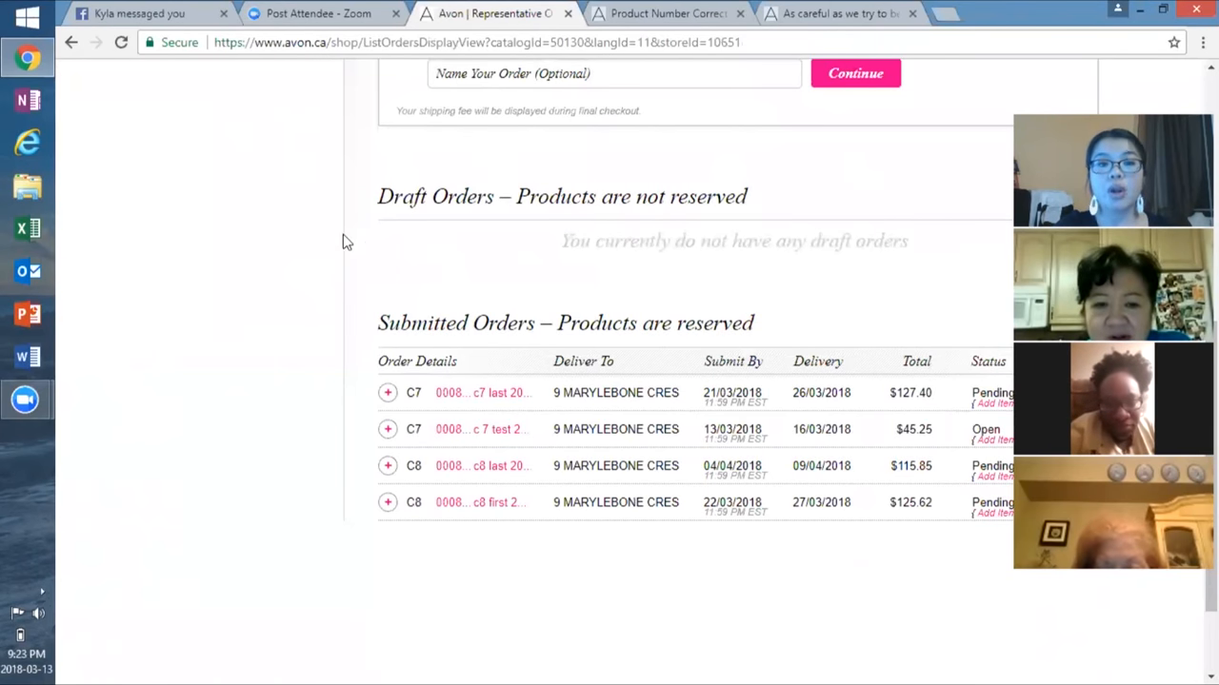
{"action": "double_click", "coordinate": [562, 196]}
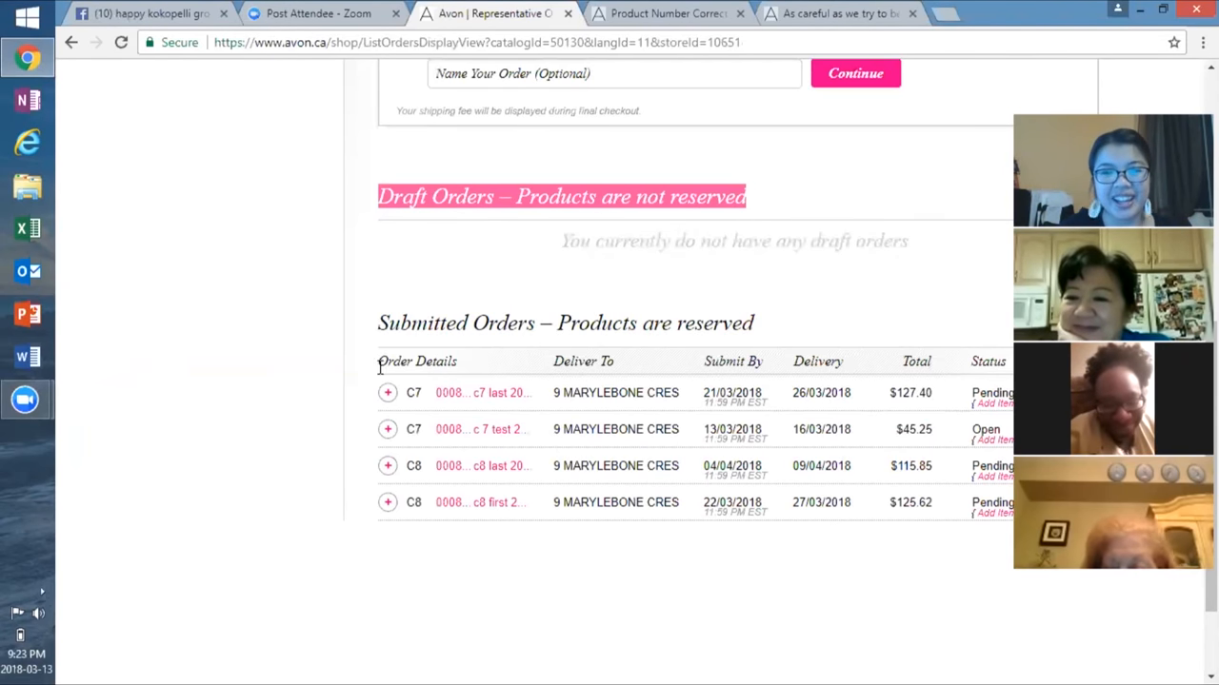
{"action": "left_click", "coordinate": [476, 428]}
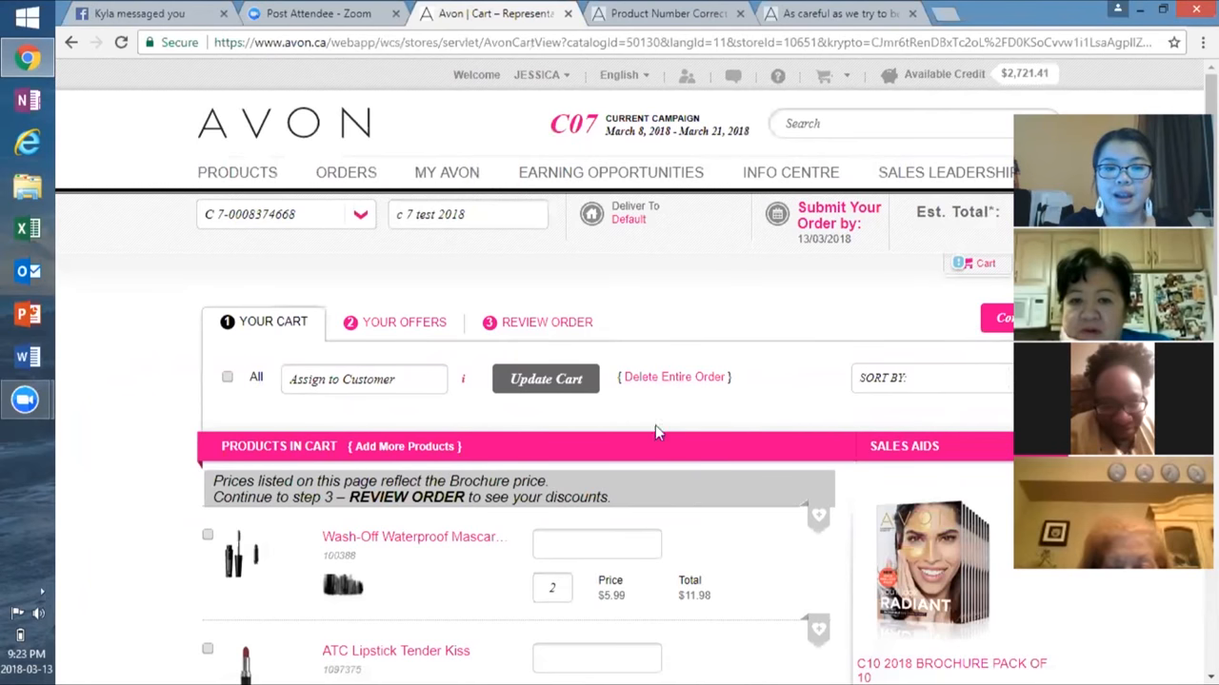
{"action": "left_click", "coordinate": [208, 534]}
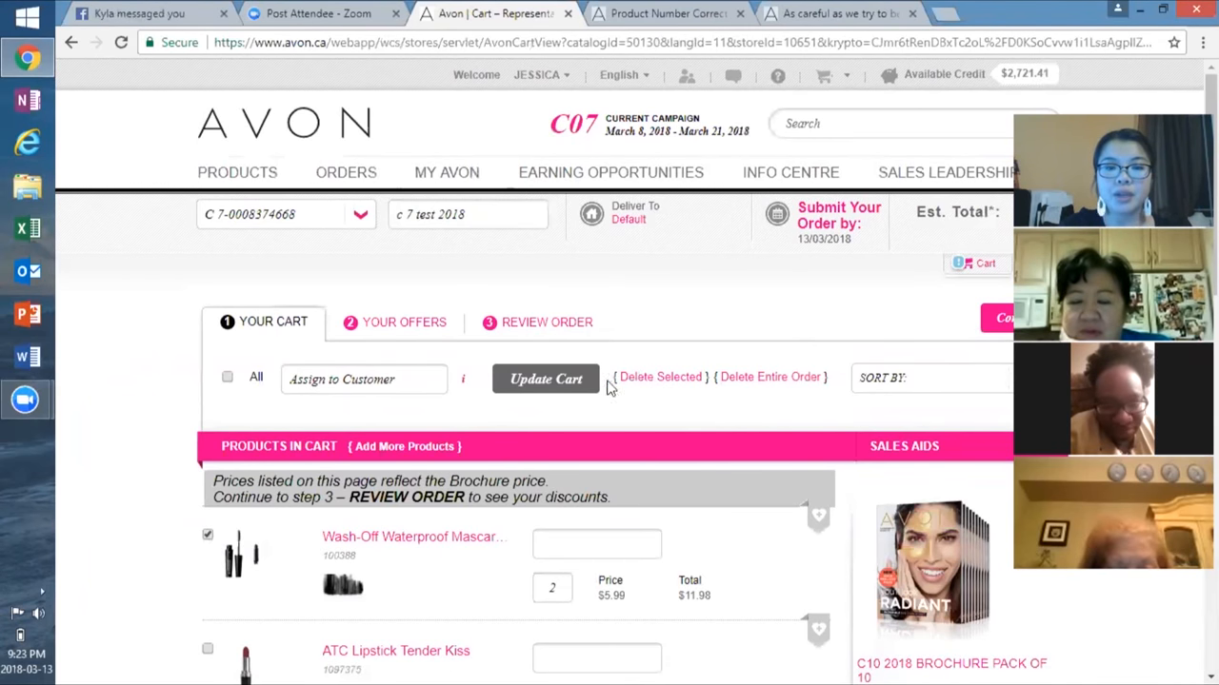
{"action": "mouse_move", "coordinate": [770, 377]}
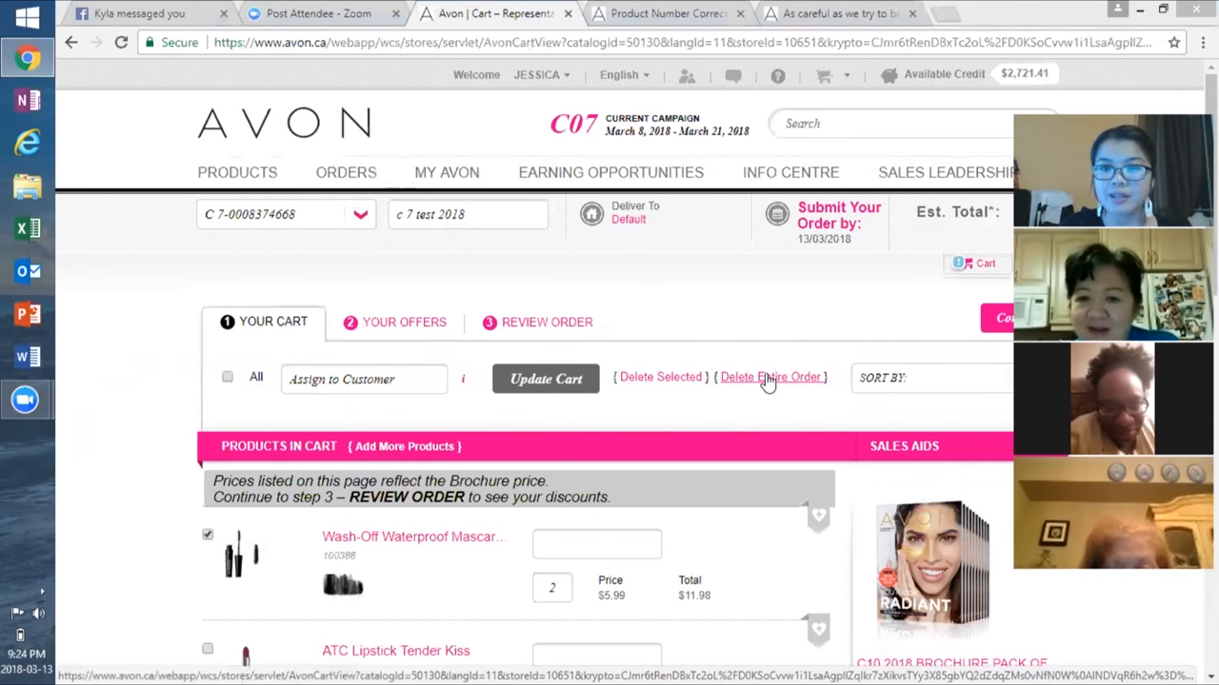
{"action": "left_click", "coordinate": [772, 377]}
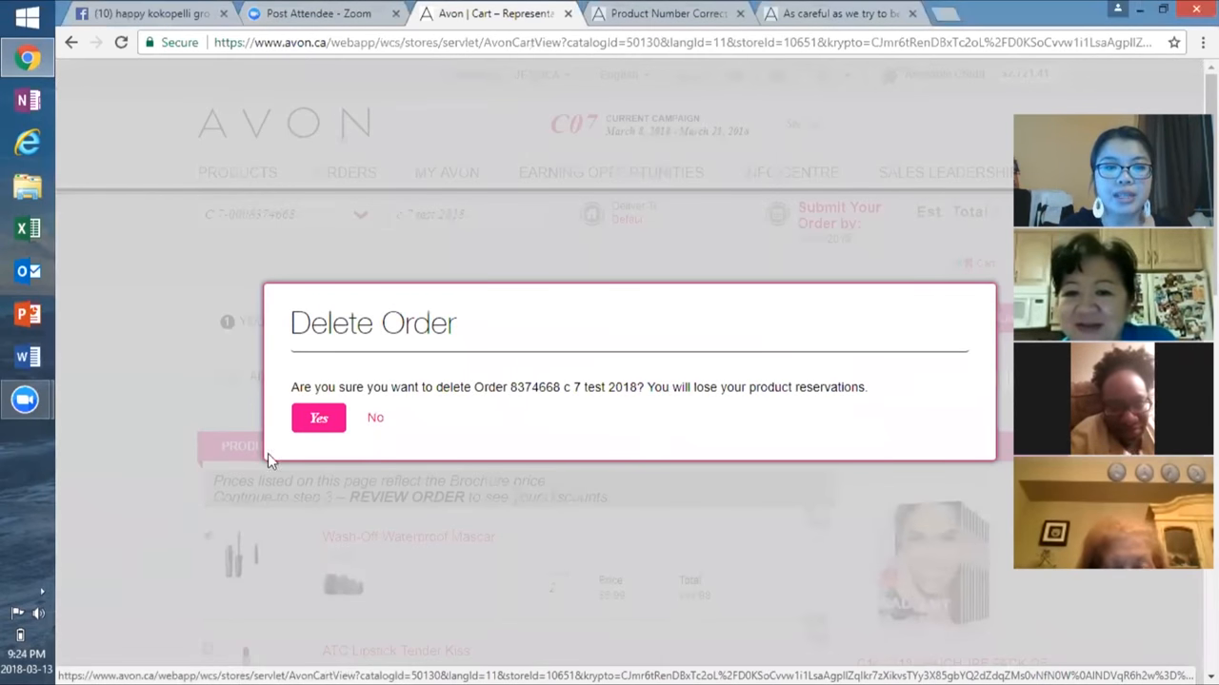
{"action": "left_click", "coordinate": [318, 418]}
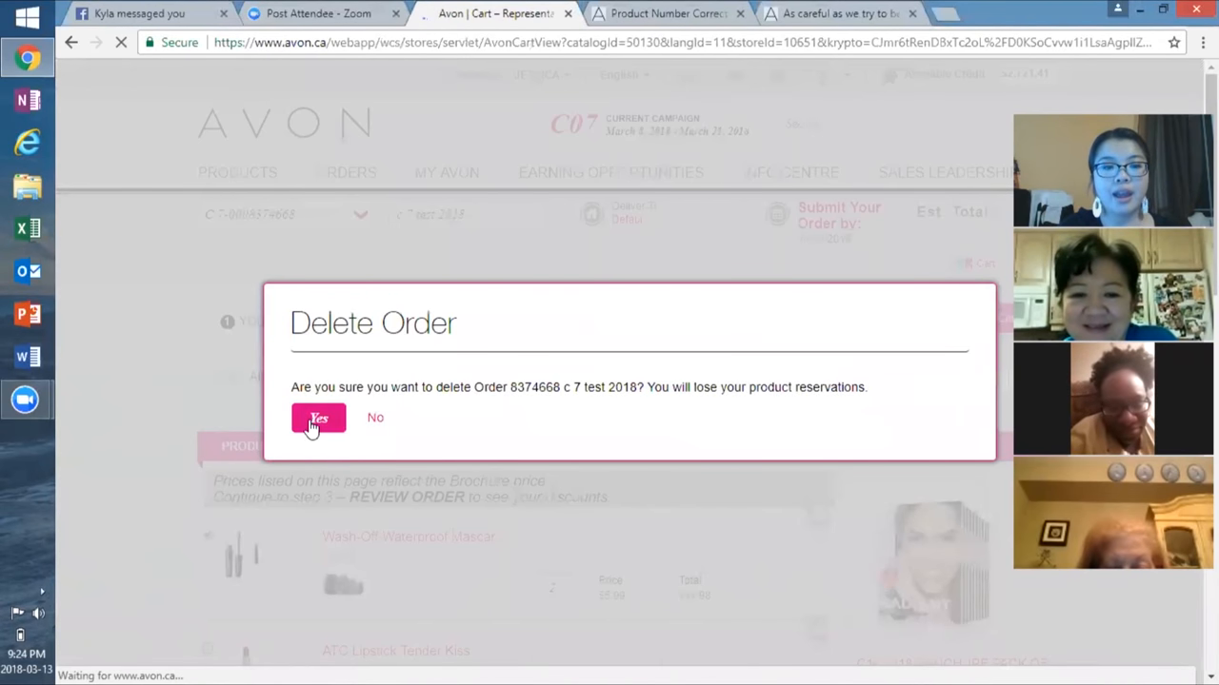
{"action": "left_click", "coordinate": [318, 418]}
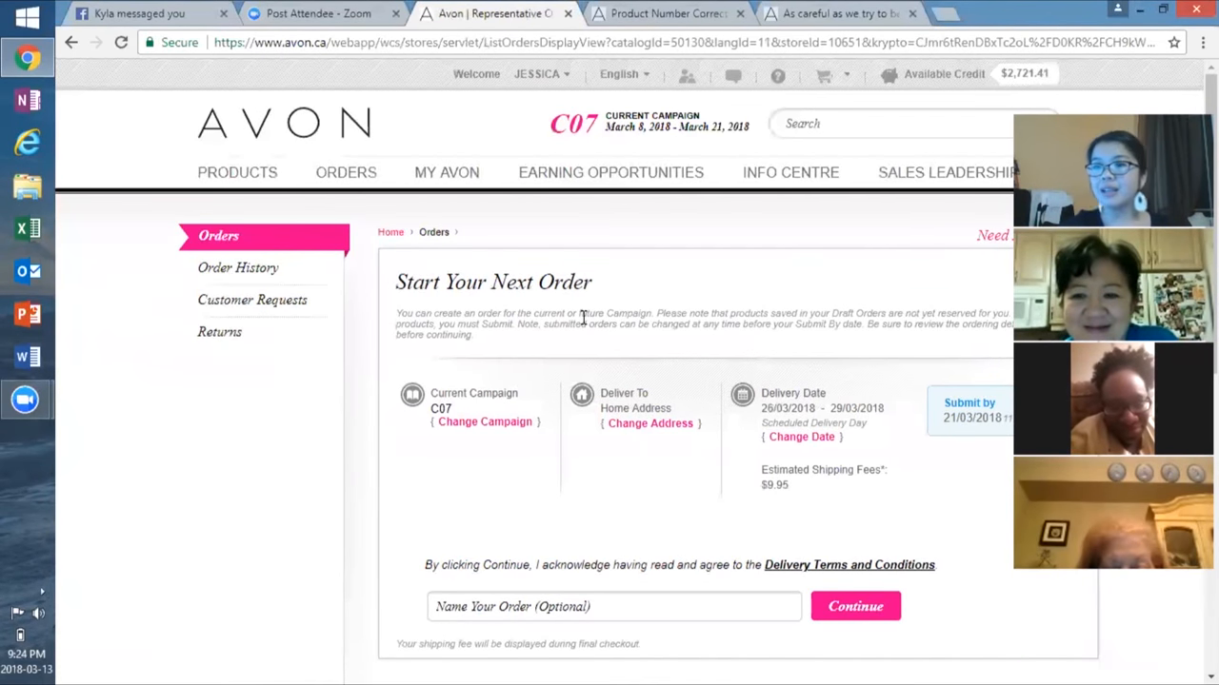
{"action": "scroll", "scroll_direction": "down", "scroll_amount": 3}
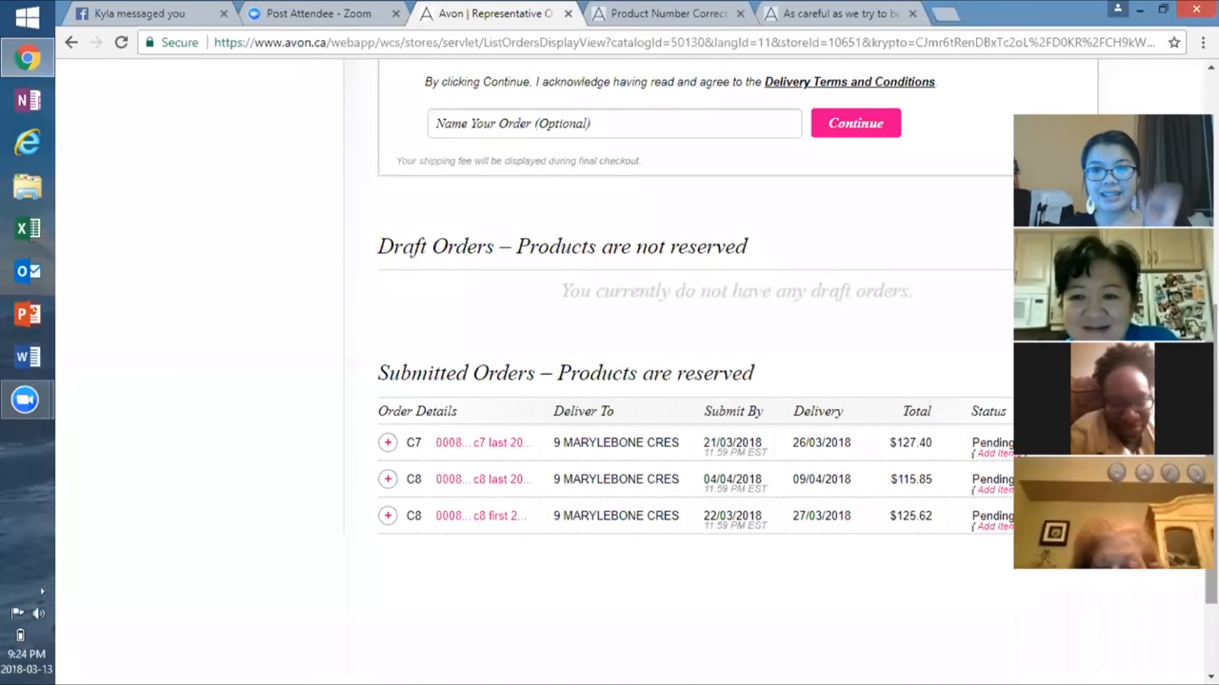
{"action": "scroll", "scroll_direction": "up", "scroll_amount": 3}
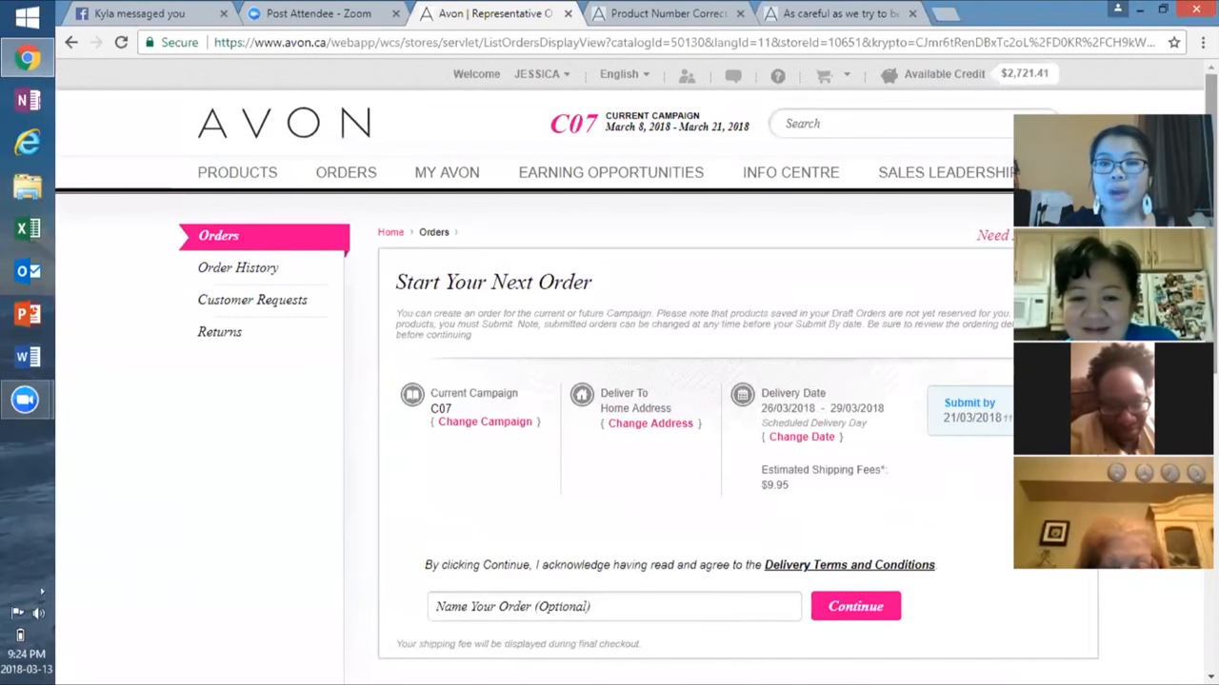
{"action": "mouse_move", "coordinate": [643, 200]}
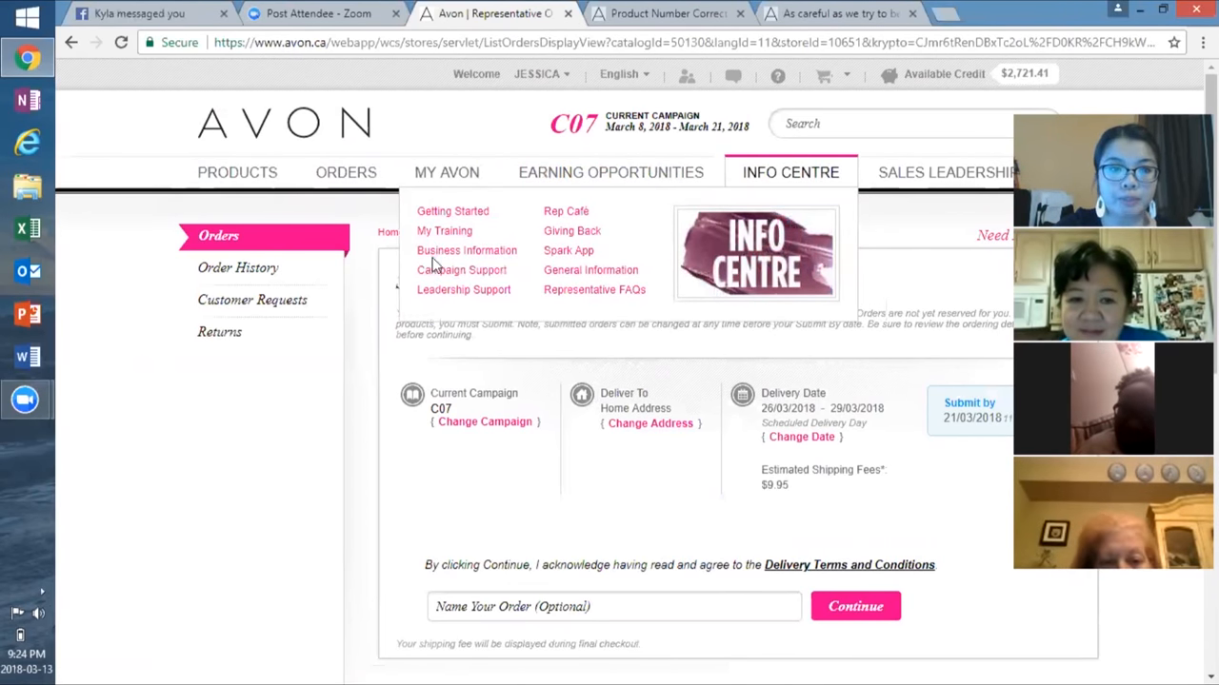
Step: Go to Campaign Support, then See All under Social Media Library to reach download links
{"action": "left_click", "coordinate": [462, 270]}
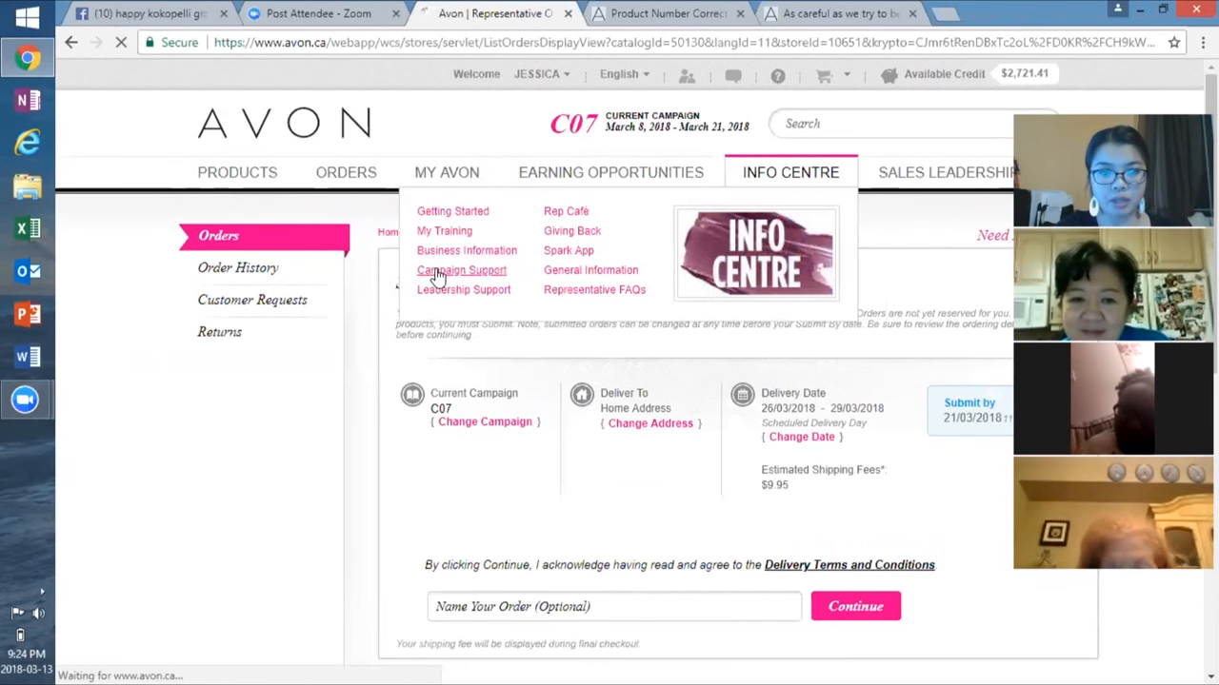
{"action": "left_click", "coordinate": [461, 270]}
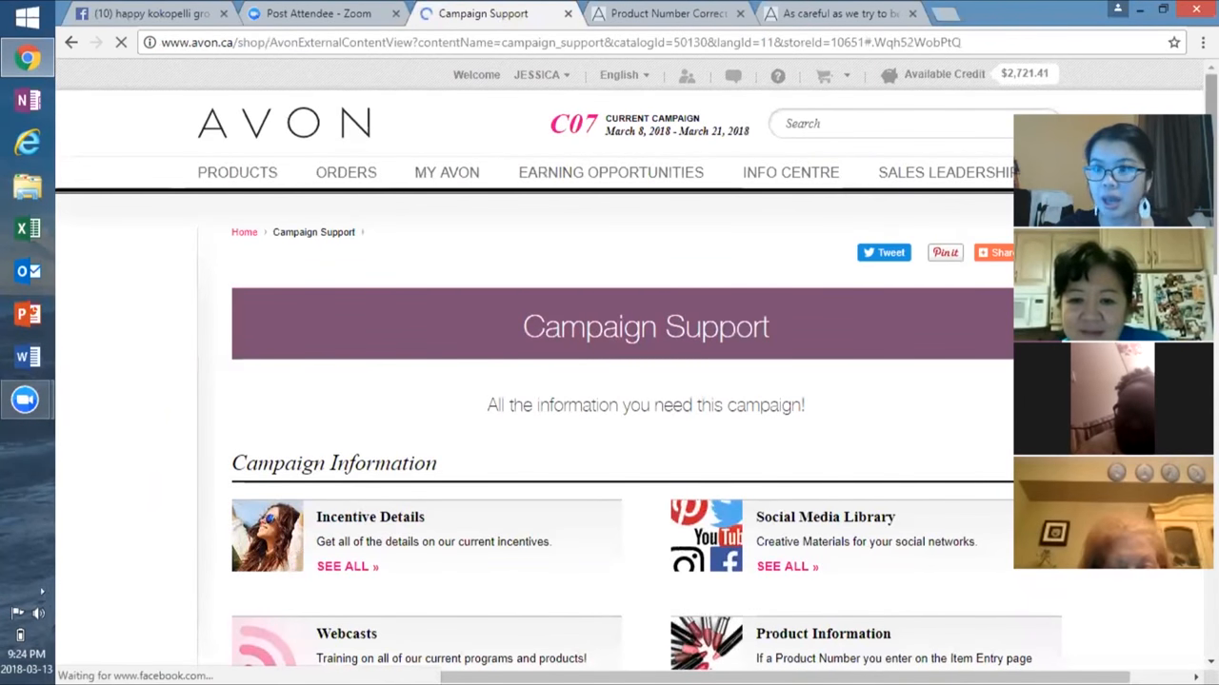
{"action": "scroll", "scroll_direction": "down", "scroll_amount": 3}
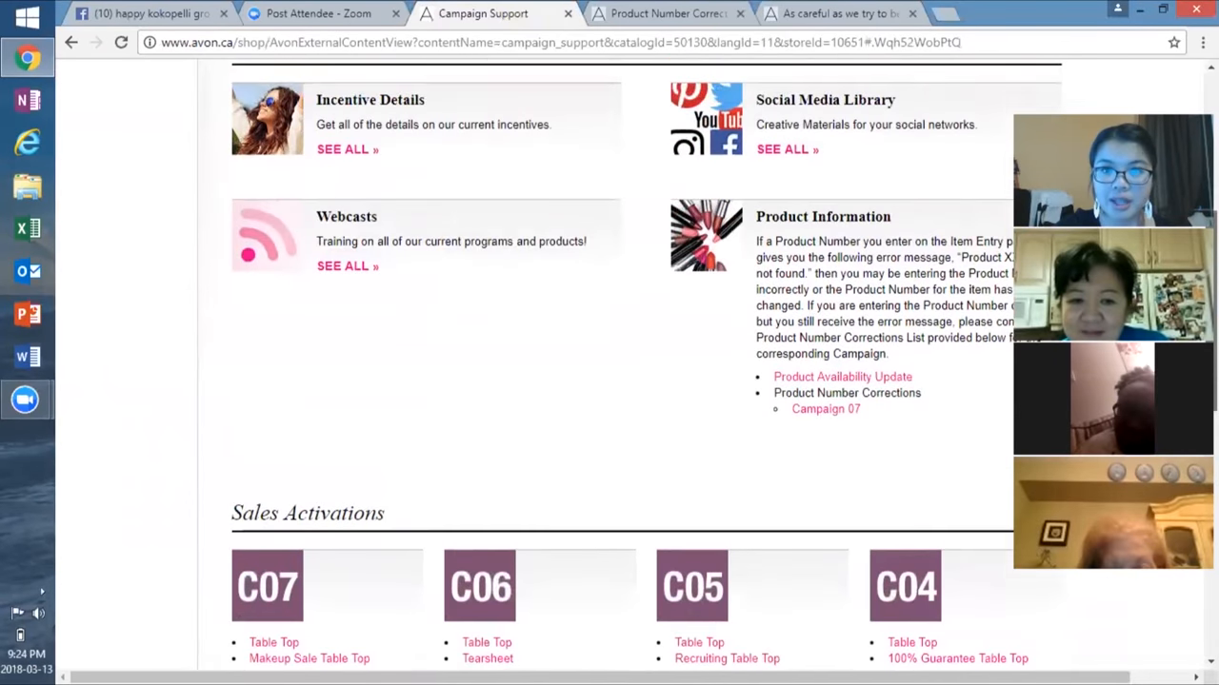
{"action": "scroll", "scroll_direction": "up", "scroll_amount": 3}
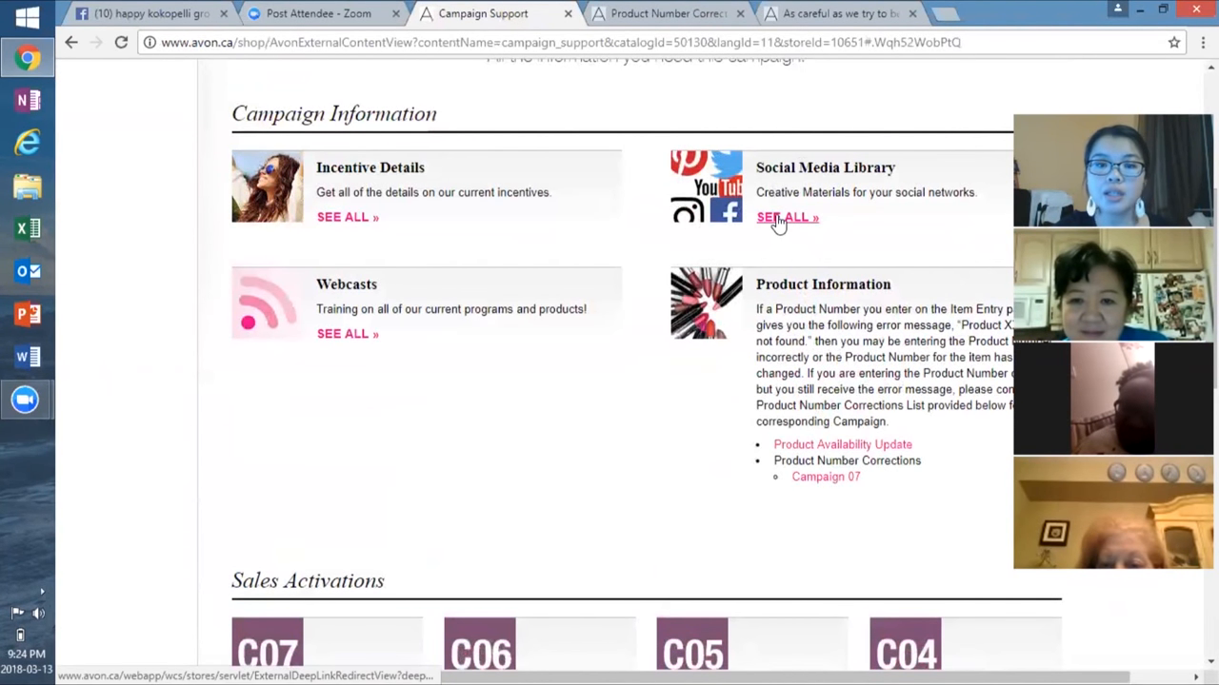
{"action": "left_click", "coordinate": [786, 217]}
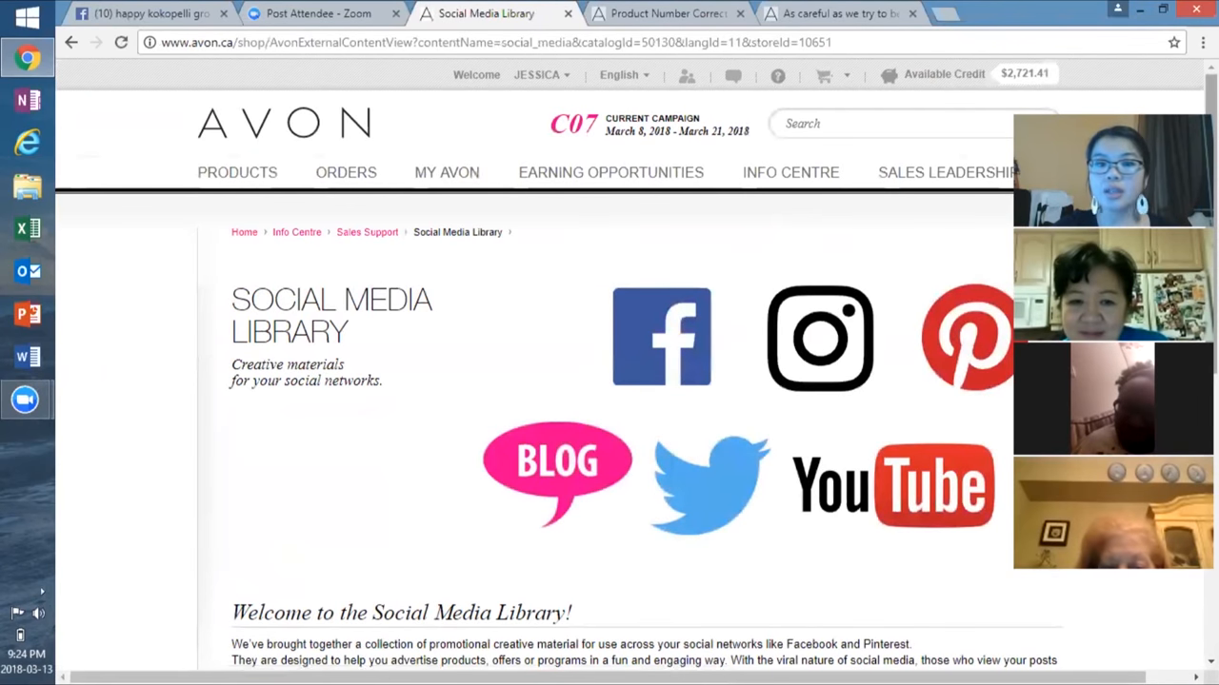
{"action": "scroll", "scroll_direction": "down", "scroll_amount": 3}
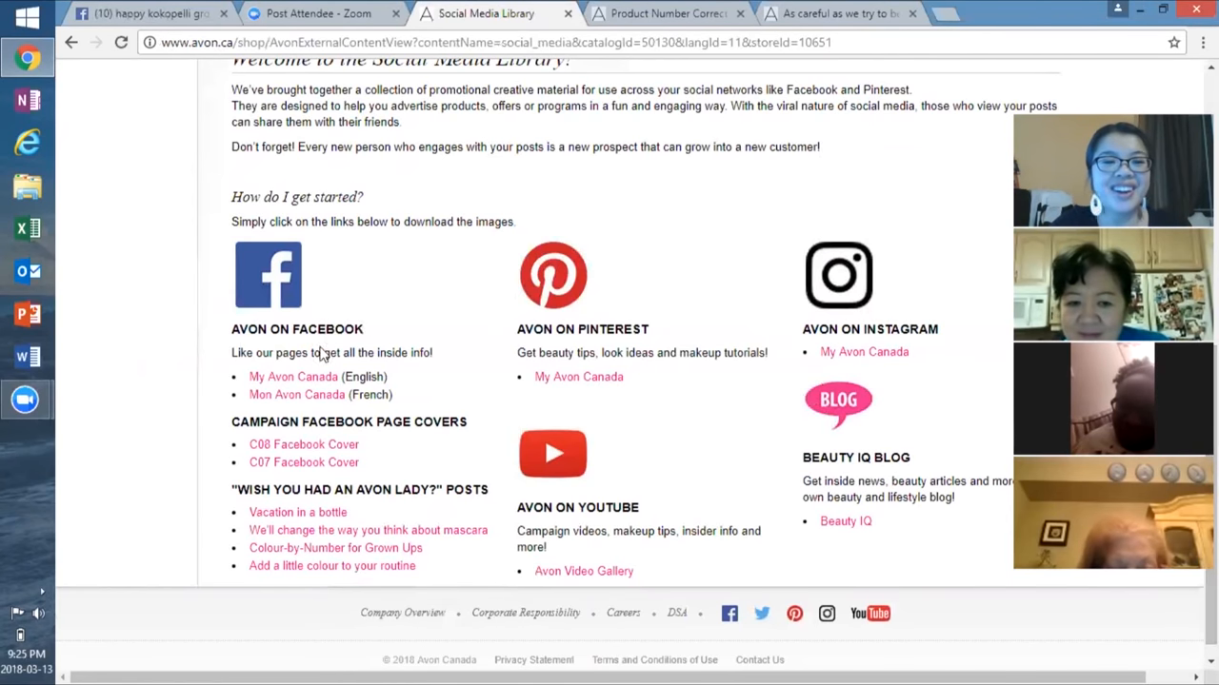
{"action": "mouse_move", "coordinate": [296, 394]}
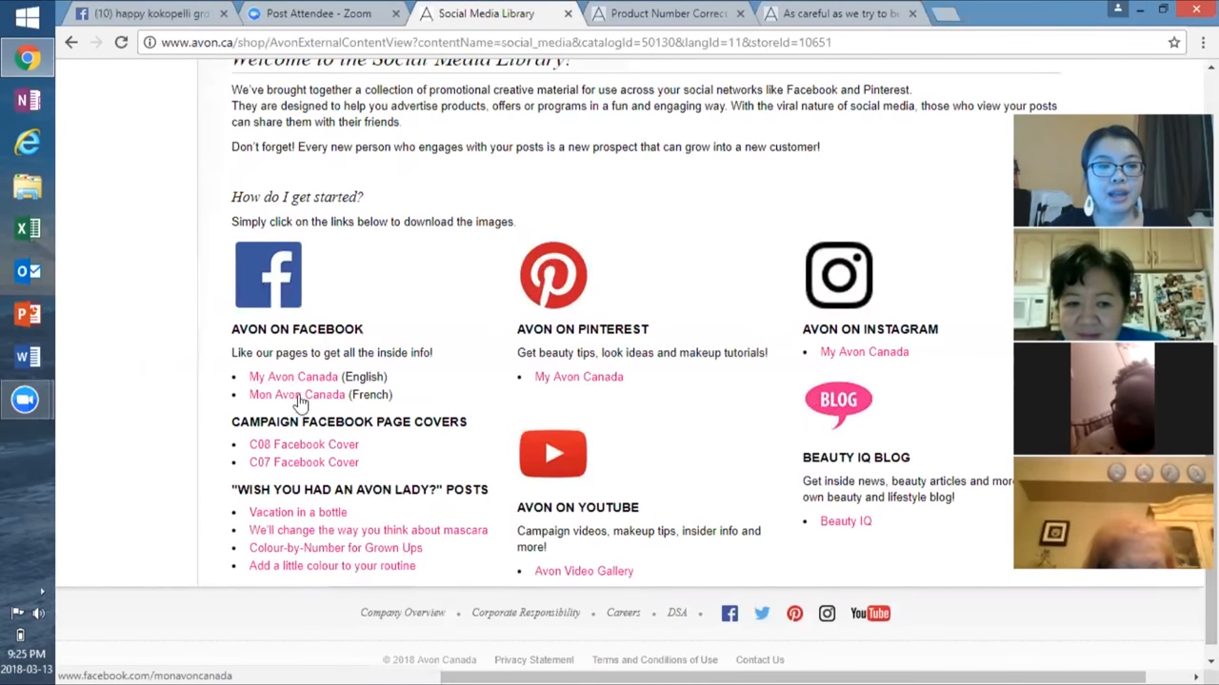
{"action": "mouse_move", "coordinate": [302, 462]}
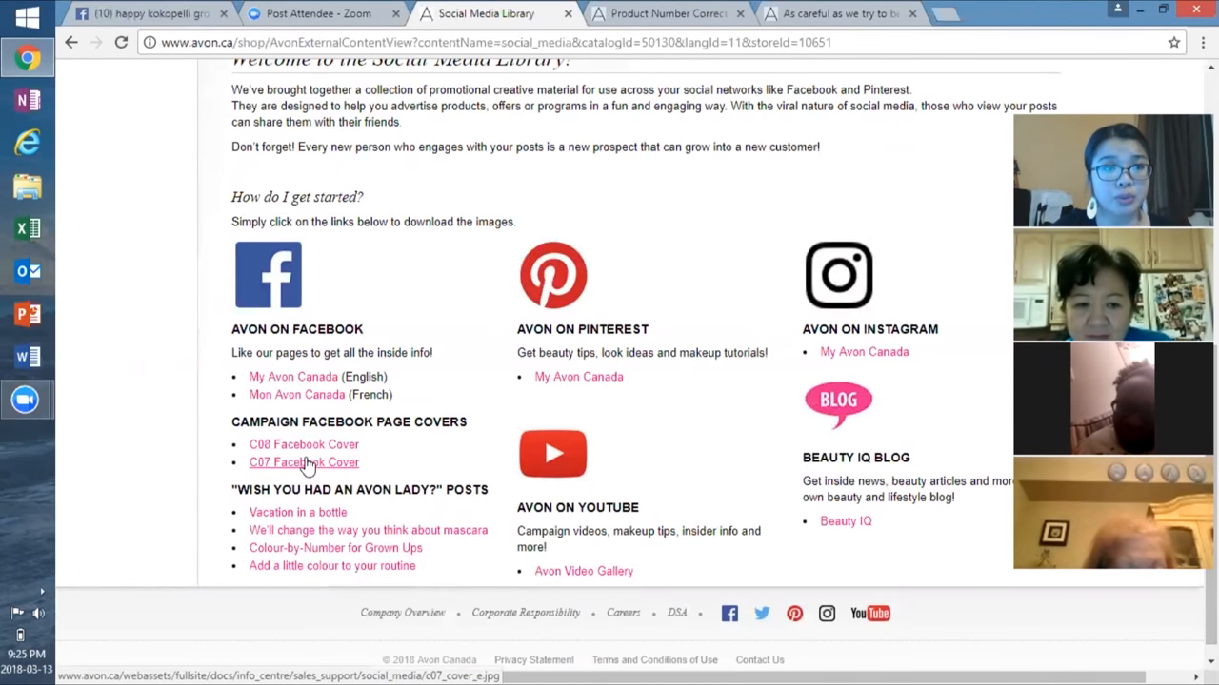
Step: Save the C07 Facebook Cover image as c07_cover_e in the avon graphics folder
{"action": "left_click", "coordinate": [303, 462]}
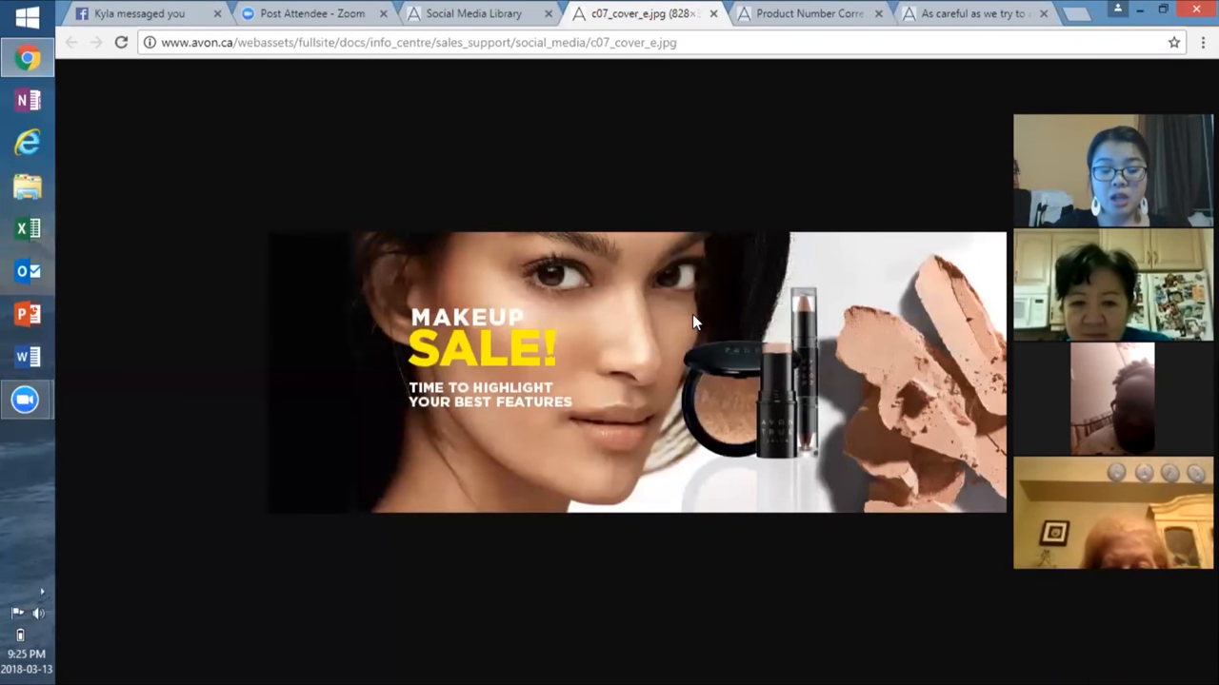
{"action": "right_click", "coordinate": [695, 324]}
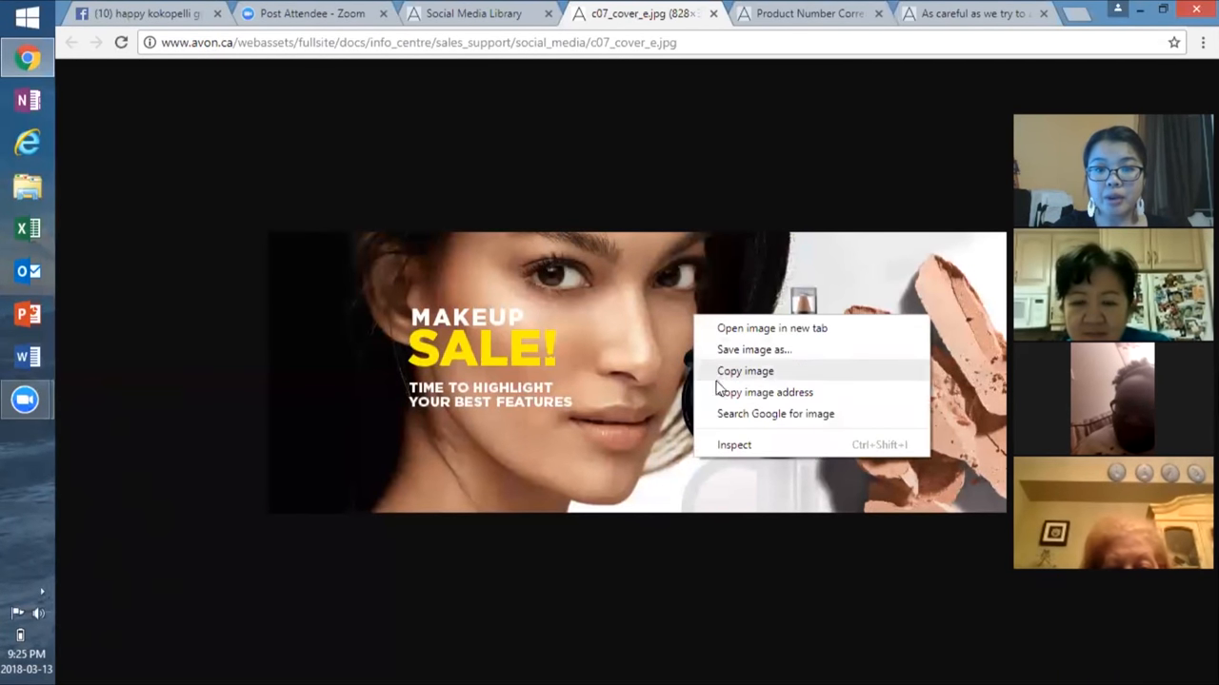
{"action": "left_click", "coordinate": [753, 350]}
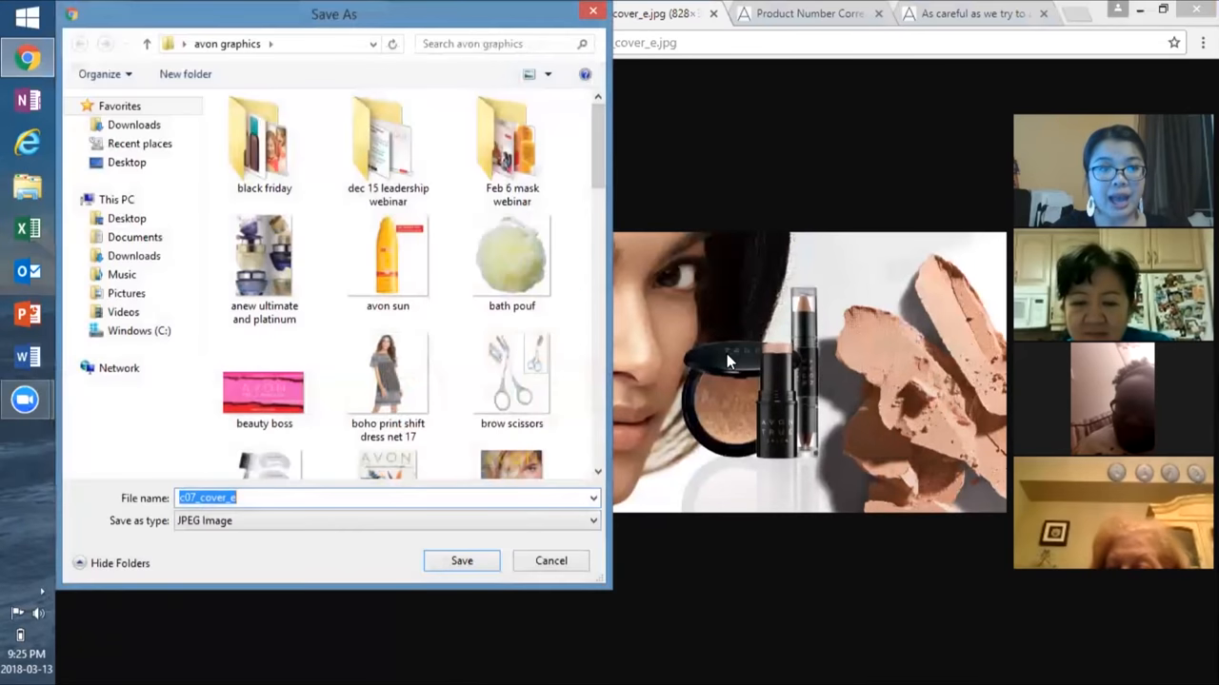
{"action": "mouse_move", "coordinate": [376, 560]}
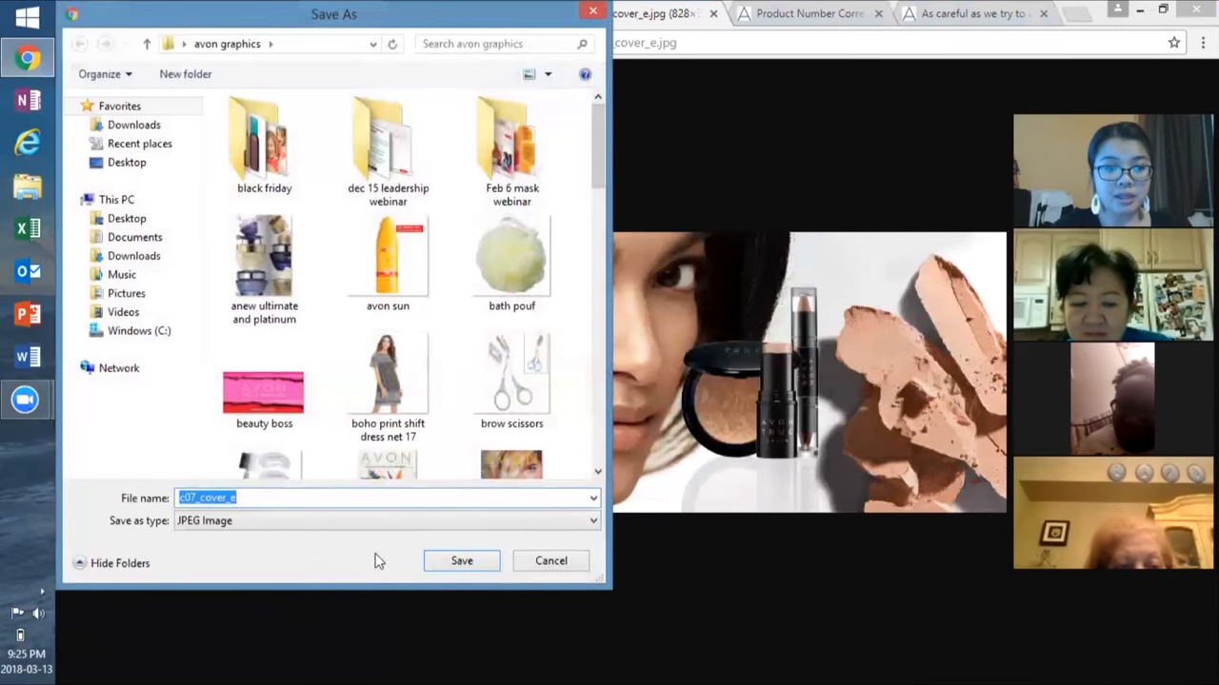
{"action": "left_click", "coordinate": [461, 560]}
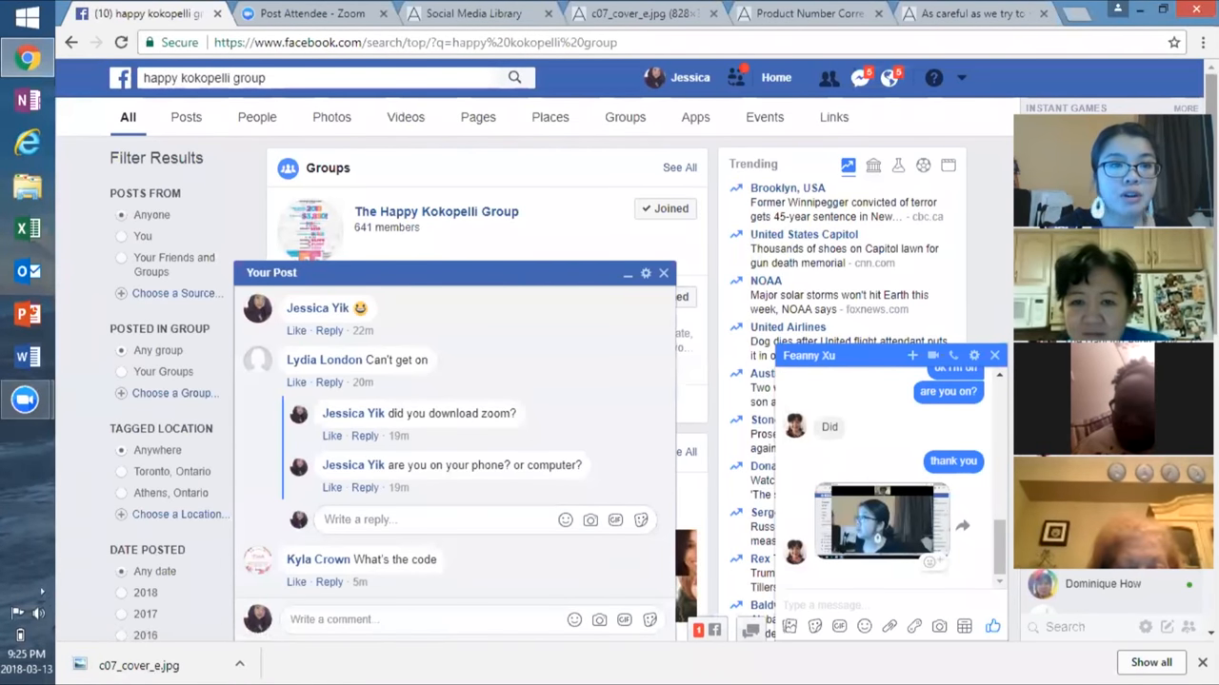
Step: Search 'koko' on Facebook and open The Kokopelli Group- Division A group
{"action": "left_click", "coordinate": [333, 77]}
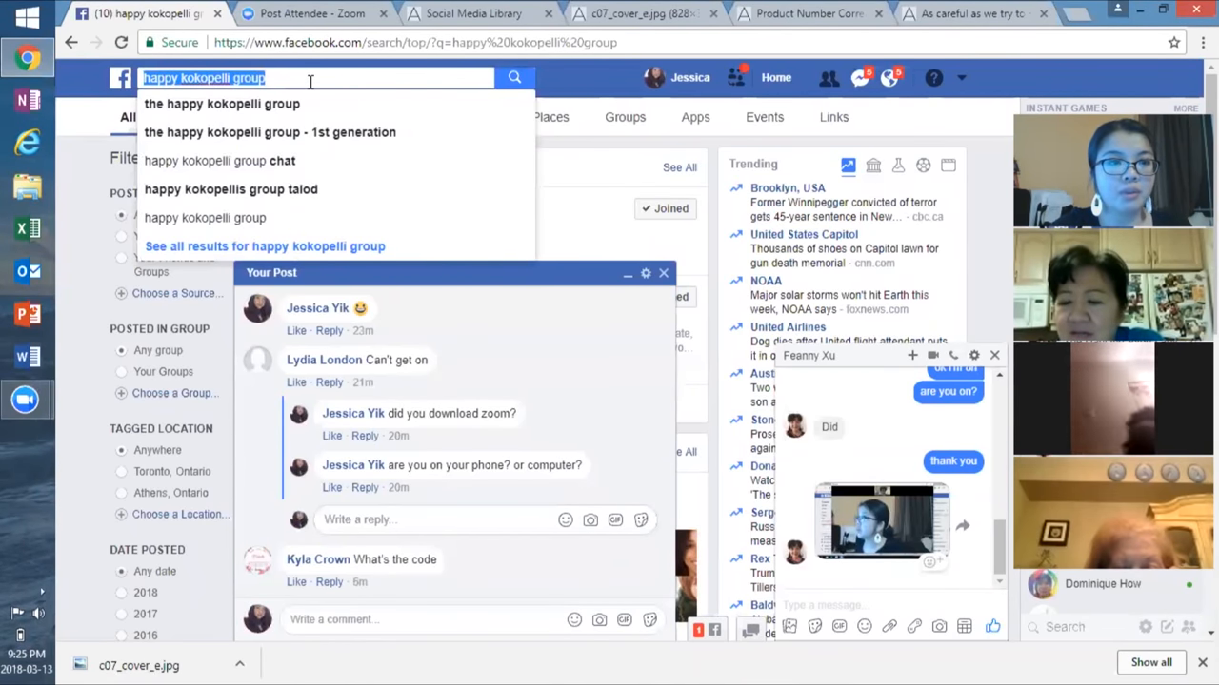
{"action": "type", "text": "koko"}
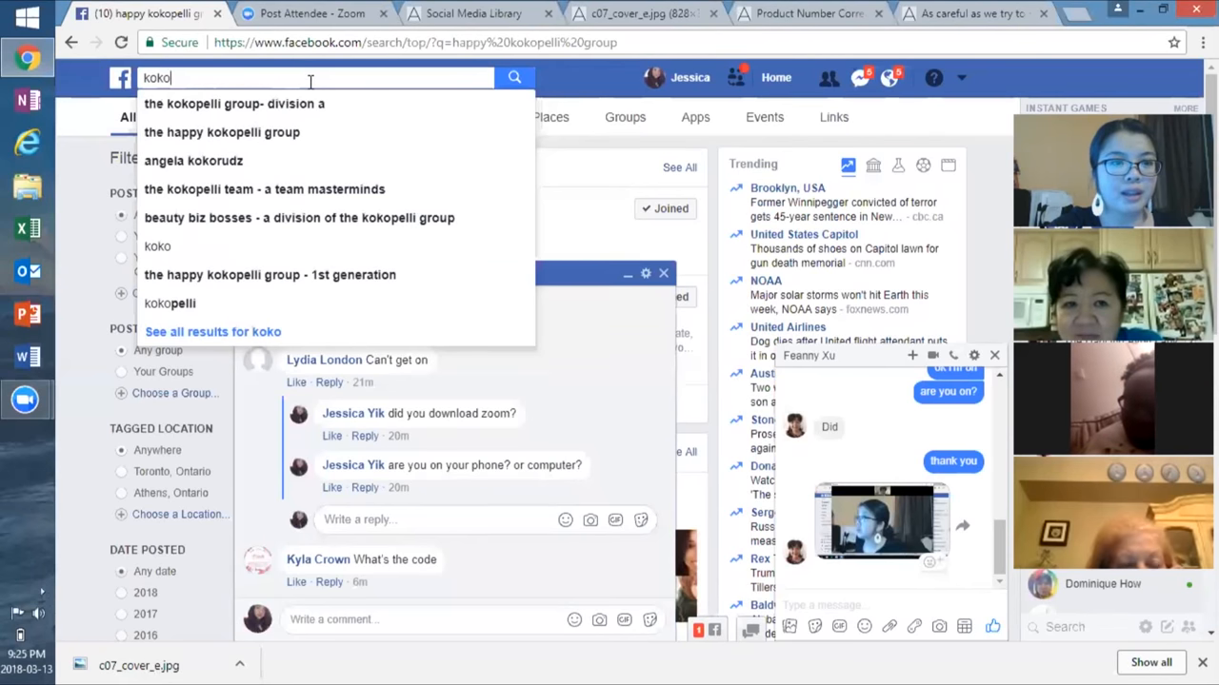
{"action": "left_click", "coordinate": [235, 103]}
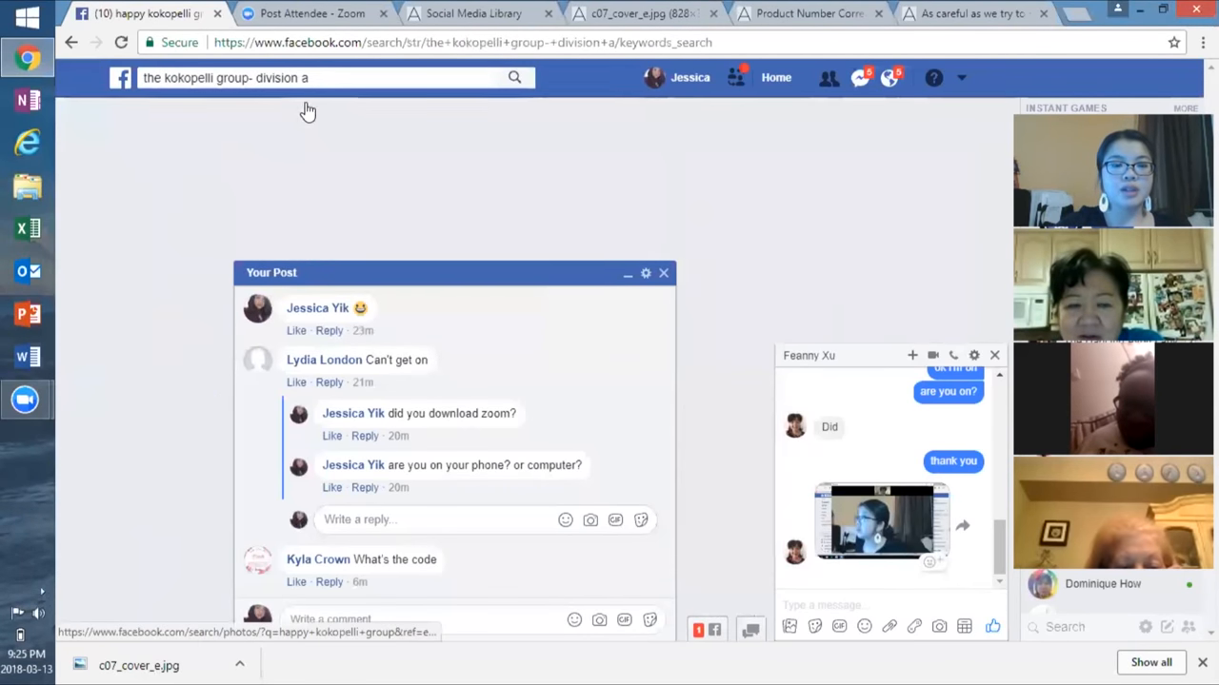
{"action": "left_click", "coordinate": [664, 273]}
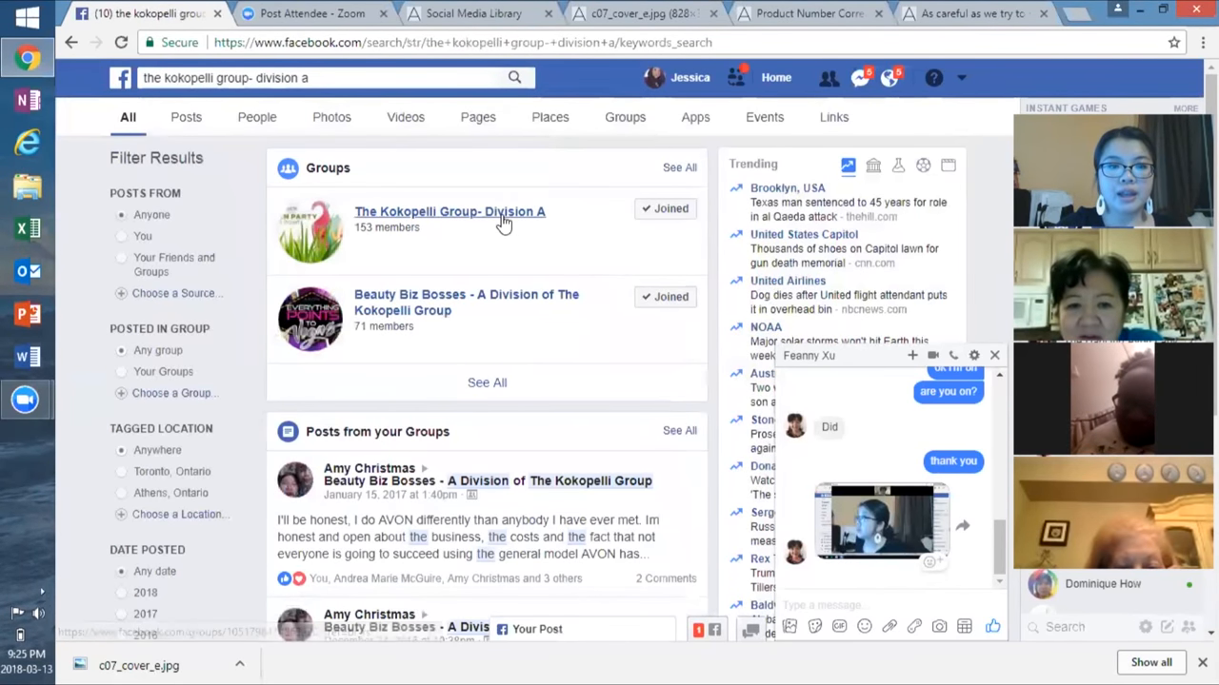
{"action": "left_click", "coordinate": [449, 211]}
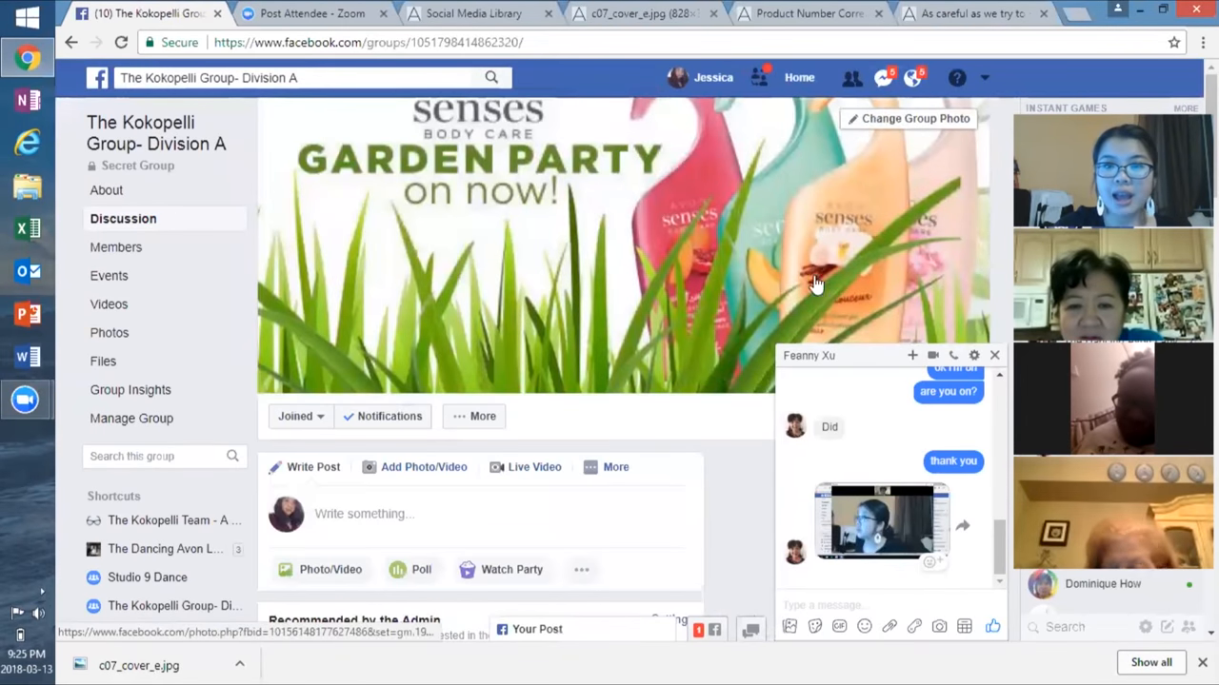
Step: Upload c07_cover_e from the computer as the group's new cover photo
{"action": "left_click", "coordinate": [906, 118]}
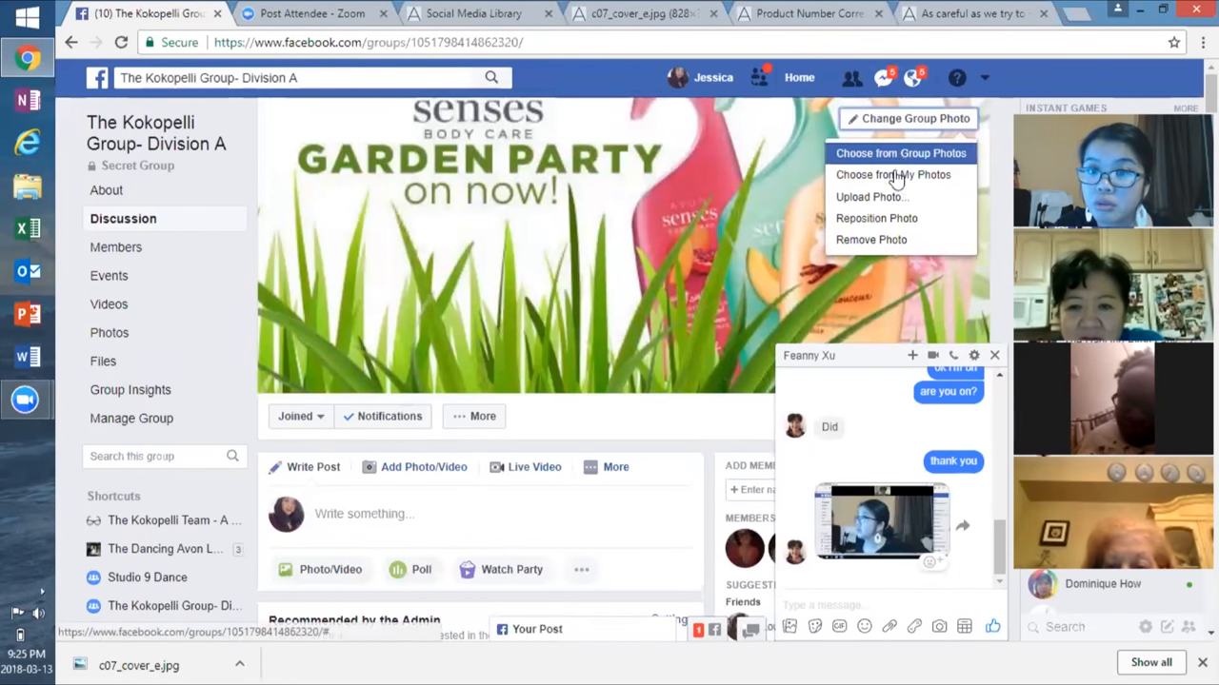
{"action": "left_click", "coordinate": [870, 197]}
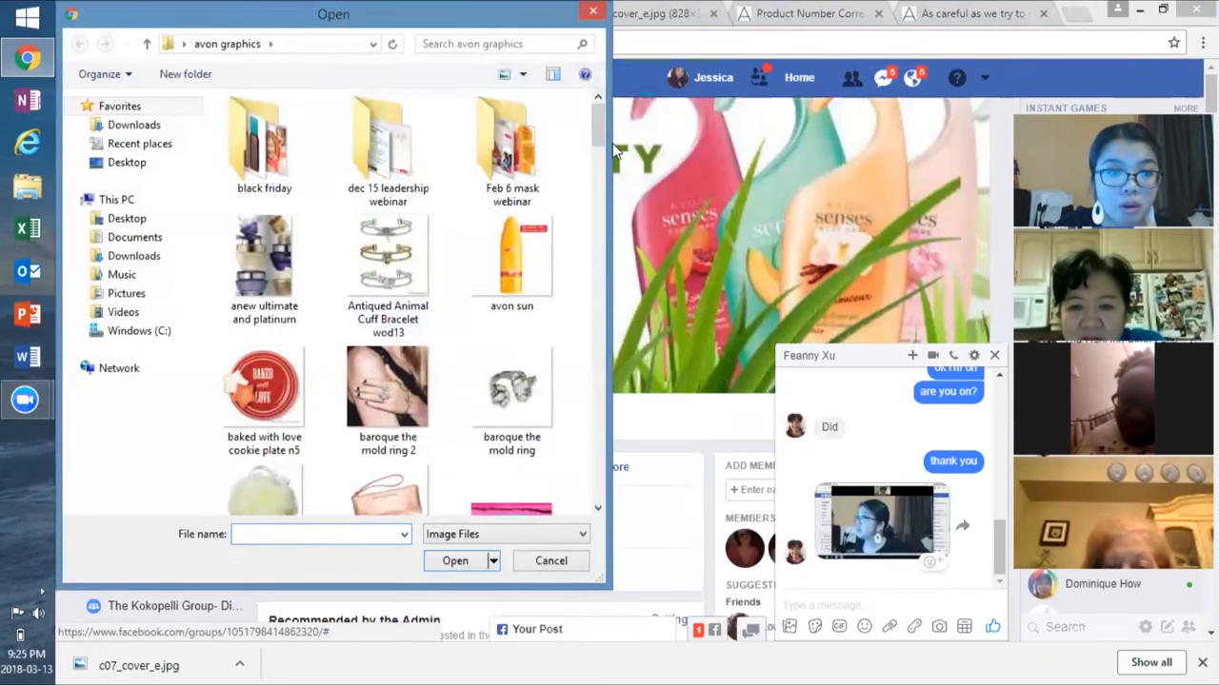
{"action": "scroll", "scroll_direction": "down", "scroll_amount": 3}
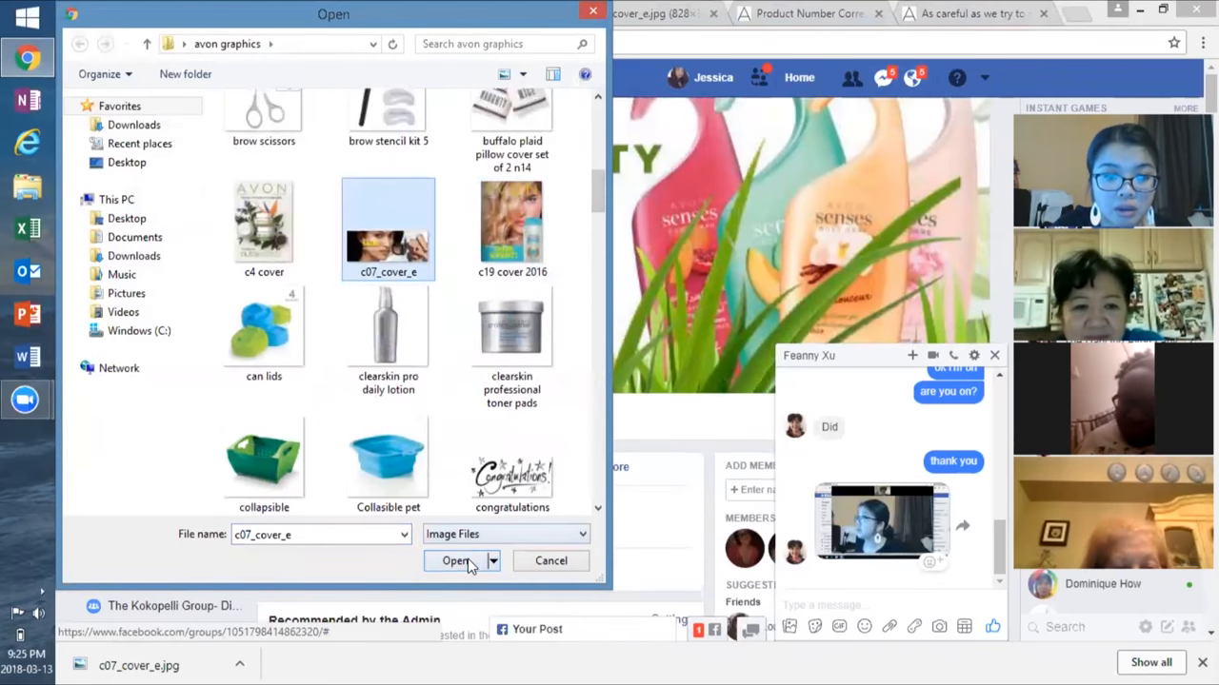
{"action": "left_click", "coordinate": [455, 561]}
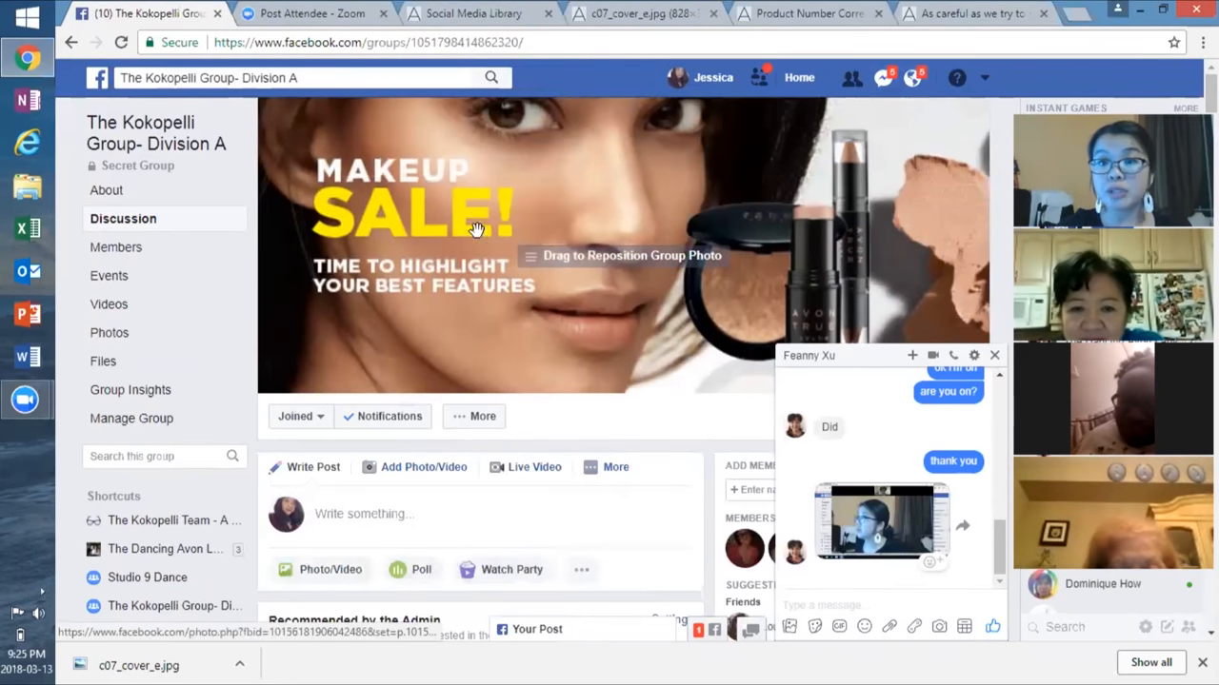
{"action": "mouse_move", "coordinate": [814, 83]}
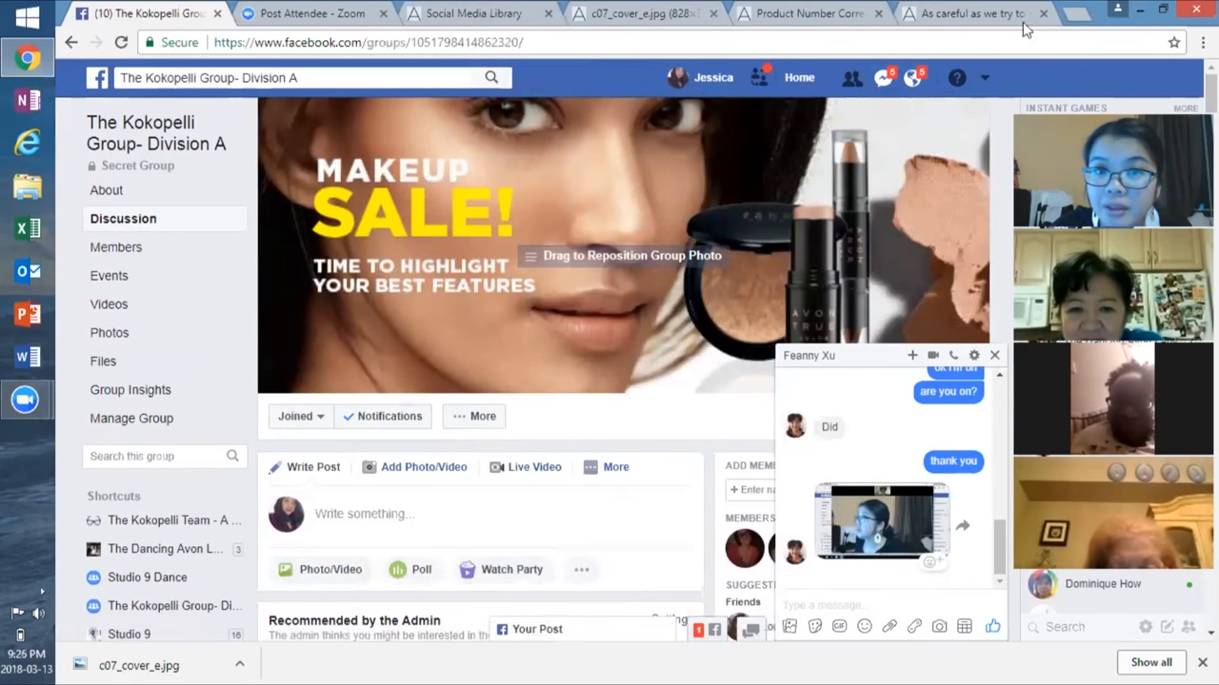
Step: Switch between tabs, minimize the chat window, and return to the Avon library tab
{"action": "left_click", "coordinate": [467, 14]}
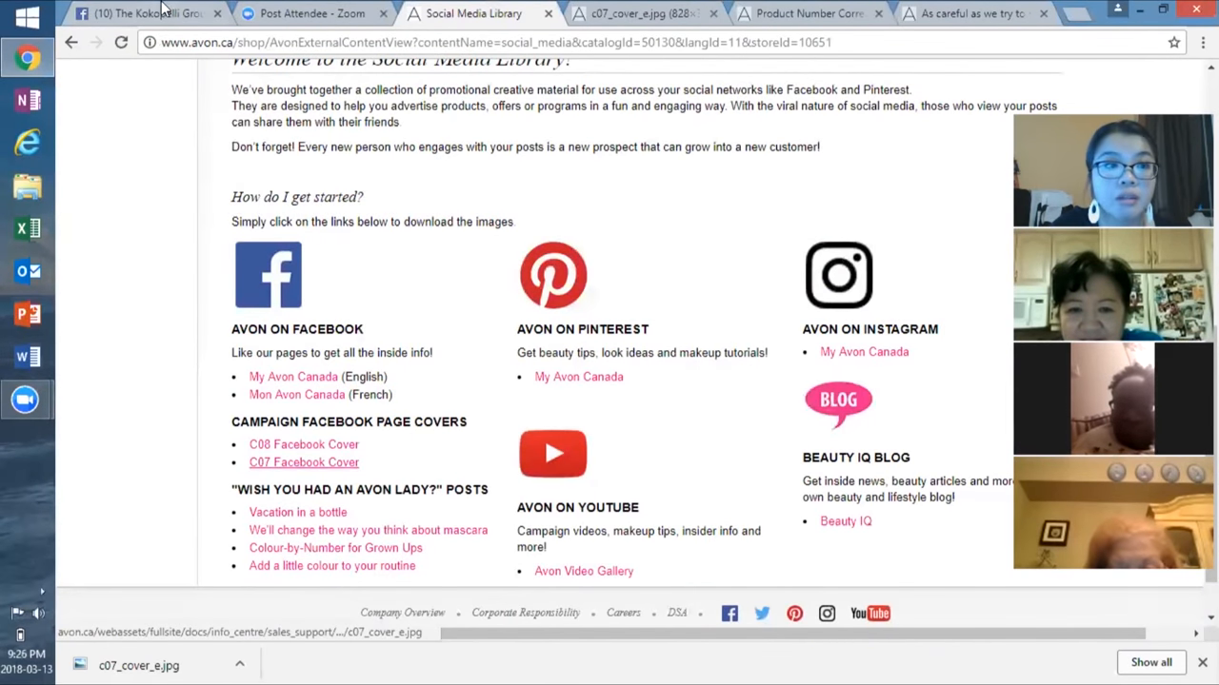
{"action": "left_click", "coordinate": [134, 13]}
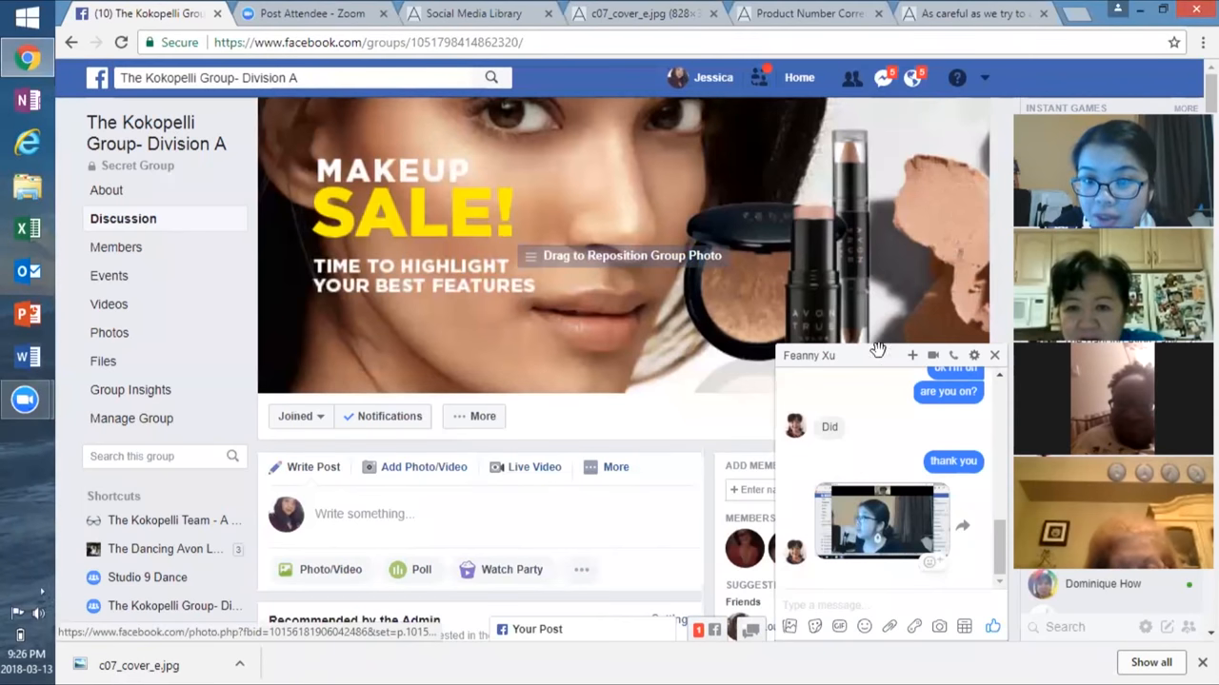
{"action": "left_click", "coordinate": [615, 467]}
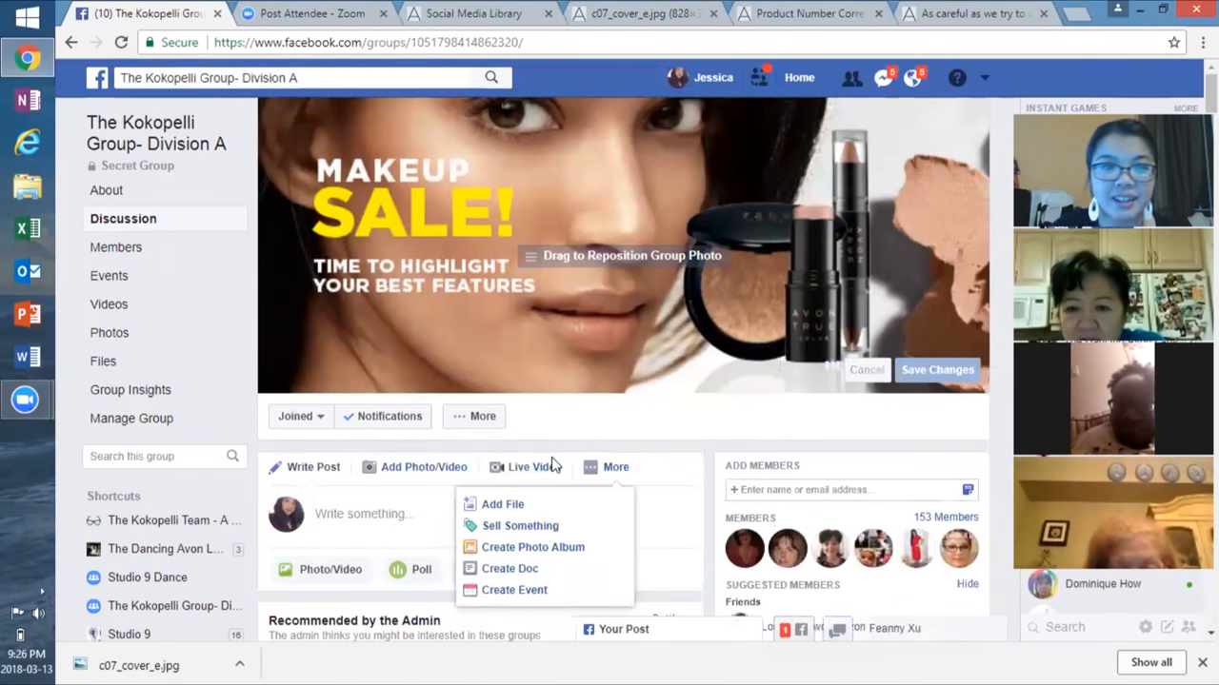
{"action": "left_click", "coordinate": [466, 13]}
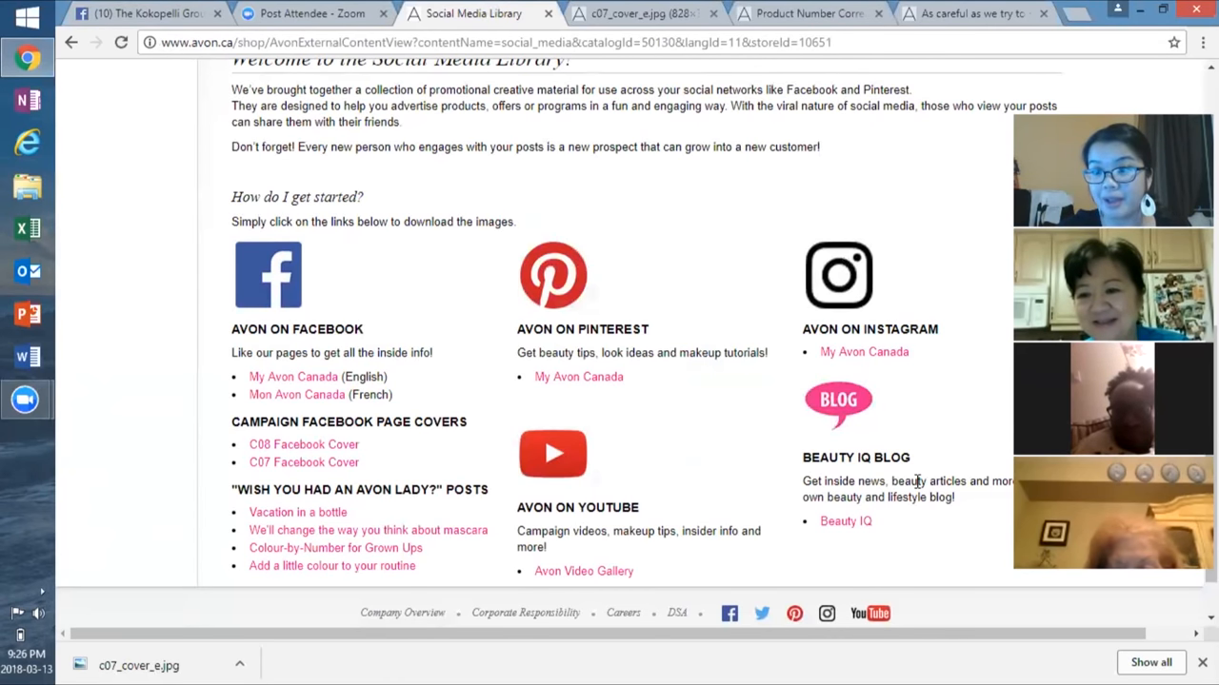
Step: Scroll back to the top of the Social Media Library page
{"action": "scroll", "scroll_direction": "up", "scroll_amount": 3}
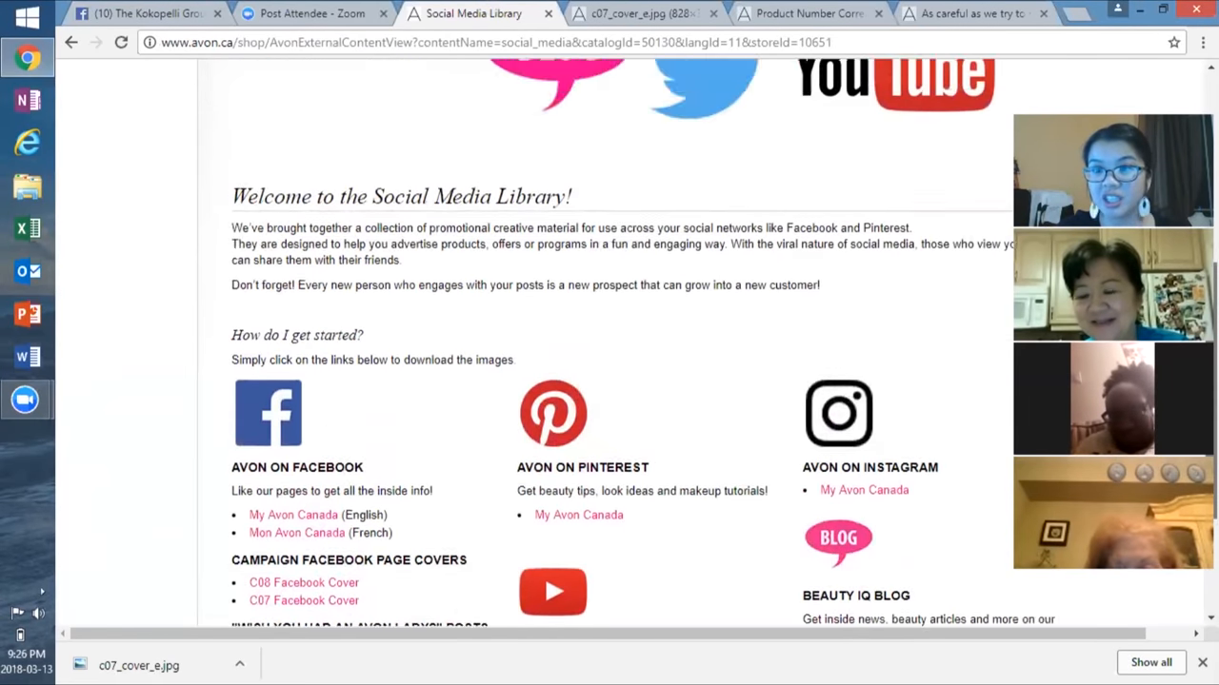
{"action": "scroll", "scroll_direction": "up", "scroll_amount": 3}
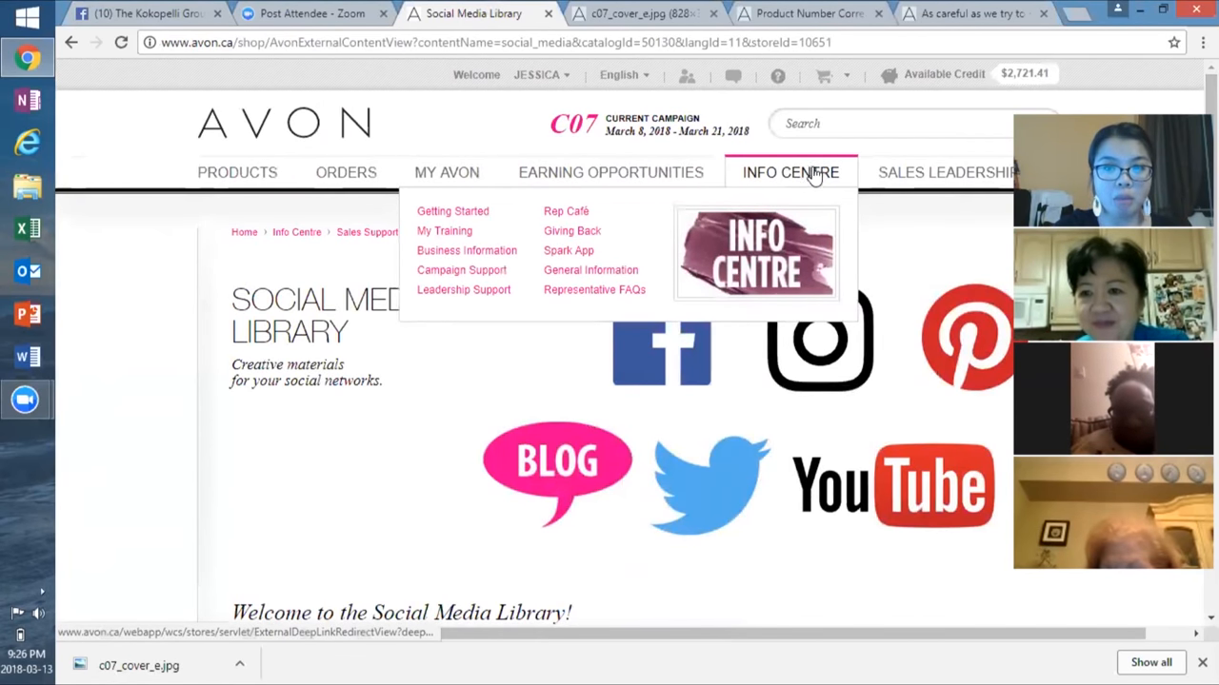
{"action": "mouse_move", "coordinate": [590, 276]}
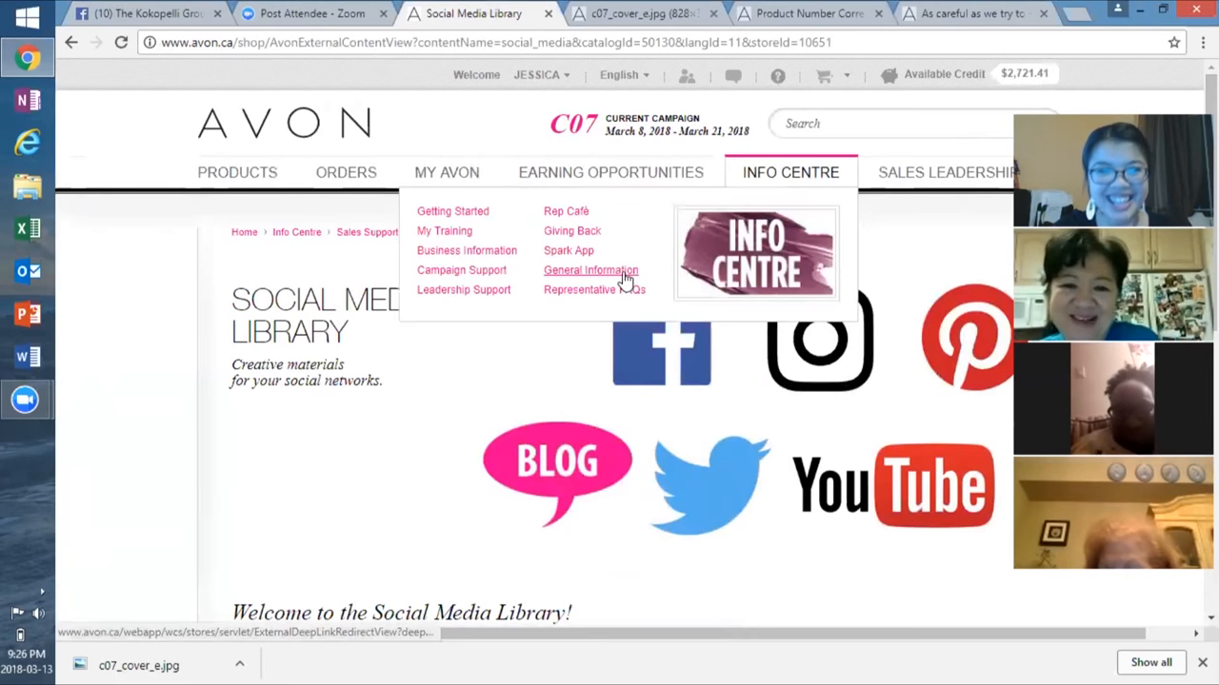
Step: Open the General Information reference documents and scroll through them
{"action": "left_click", "coordinate": [590, 270]}
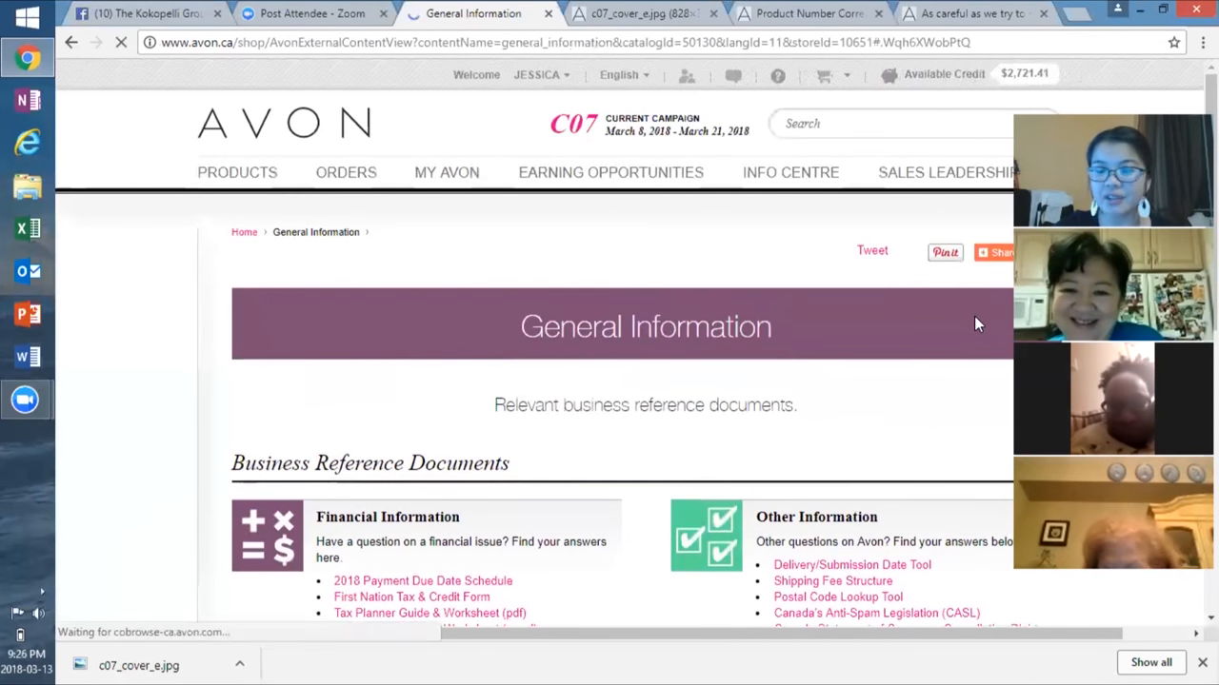
{"action": "scroll", "scroll_direction": "down", "scroll_amount": 3}
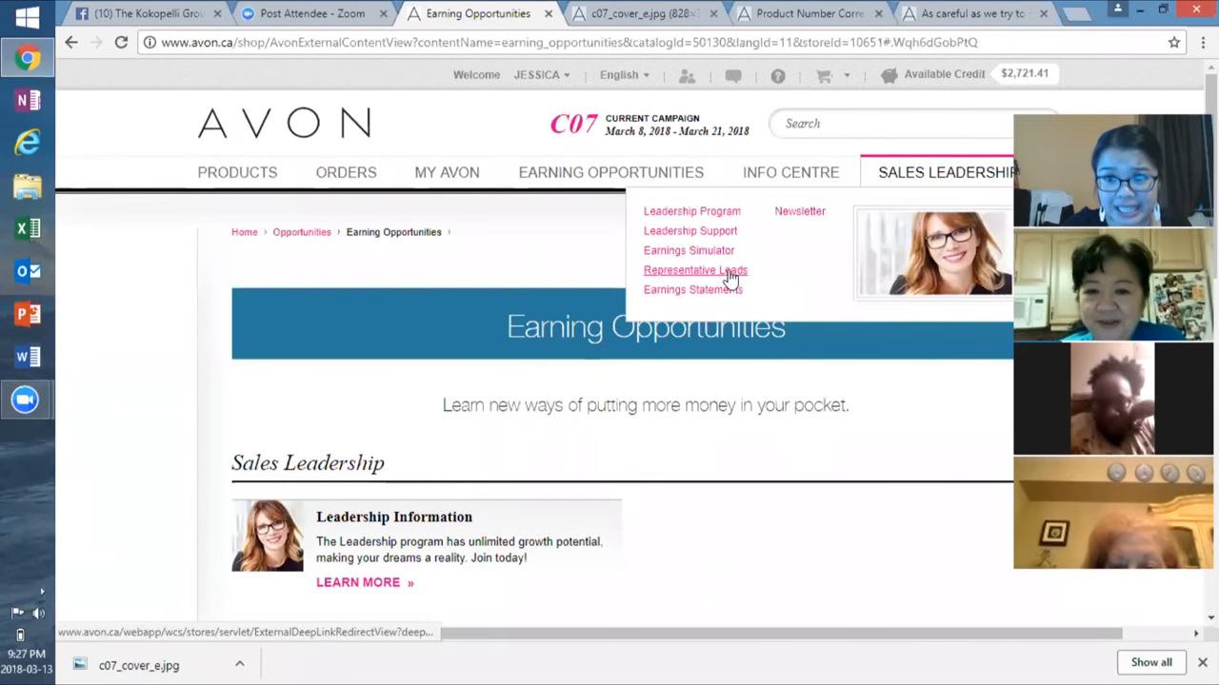
Step: View the Representative Leads page and scroll through the new lead invitation form
{"action": "left_click", "coordinate": [695, 270]}
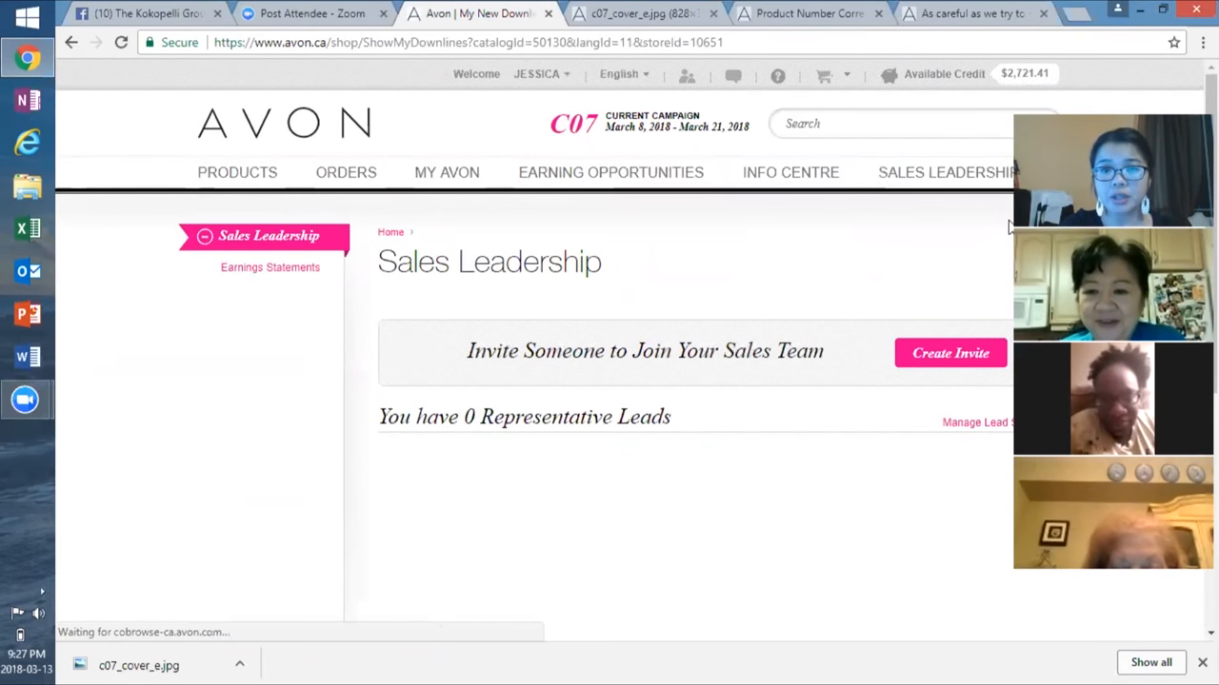
{"action": "left_click", "coordinate": [950, 354]}
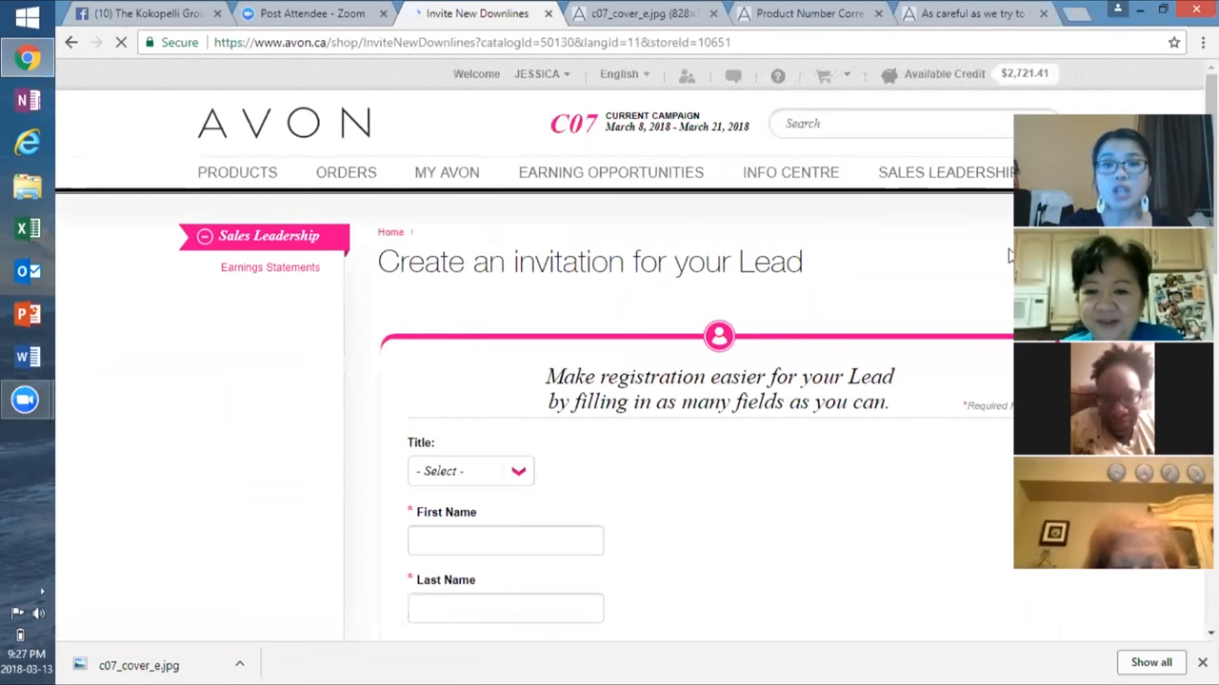
{"action": "scroll", "scroll_direction": "down", "scroll_amount": 3}
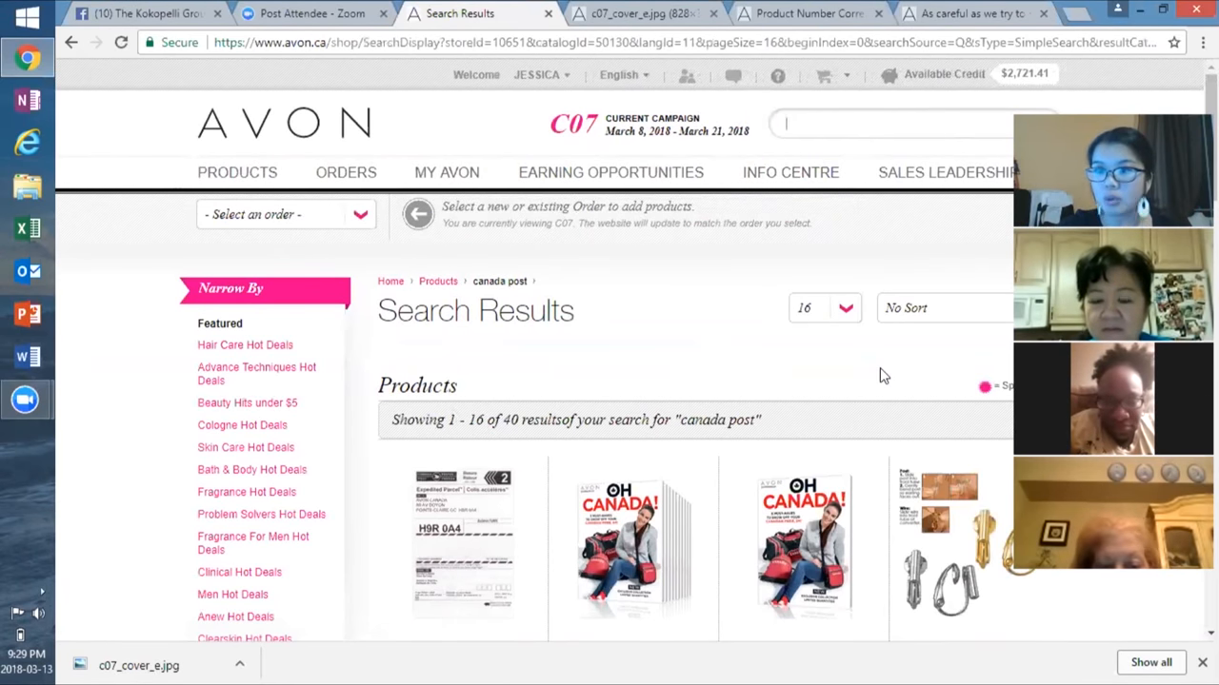
Step: Scroll the search results and open the $15.00 Canada Post Label product
{"action": "scroll", "scroll_direction": "down", "scroll_amount": 3}
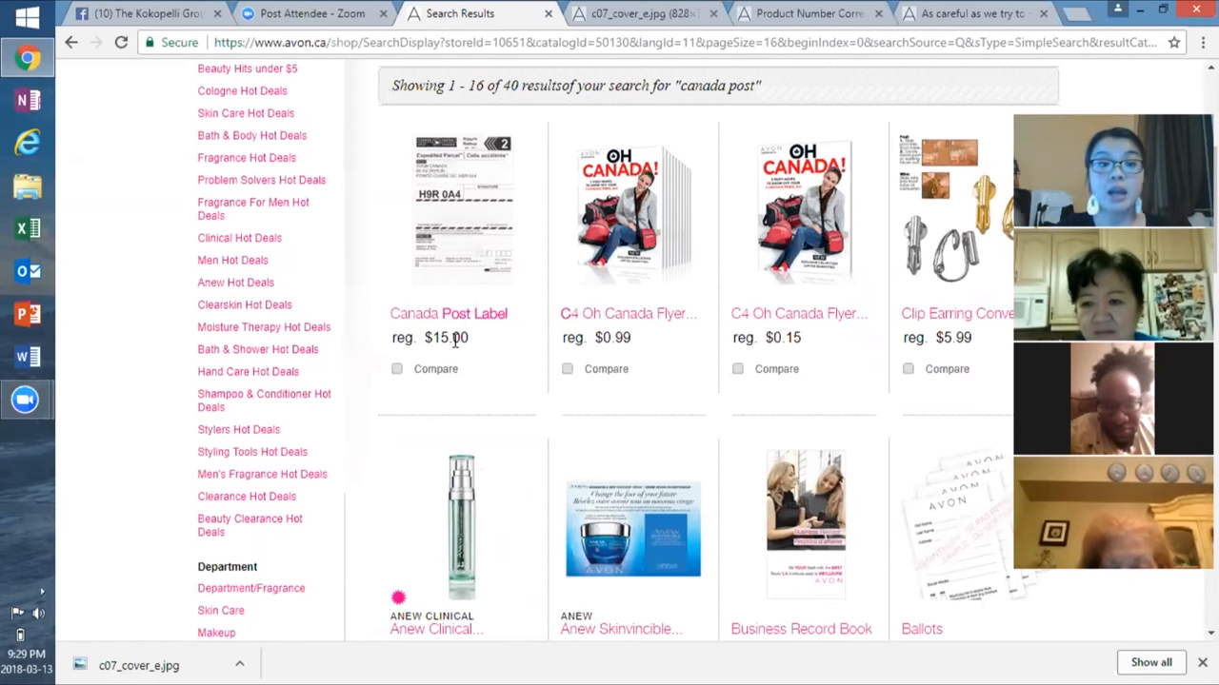
{"action": "left_click", "coordinate": [448, 313]}
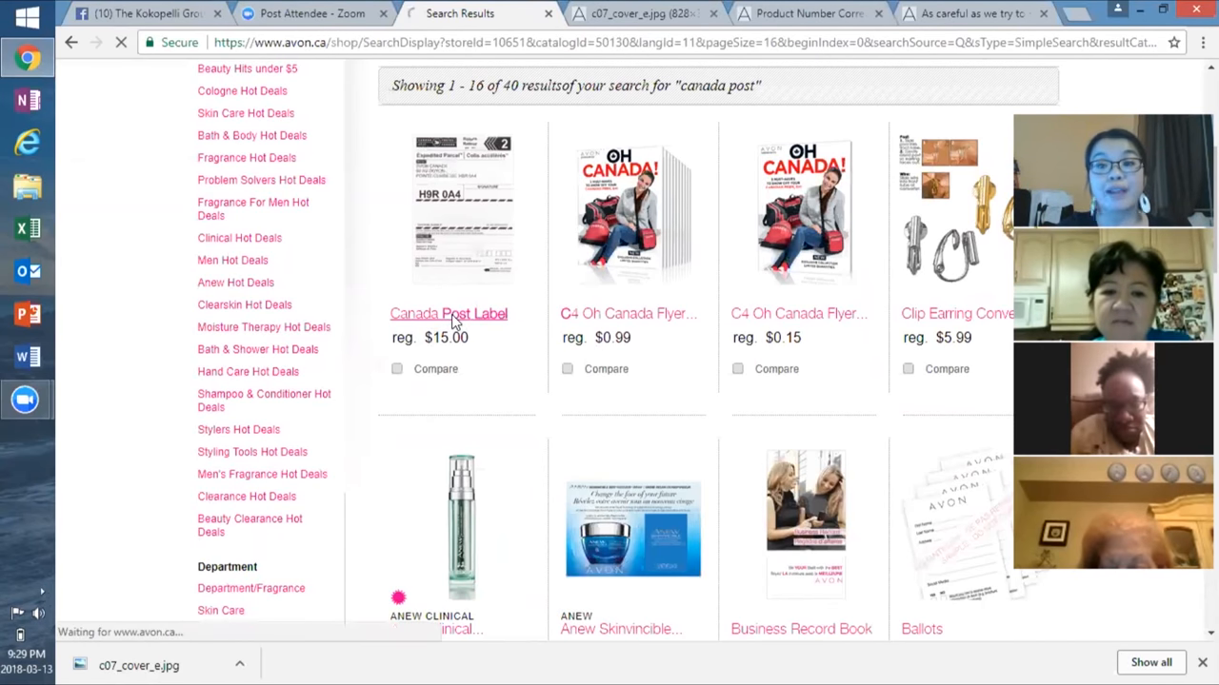
{"action": "left_click", "coordinate": [448, 313]}
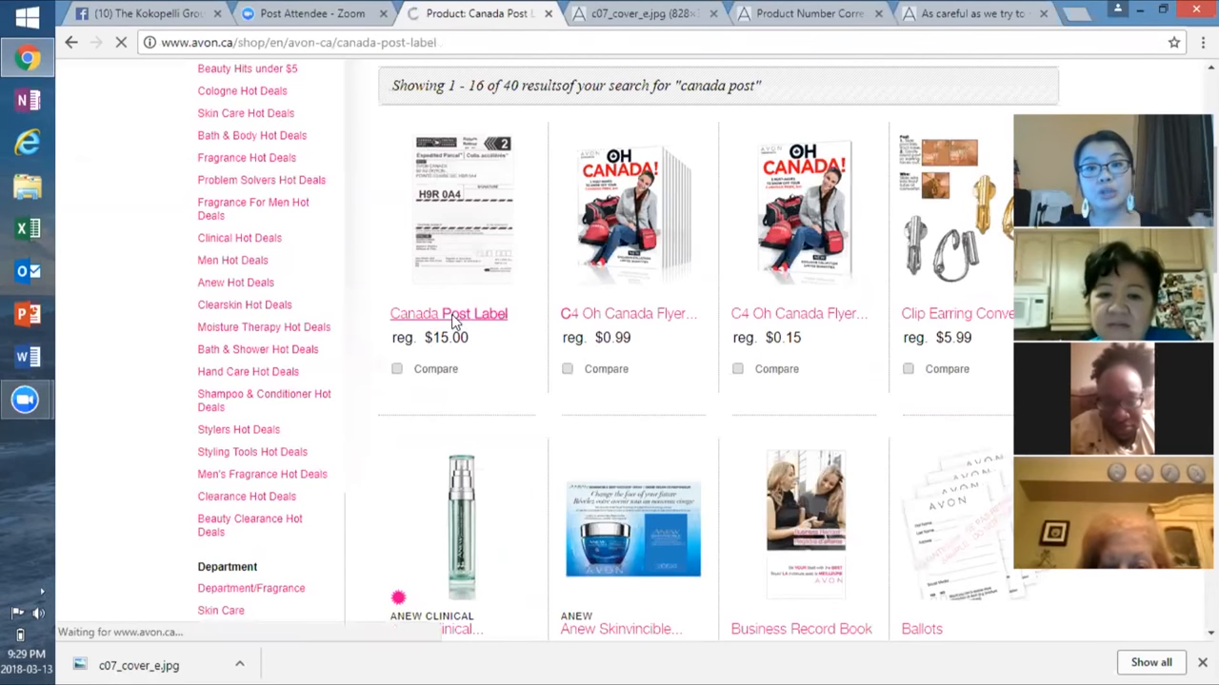
{"action": "left_click", "coordinate": [449, 314]}
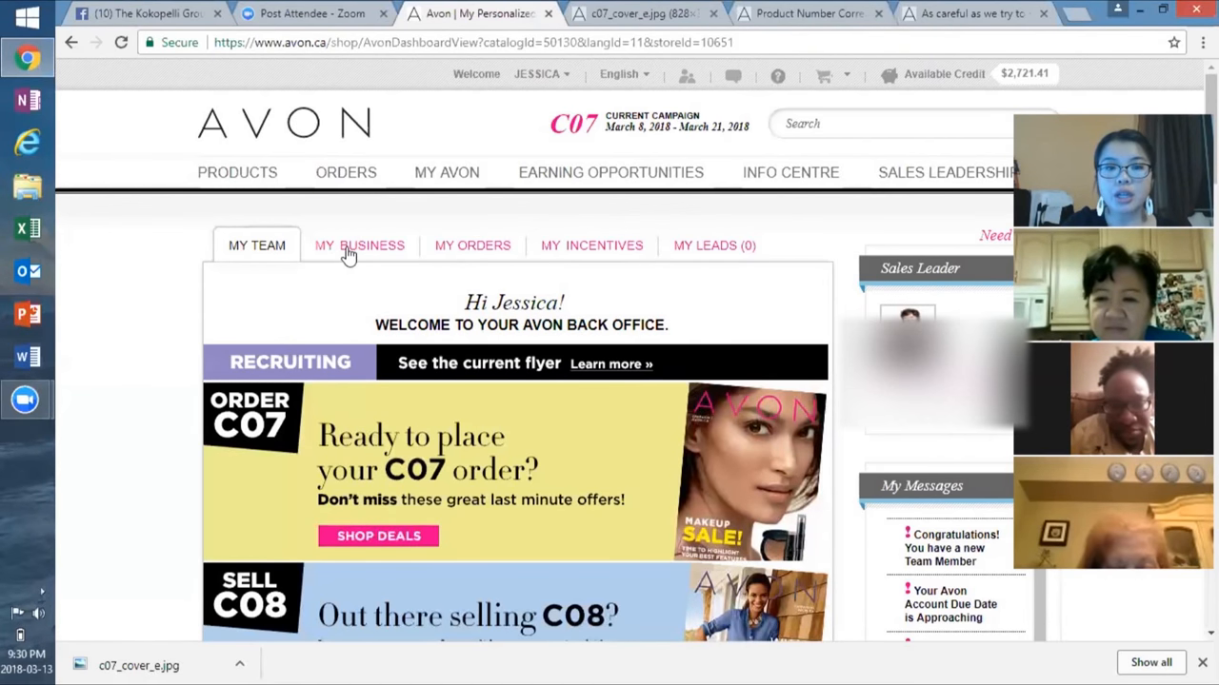
Step: Scroll to My Sales vs Segment and highlight the $7,152.70 achieved sales amount
{"action": "scroll", "scroll_direction": "down", "scroll_amount": 3}
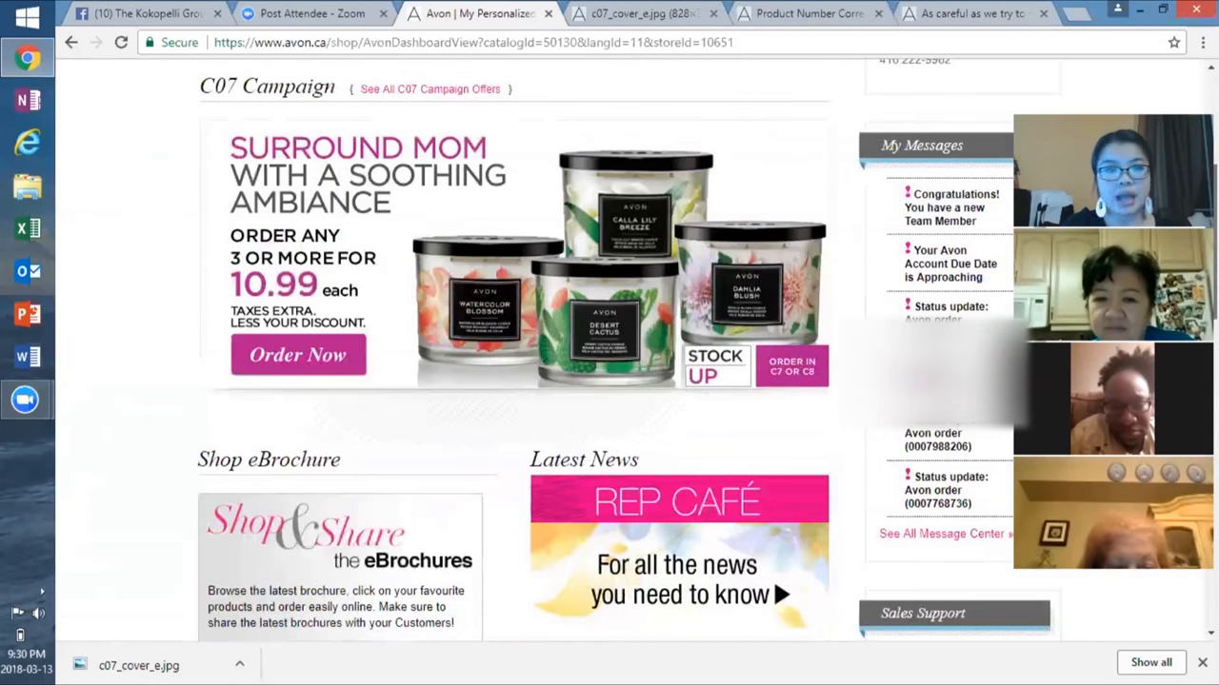
{"action": "scroll", "scroll_direction": "down", "scroll_amount": 3}
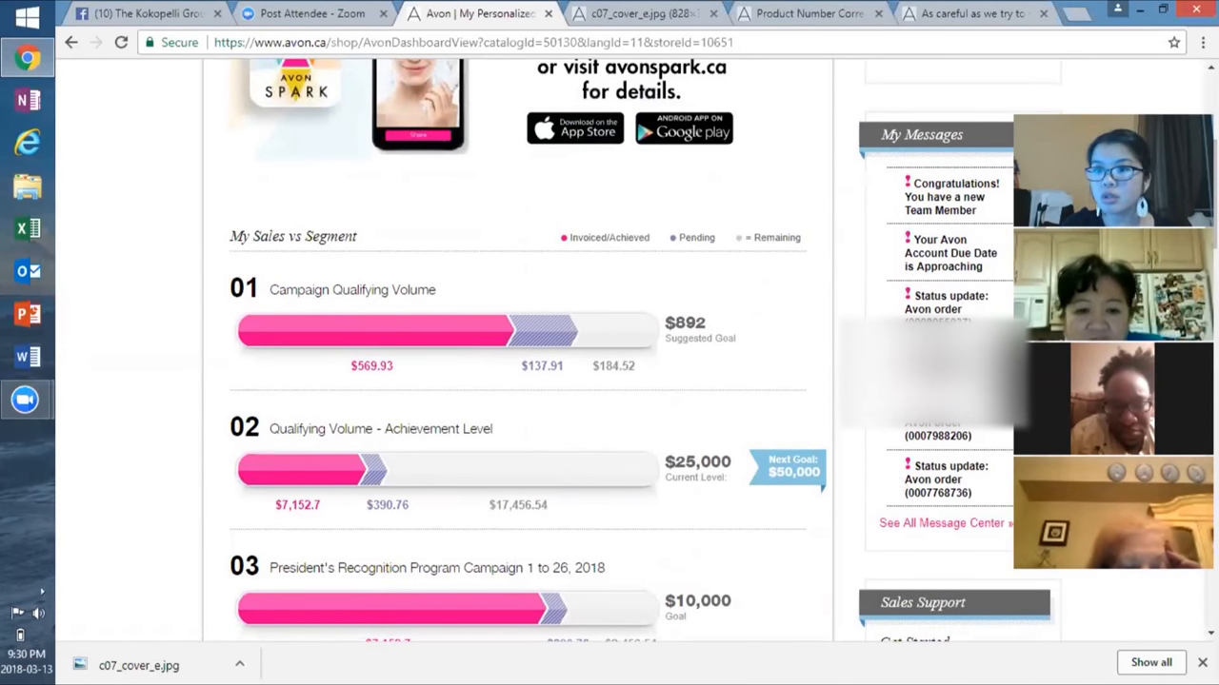
{"action": "scroll", "scroll_direction": "down", "scroll_amount": 3}
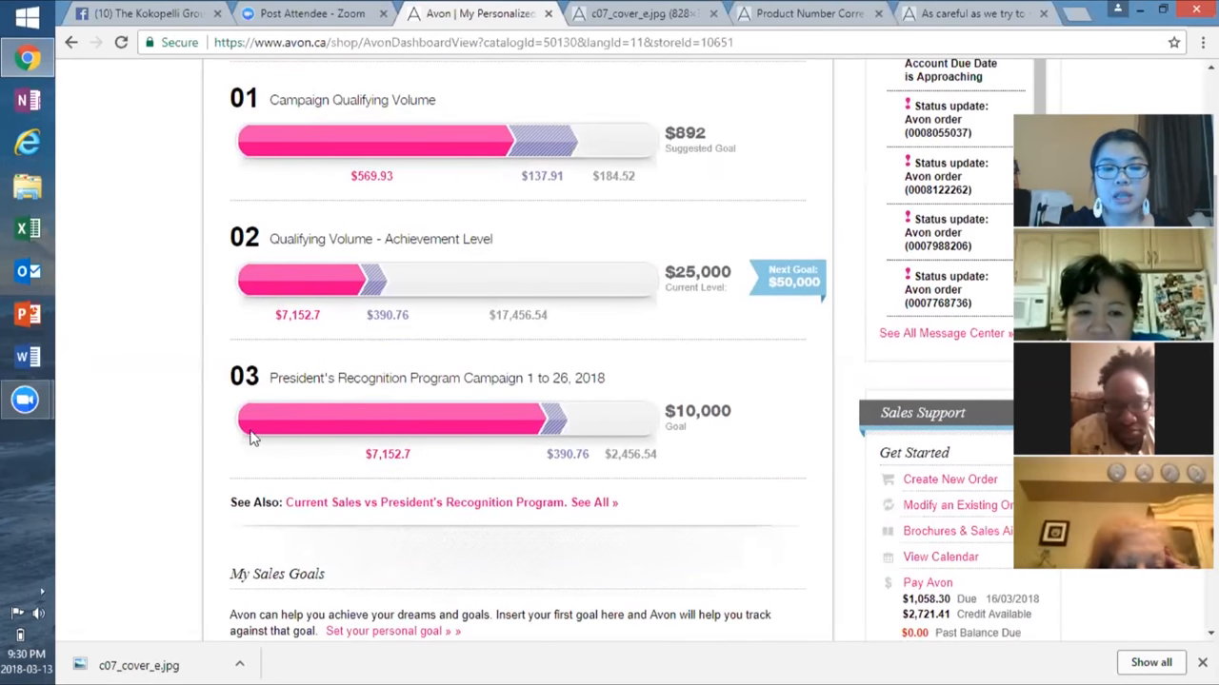
{"action": "mouse_move", "coordinate": [367, 455]}
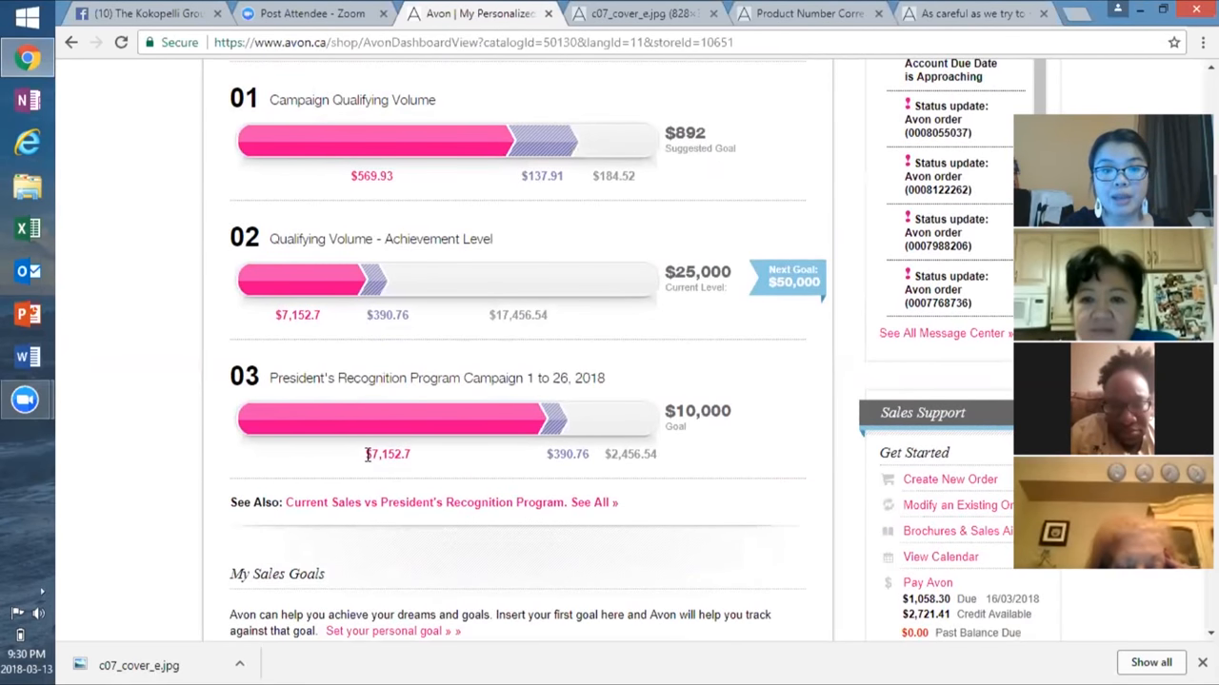
{"action": "double_click", "coordinate": [386, 455]}
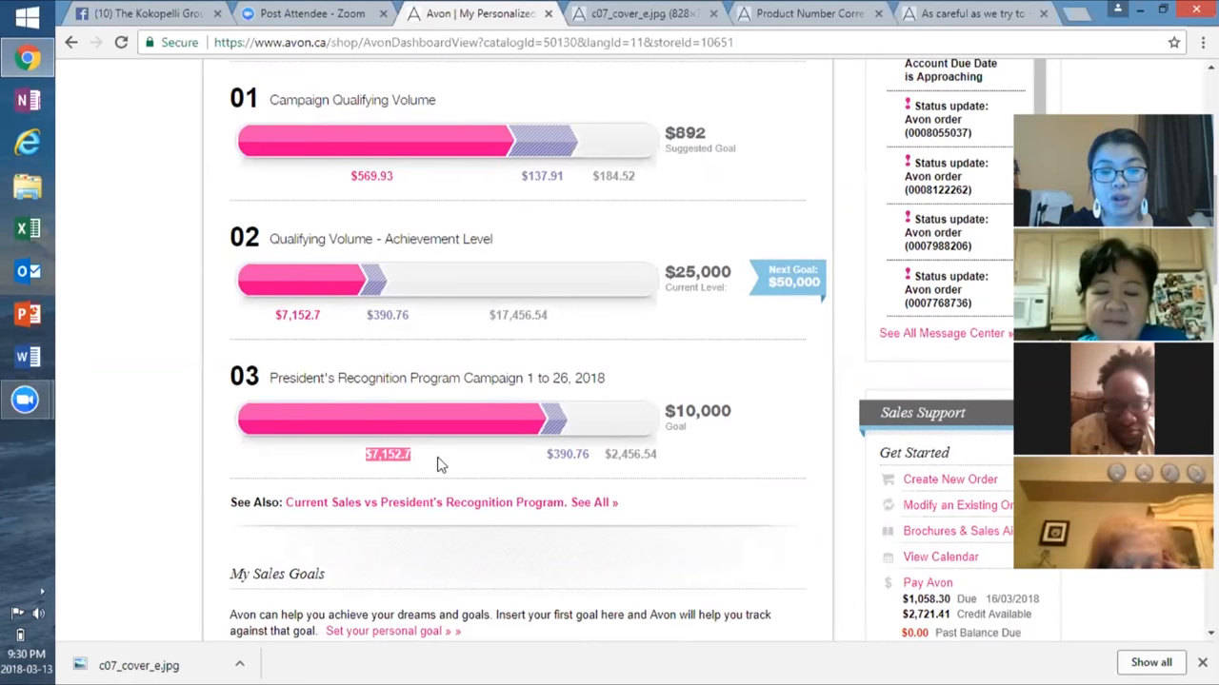
{"action": "mouse_move", "coordinate": [593, 460]}
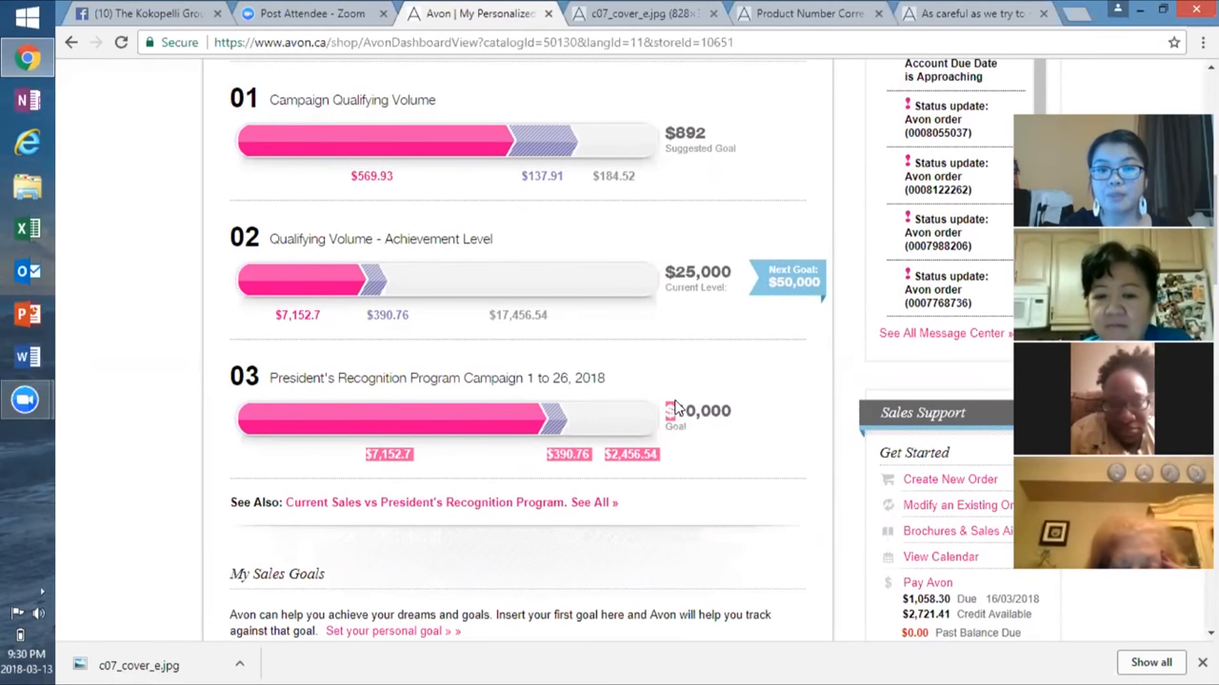
{"action": "mouse_move", "coordinate": [979, 357]}
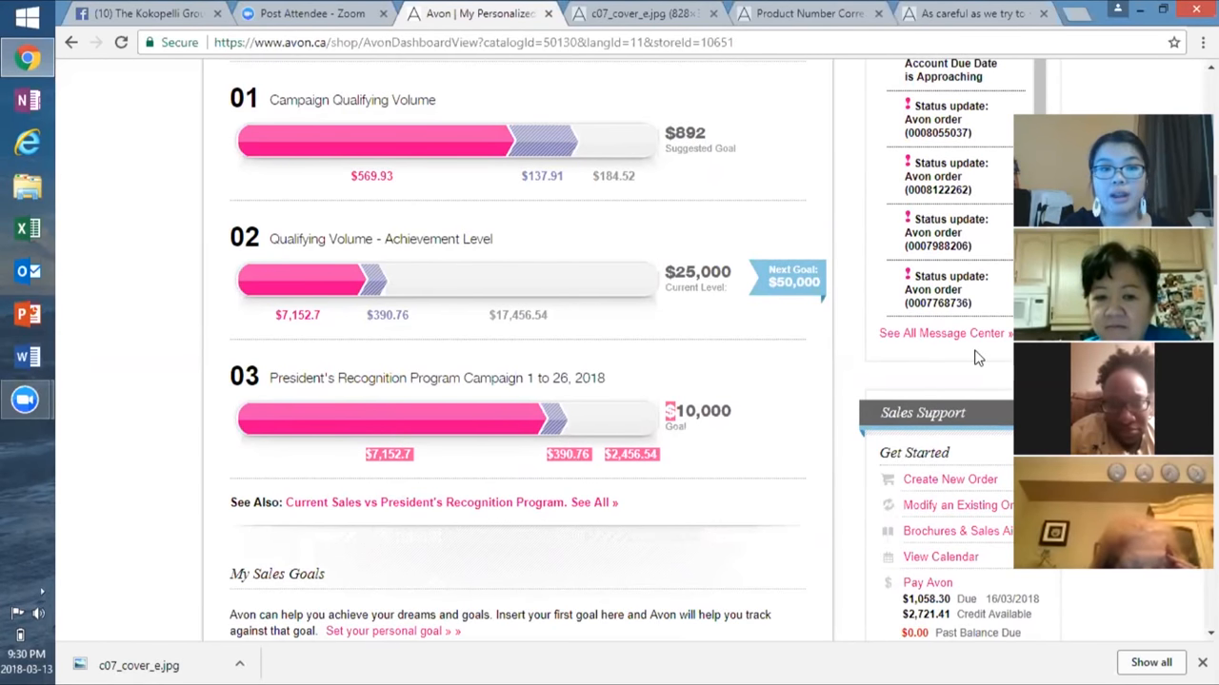
{"action": "scroll", "scroll_direction": "up", "scroll_amount": 3}
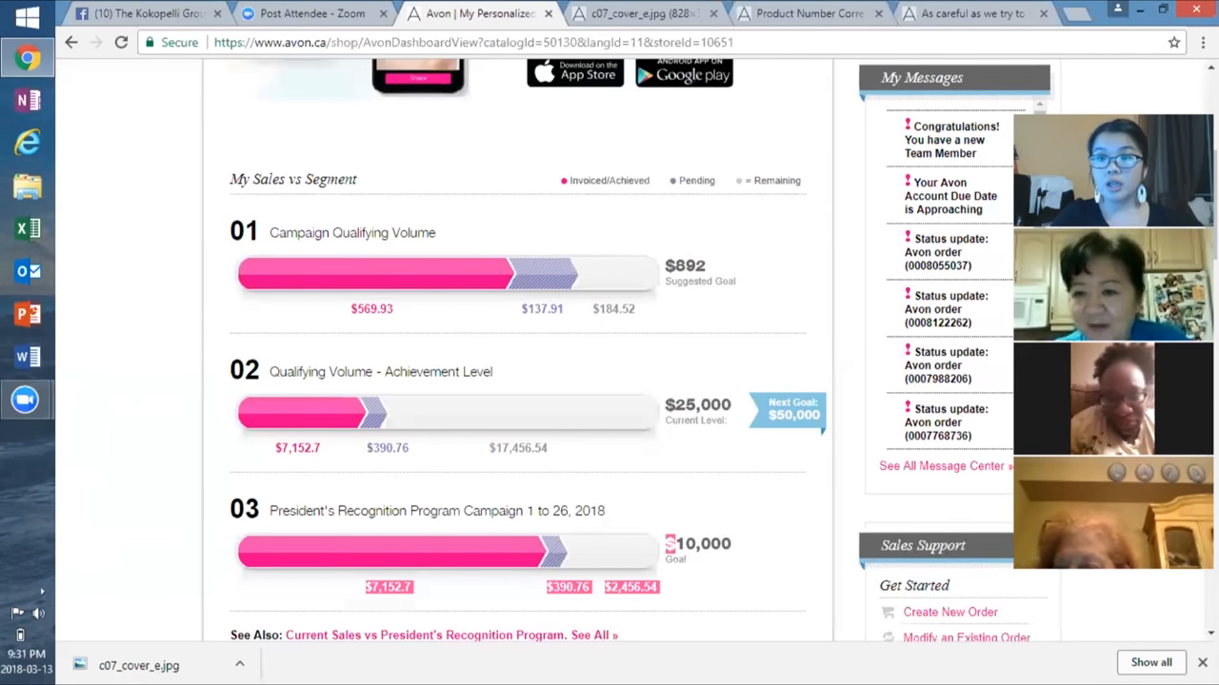
Step: Open the 'c8 last 2018' submitted order from Create & Edit Orders and view its Review Order step
{"action": "left_click", "coordinate": [346, 74]}
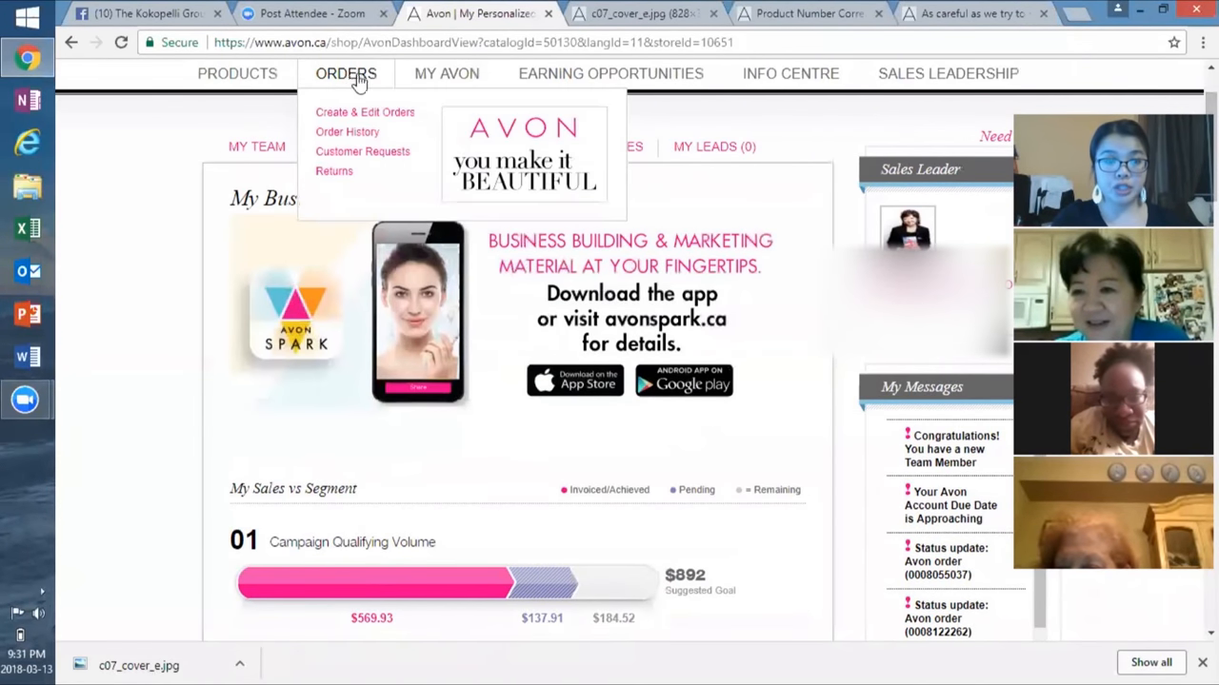
{"action": "left_click", "coordinate": [363, 112]}
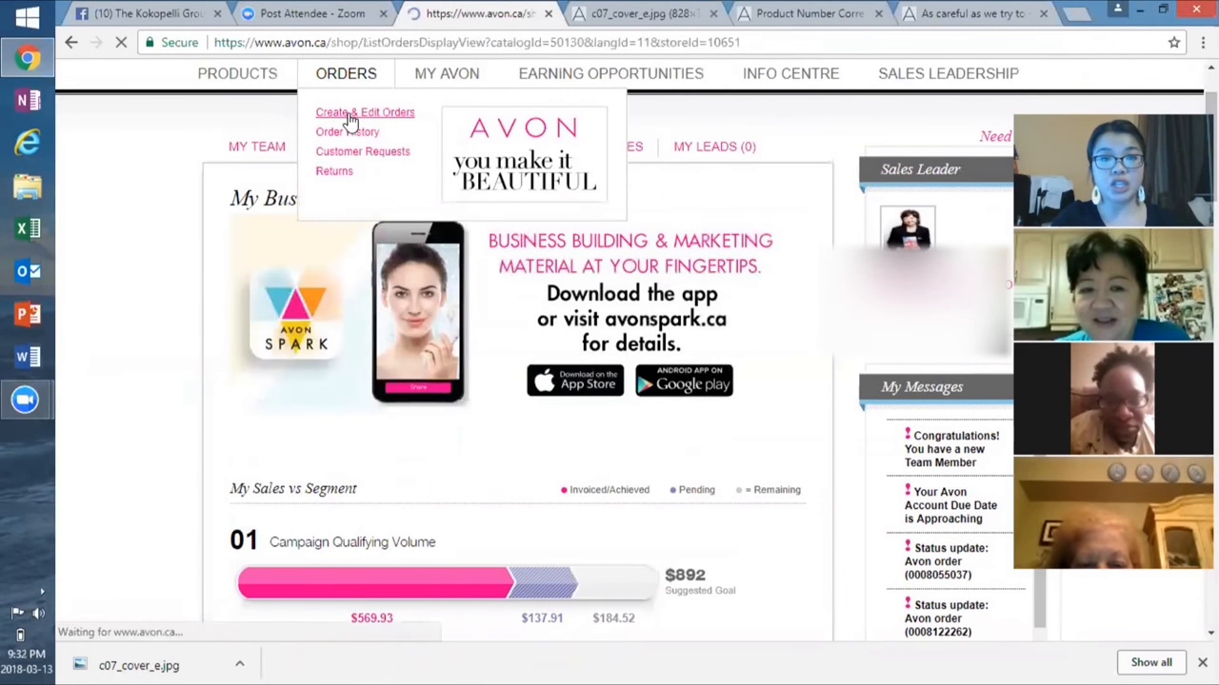
{"action": "left_click", "coordinate": [365, 111]}
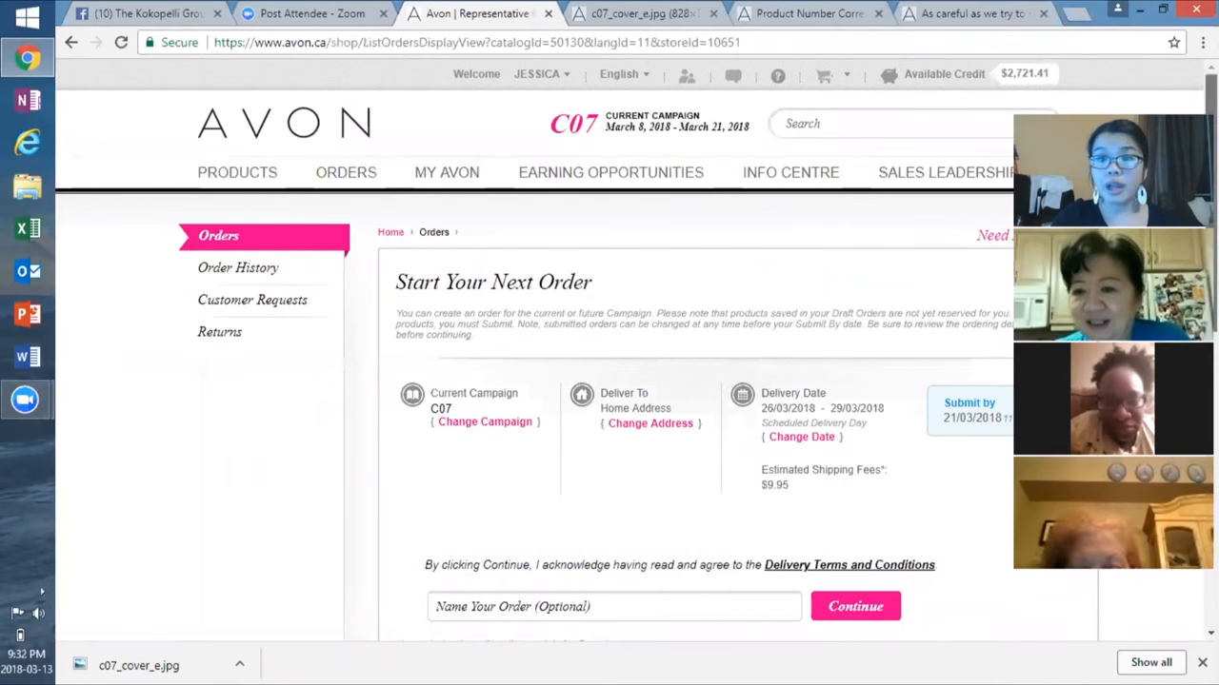
{"action": "scroll", "scroll_direction": "down", "scroll_amount": 3}
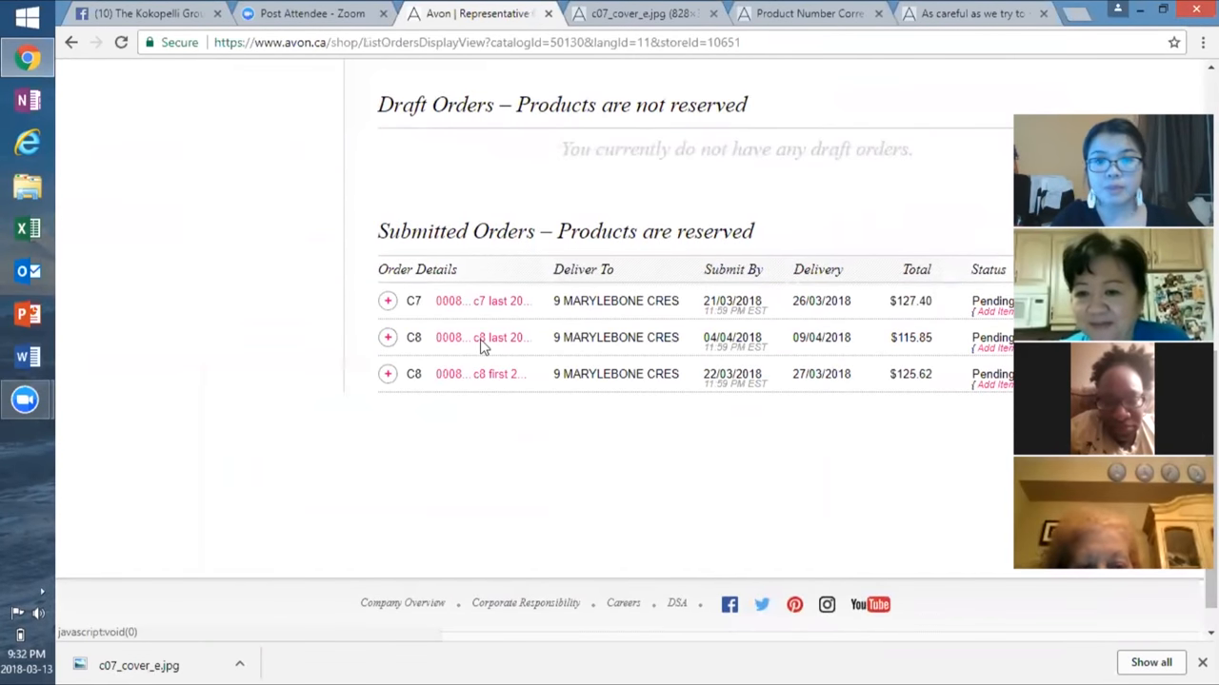
{"action": "left_click", "coordinate": [449, 337]}
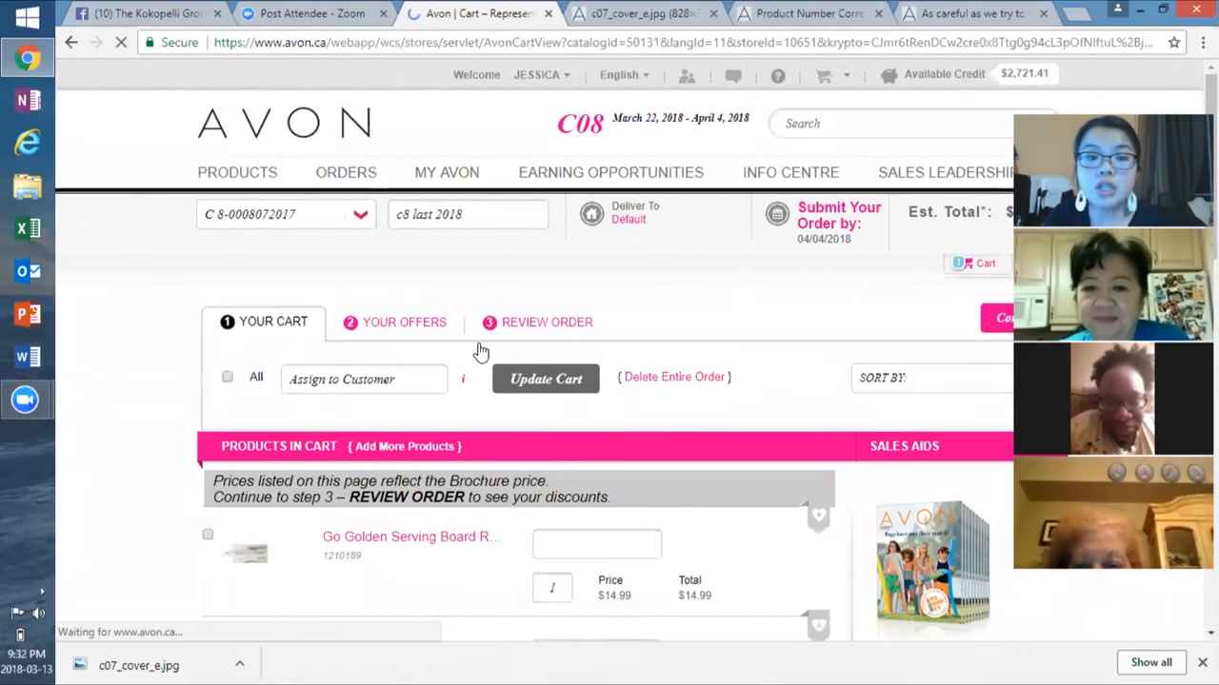
{"action": "left_click", "coordinate": [547, 321]}
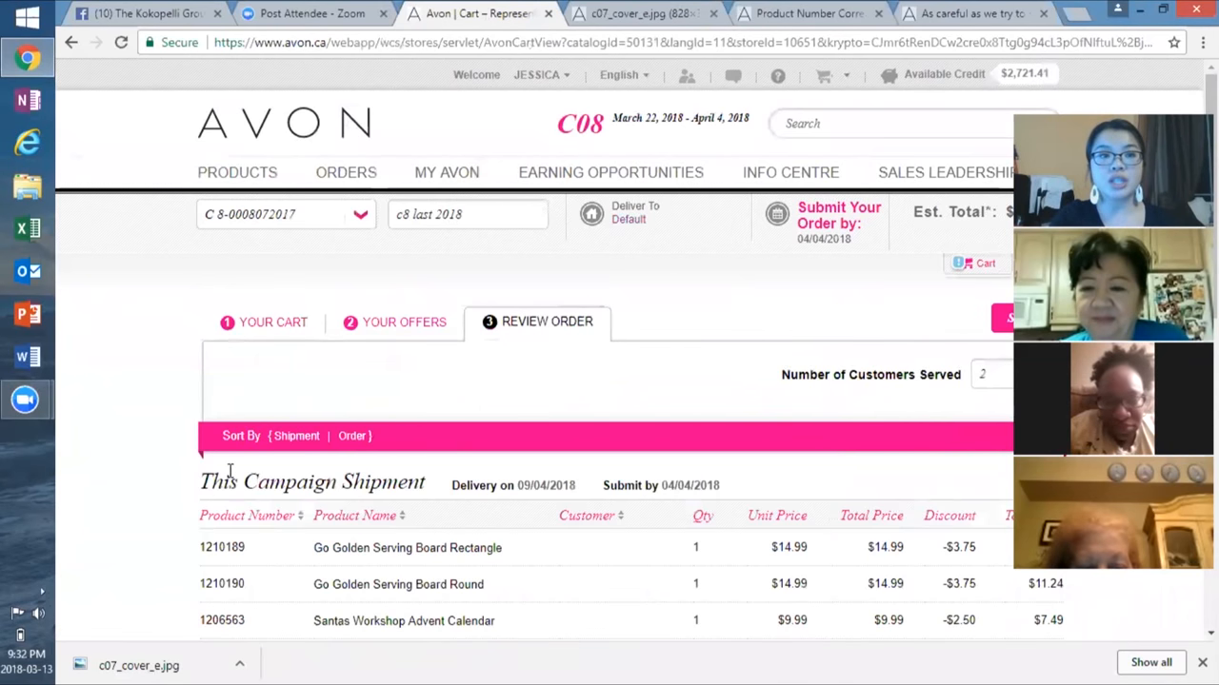
Step: Return to the orders overview listing the pending submitted orders
{"action": "left_click", "coordinate": [345, 173]}
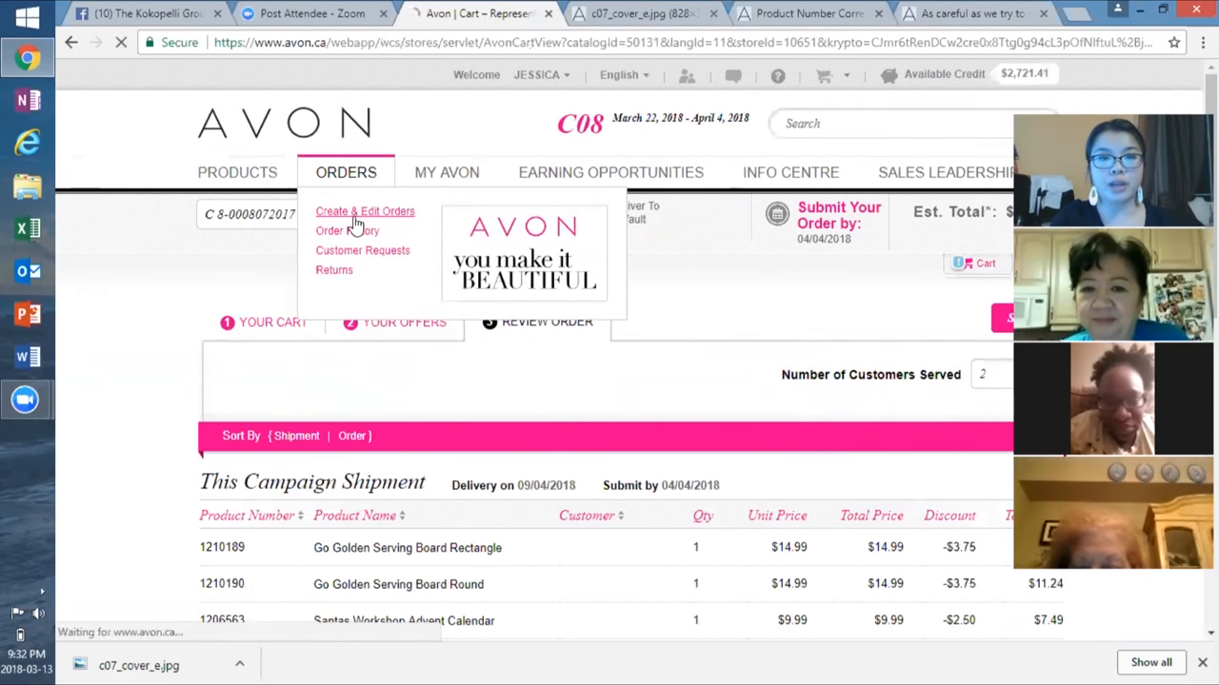
{"action": "left_click", "coordinate": [365, 210]}
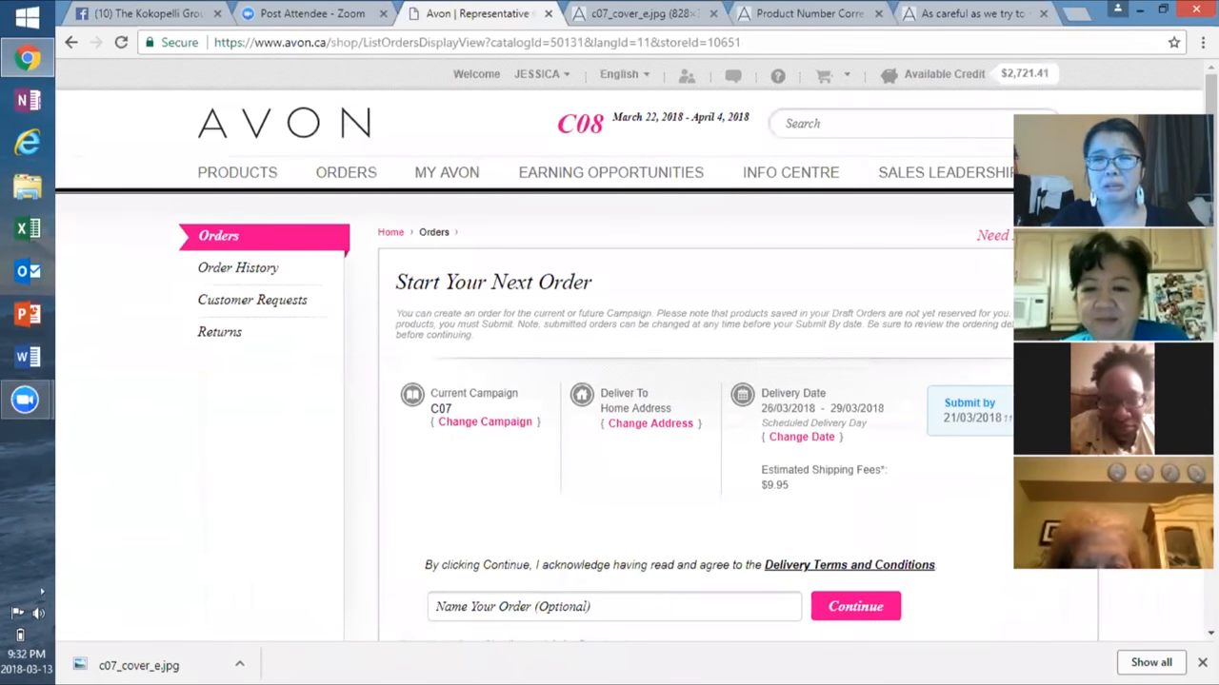
{"action": "scroll", "scroll_direction": "down", "scroll_amount": 3}
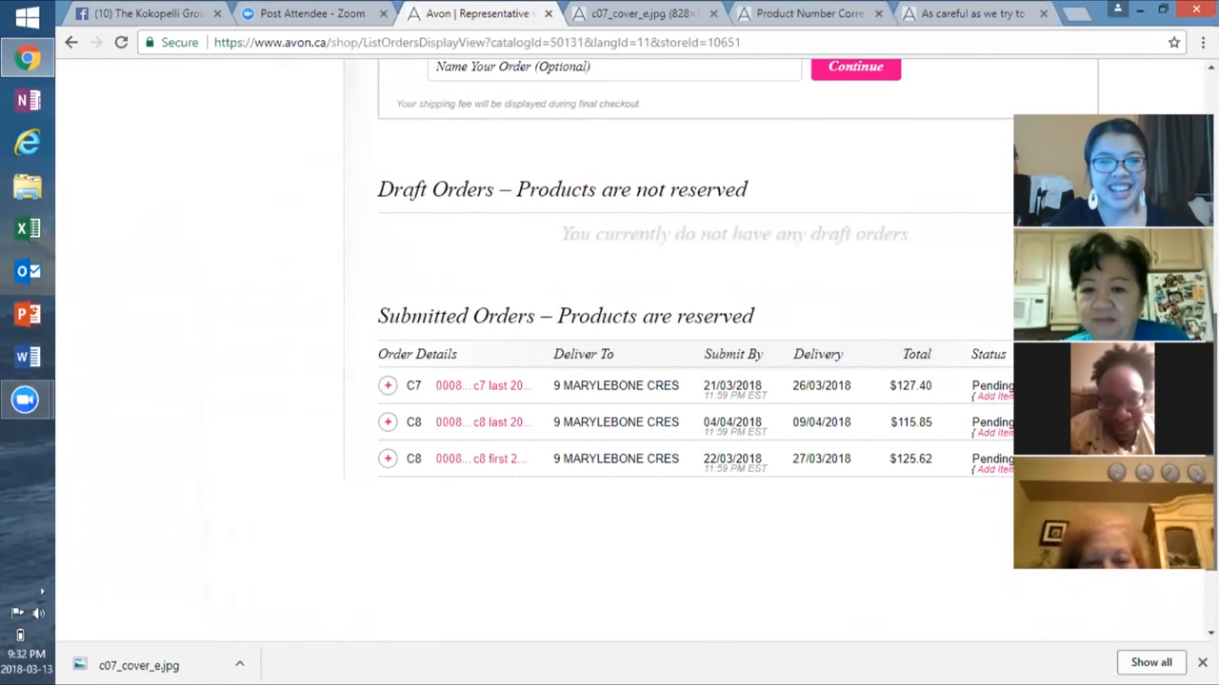
{"action": "mouse_move", "coordinate": [572, 557]}
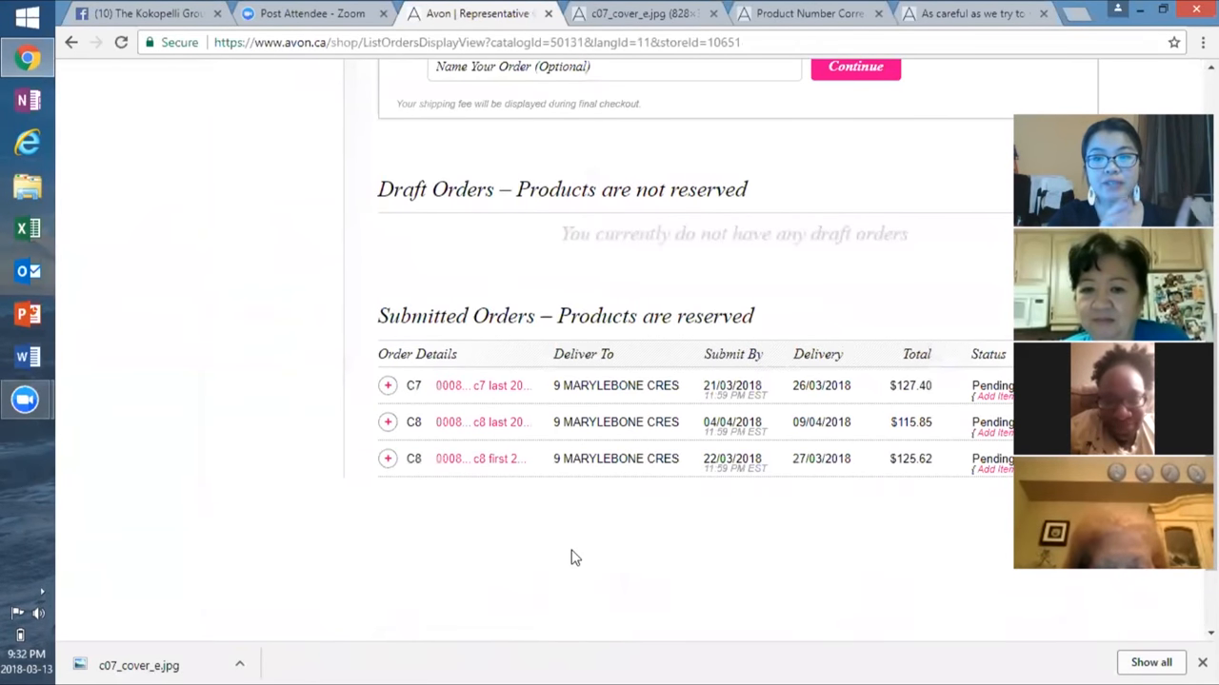
{"action": "mouse_move", "coordinate": [452, 249]}
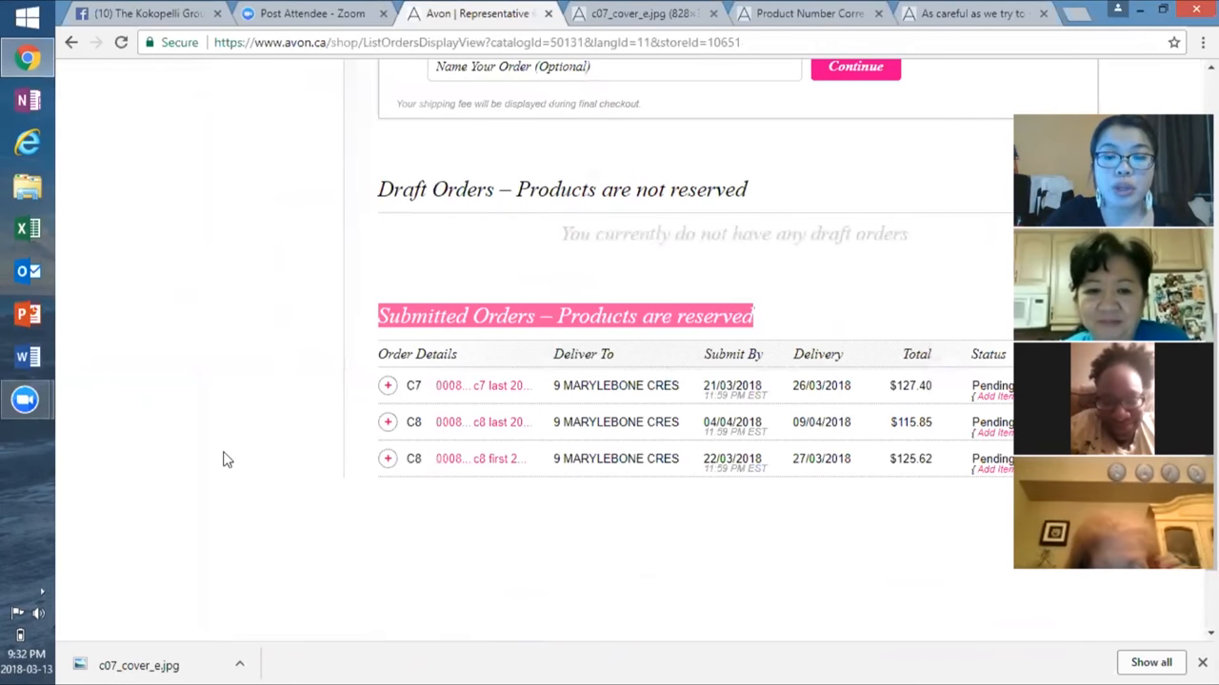
{"action": "mouse_move", "coordinate": [490, 437]}
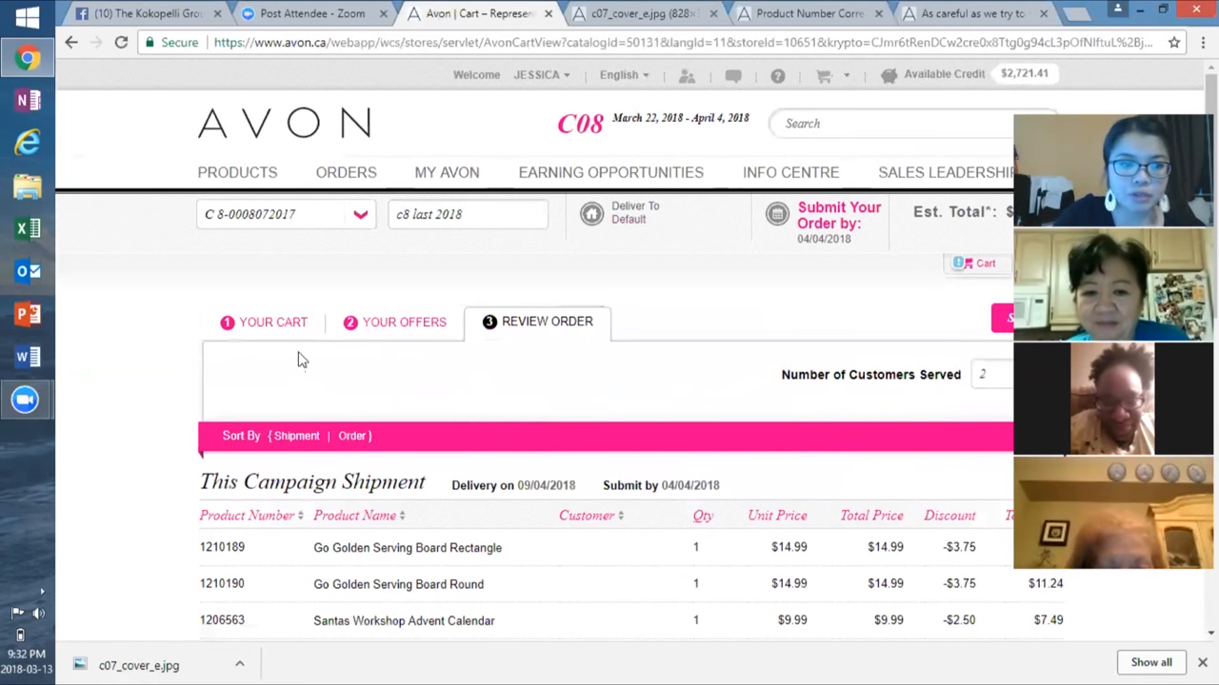
{"action": "mouse_move", "coordinate": [273, 322]}
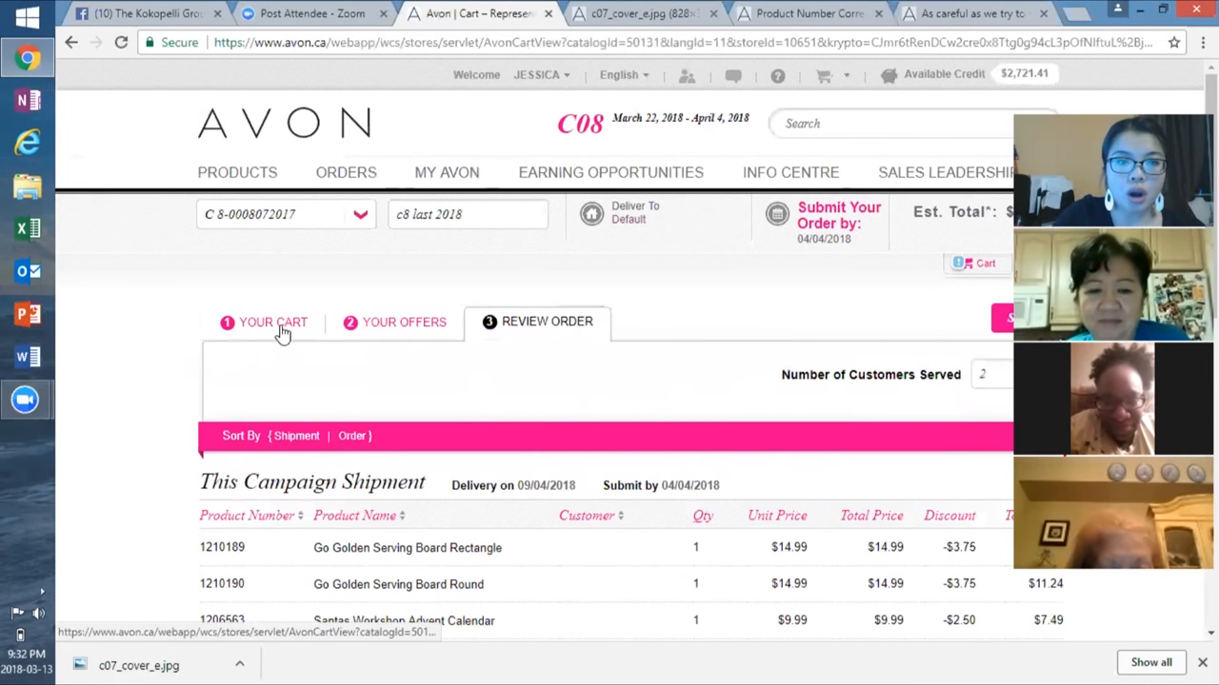
Step: Modify the submitted order, keep the Home Address, and set delivery to Friday April 6
{"action": "left_click", "coordinate": [274, 322]}
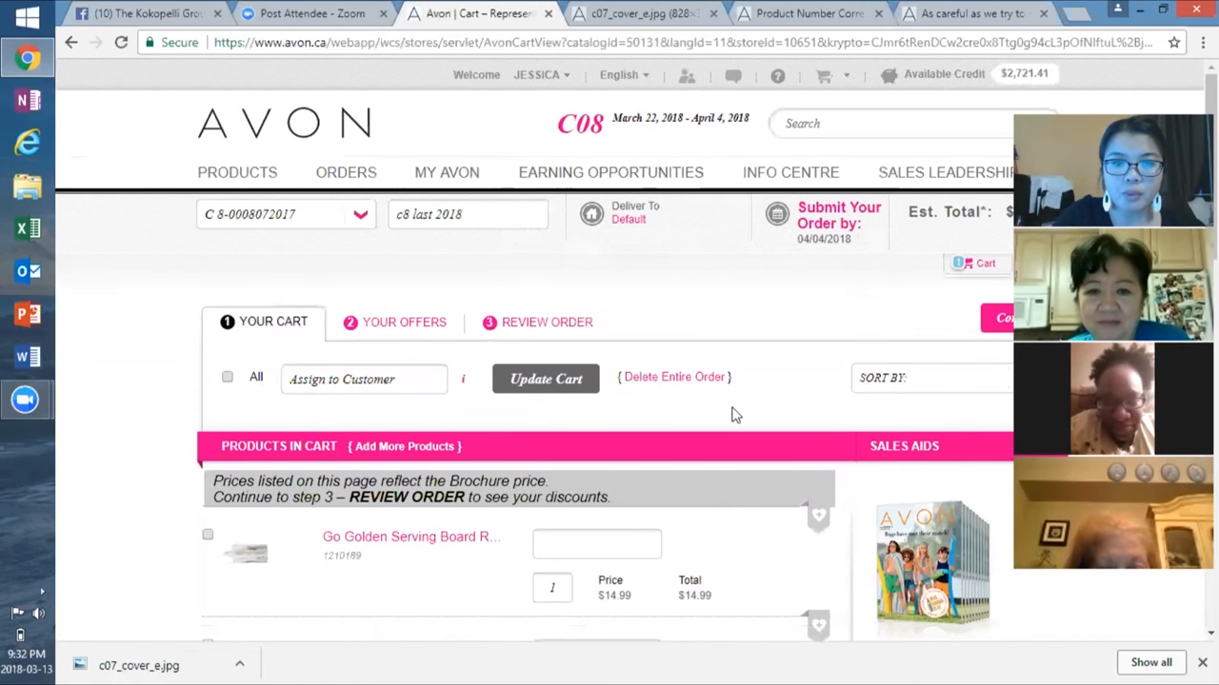
{"action": "mouse_move", "coordinate": [636, 276]}
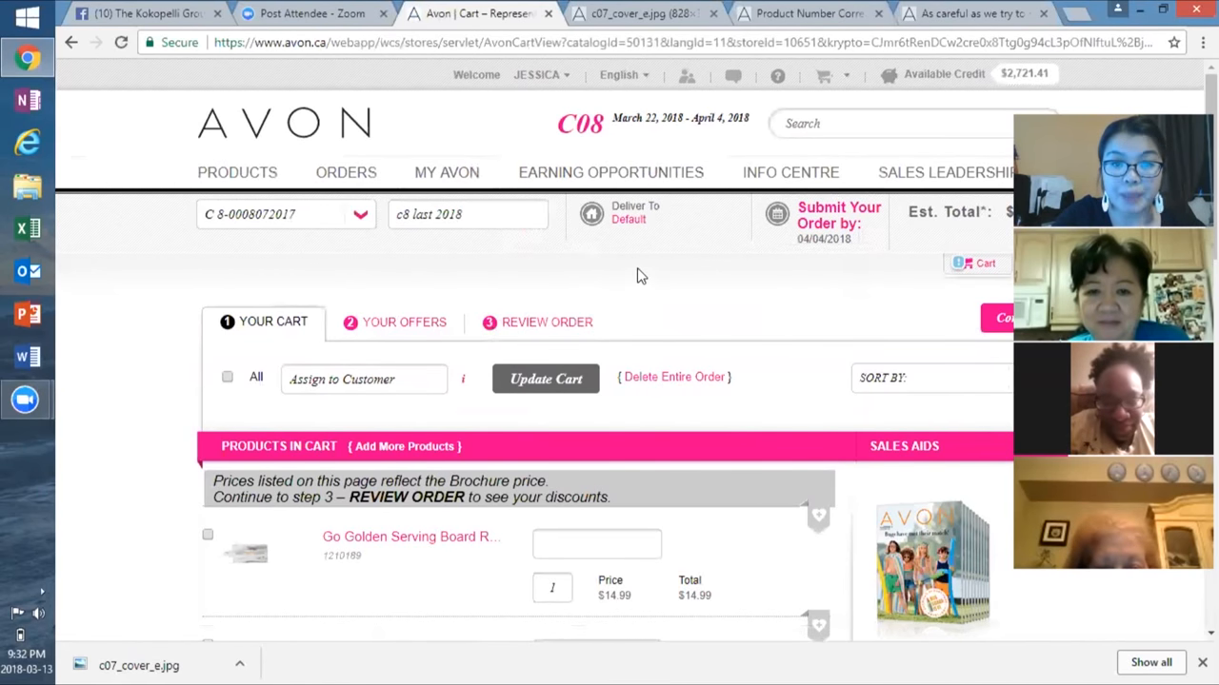
{"action": "left_click", "coordinate": [546, 379]}
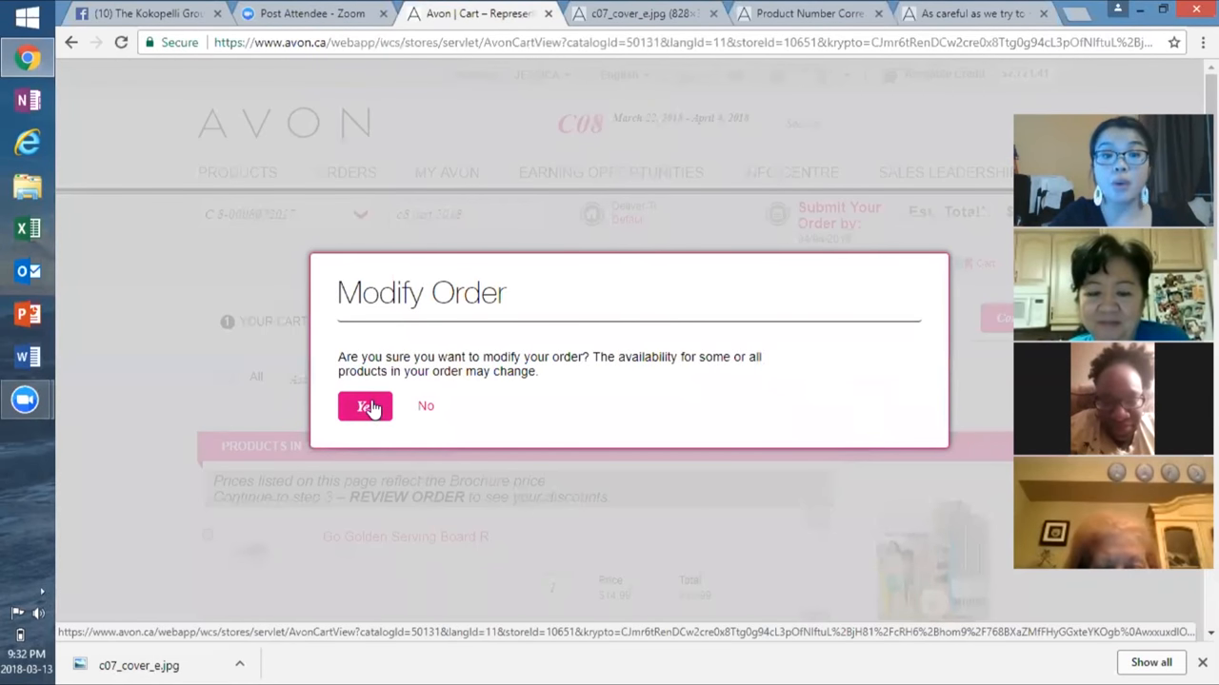
{"action": "left_click", "coordinate": [364, 406]}
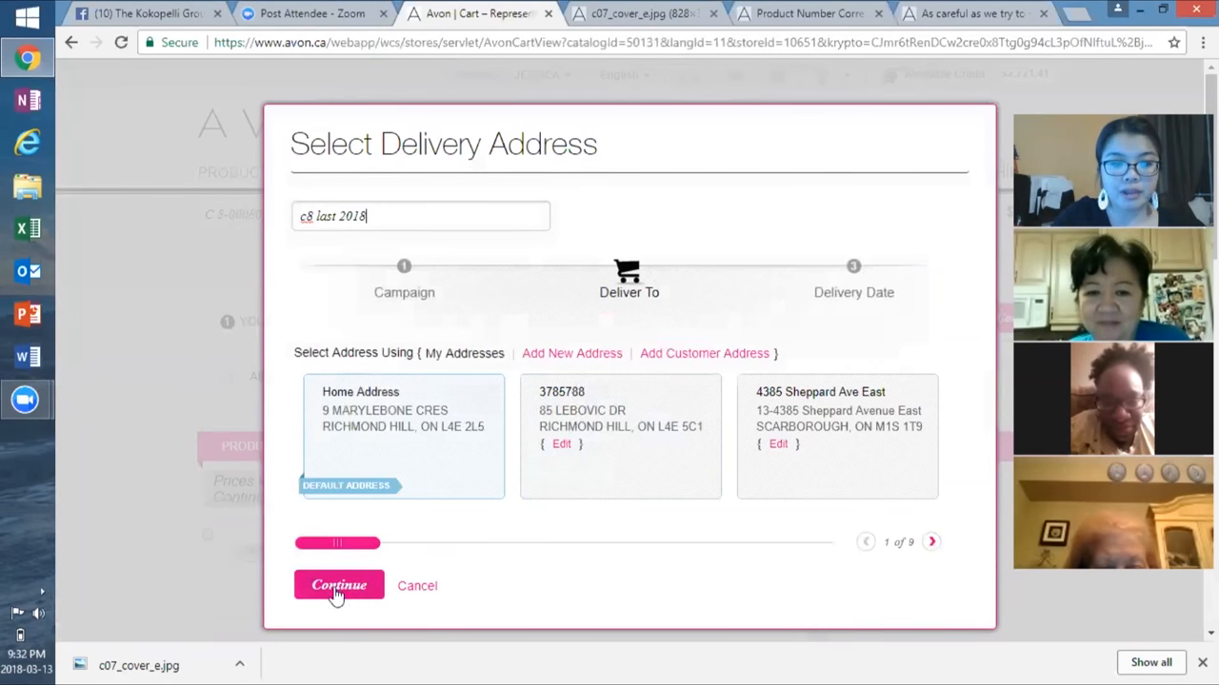
{"action": "left_click", "coordinate": [338, 586]}
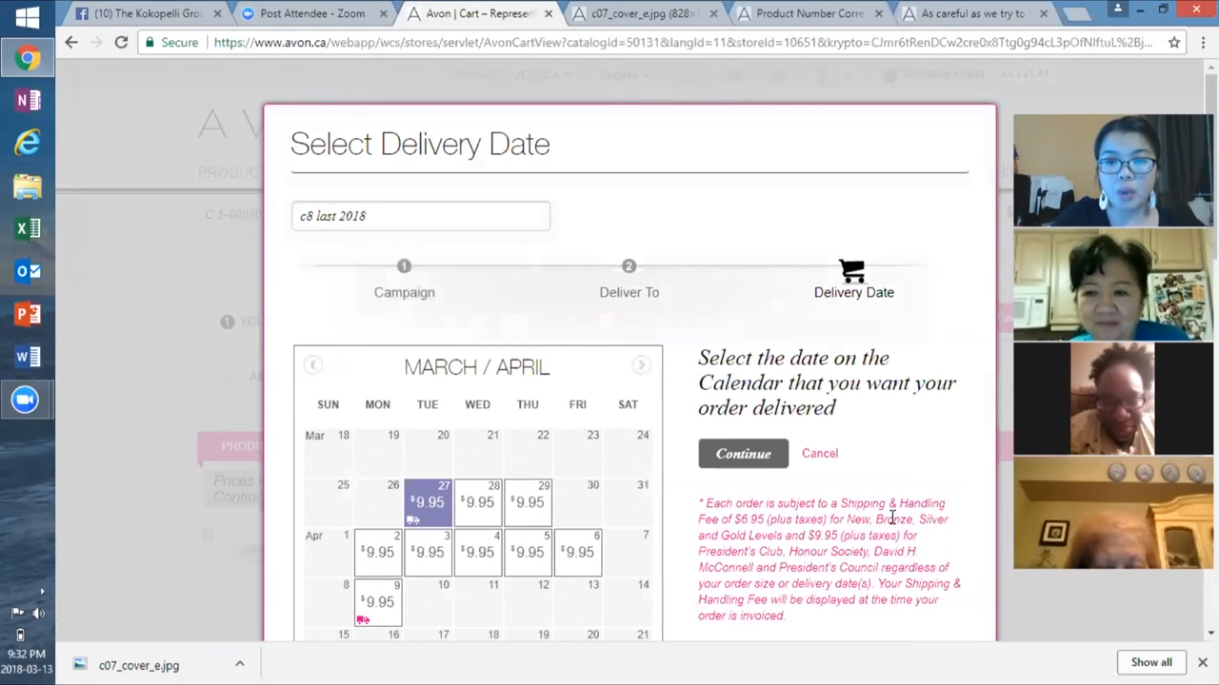
{"action": "mouse_move", "coordinate": [427, 502]}
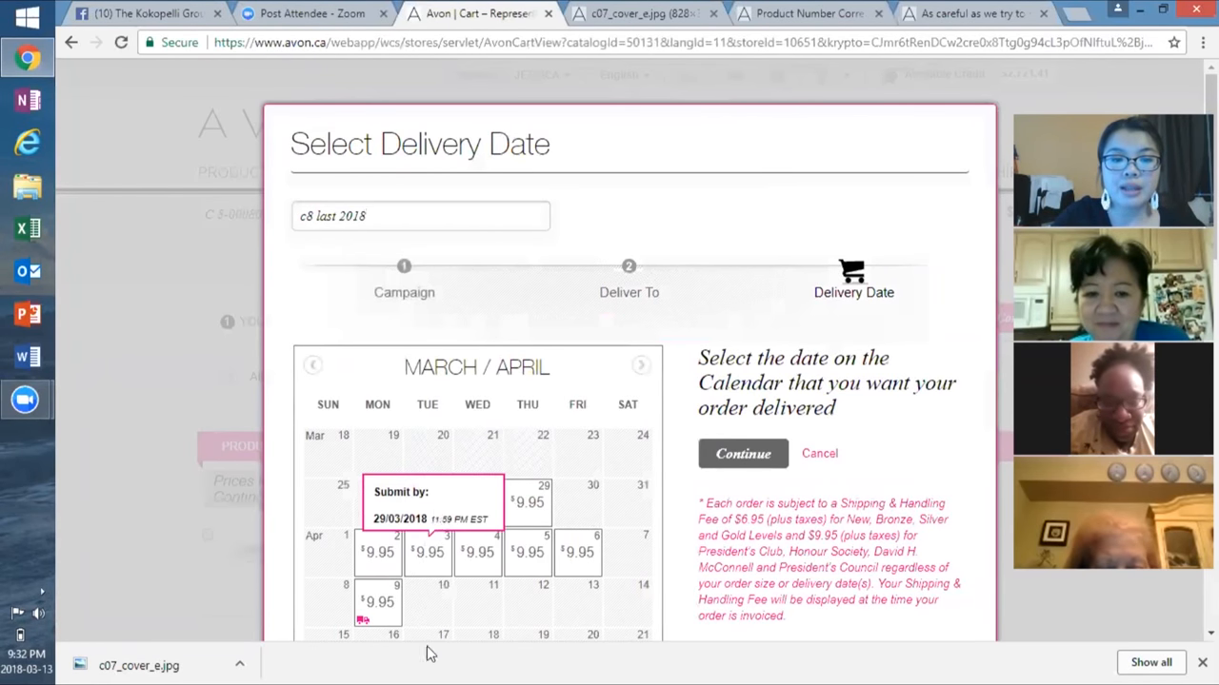
{"action": "left_click", "coordinate": [427, 502]}
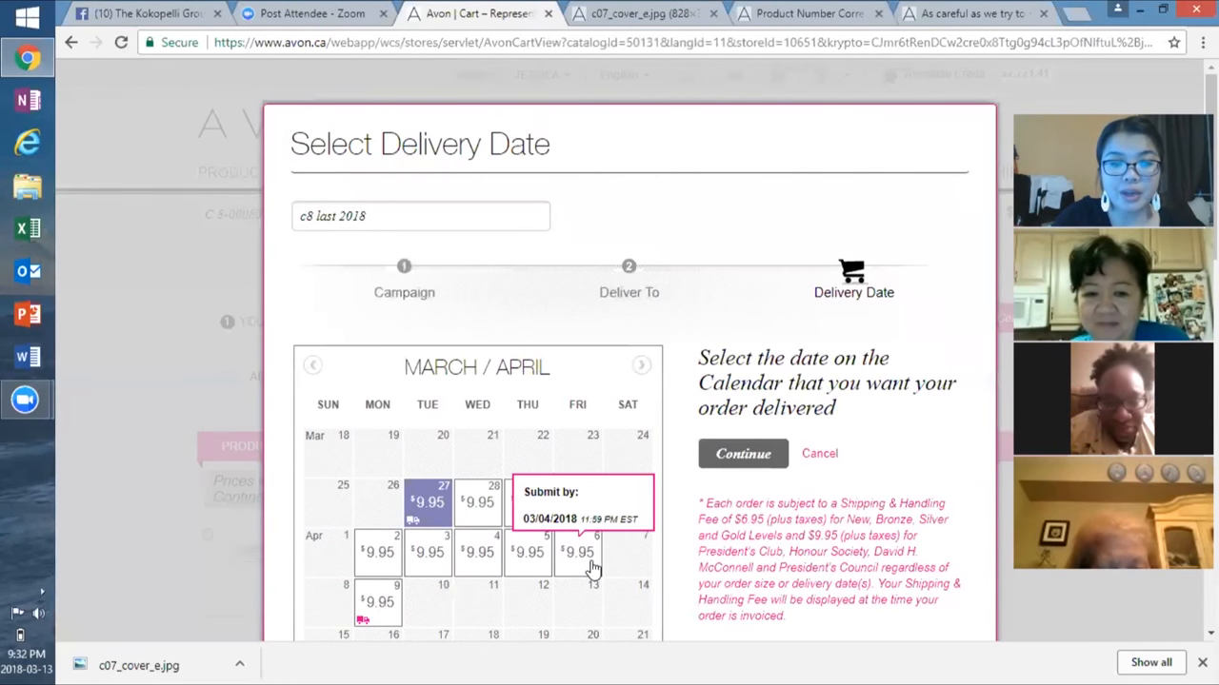
{"action": "left_click", "coordinate": [577, 553]}
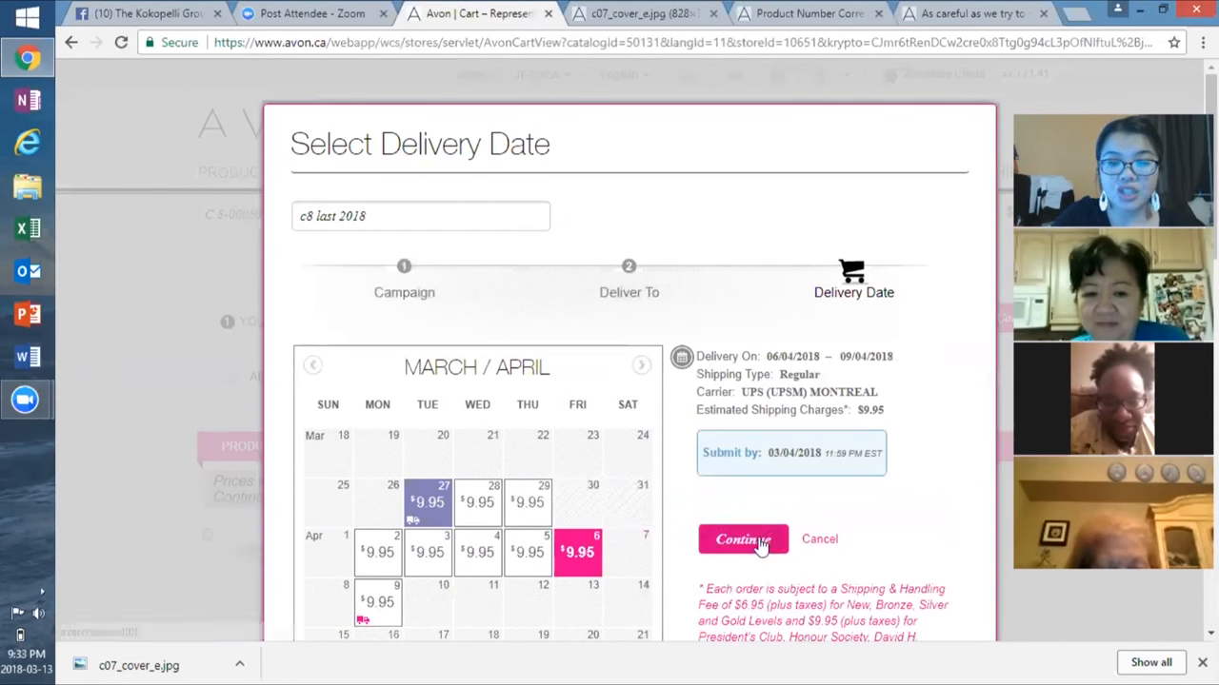
{"action": "left_click", "coordinate": [743, 538]}
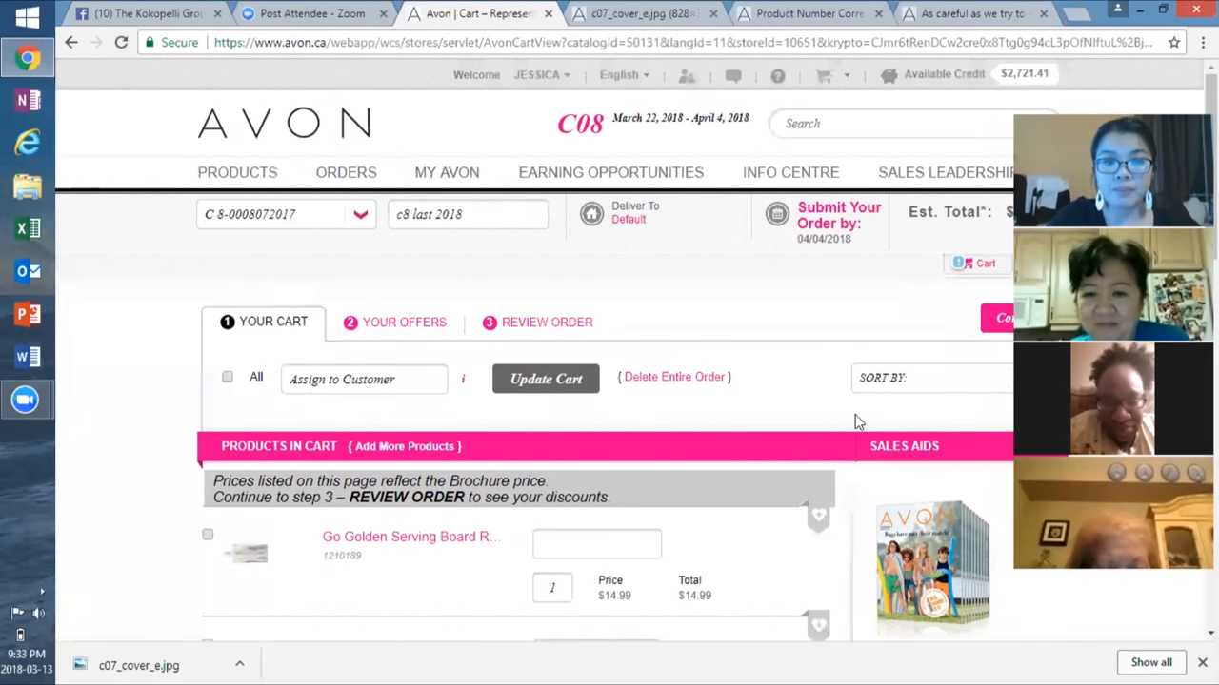
Step: Review the cart items and continue to the brochure selection prompt
{"action": "scroll", "scroll_direction": "down", "scroll_amount": 3}
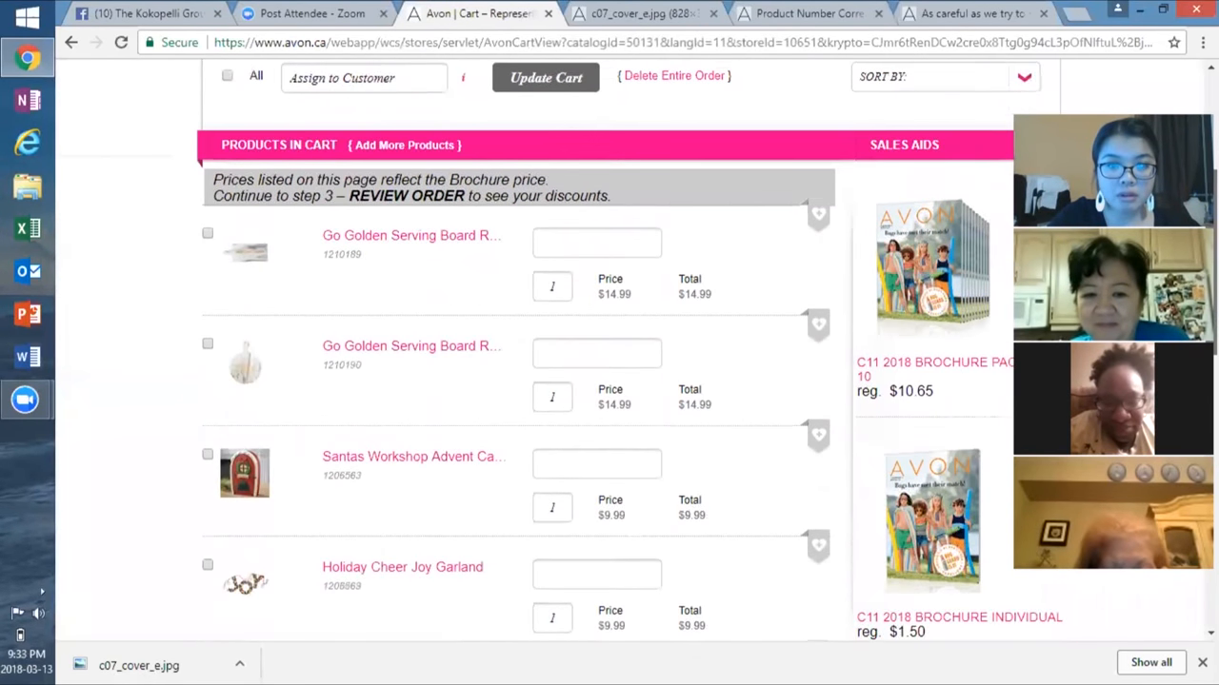
{"action": "scroll", "scroll_direction": "up", "scroll_amount": 3}
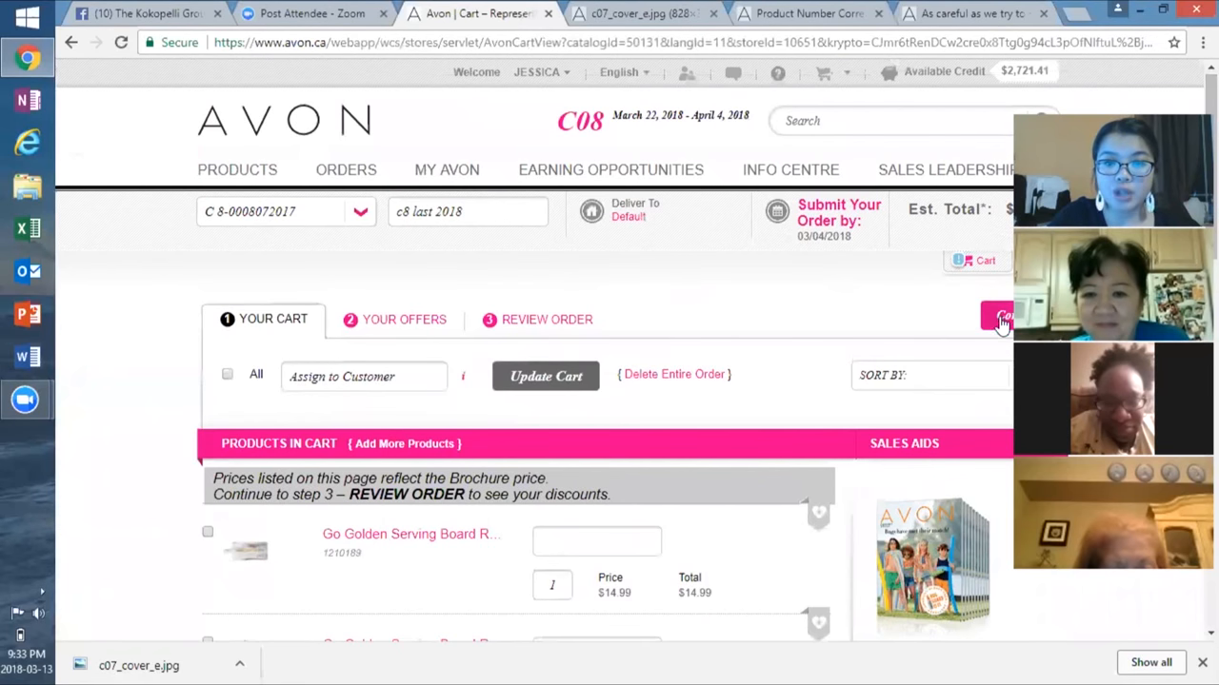
{"action": "left_click", "coordinate": [997, 317]}
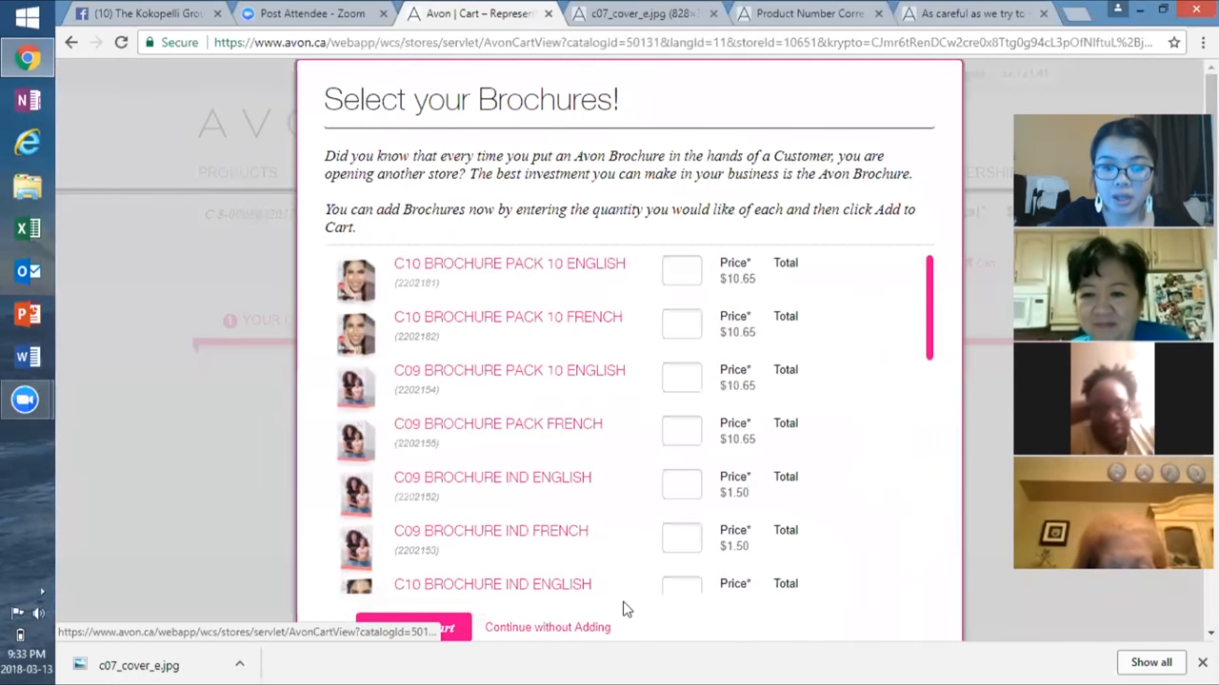